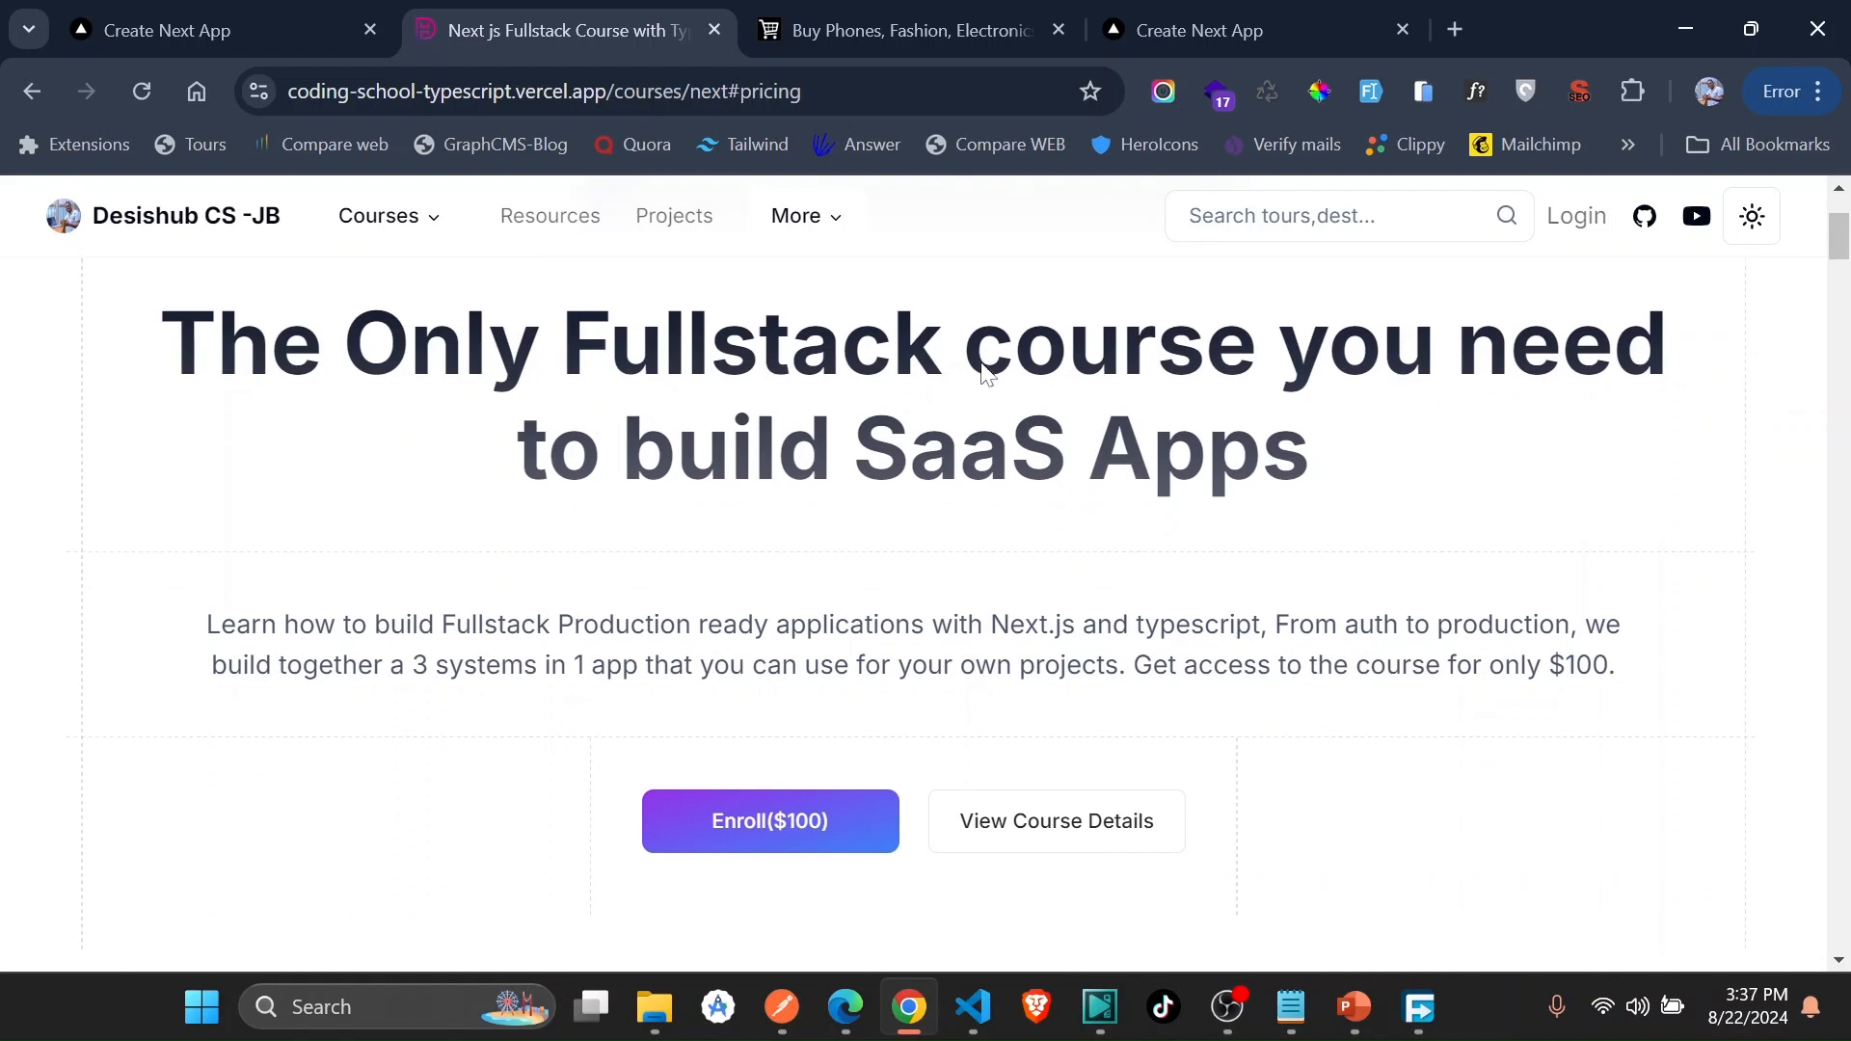
# - Scroll the Next.js course page to 'What we will Build' with the Fullstack portfolio project
pyautogui.scroll(-3)
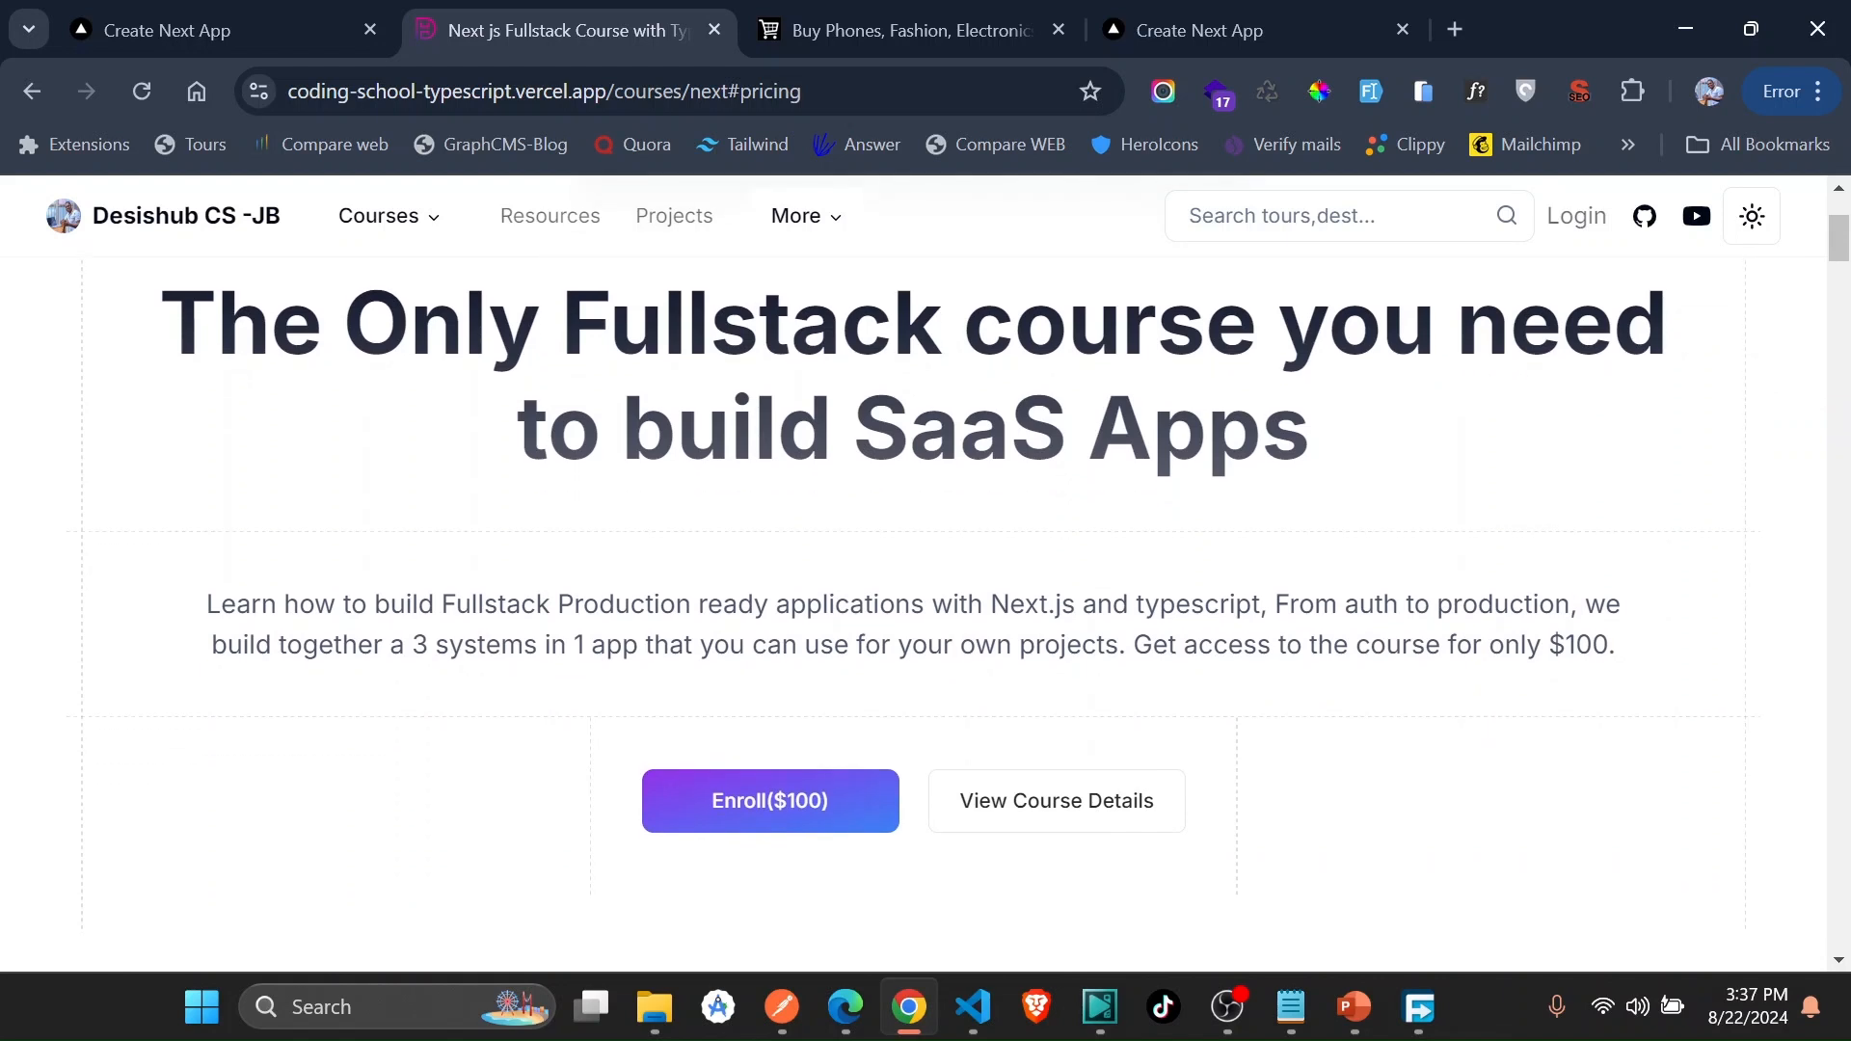
pyautogui.scroll(-3)
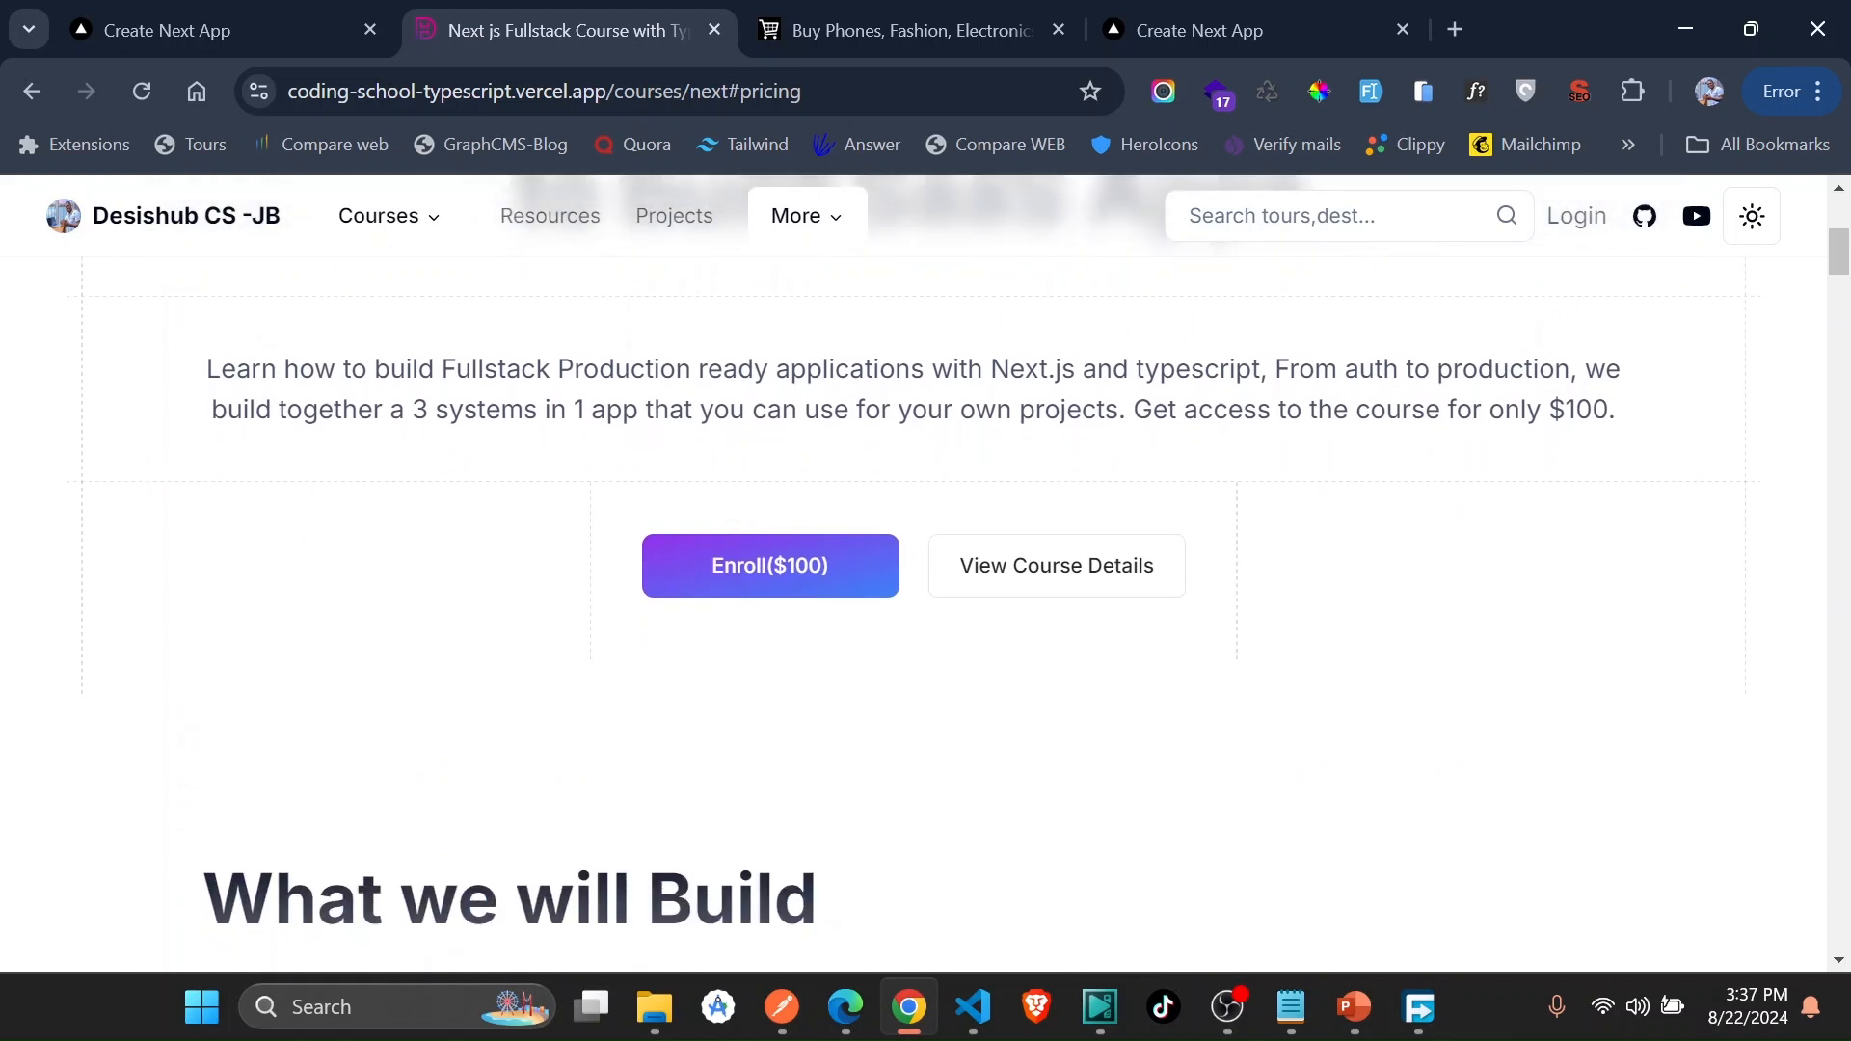
pyautogui.scroll(-3)
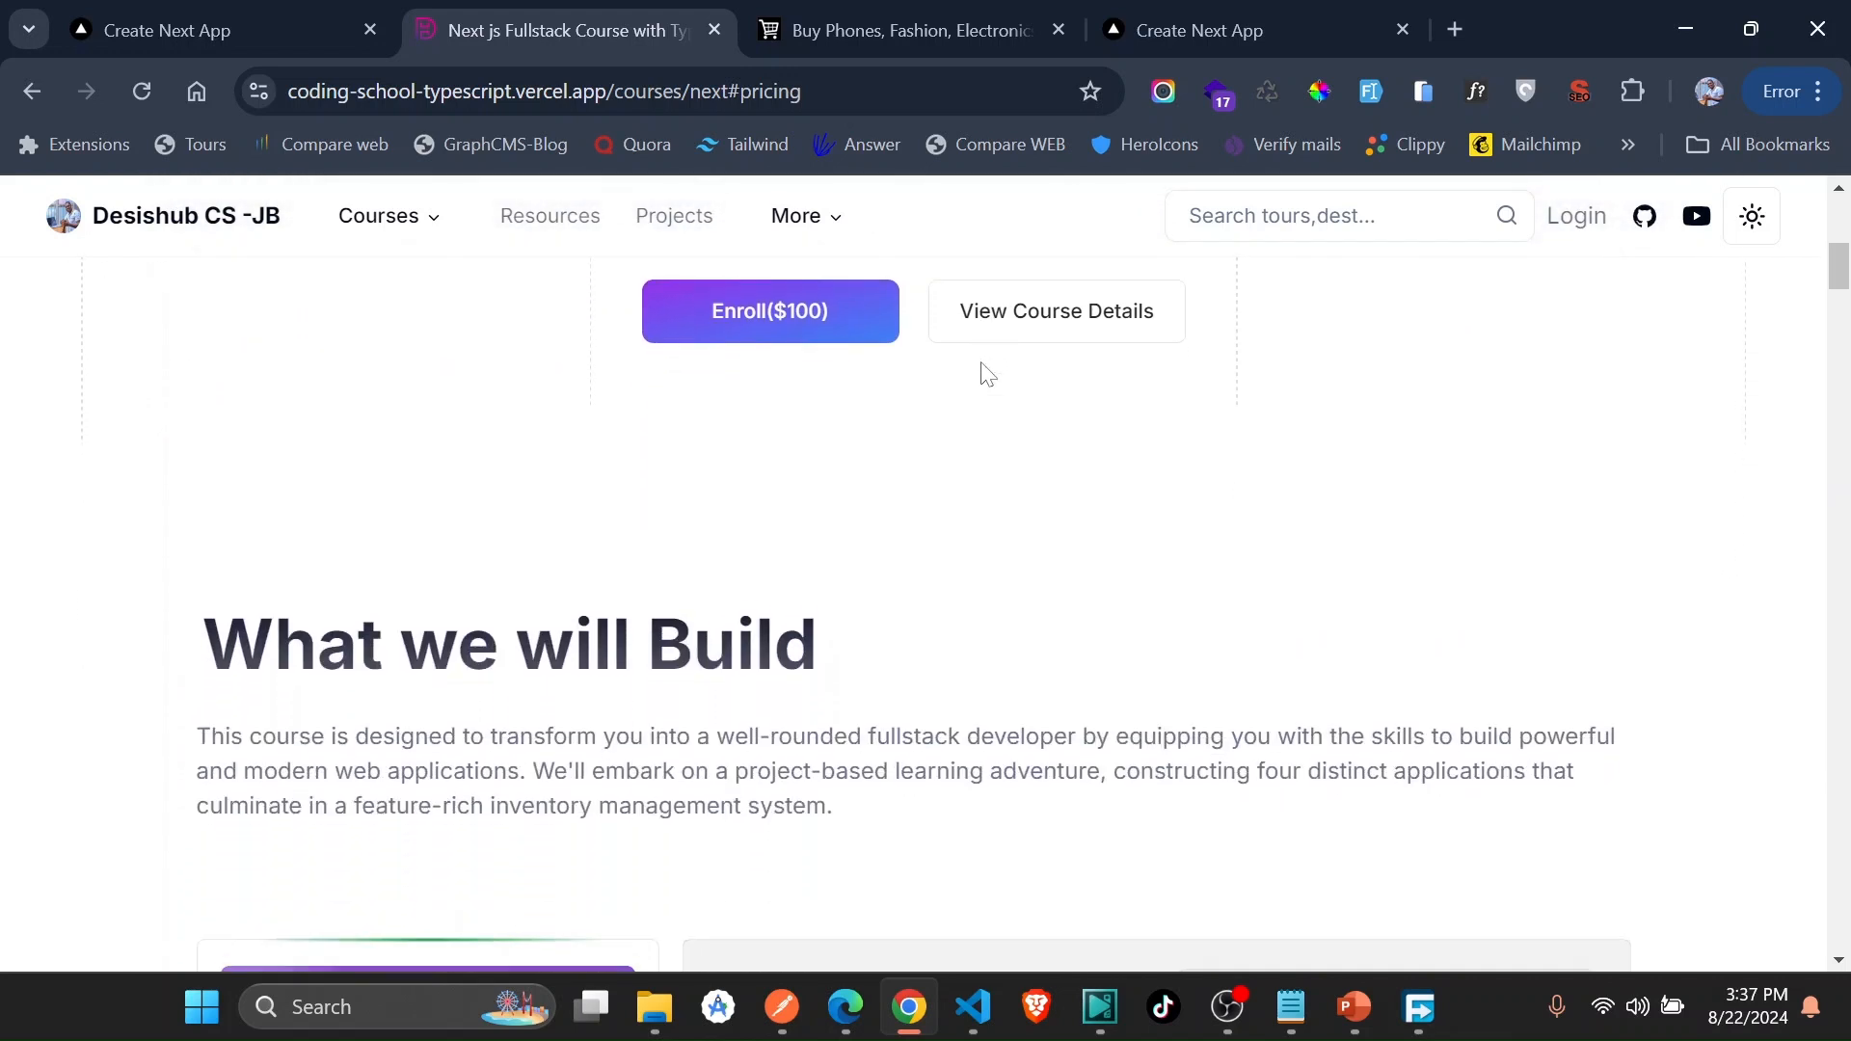
pyautogui.scroll(-3)
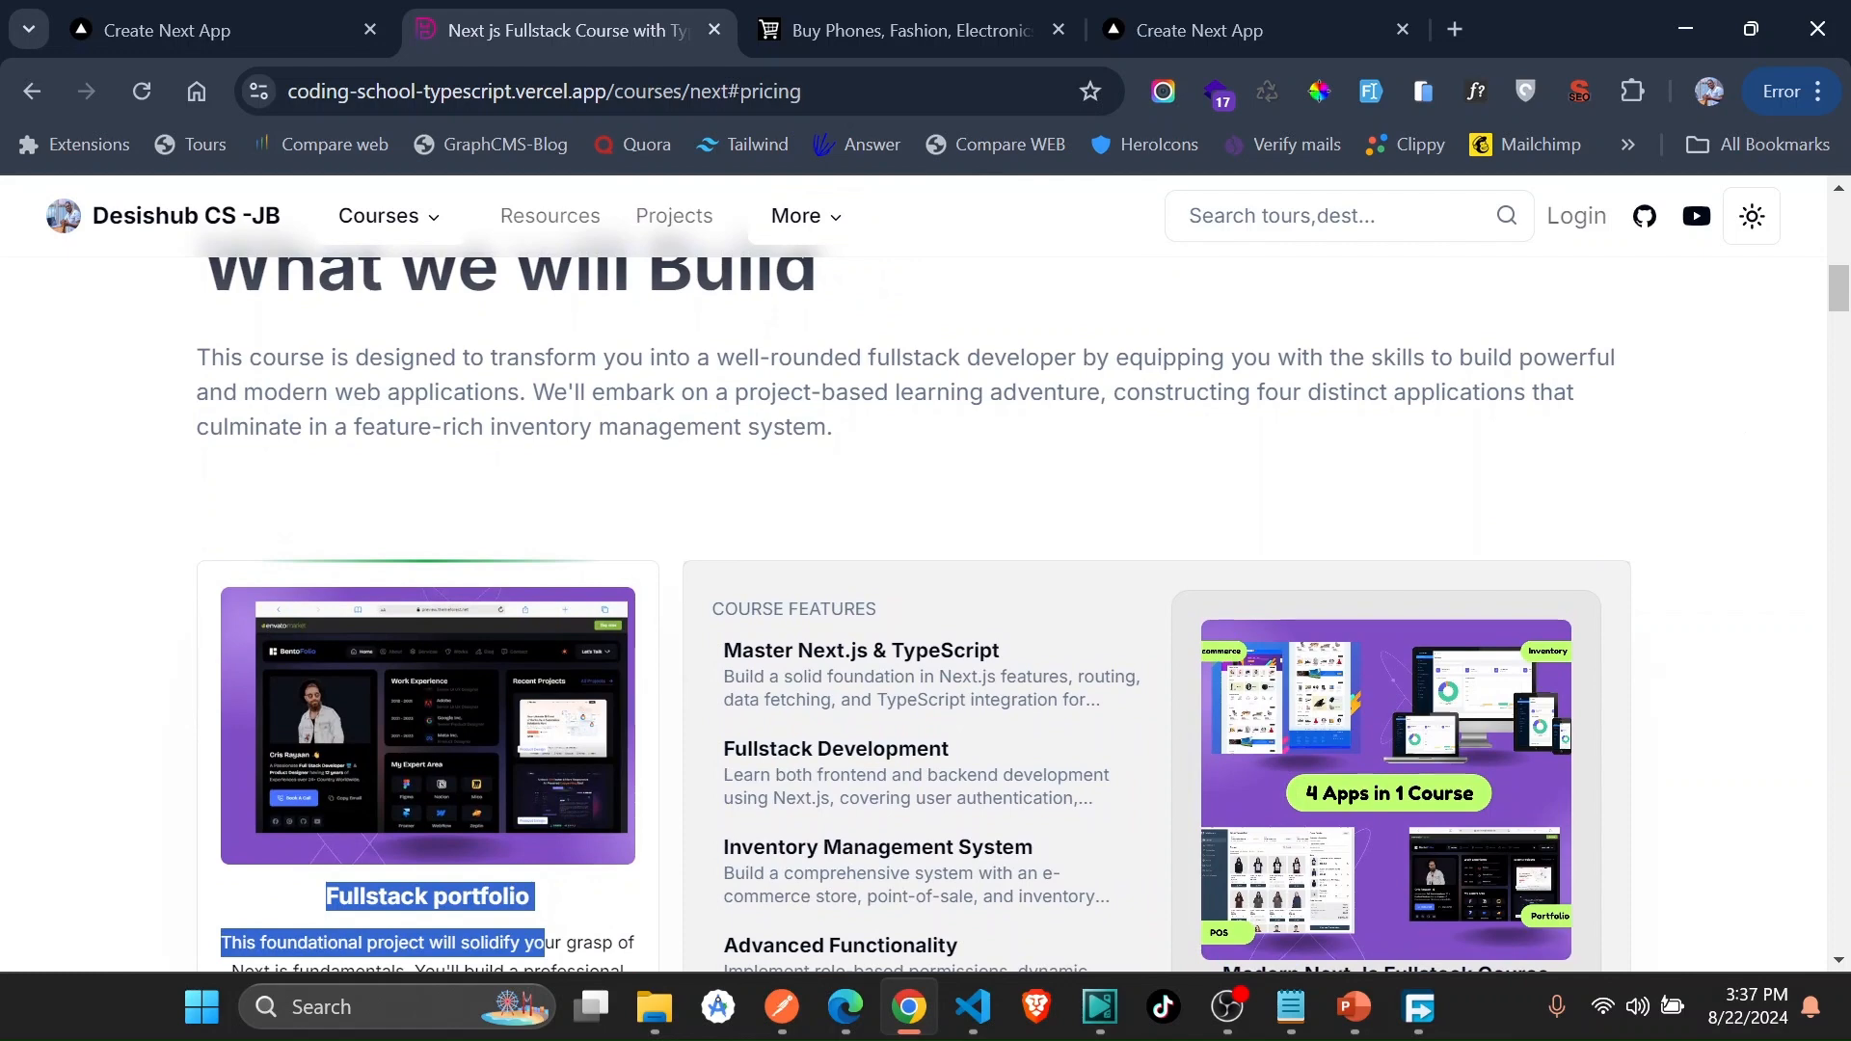
pyautogui.scroll(-3)
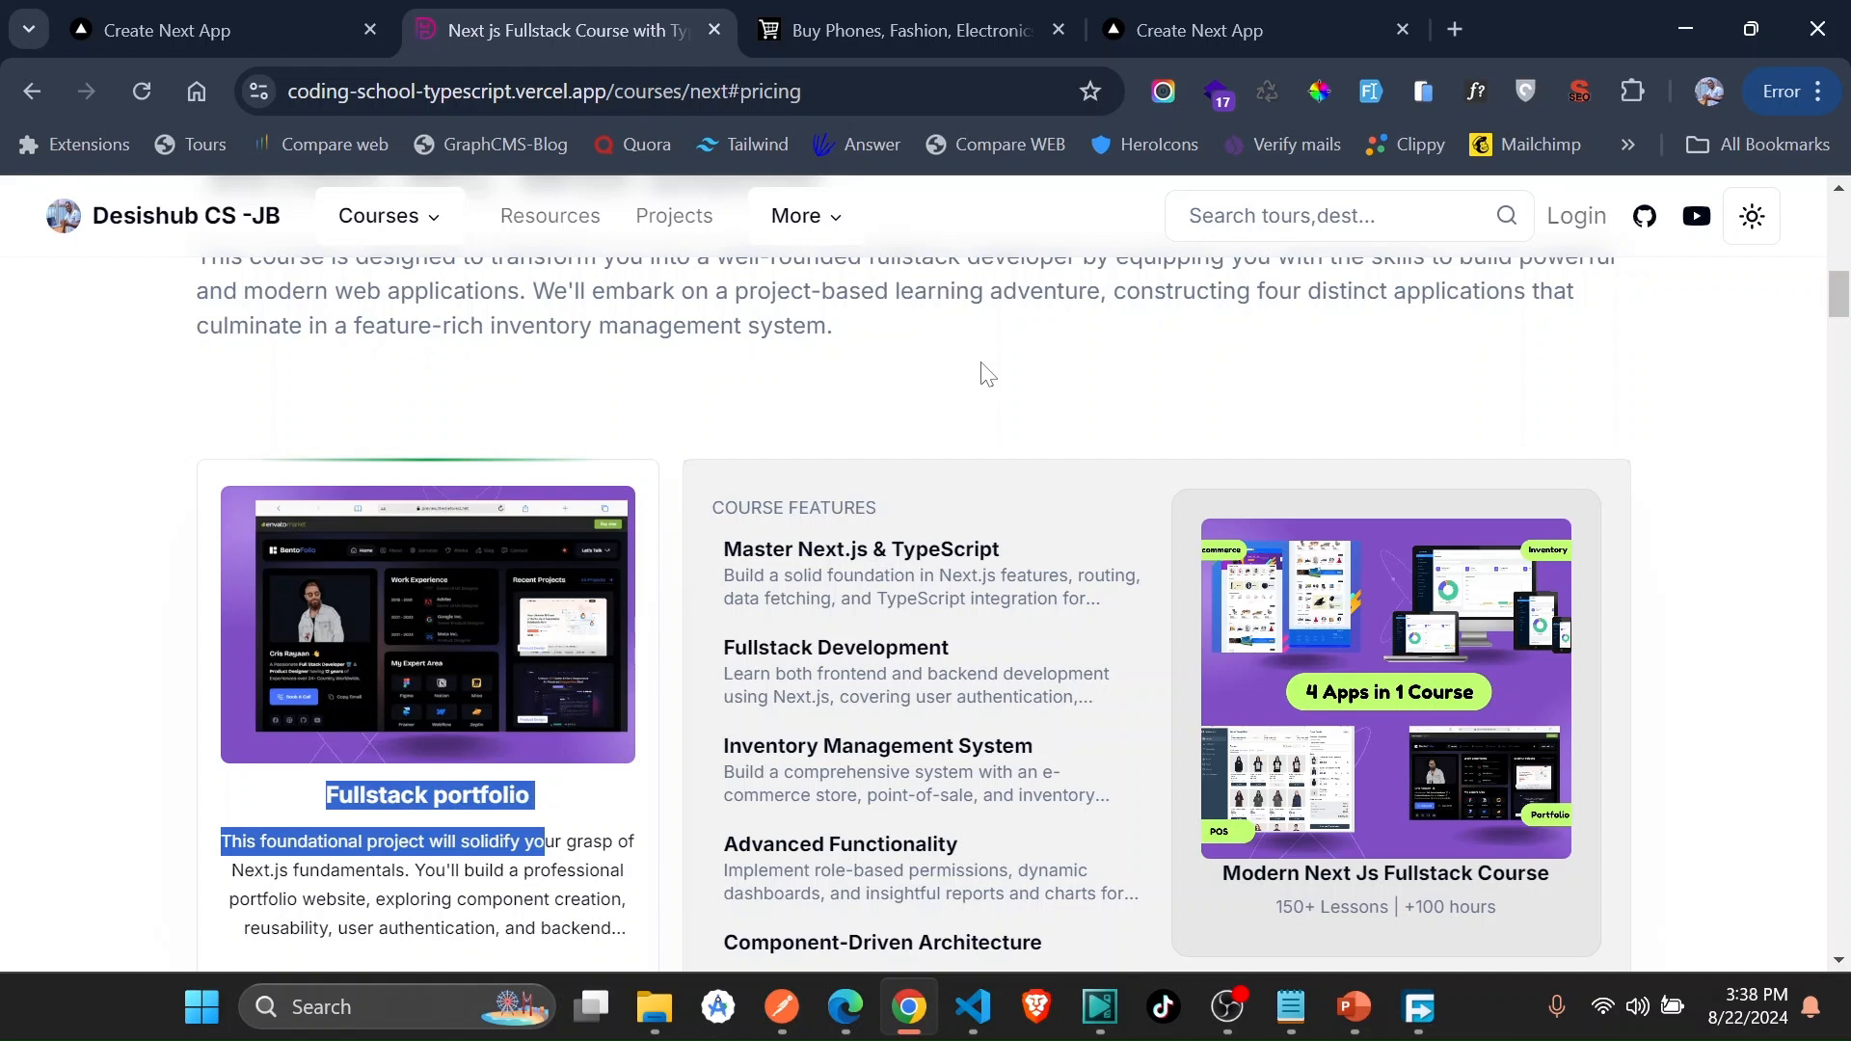
pyautogui.moveTo(951, 378)
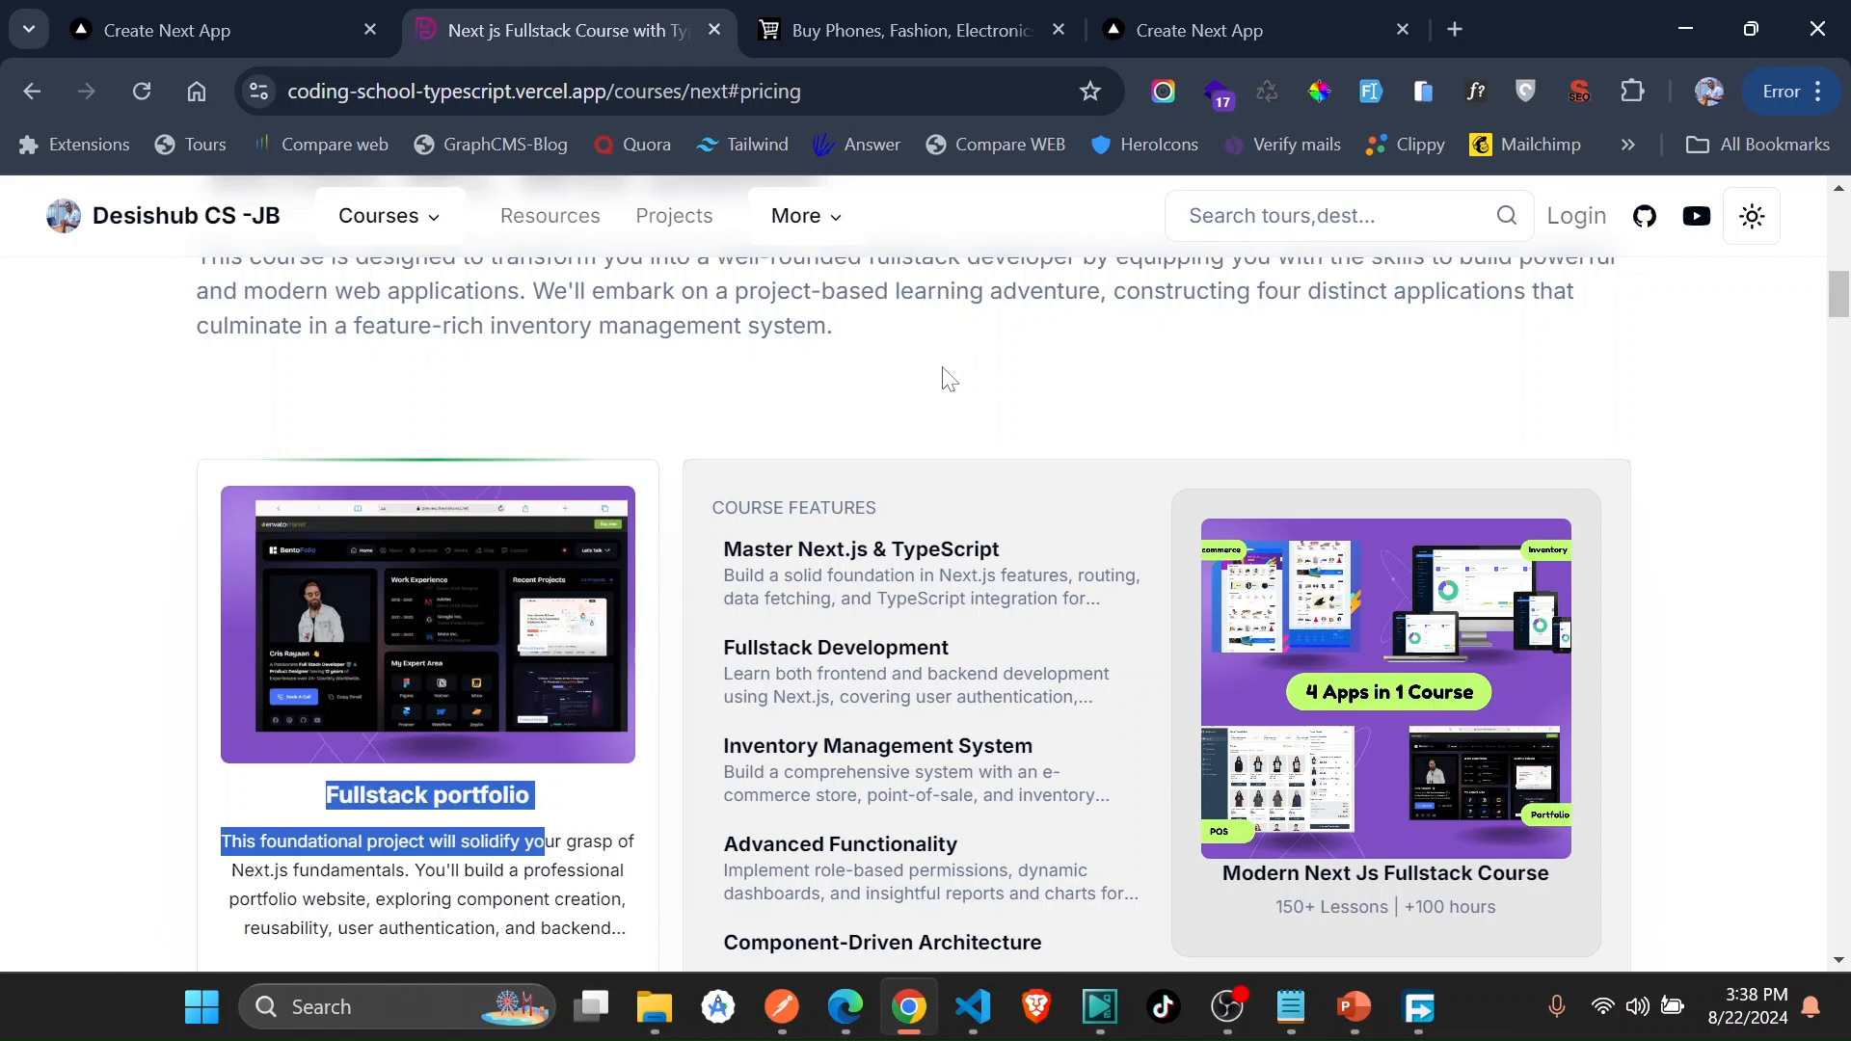
pyautogui.moveTo(891, 400)
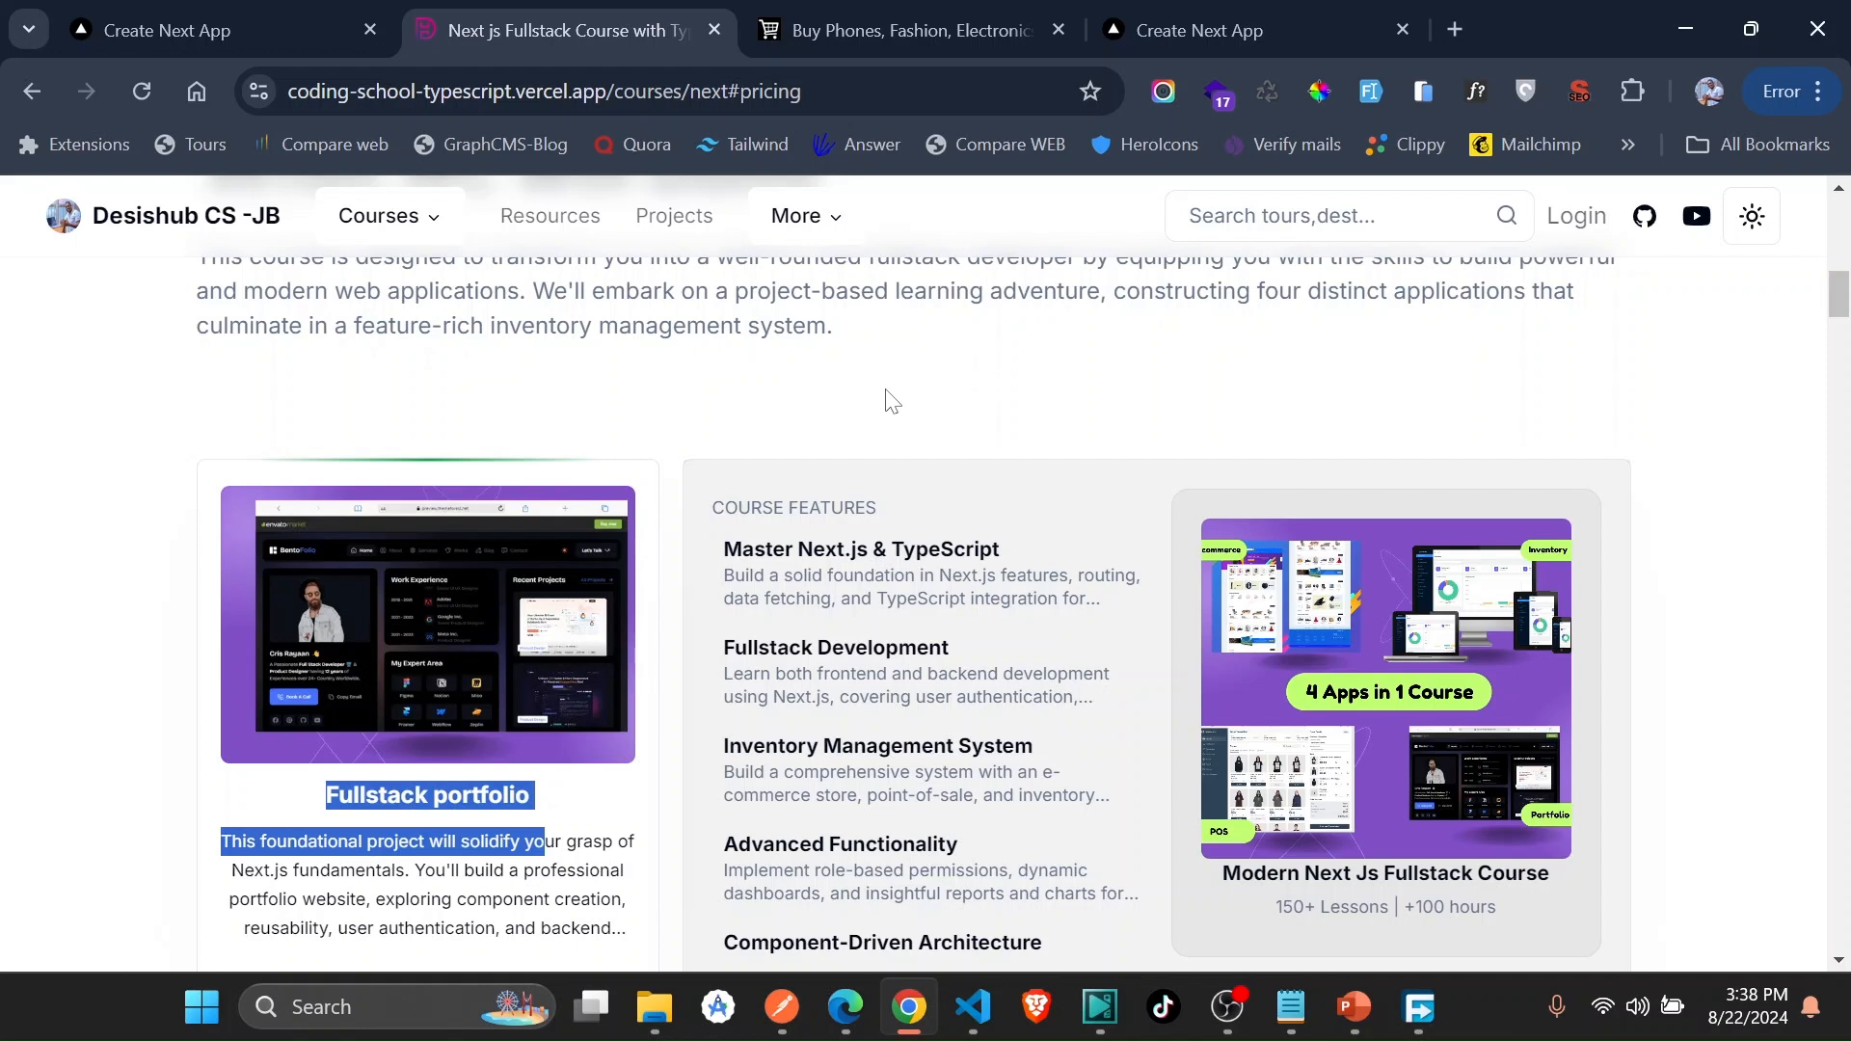
pyautogui.moveTo(1017, 266)
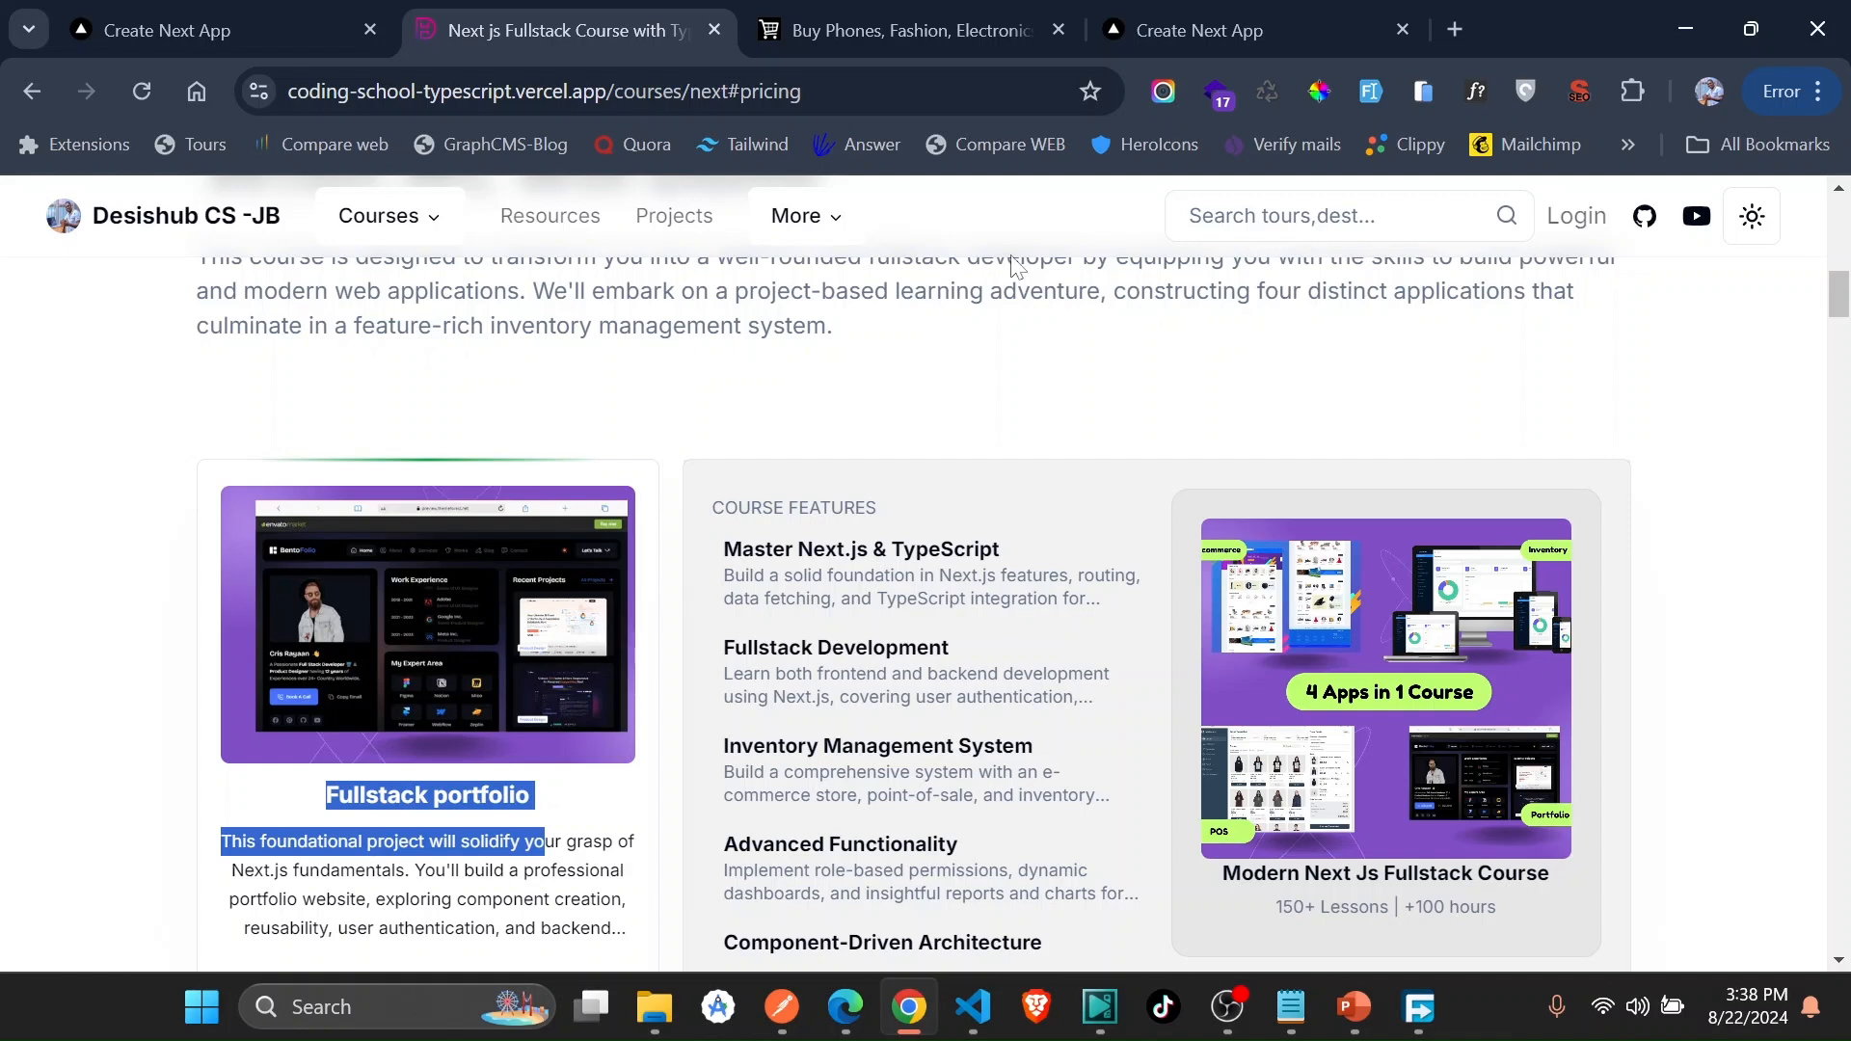
pyautogui.moveTo(1200, 28)
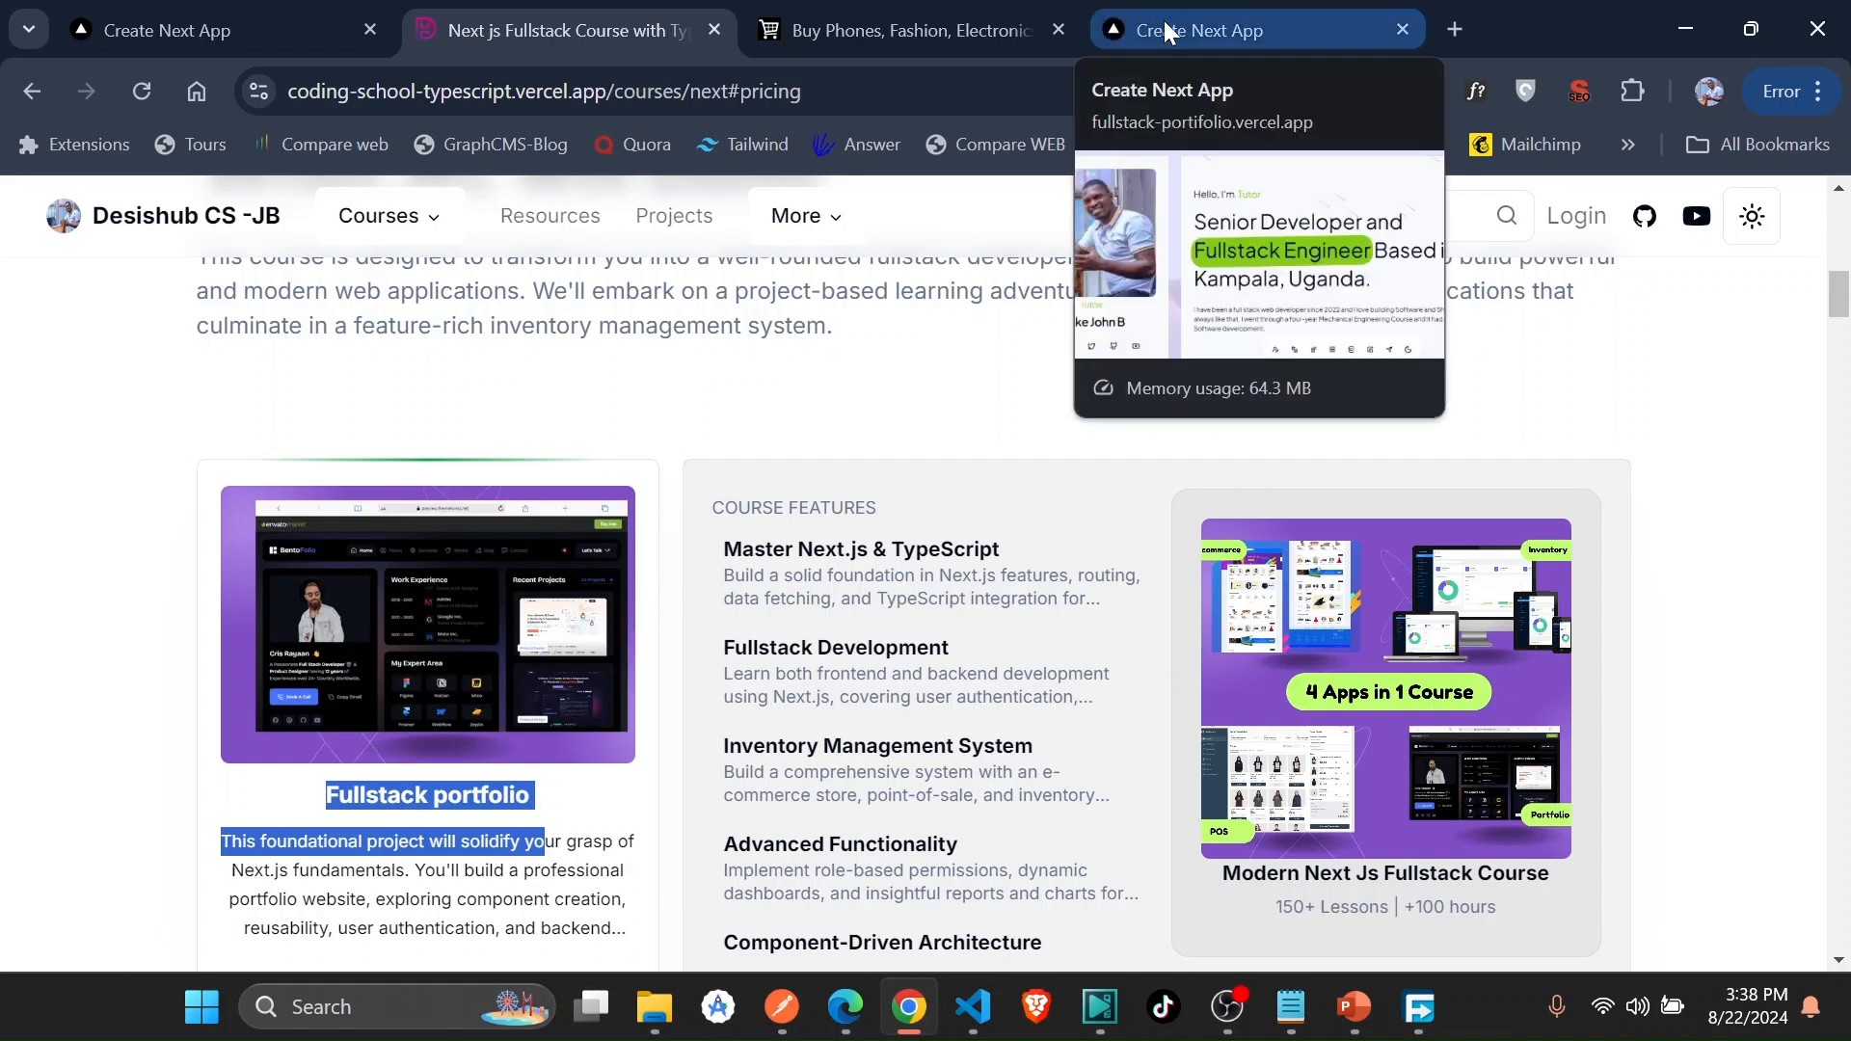
# - In Stokify, review the low-stock notifications and expand Reports into Product, Inventory and Customers
pyautogui.click(907, 29)
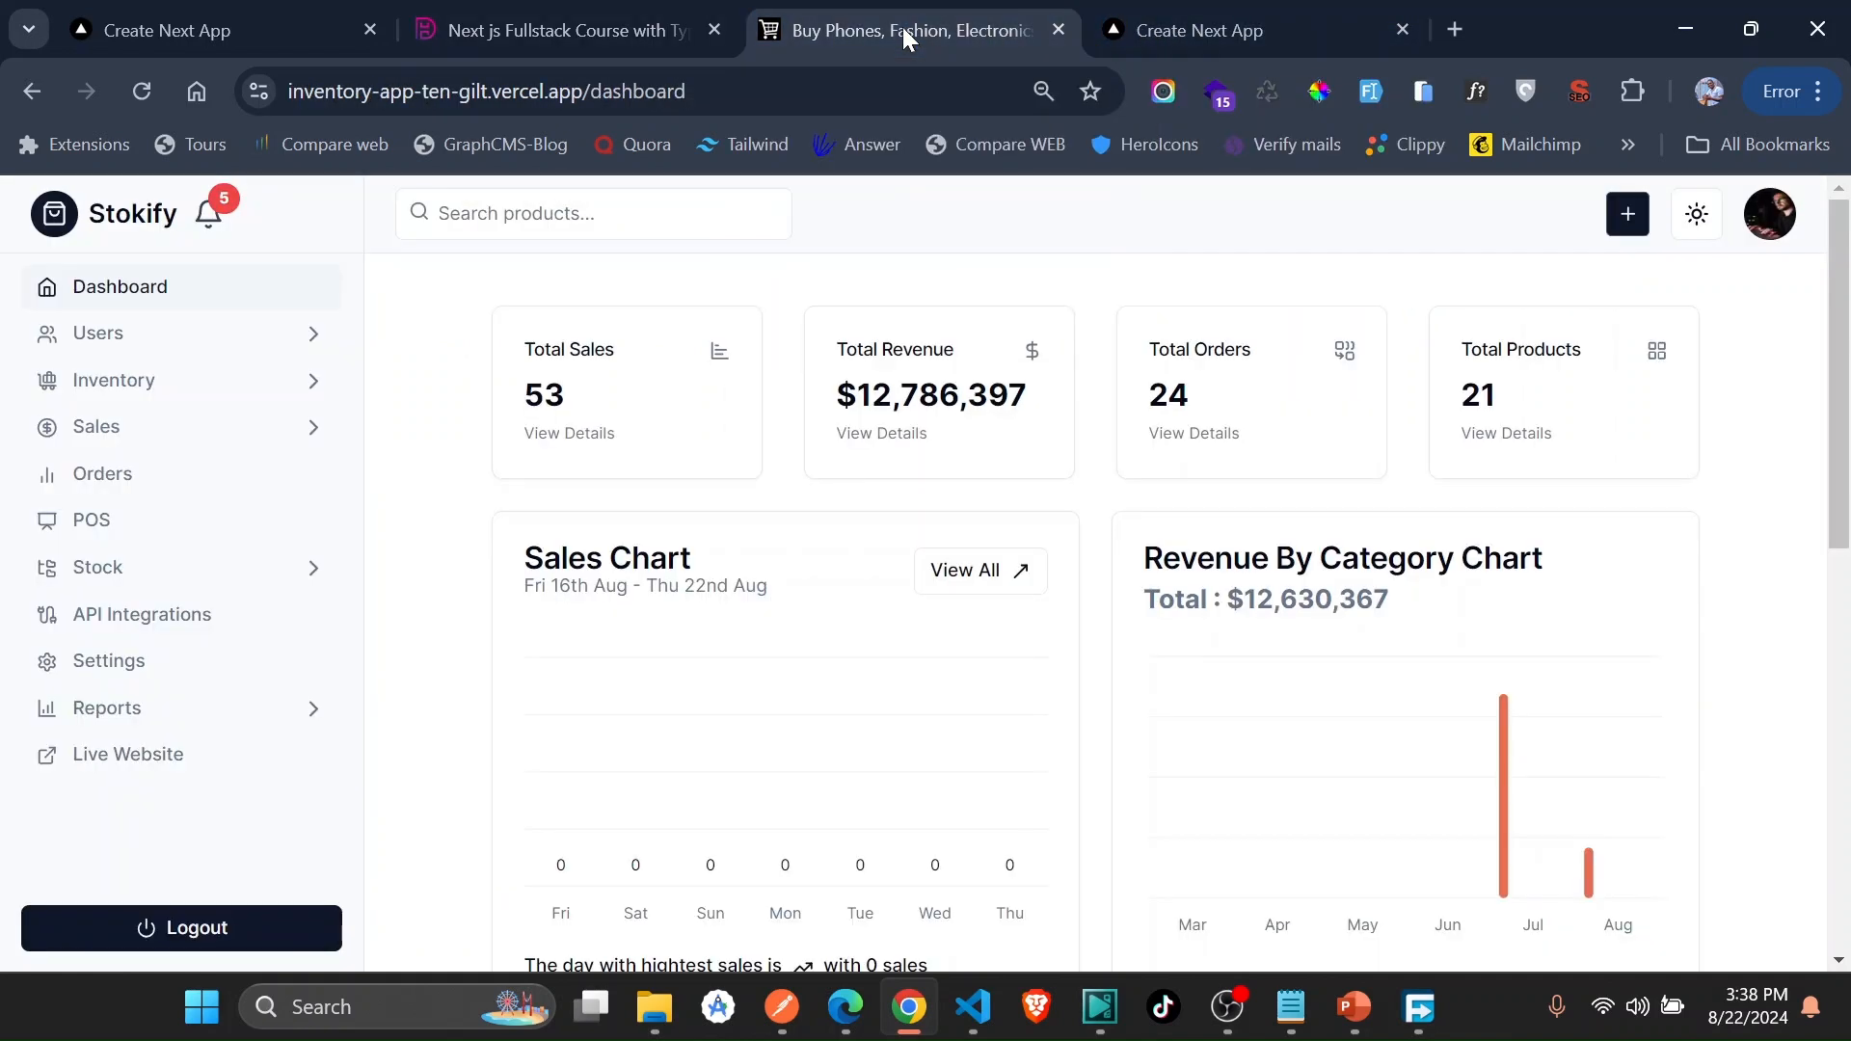
pyautogui.moveTo(204, 221)
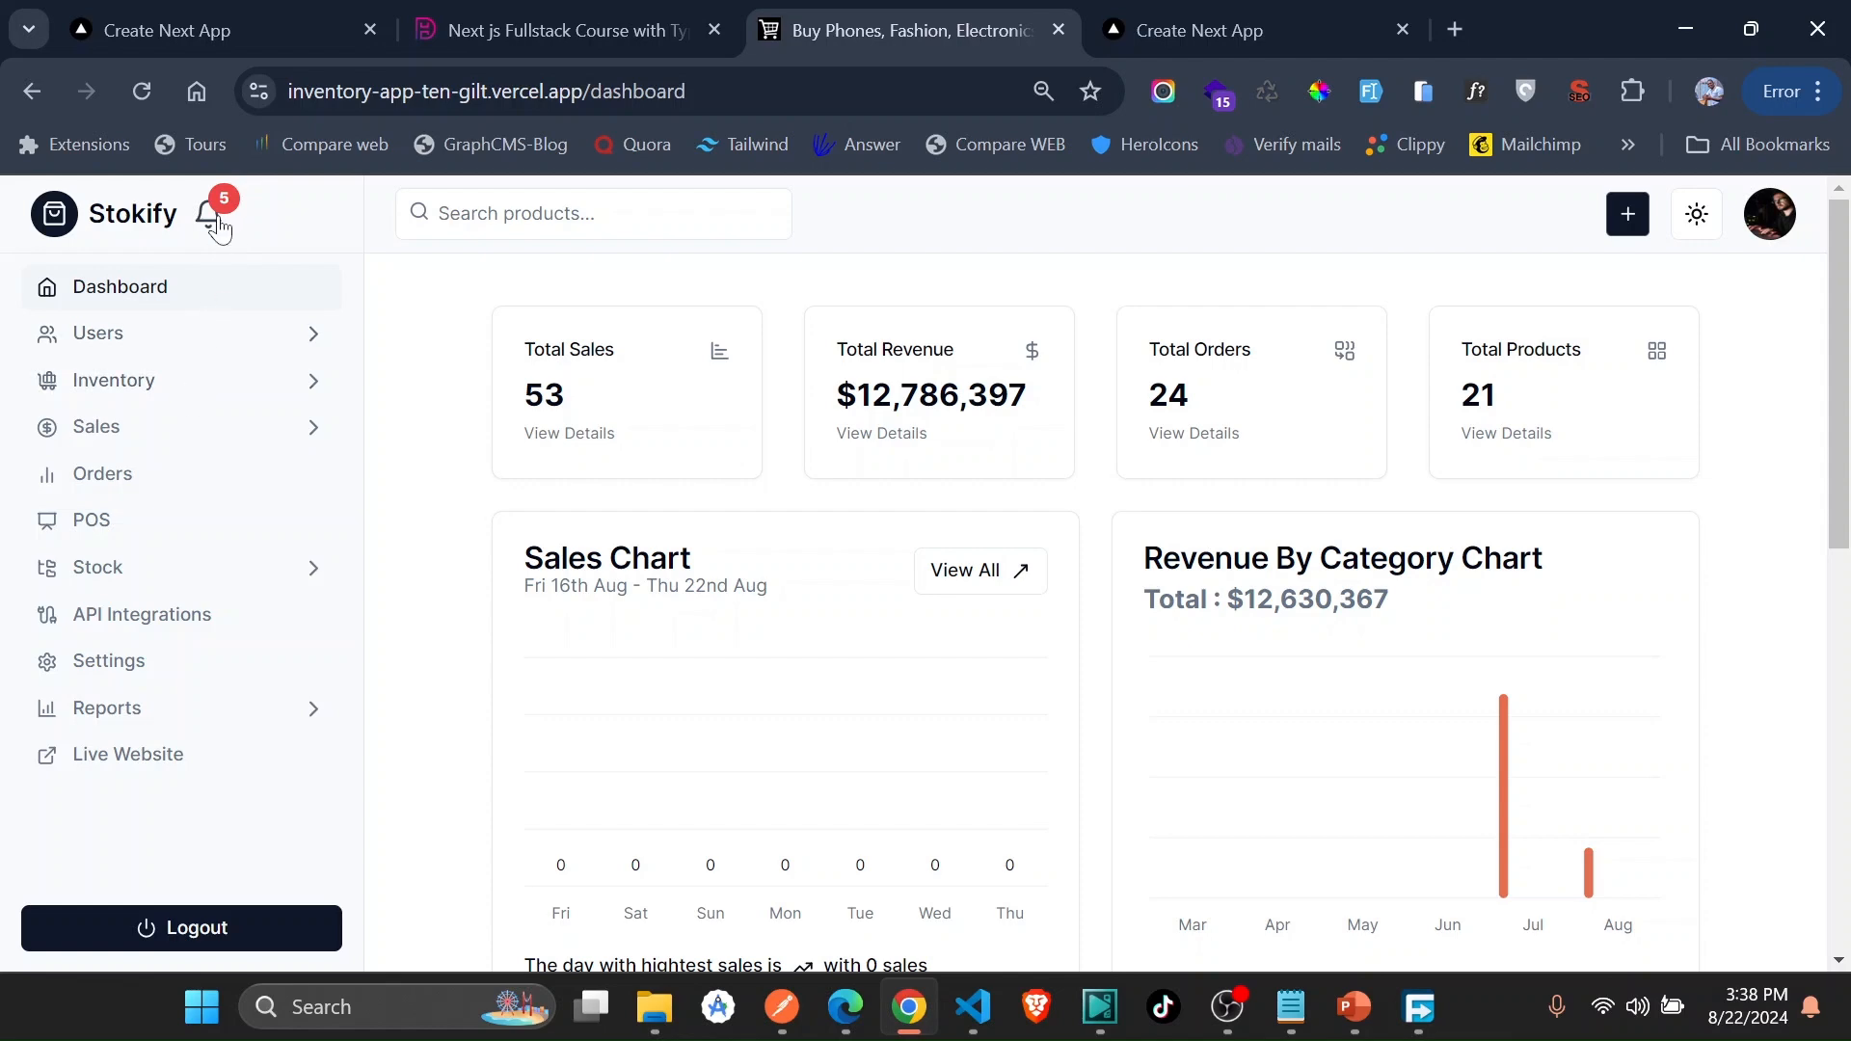
pyautogui.click(213, 216)
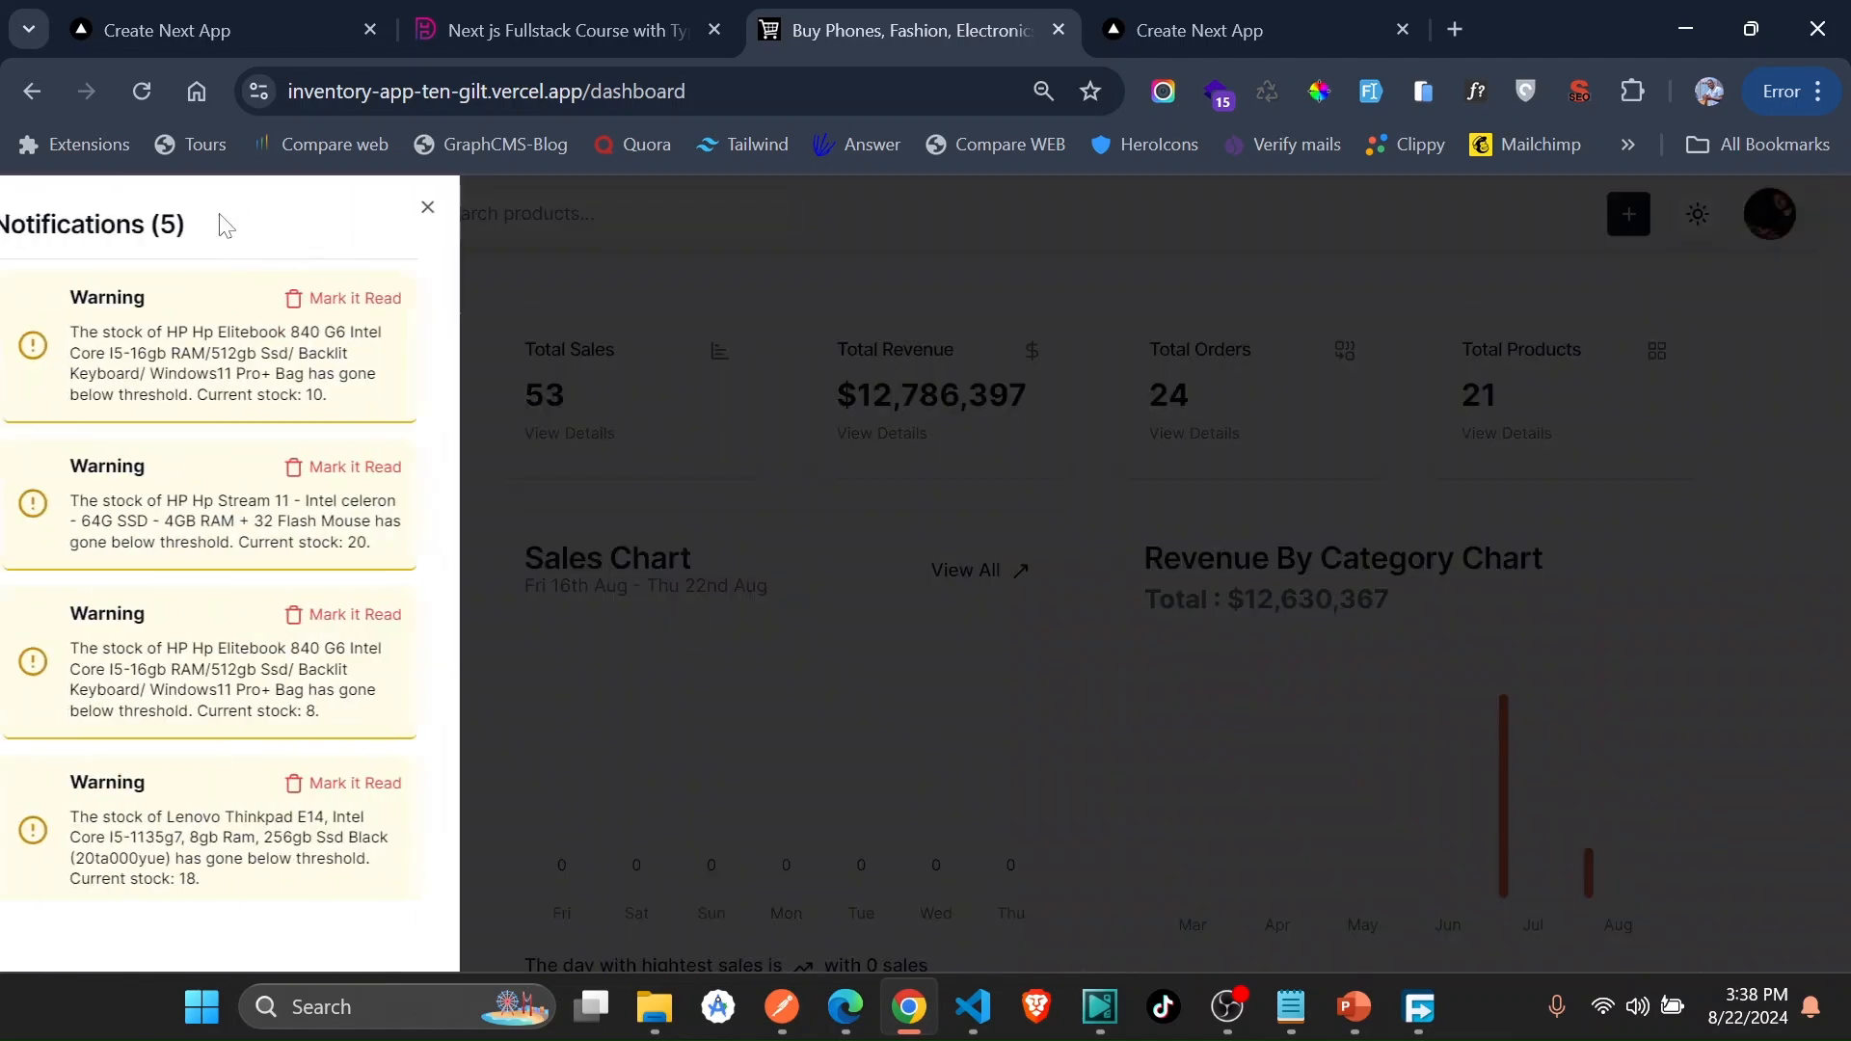
pyautogui.scroll(-3)
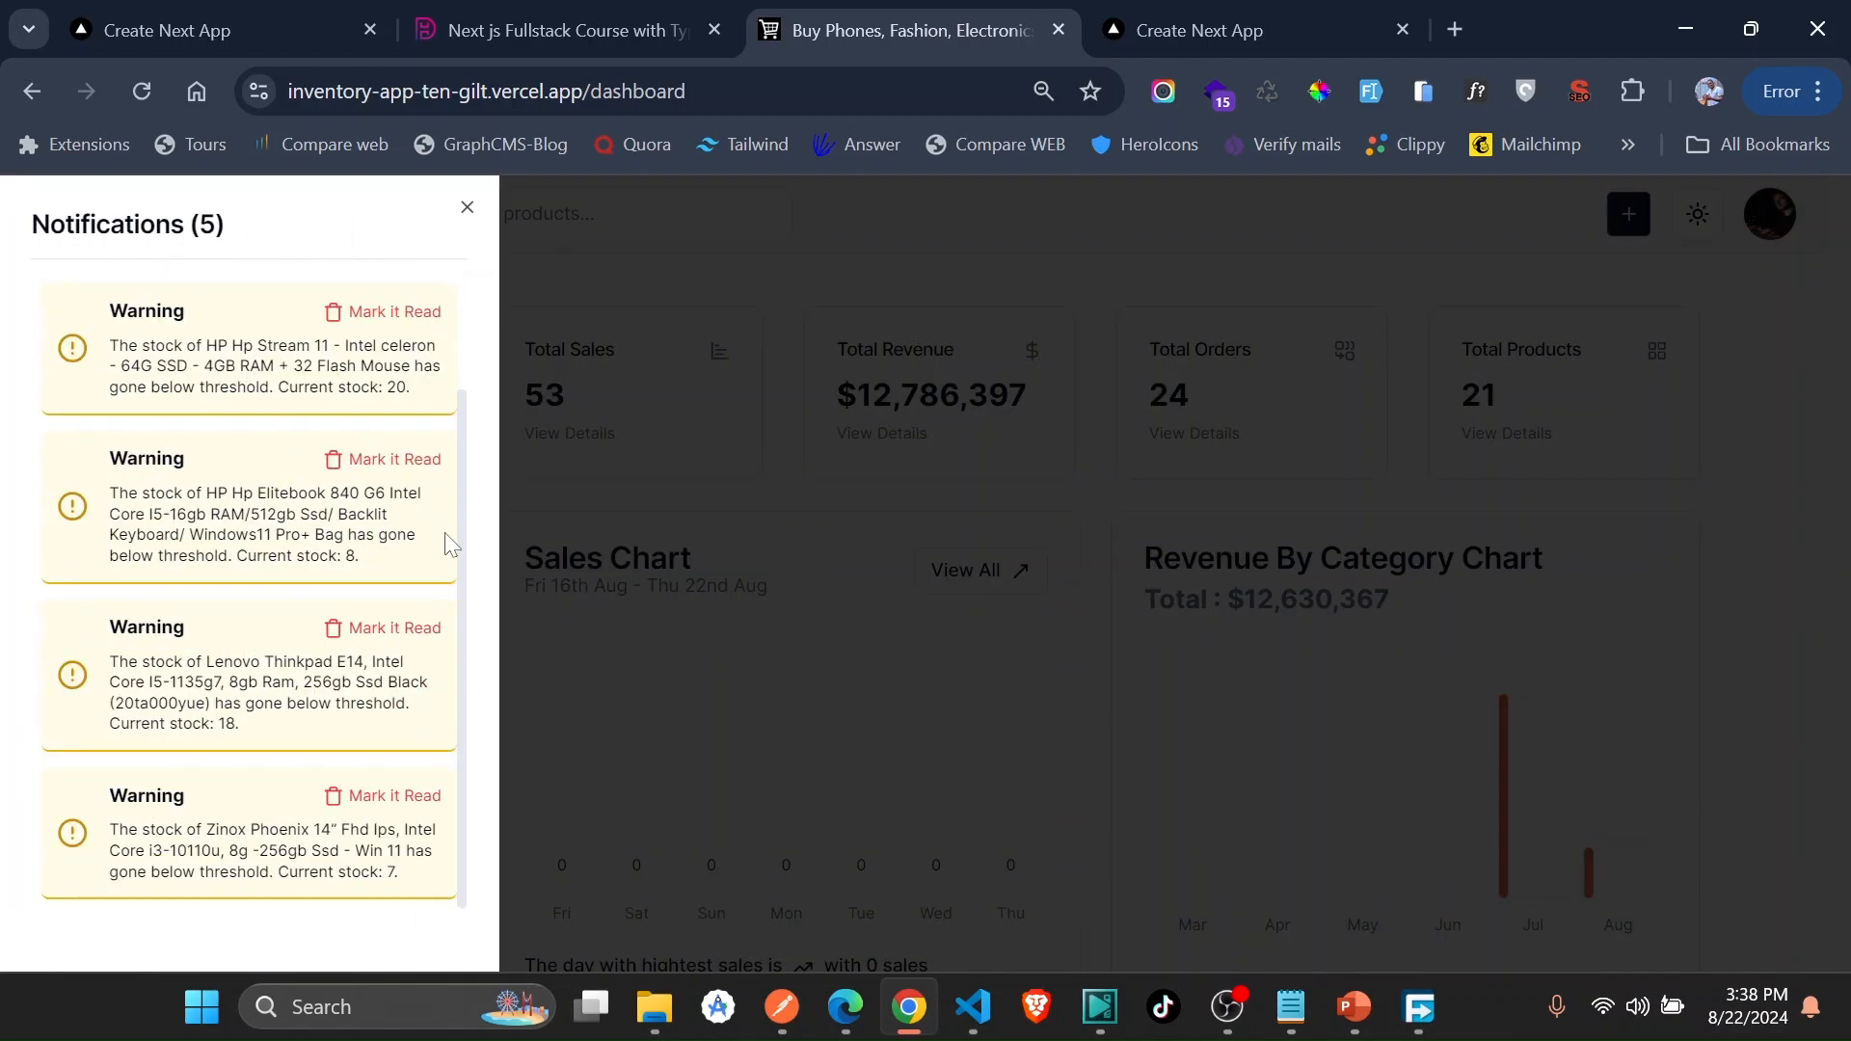
pyautogui.scroll(3)
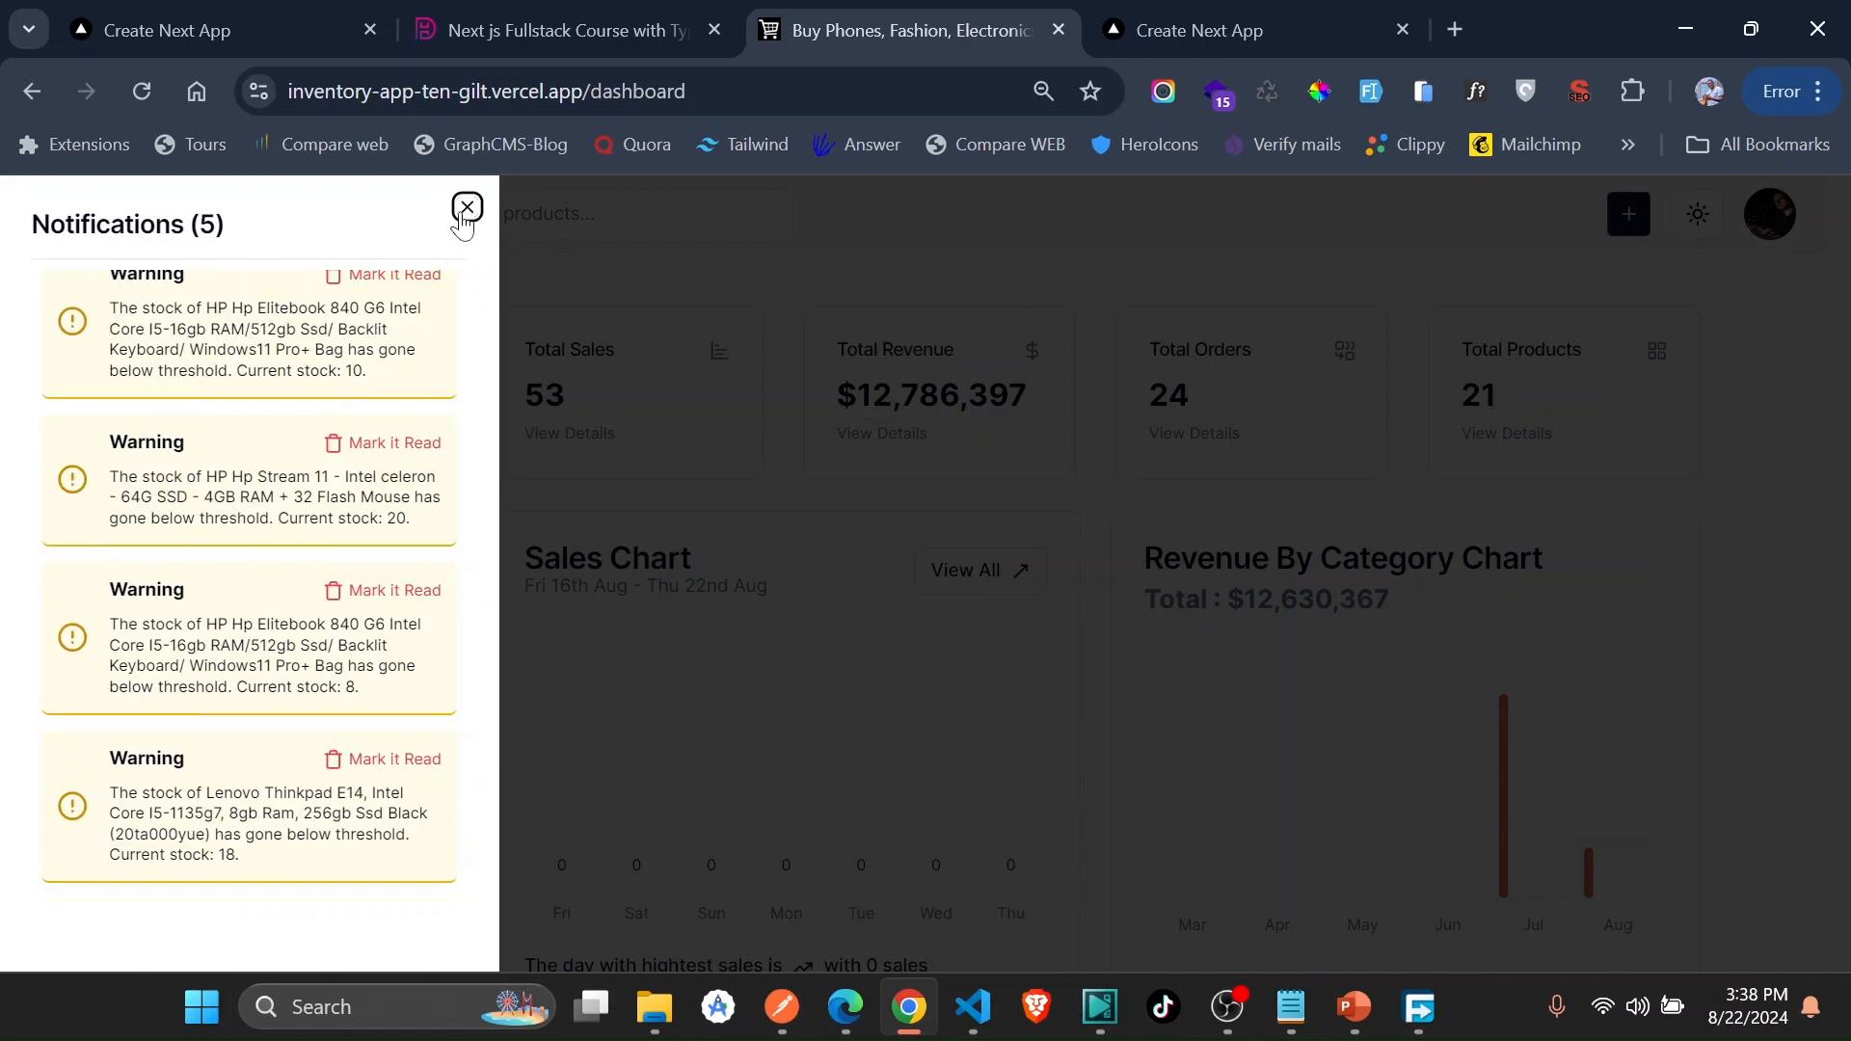
pyautogui.click(464, 207)
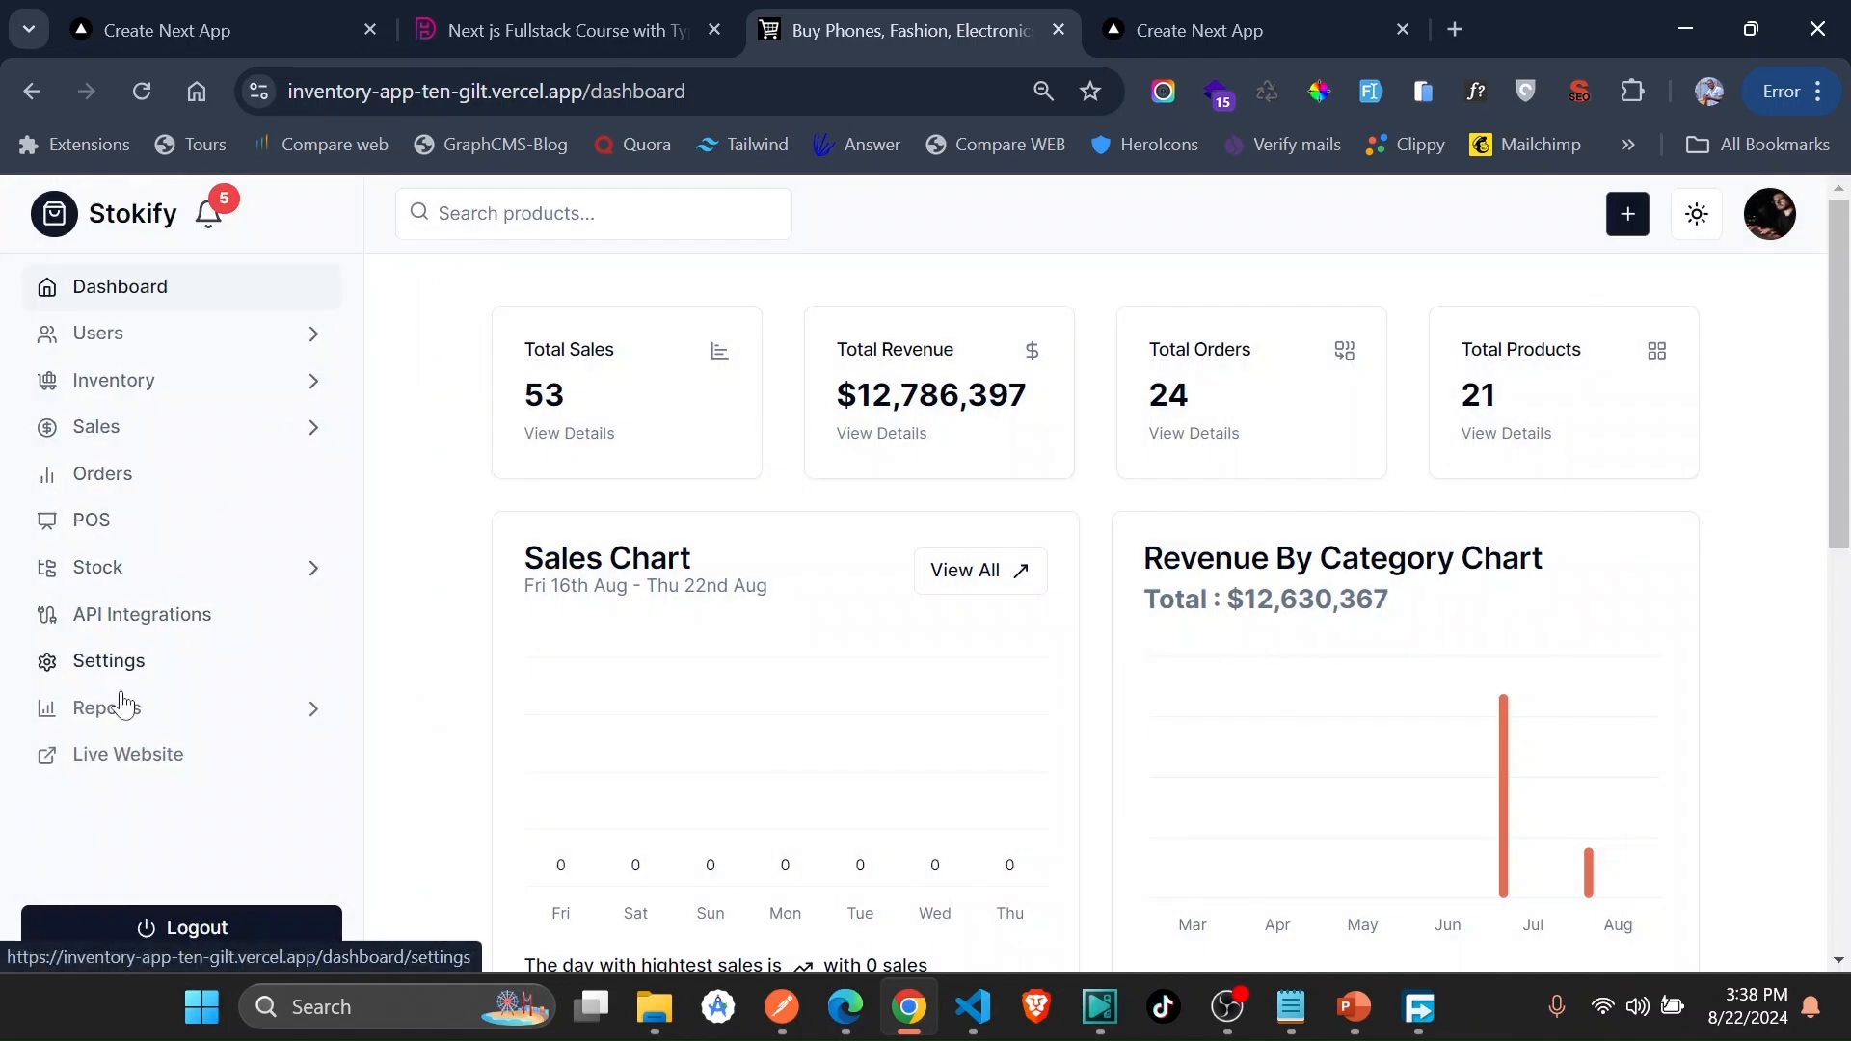
pyautogui.click(112, 708)
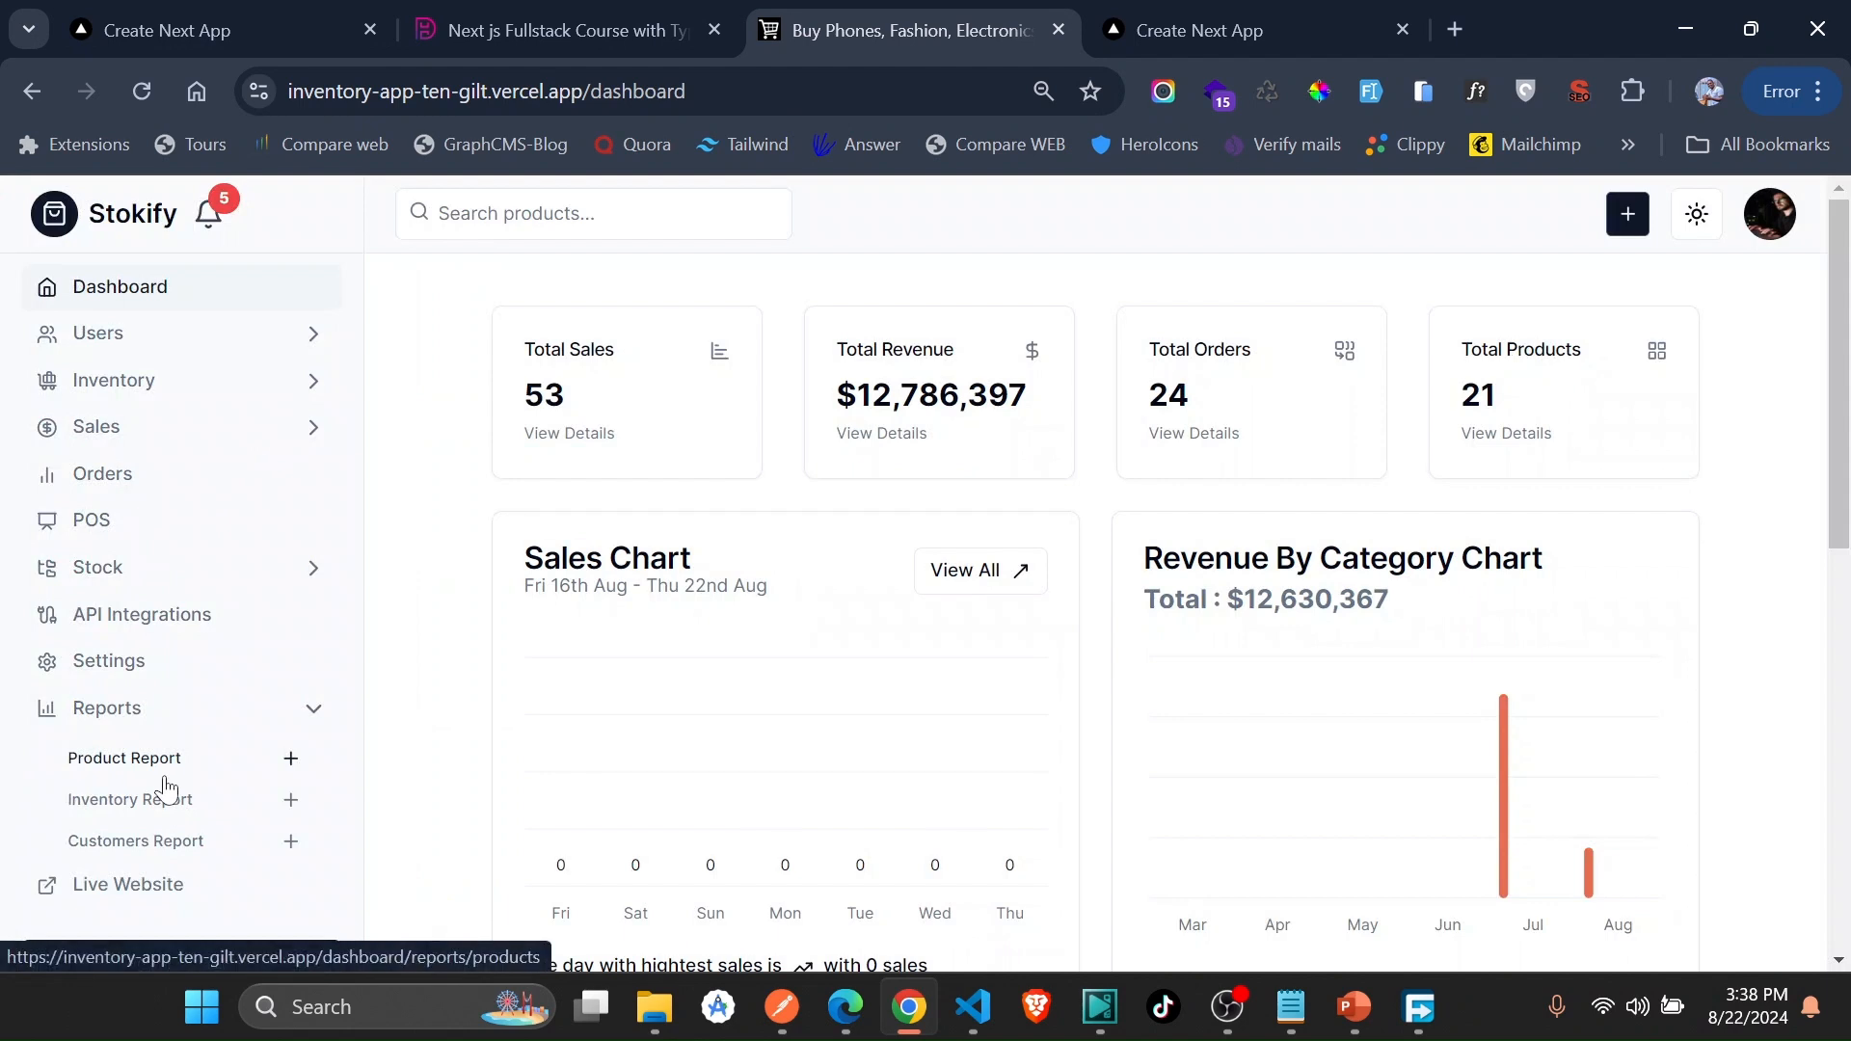
pyautogui.moveTo(129, 798)
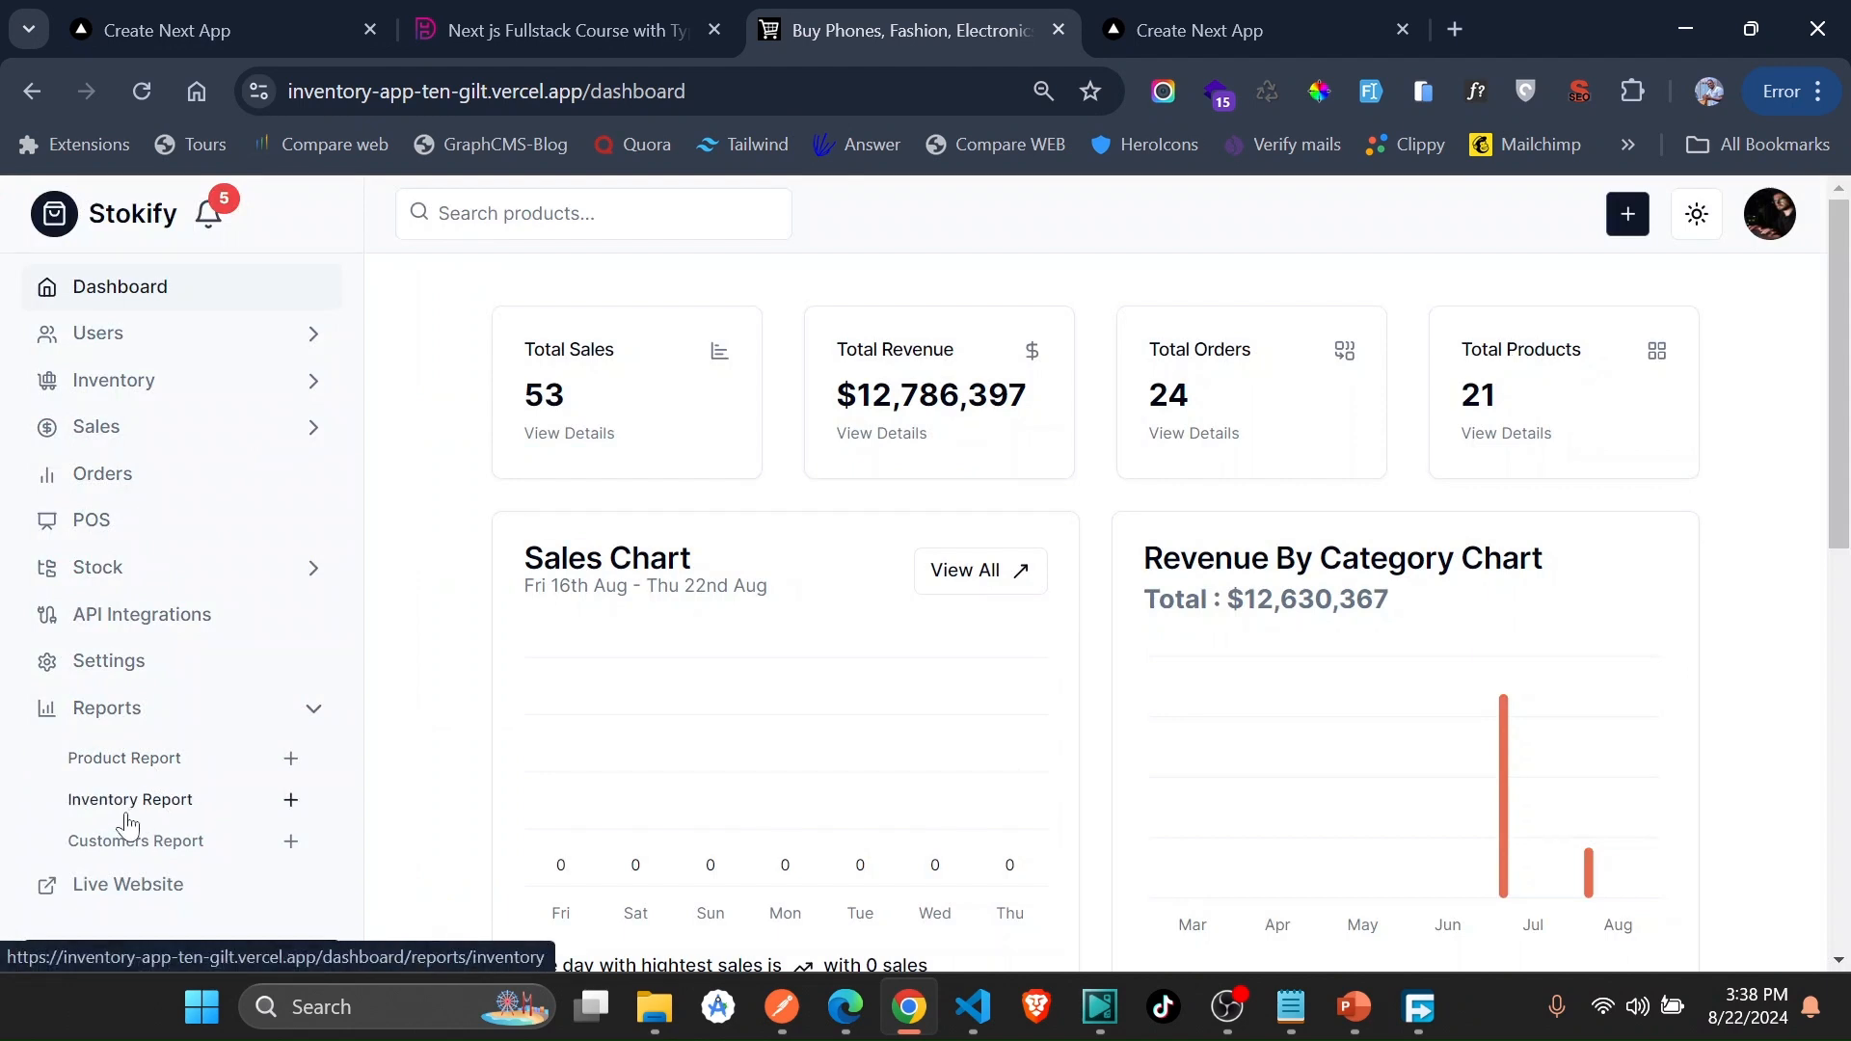
pyautogui.moveTo(161, 835)
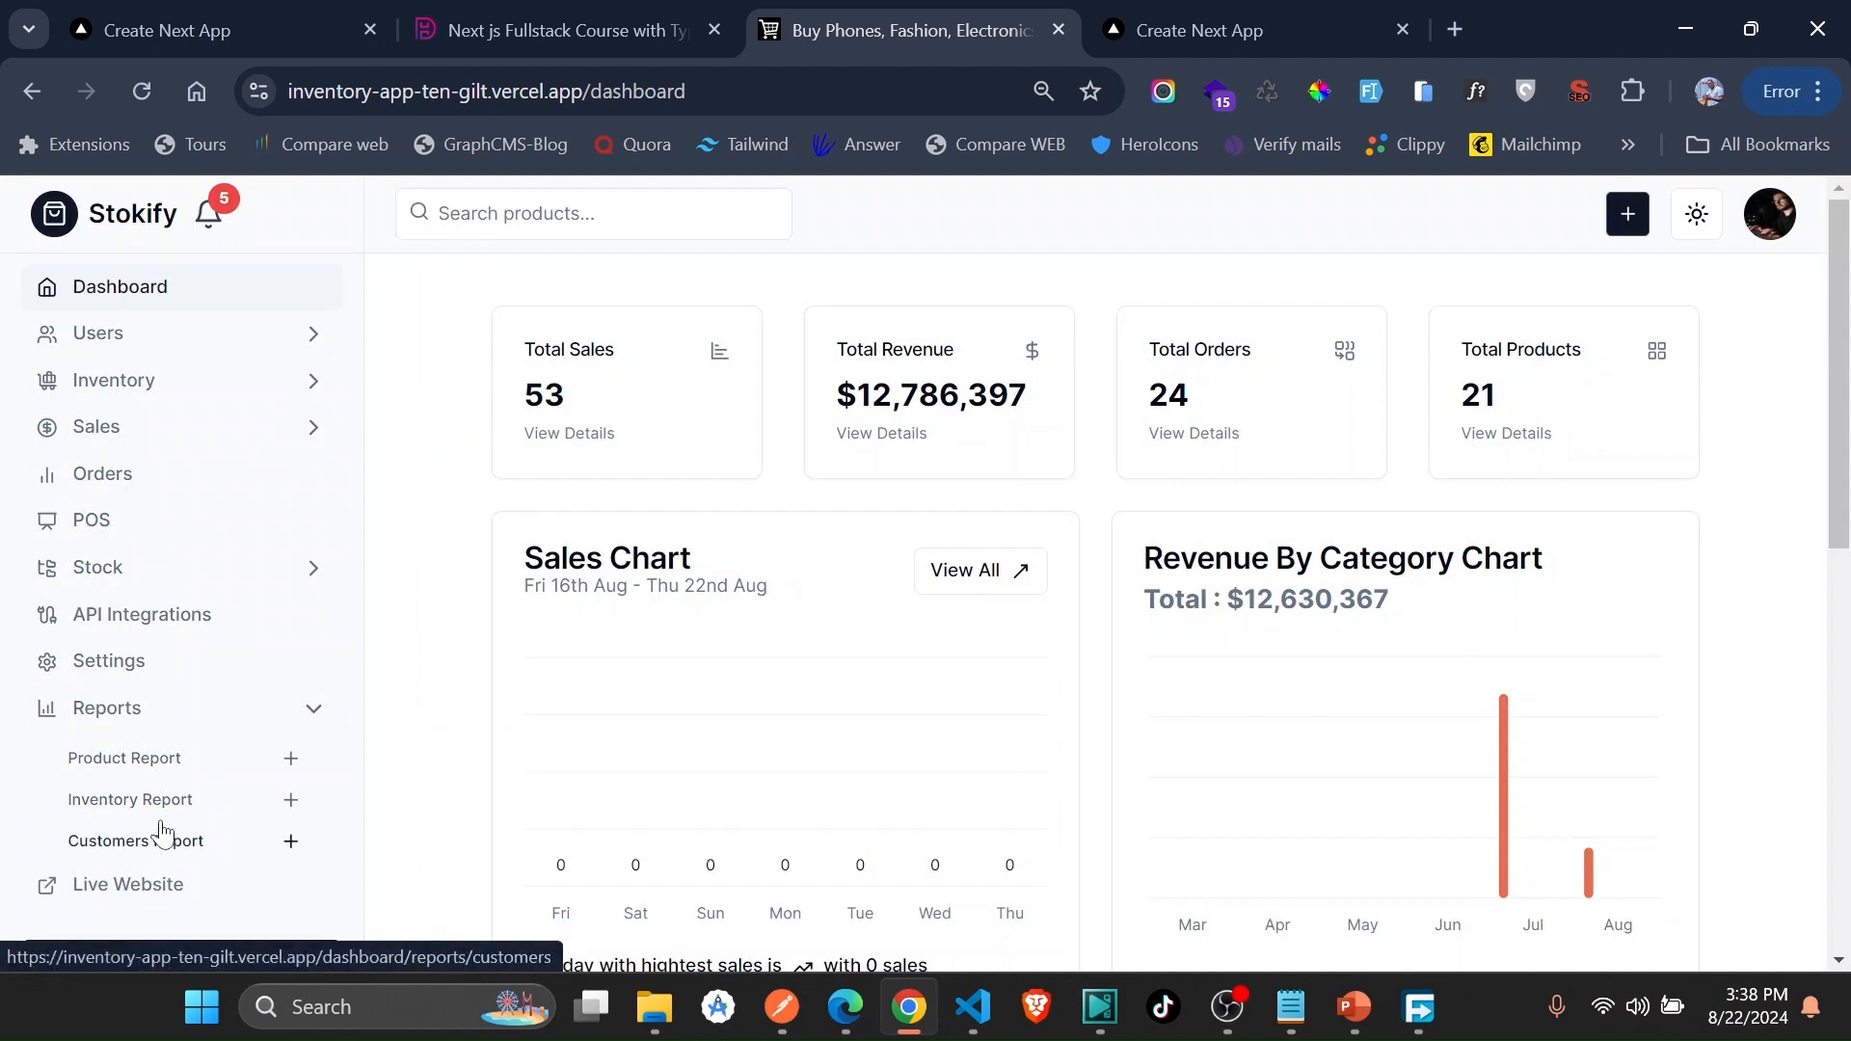
# - View the Products report, then the Sales page with 37 sales and its time-period filters
pyautogui.click(124, 758)
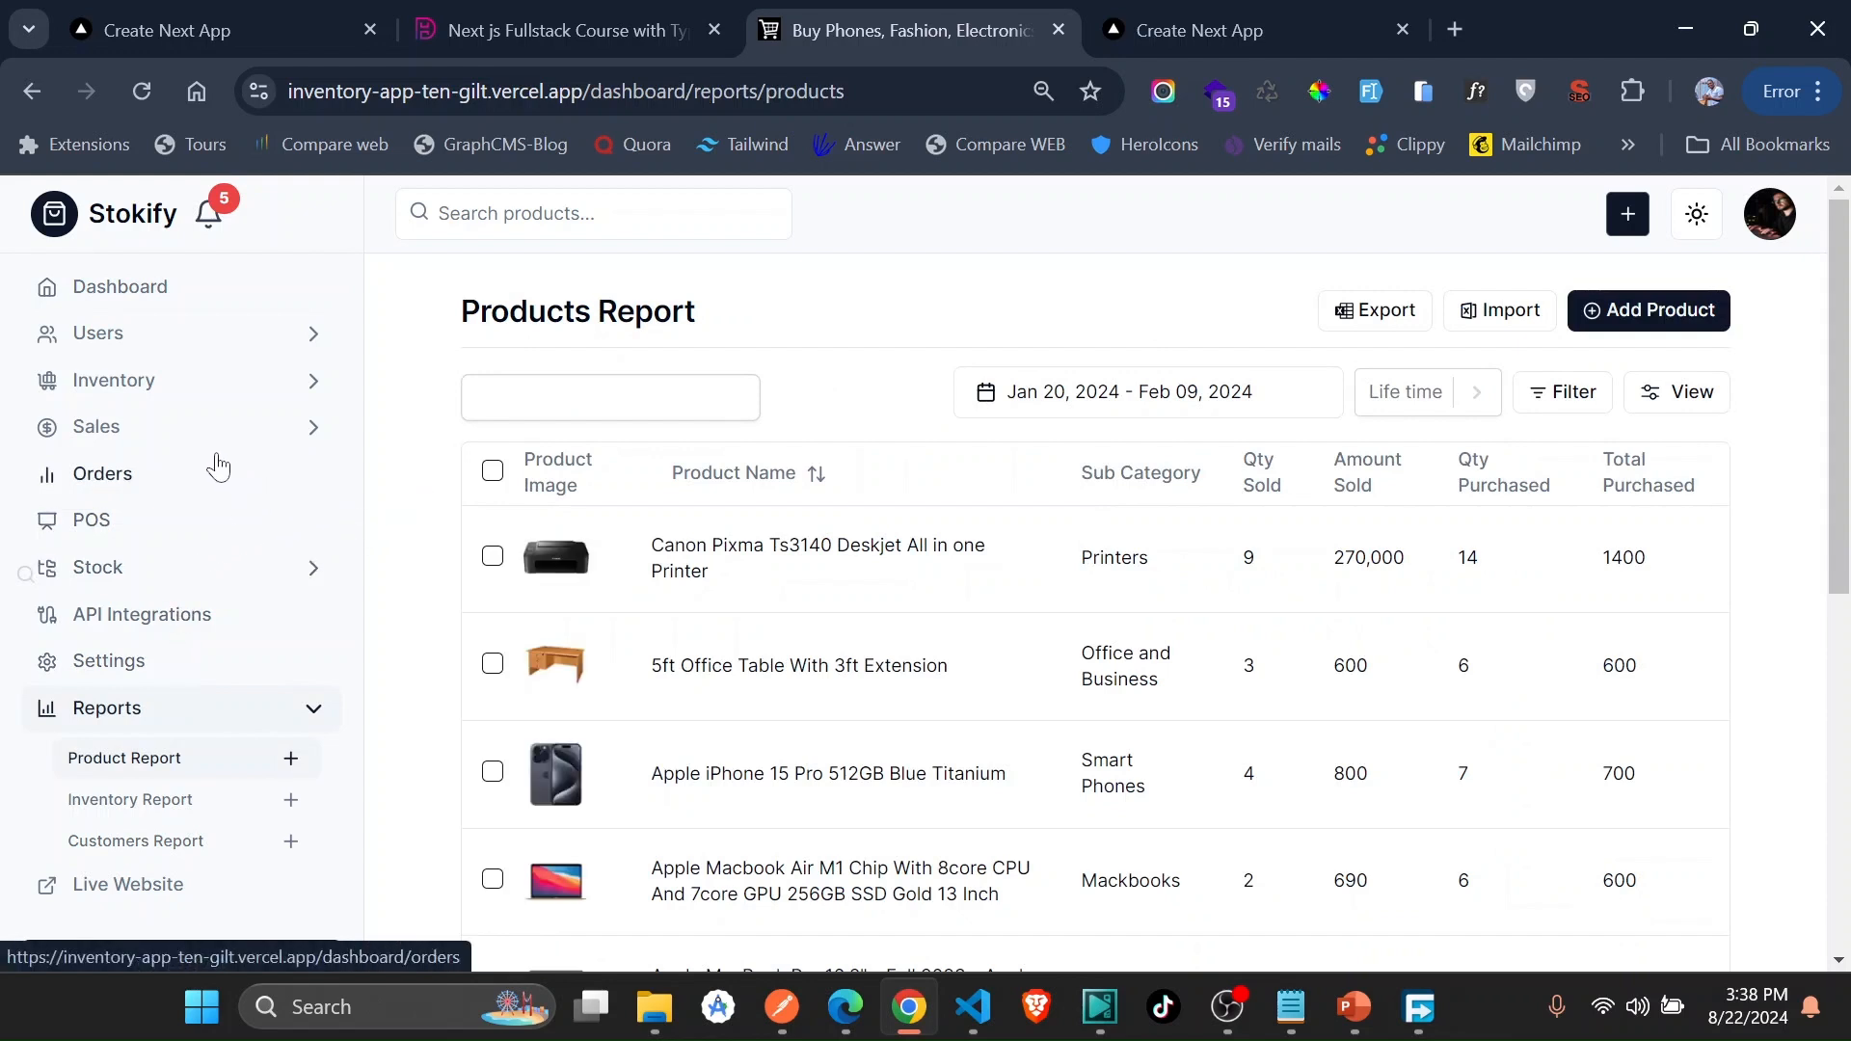
pyautogui.click(97, 426)
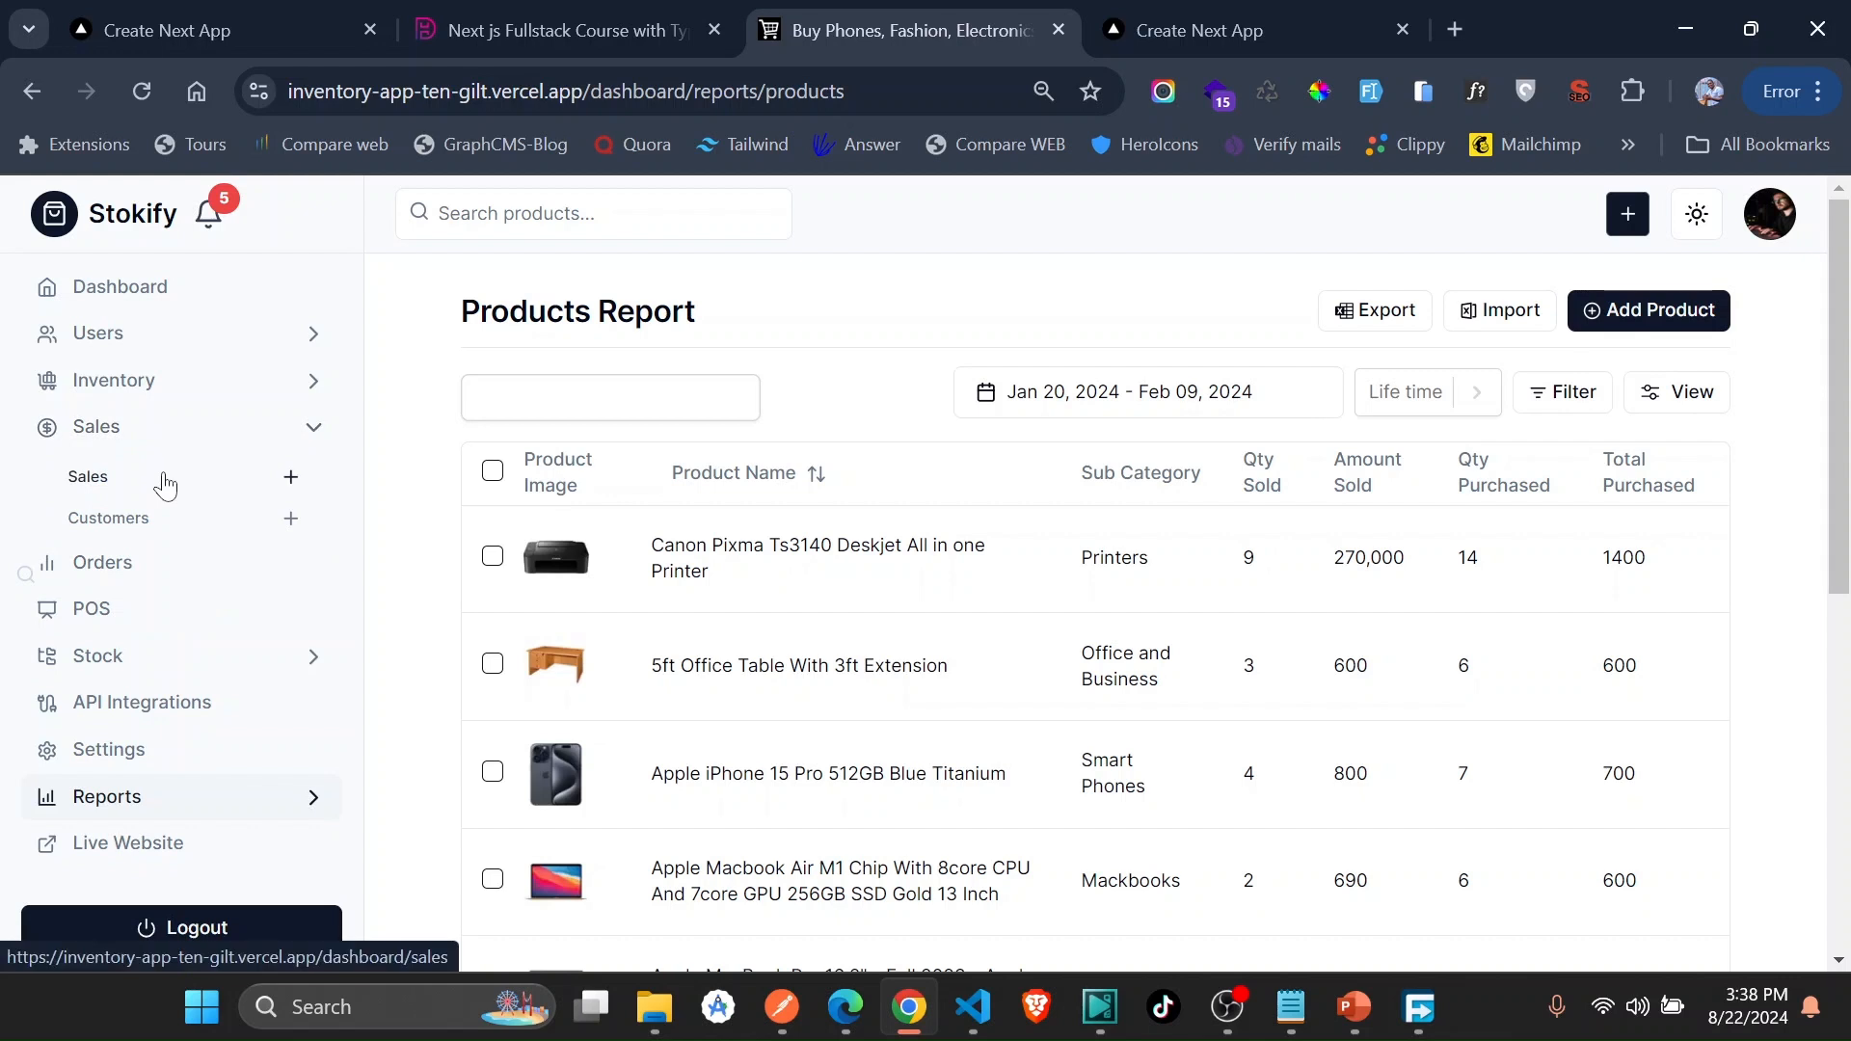
pyautogui.click(87, 476)
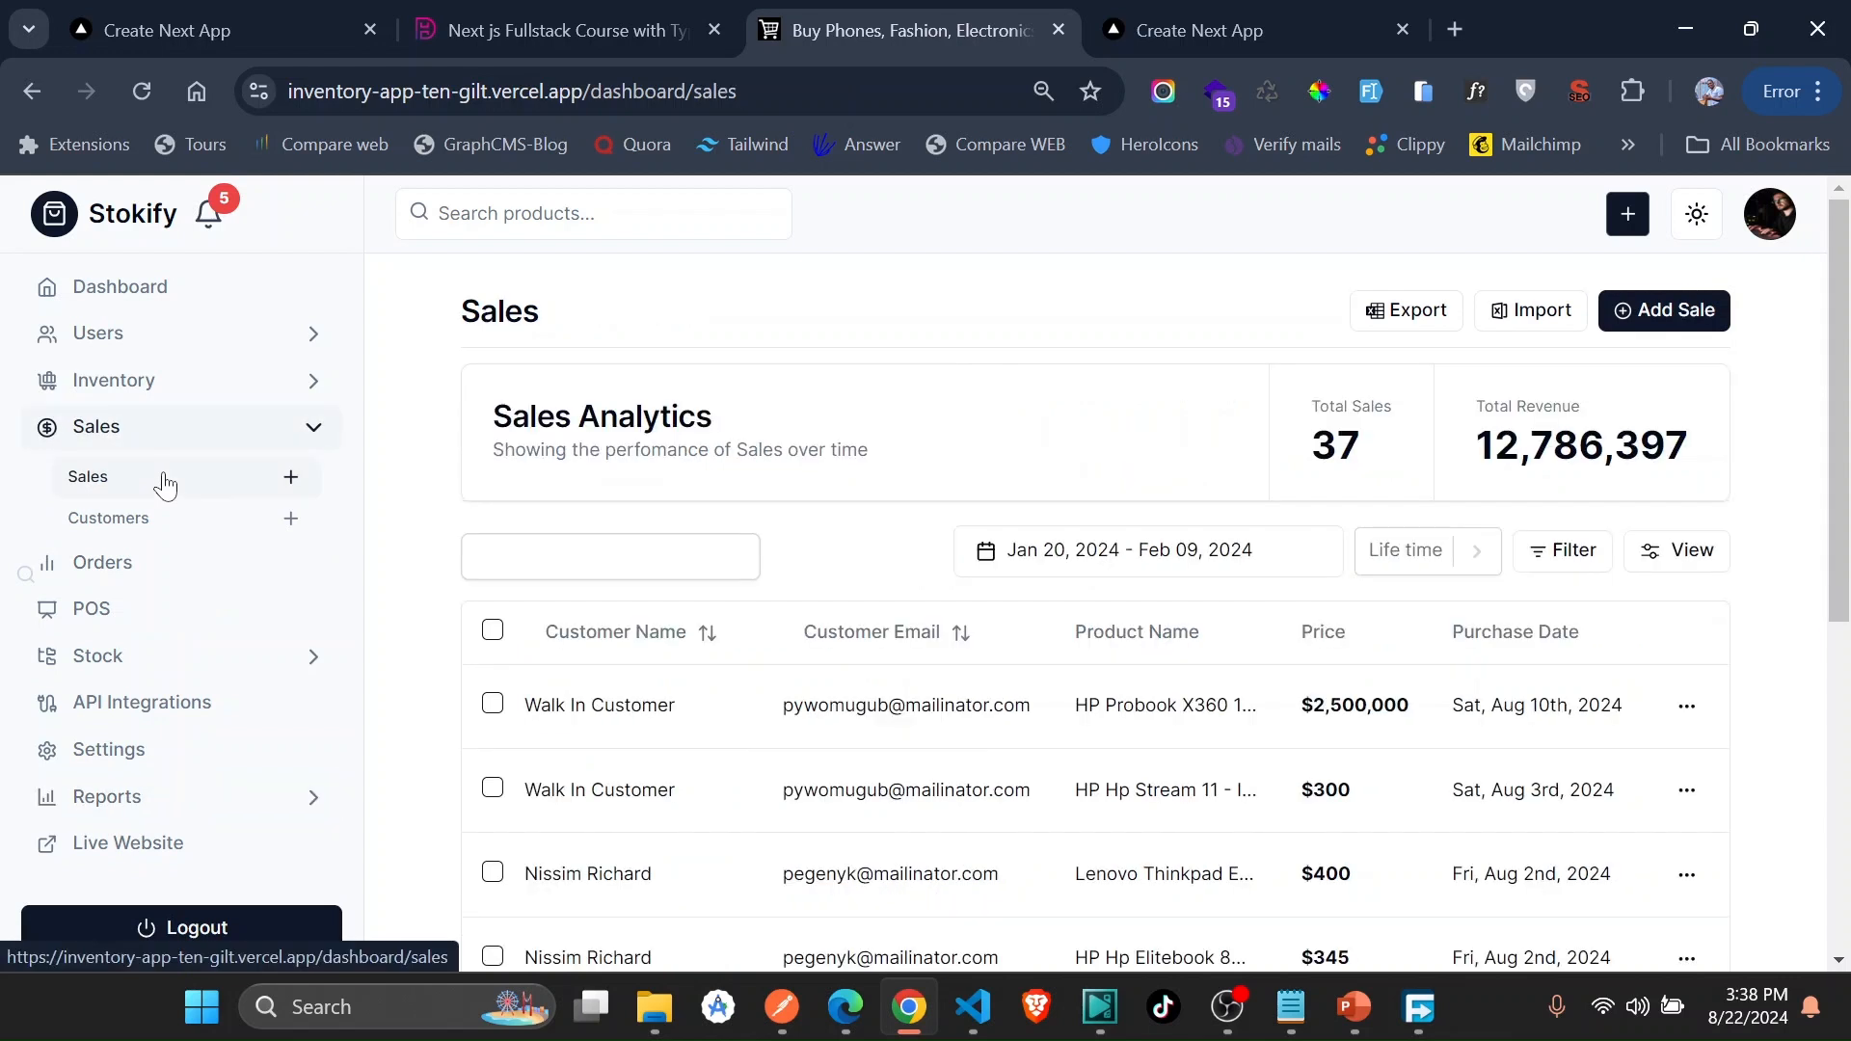
pyautogui.moveTo(719, 413)
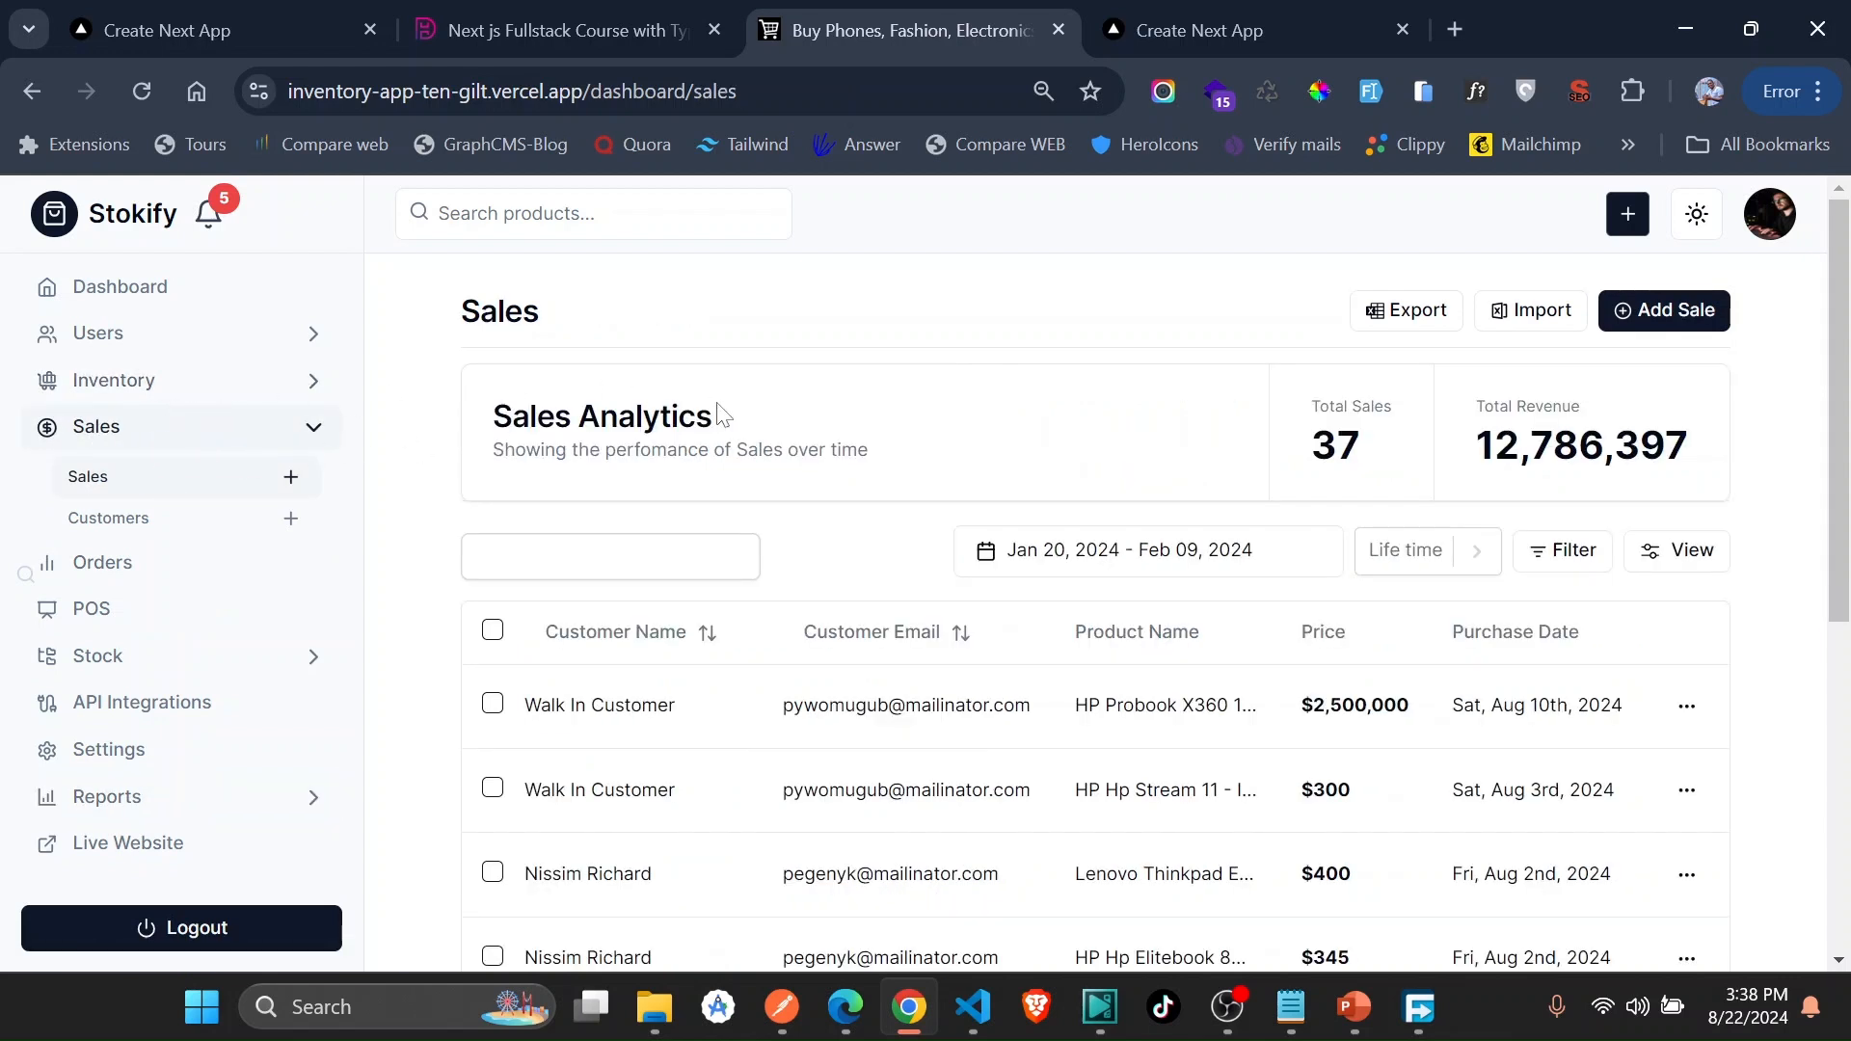
pyautogui.scroll(-3)
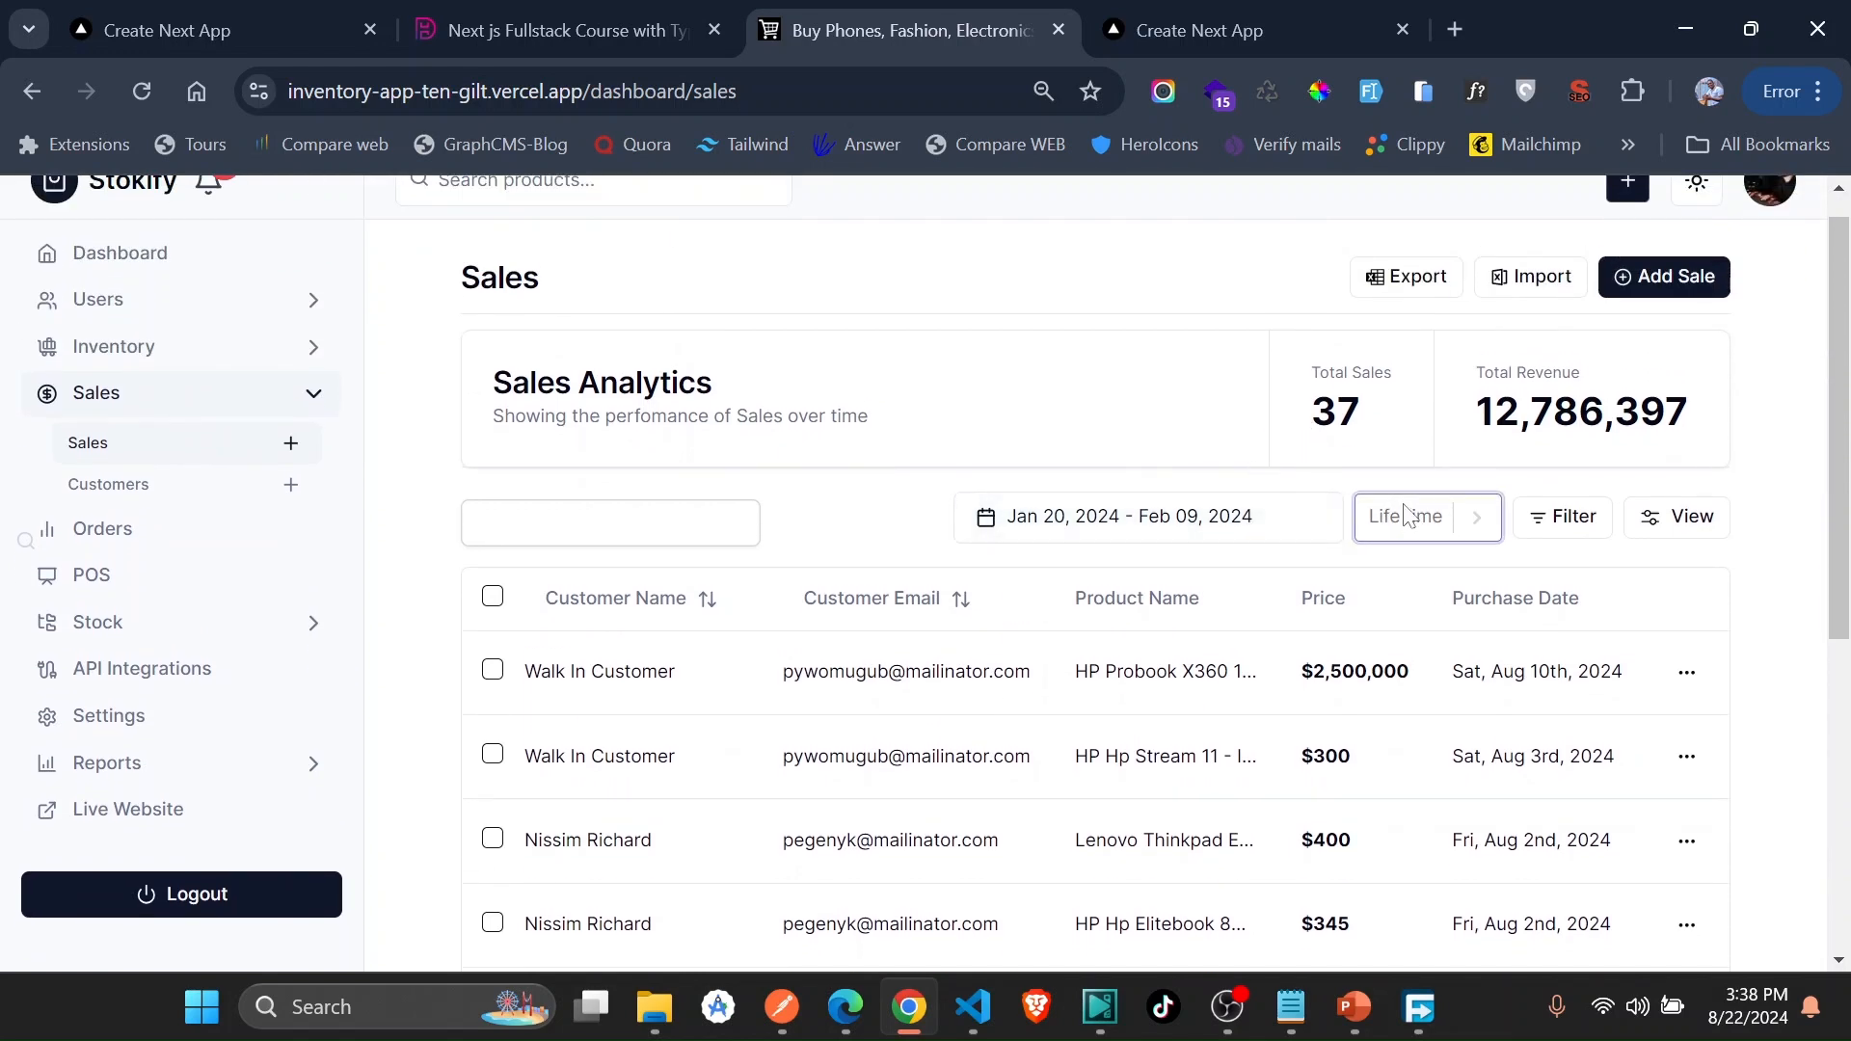
pyautogui.click(1425, 517)
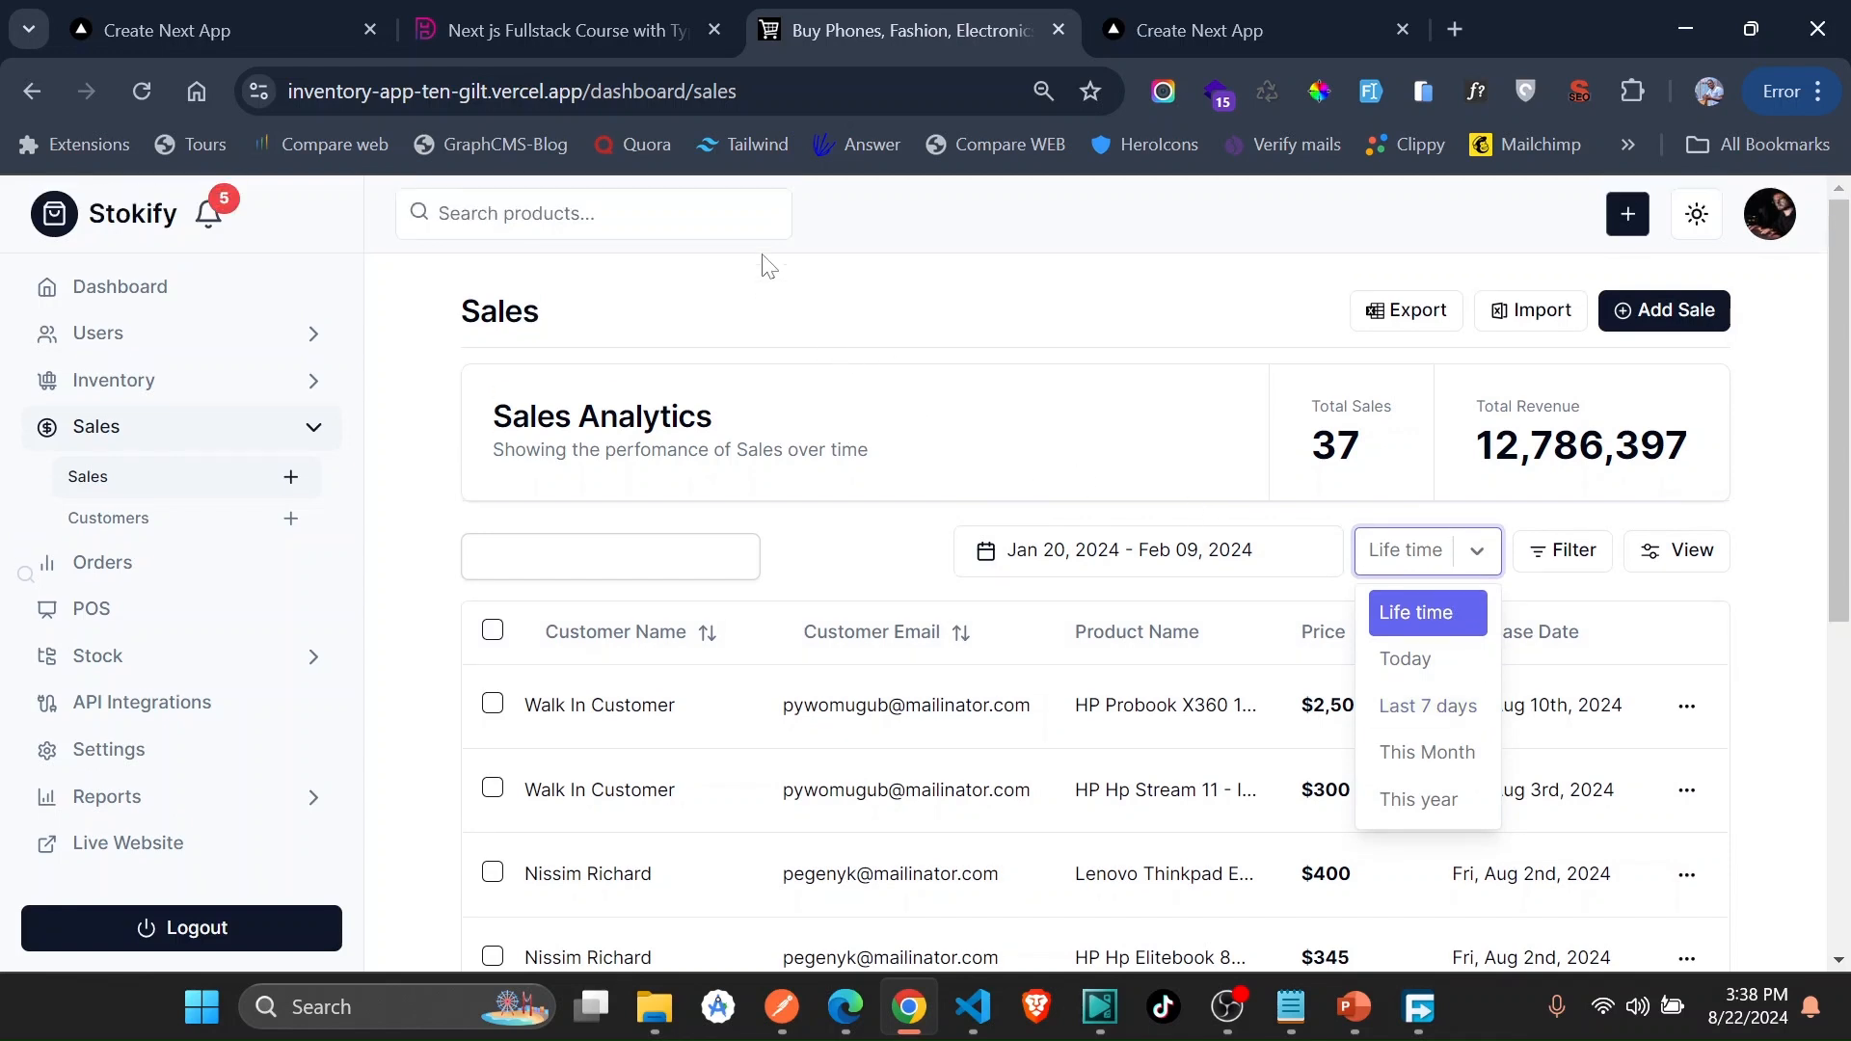
pyautogui.moveTo(235, 397)
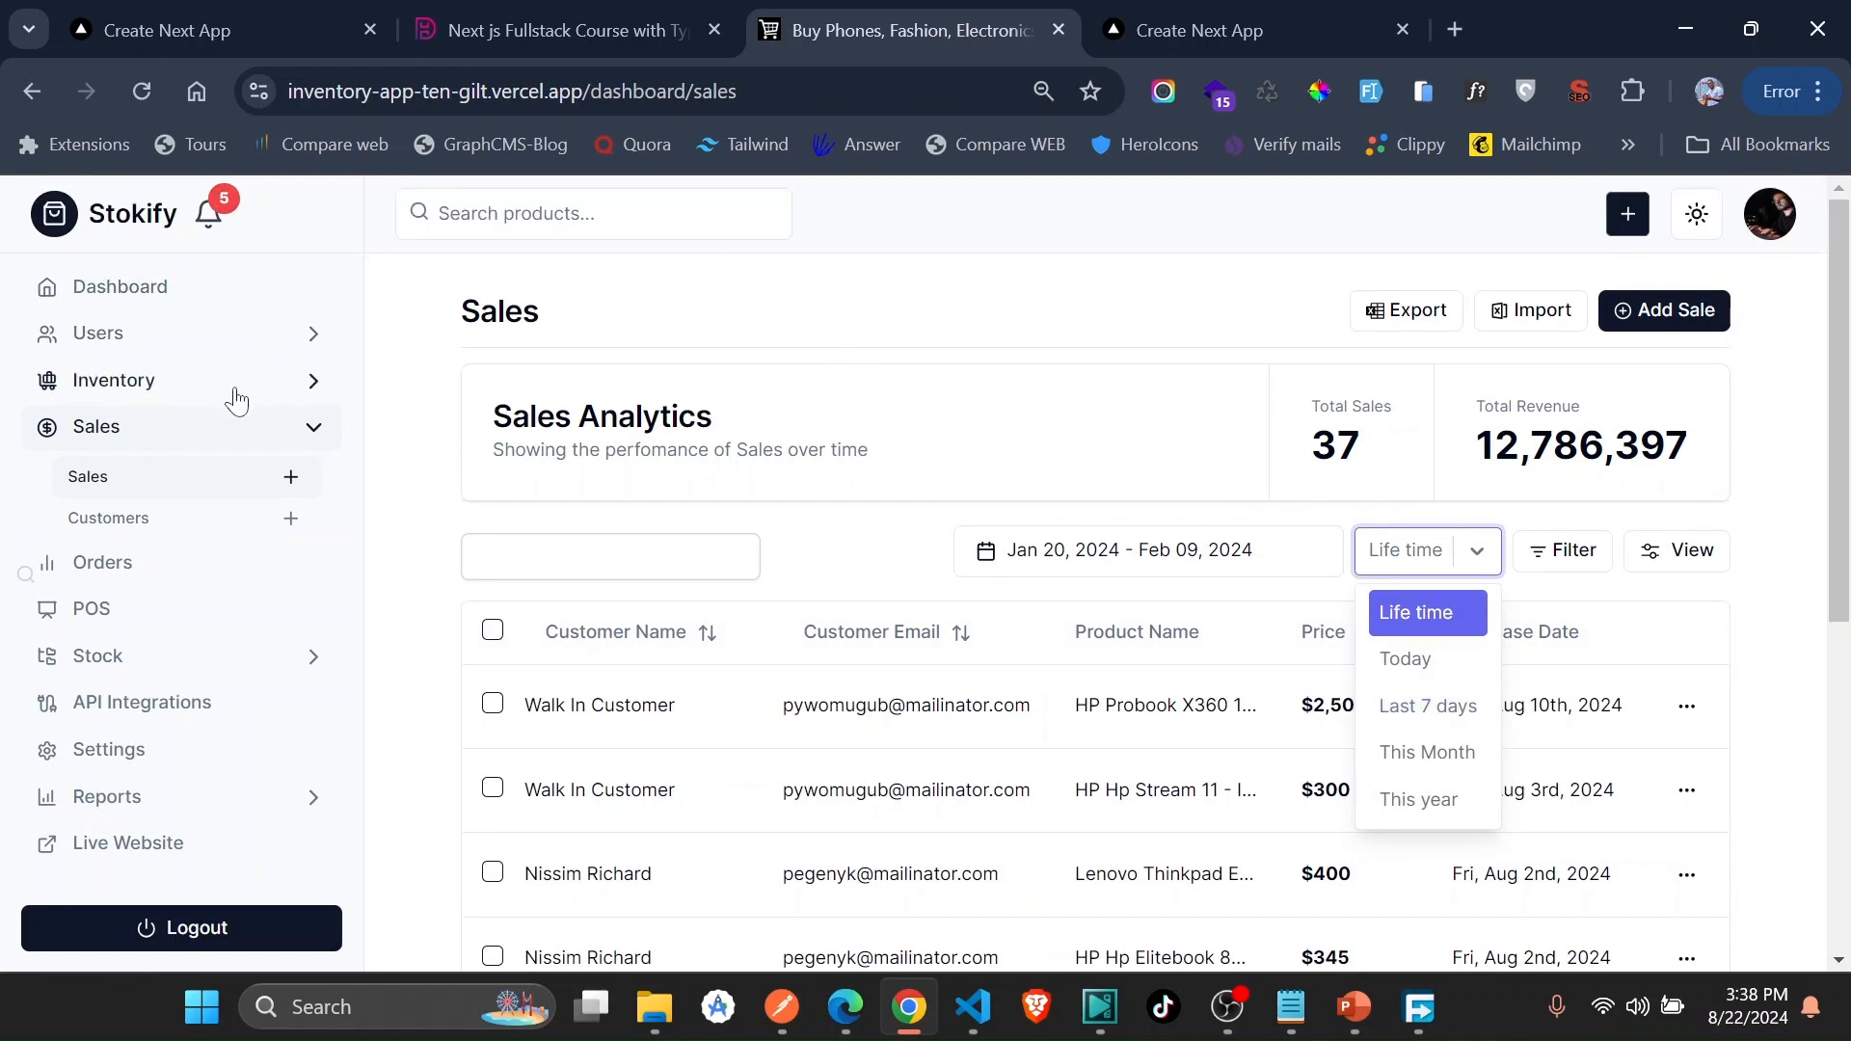
pyautogui.moveTo(216, 517)
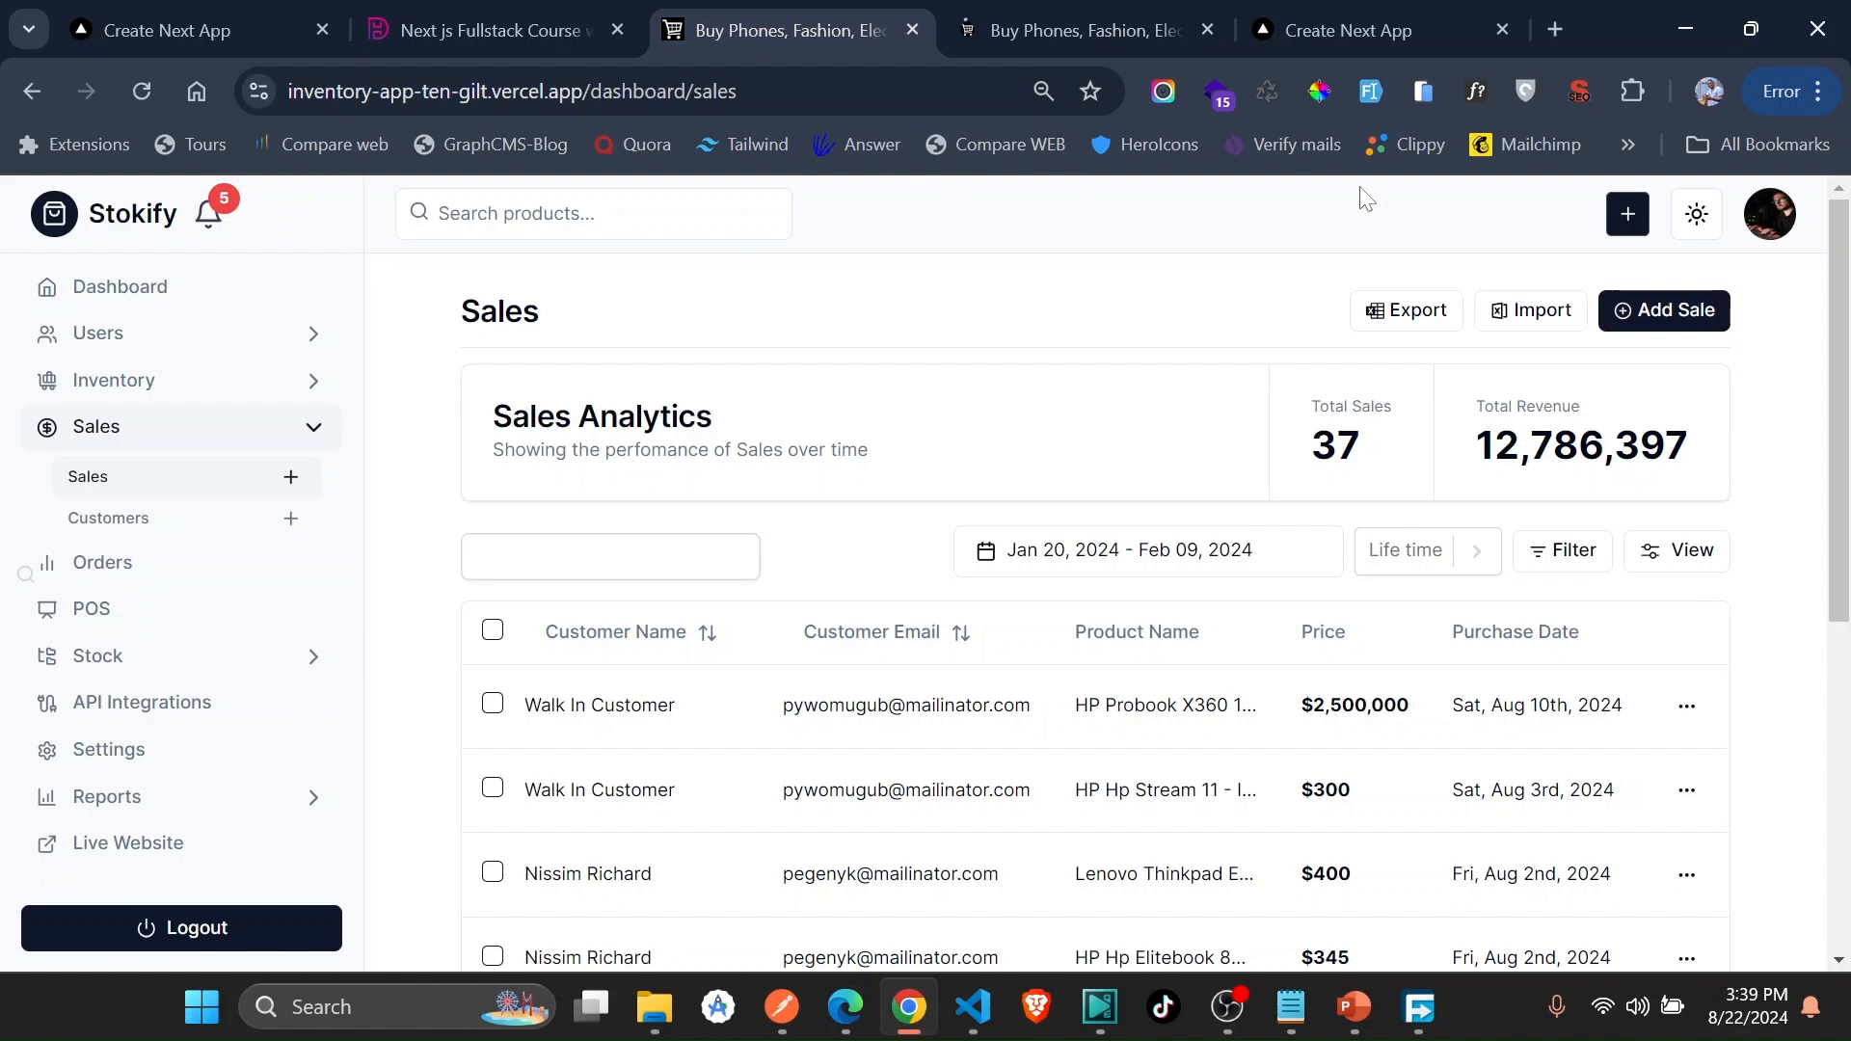
pyautogui.moveTo(245, 335)
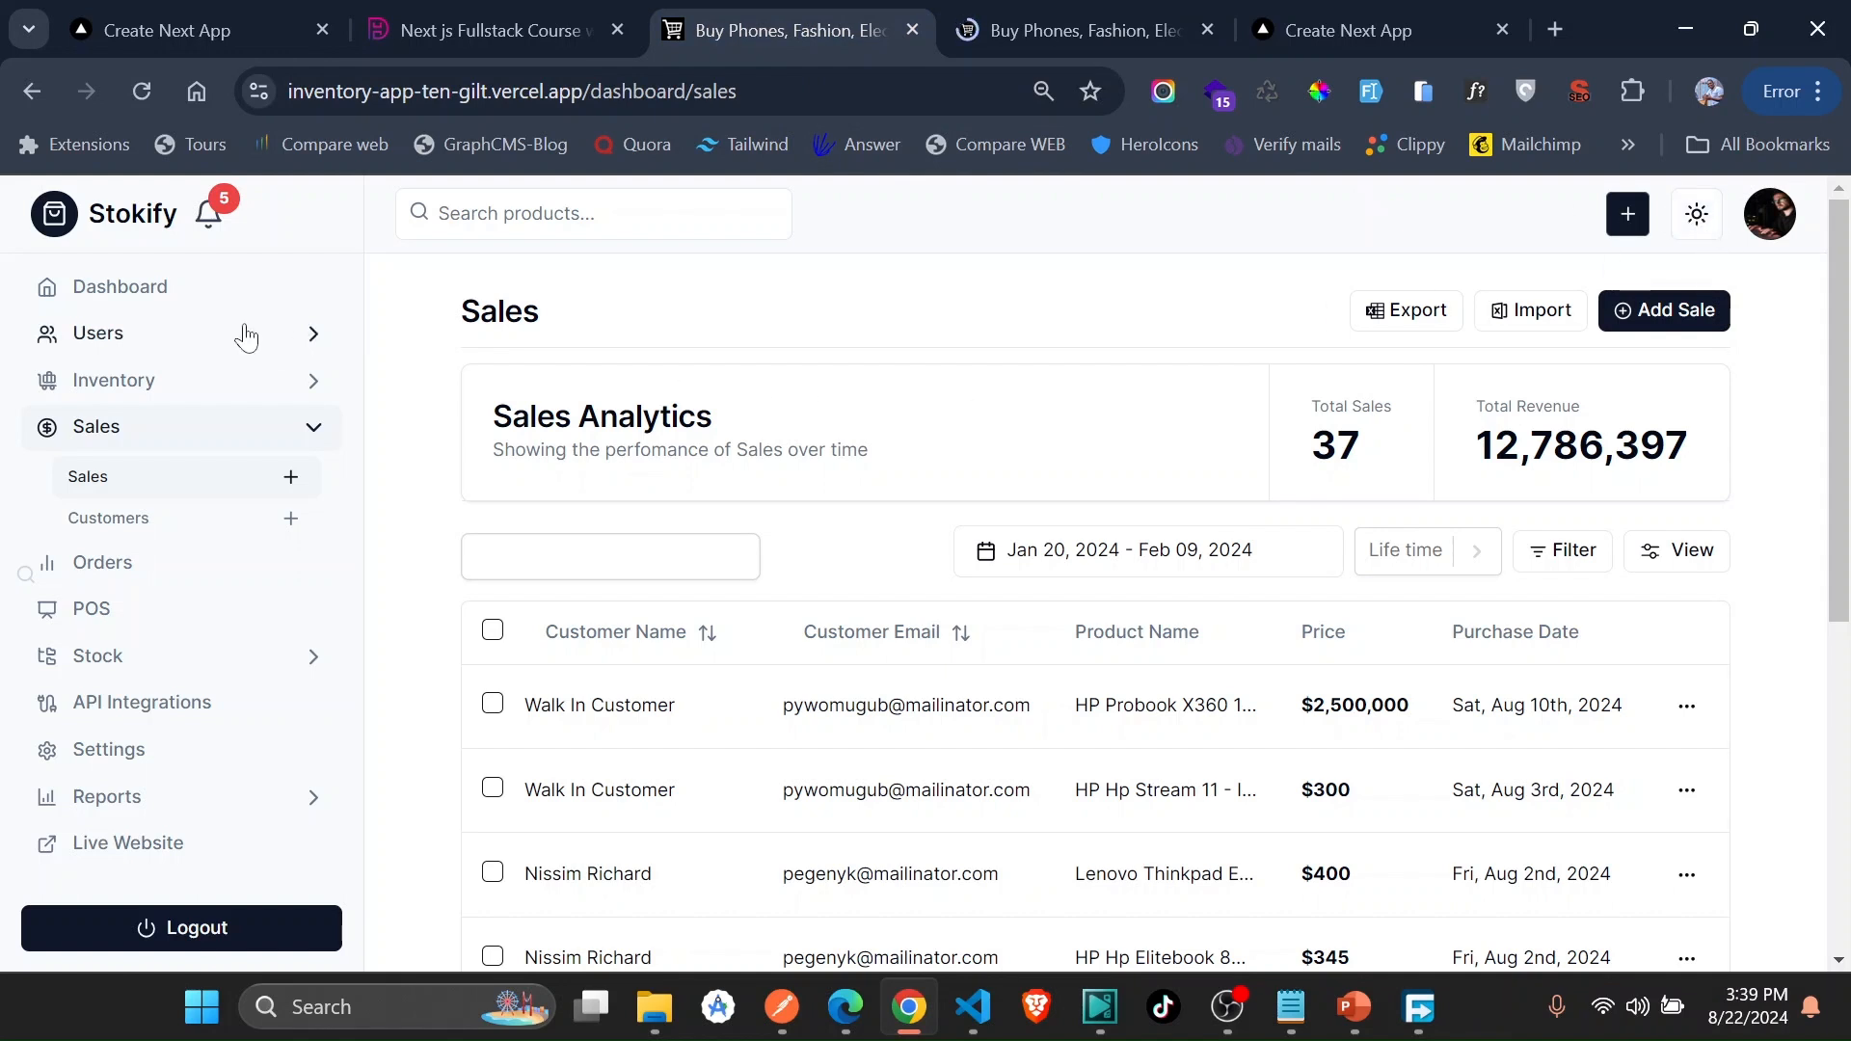
# - From the Roles list, start a Create Role form and review its page-access options
pyautogui.click(97, 334)
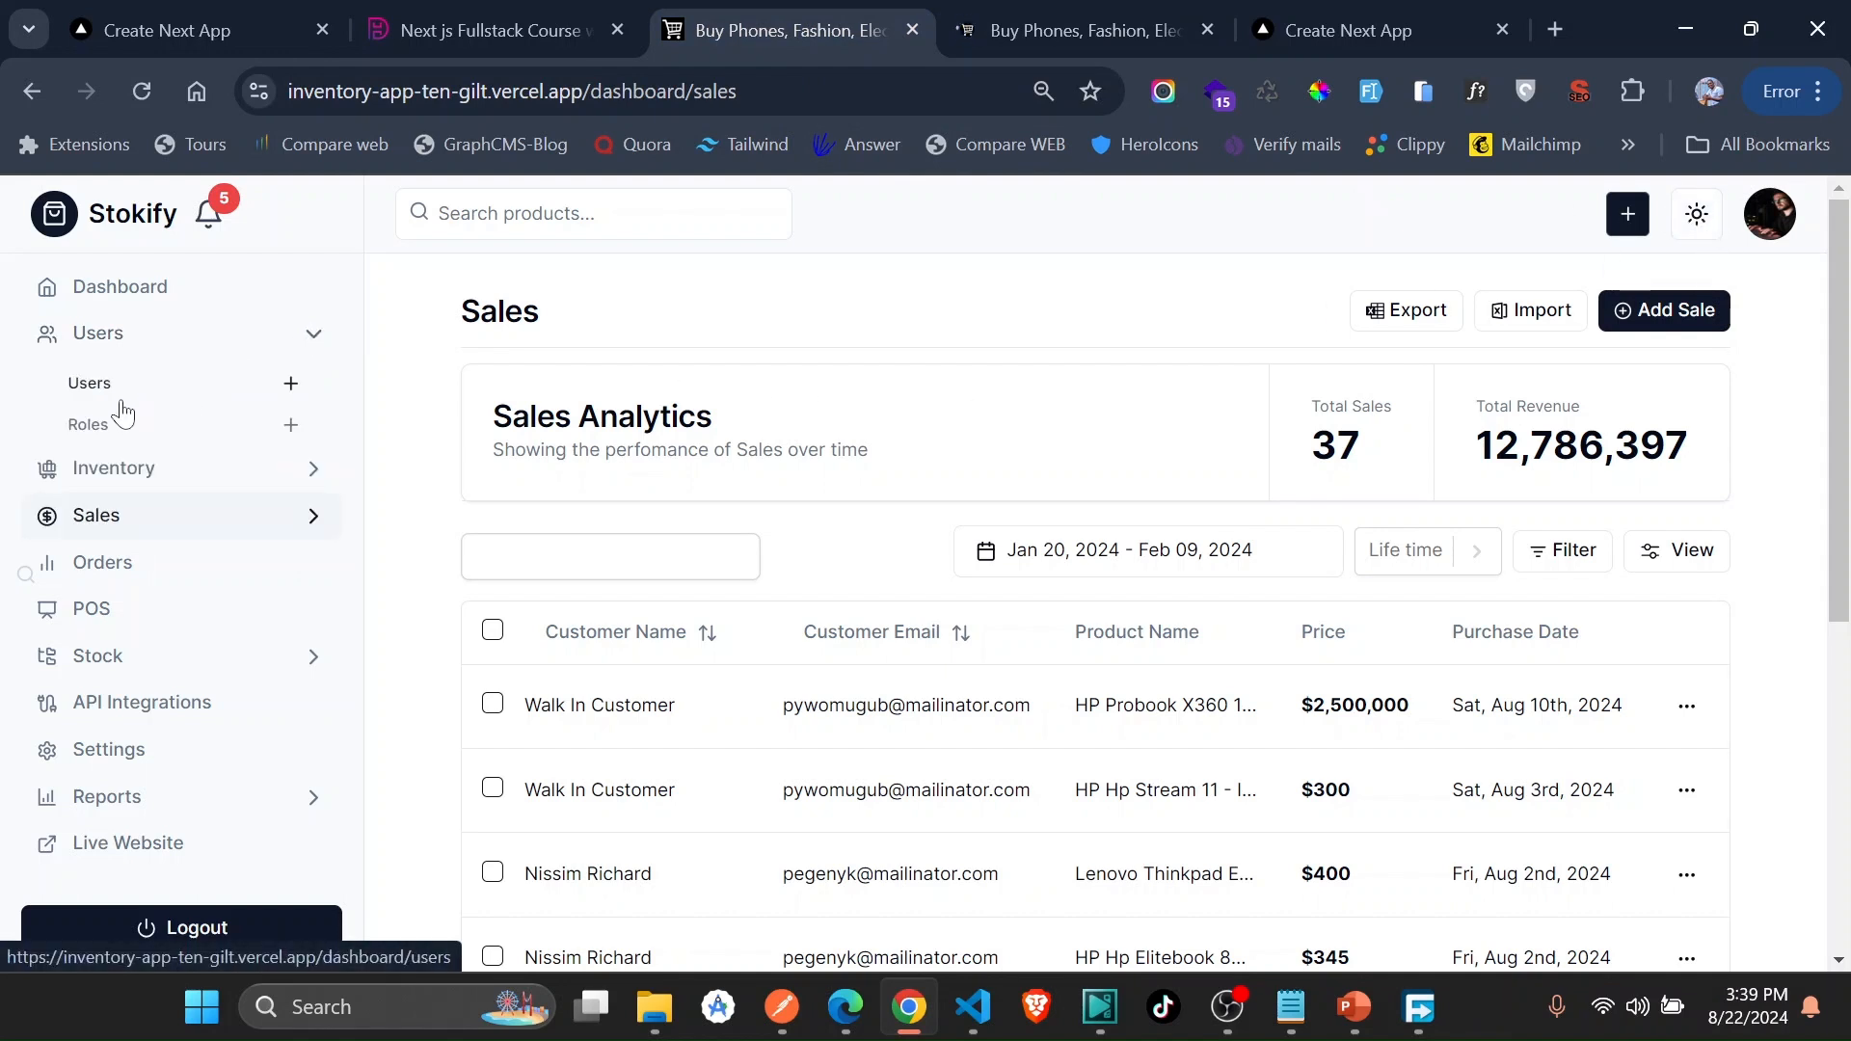
pyautogui.moveTo(86, 424)
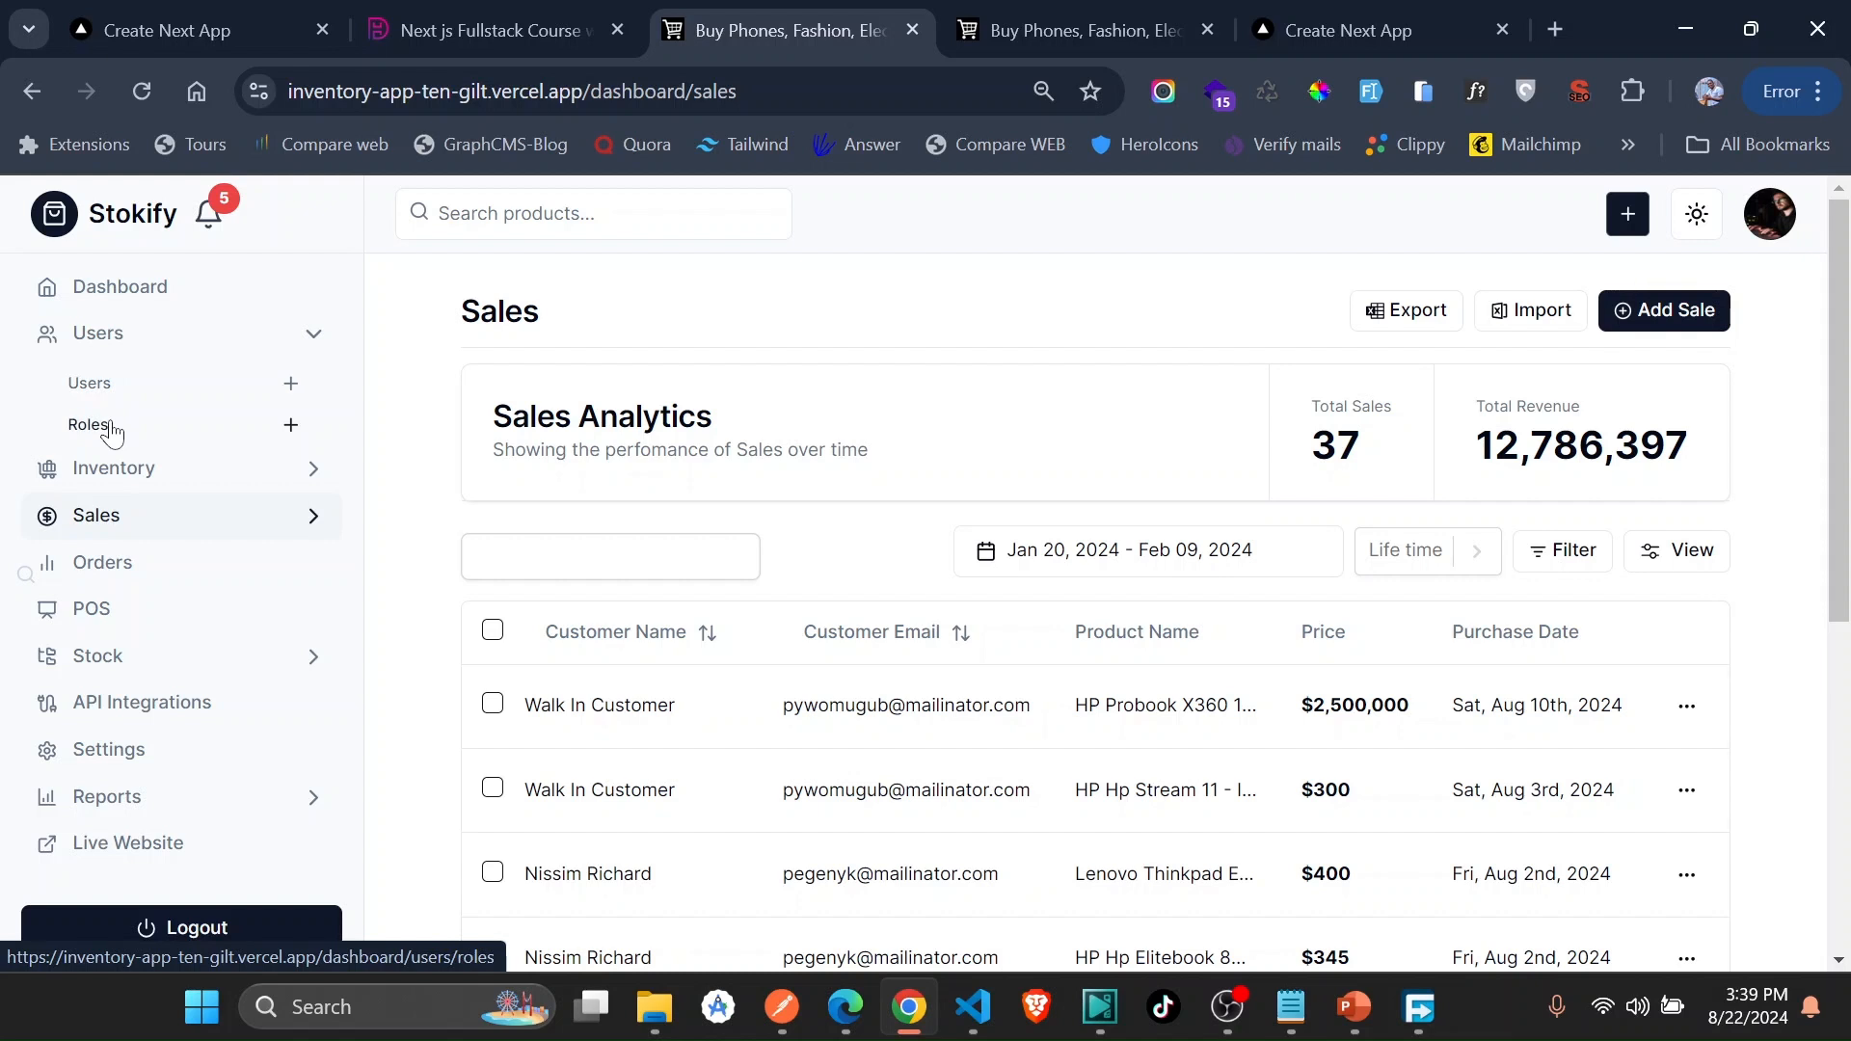
pyautogui.click(87, 424)
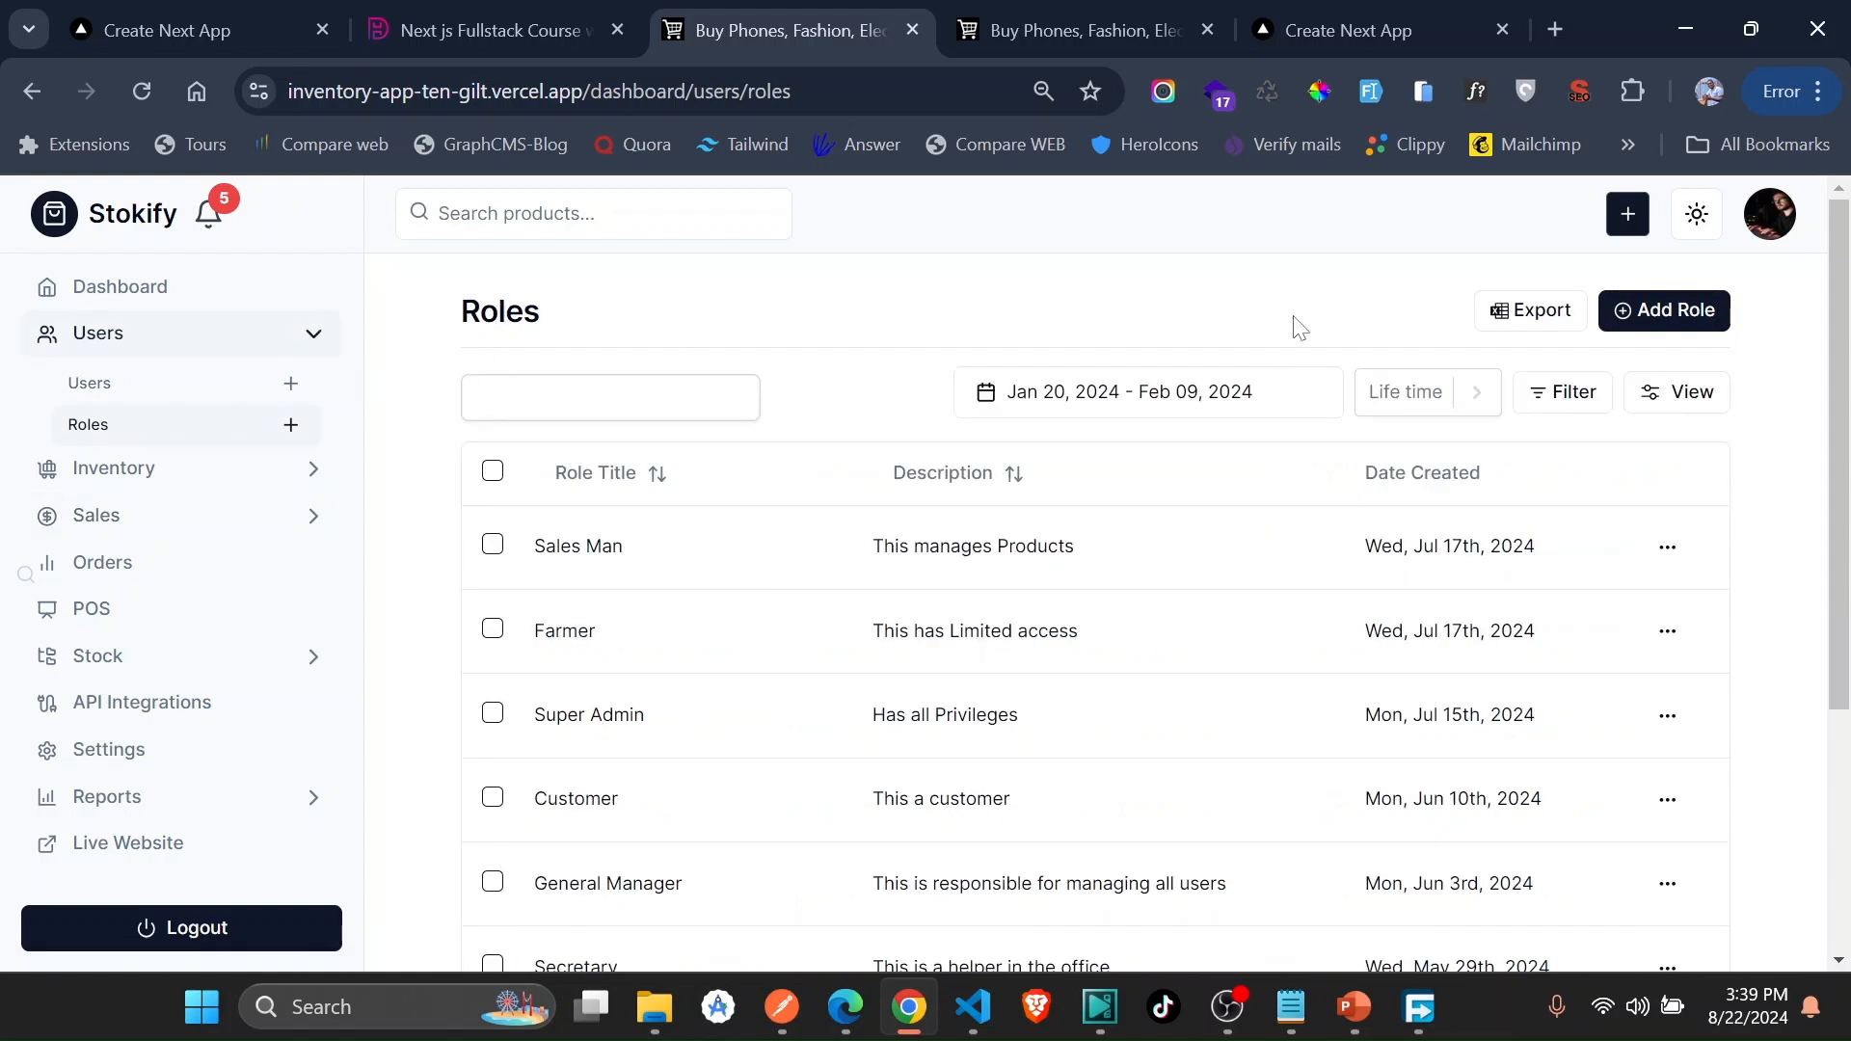
pyautogui.moveTo(1662, 311)
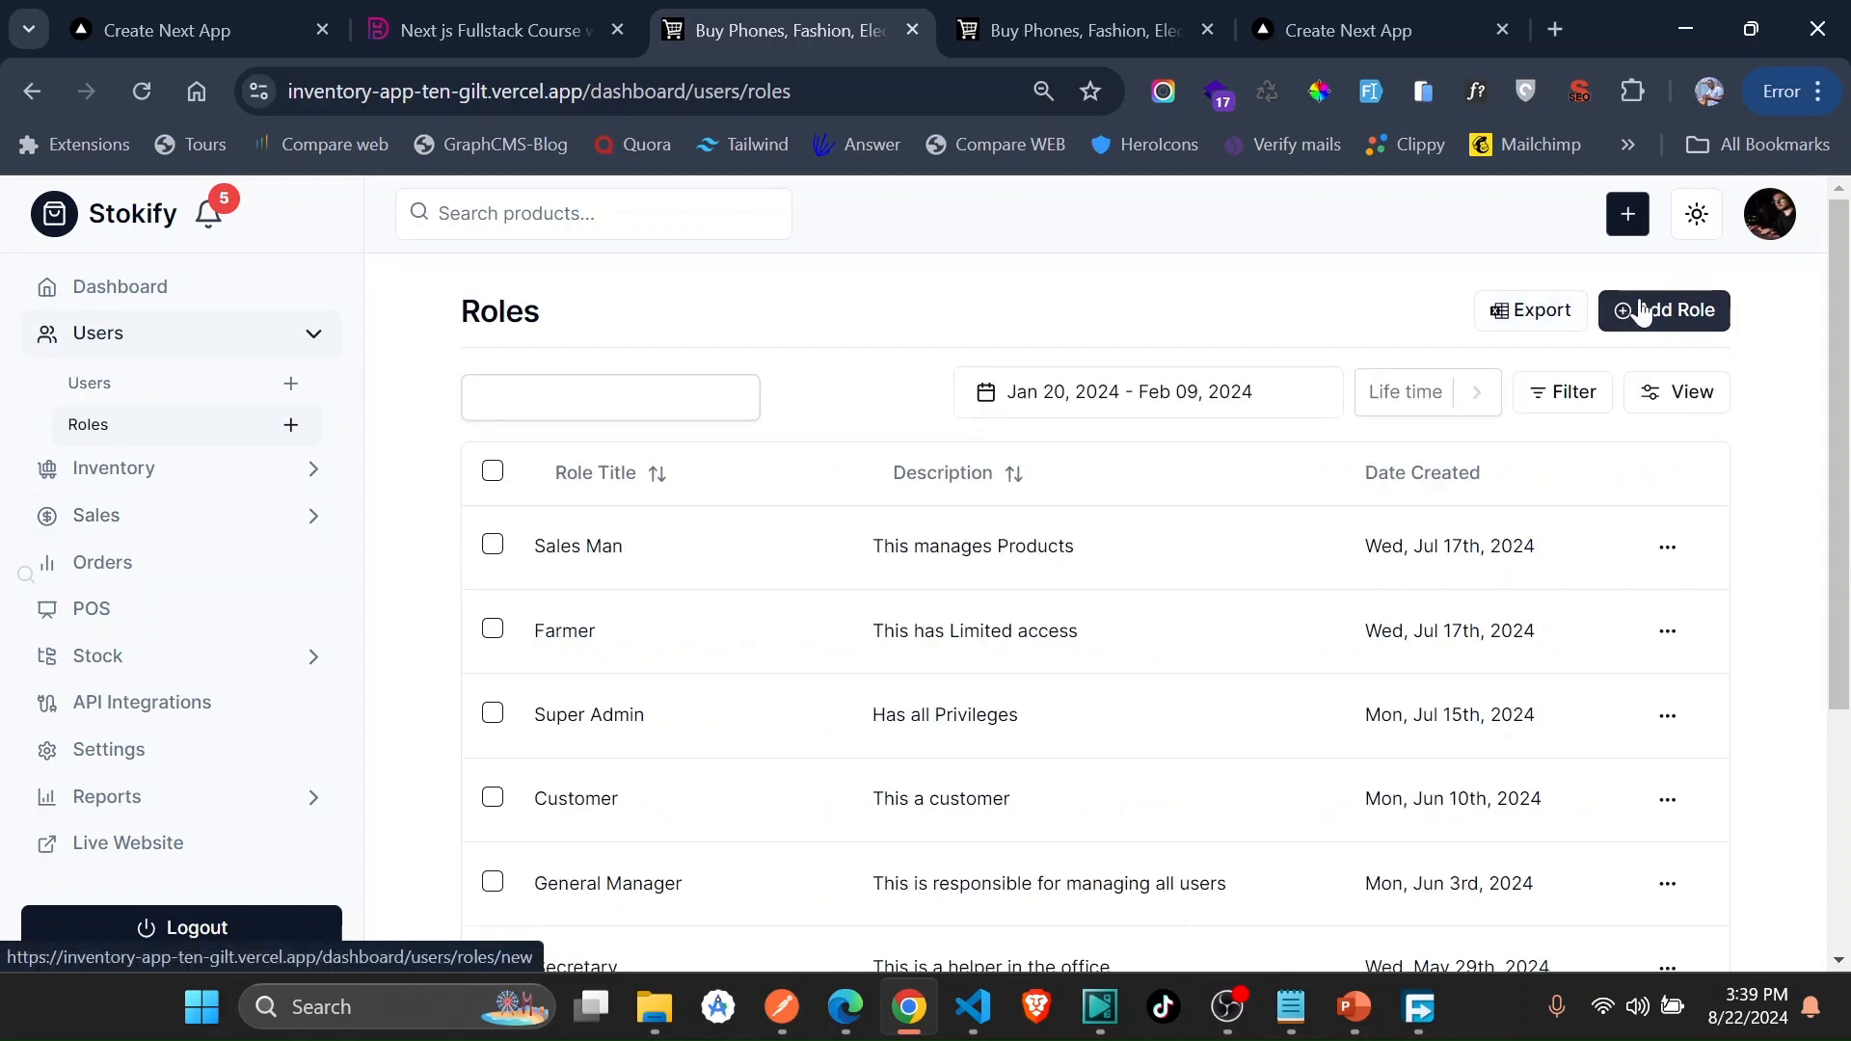
pyautogui.click(1663, 311)
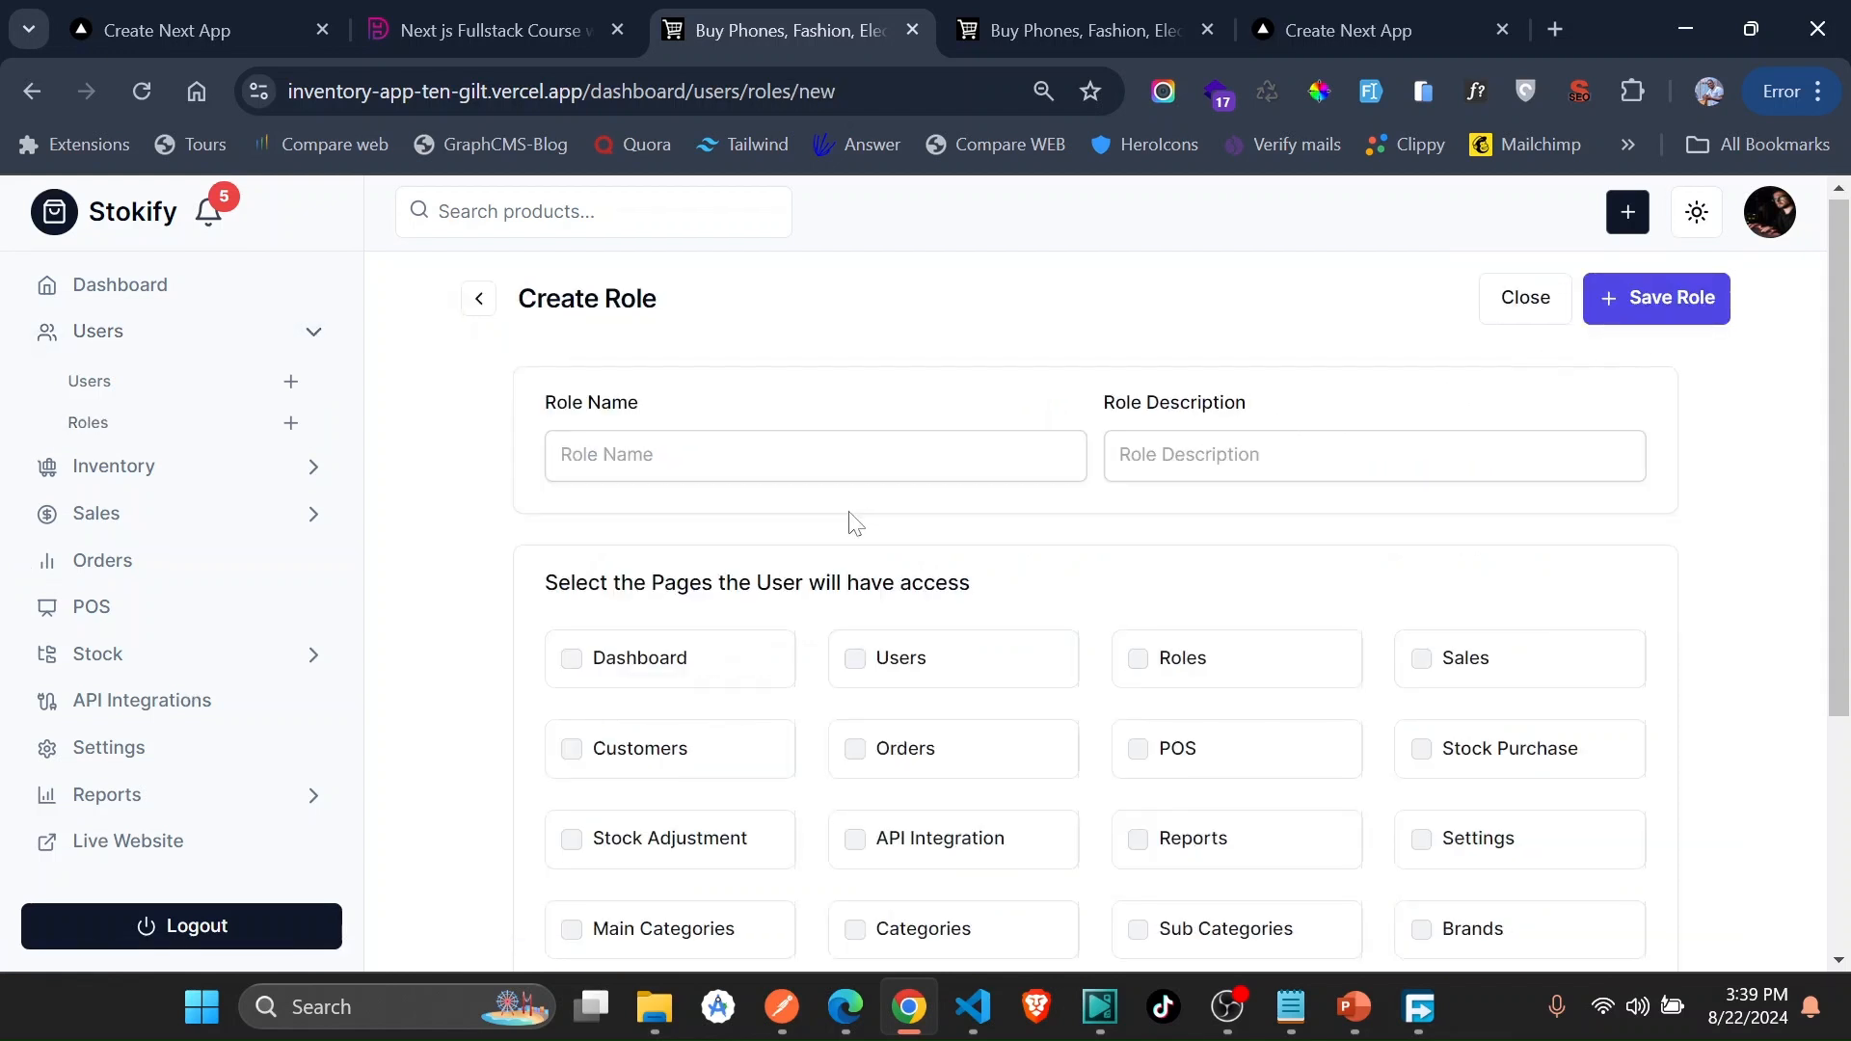
pyautogui.scroll(-3)
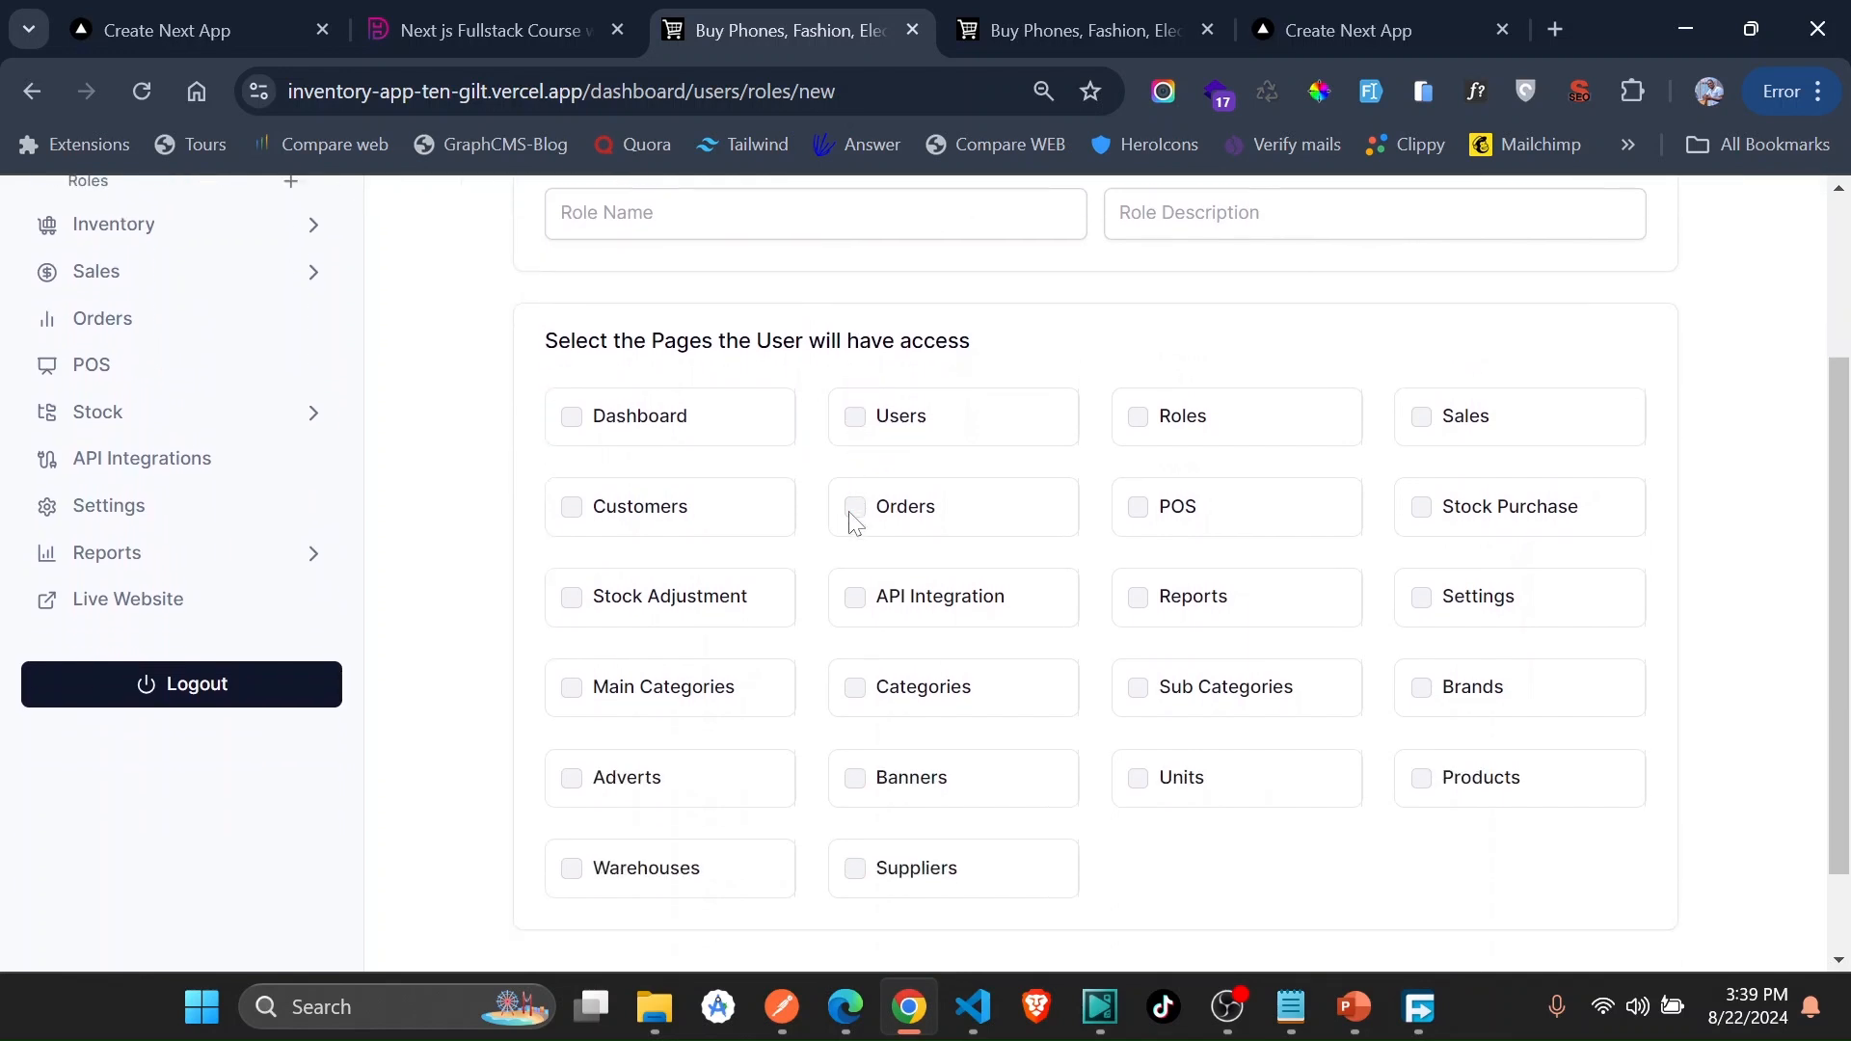
pyautogui.scroll(3)
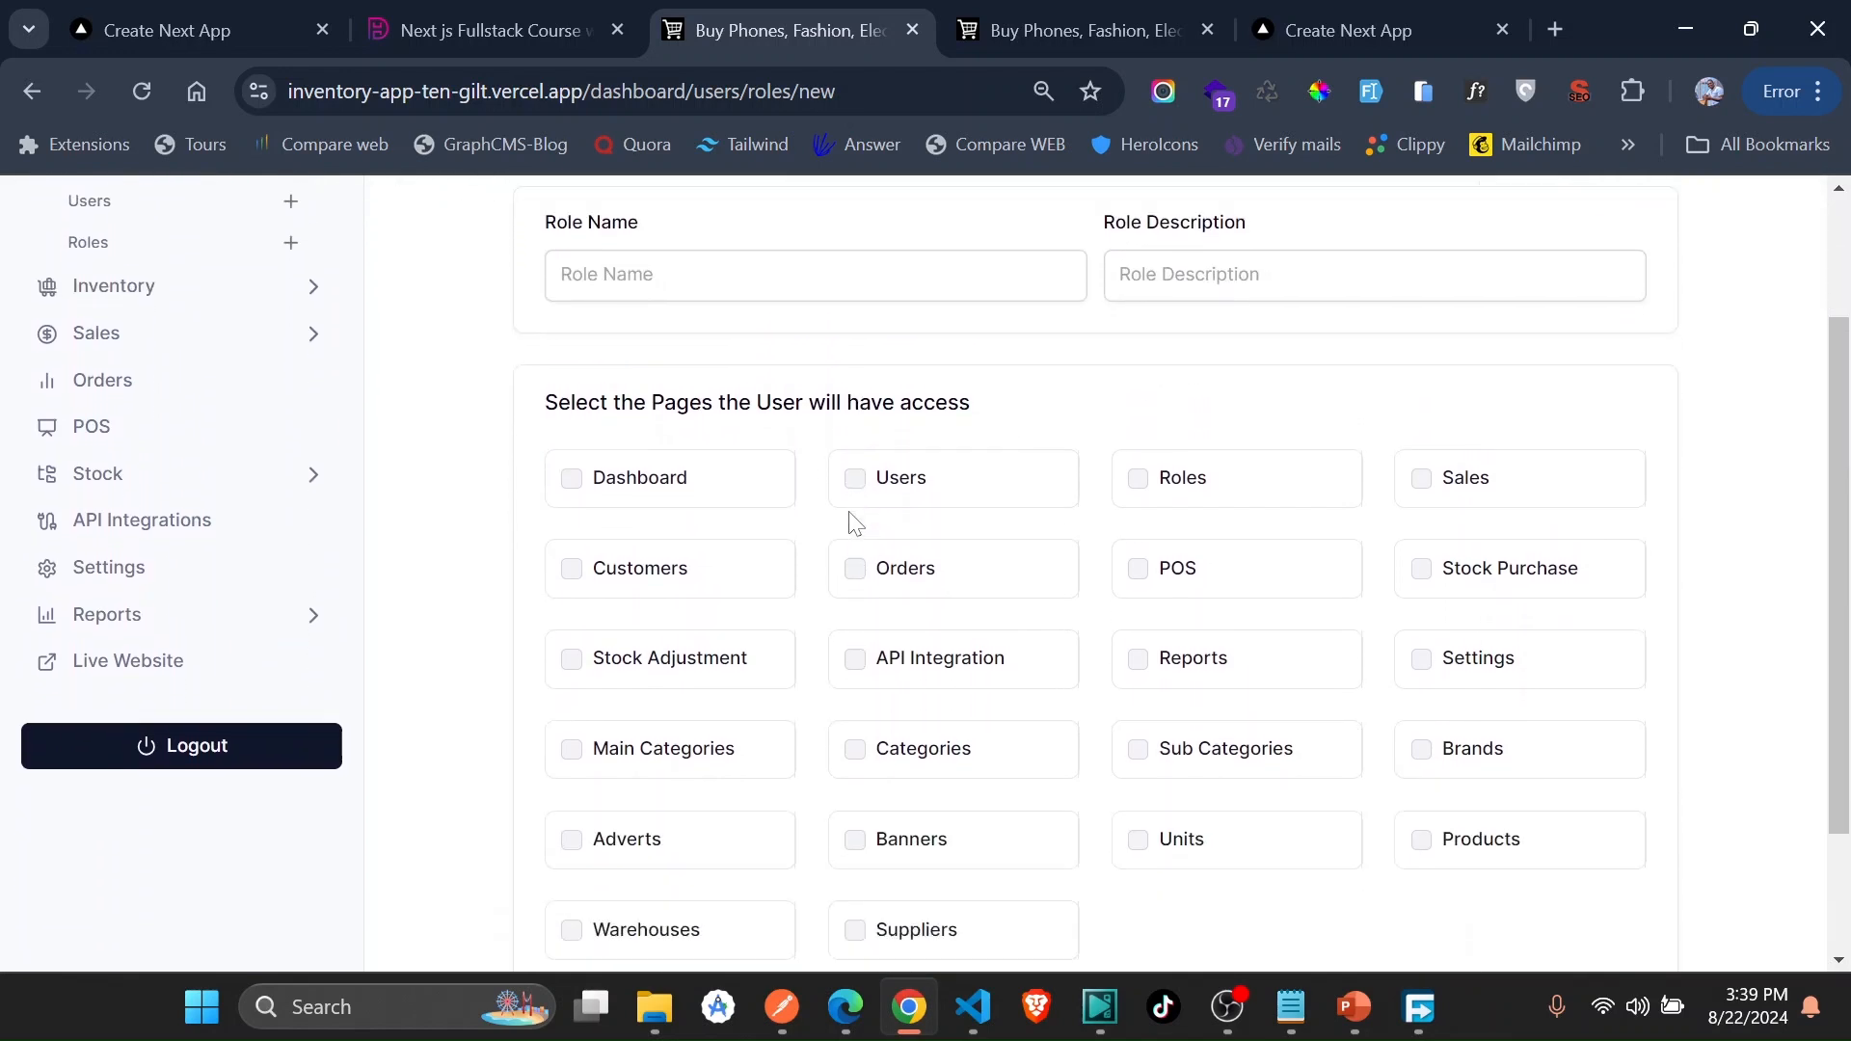
pyautogui.scroll(3)
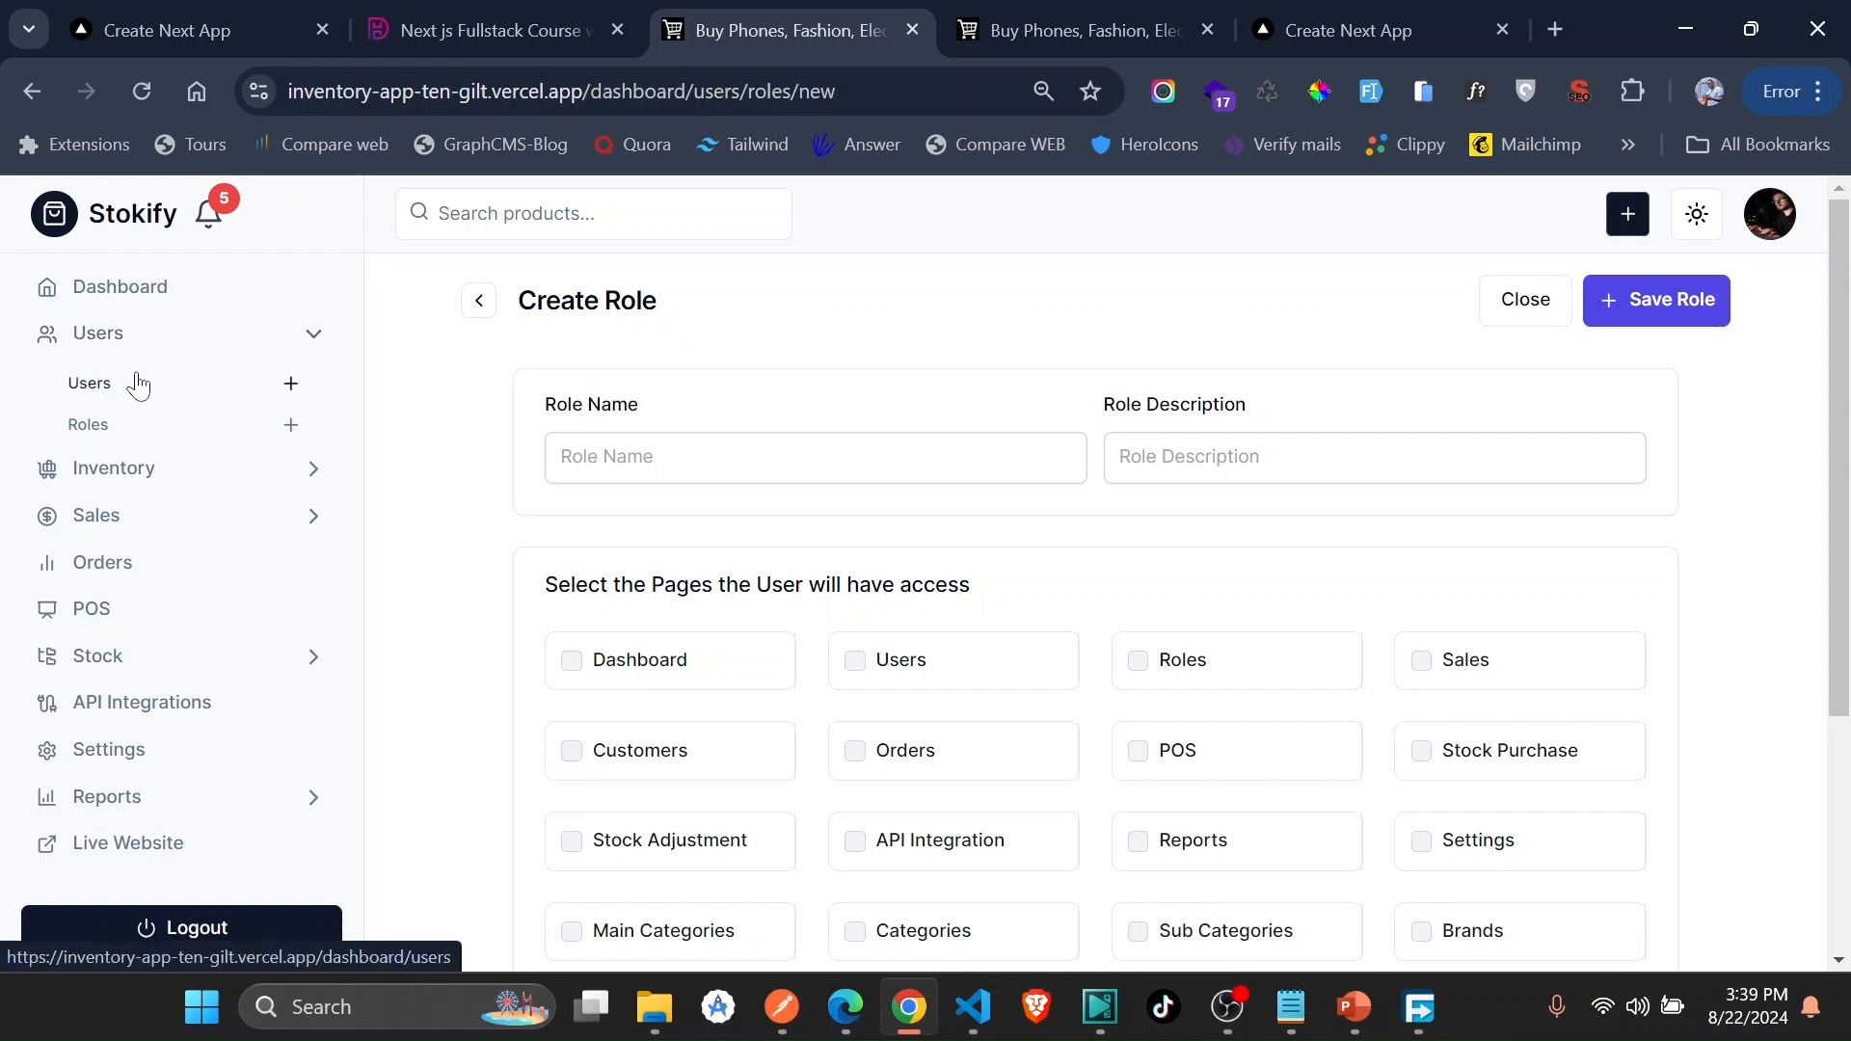
# - View the Users list and Stokify storefront, then return to the course page's portfolio project
pyautogui.click(88, 381)
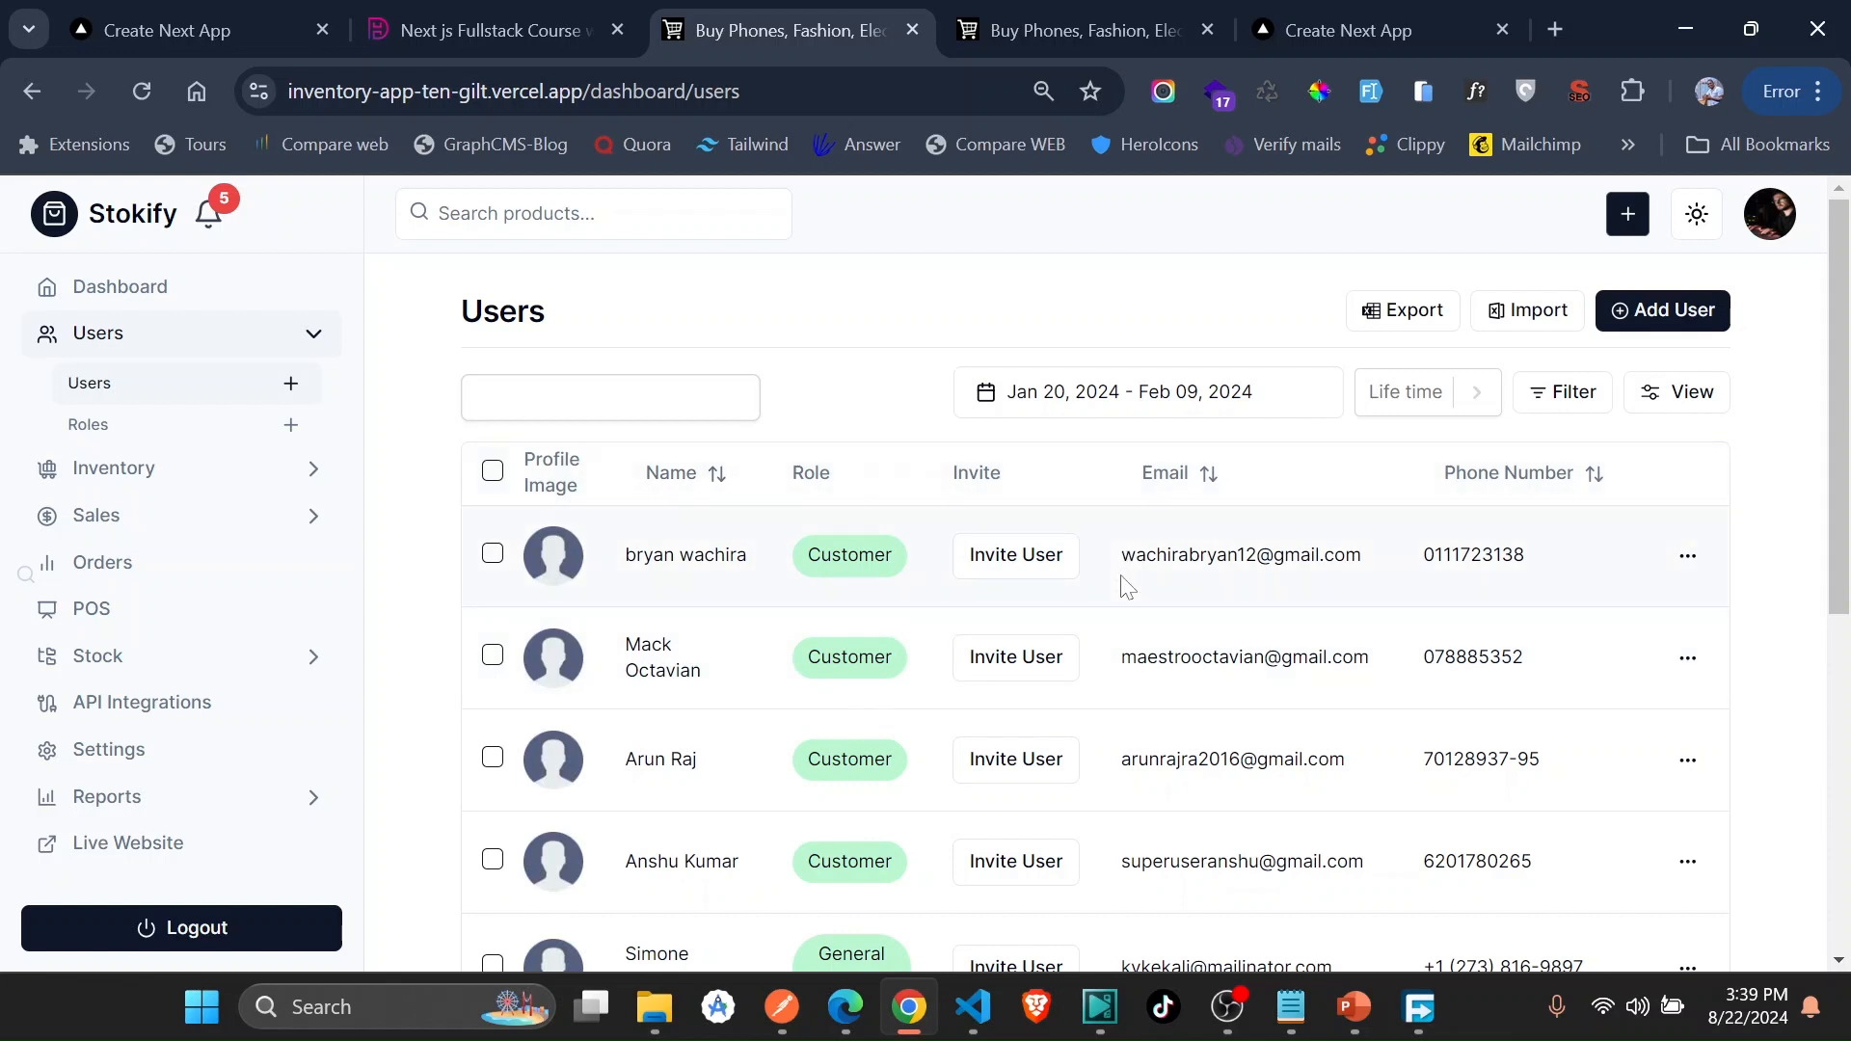
pyautogui.moveTo(883, 625)
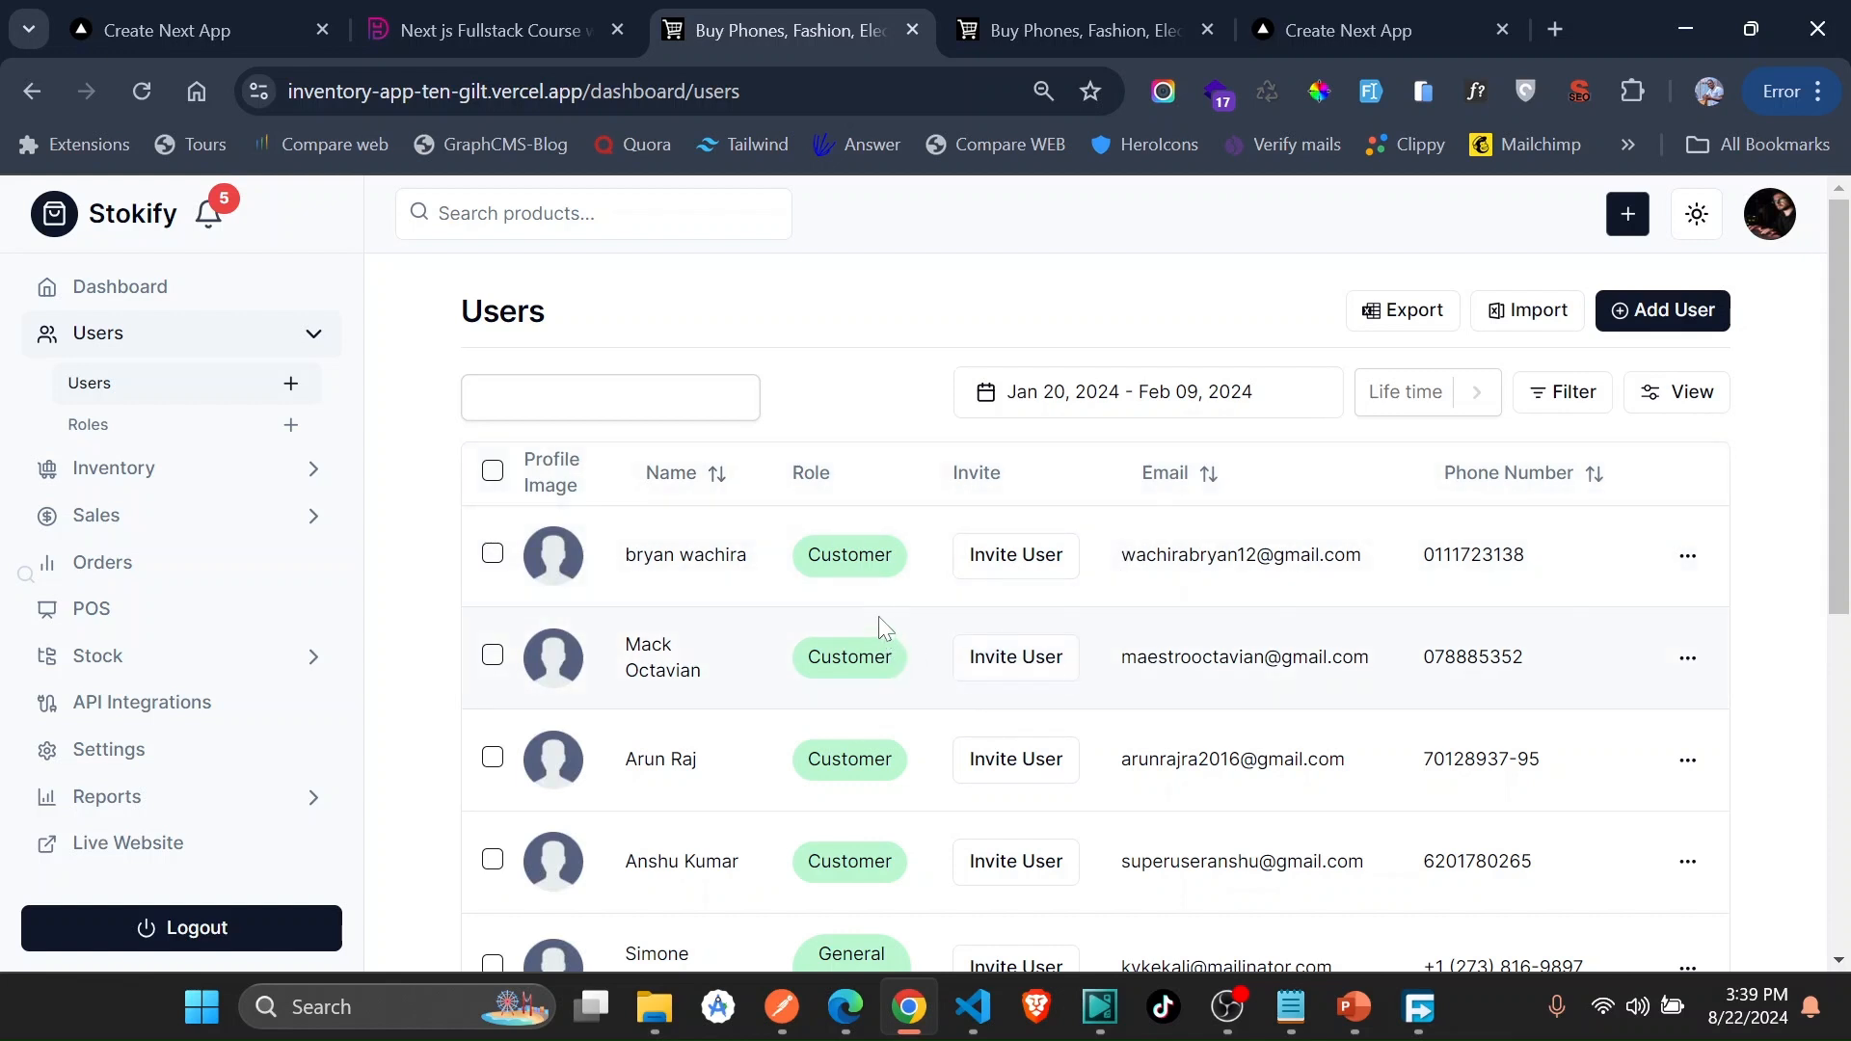
pyautogui.moveTo(922, 679)
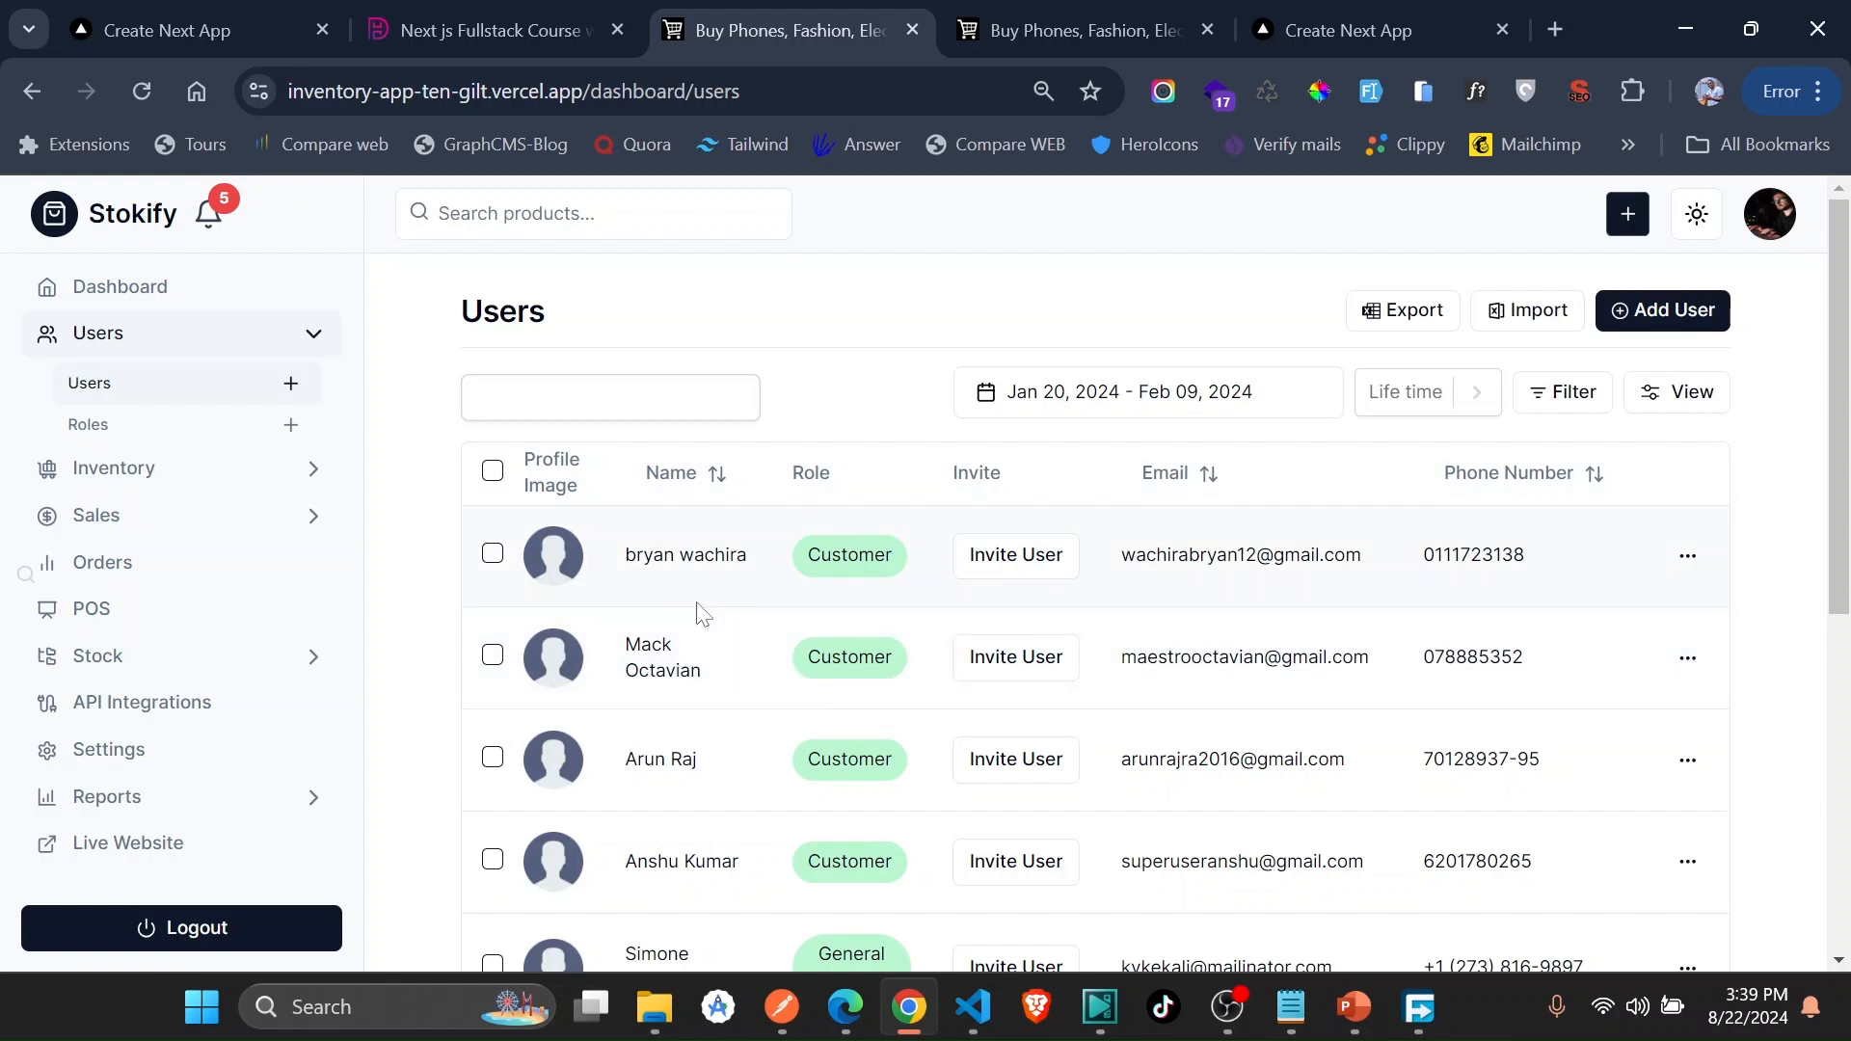
pyautogui.moveTo(249, 532)
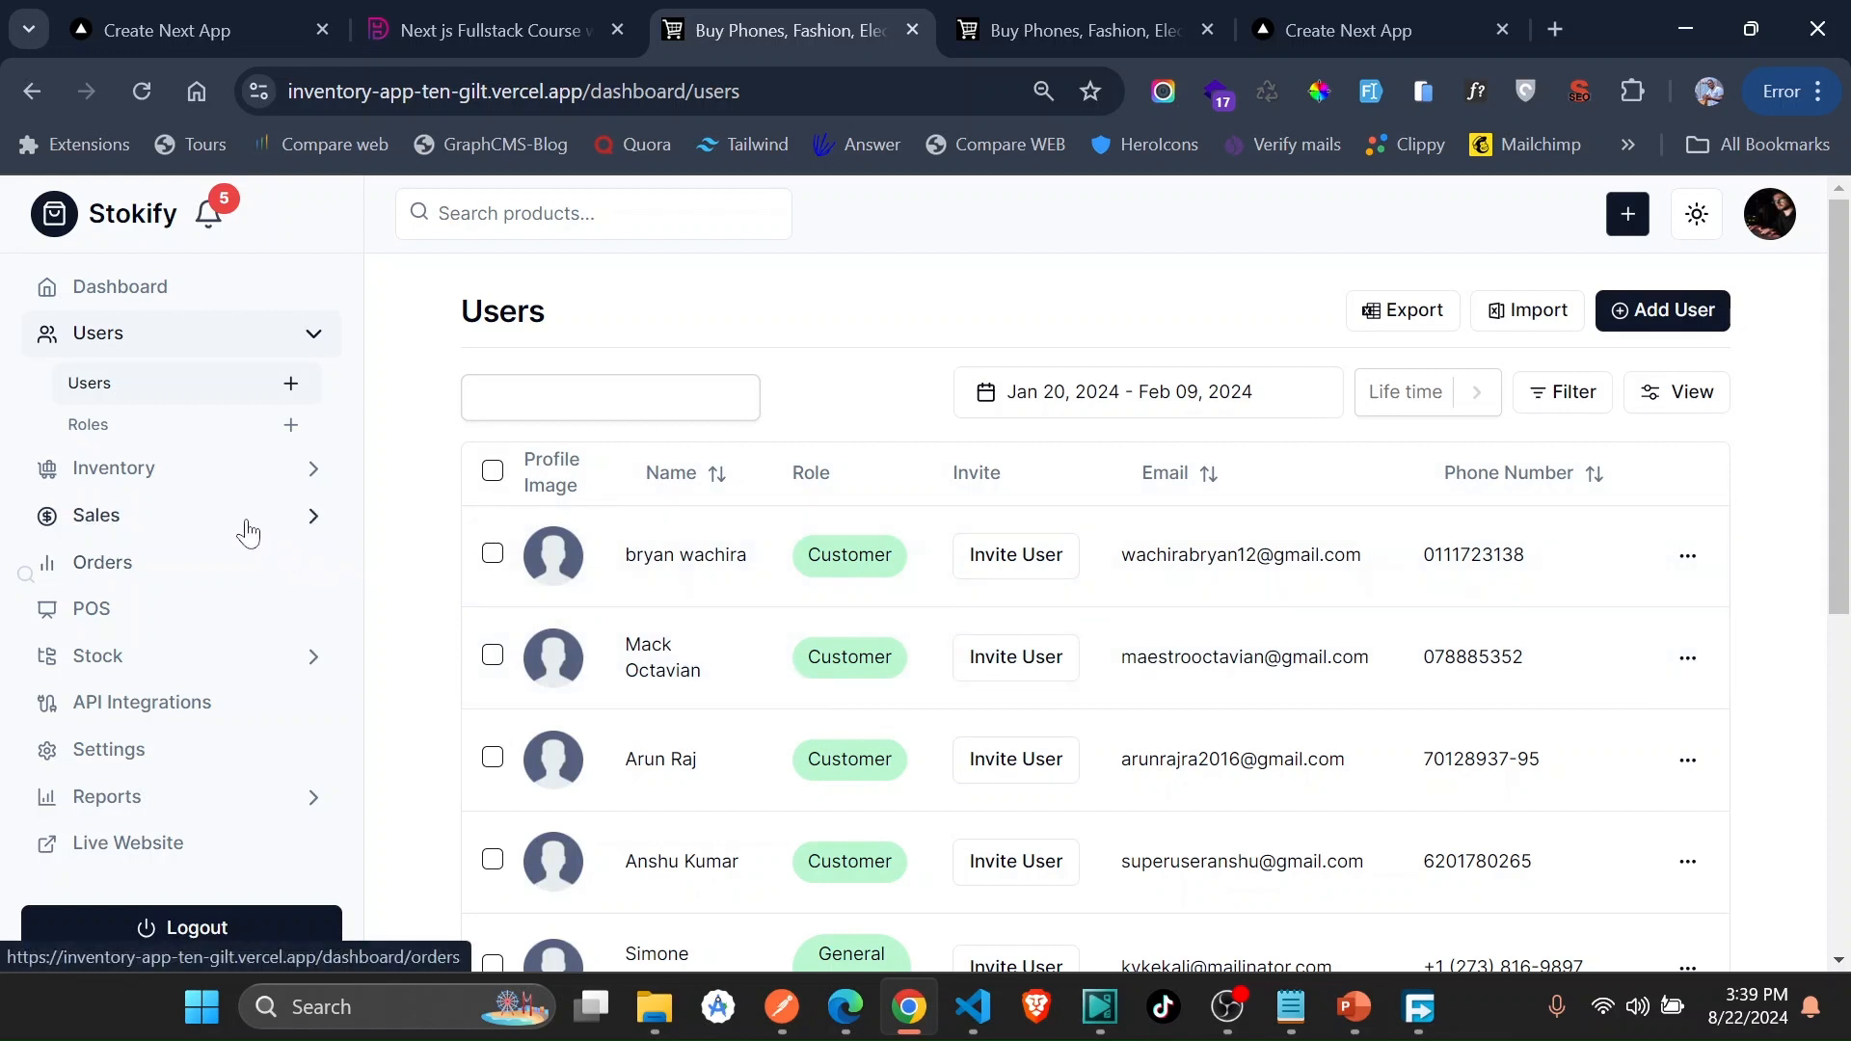
pyautogui.moveTo(1471, 209)
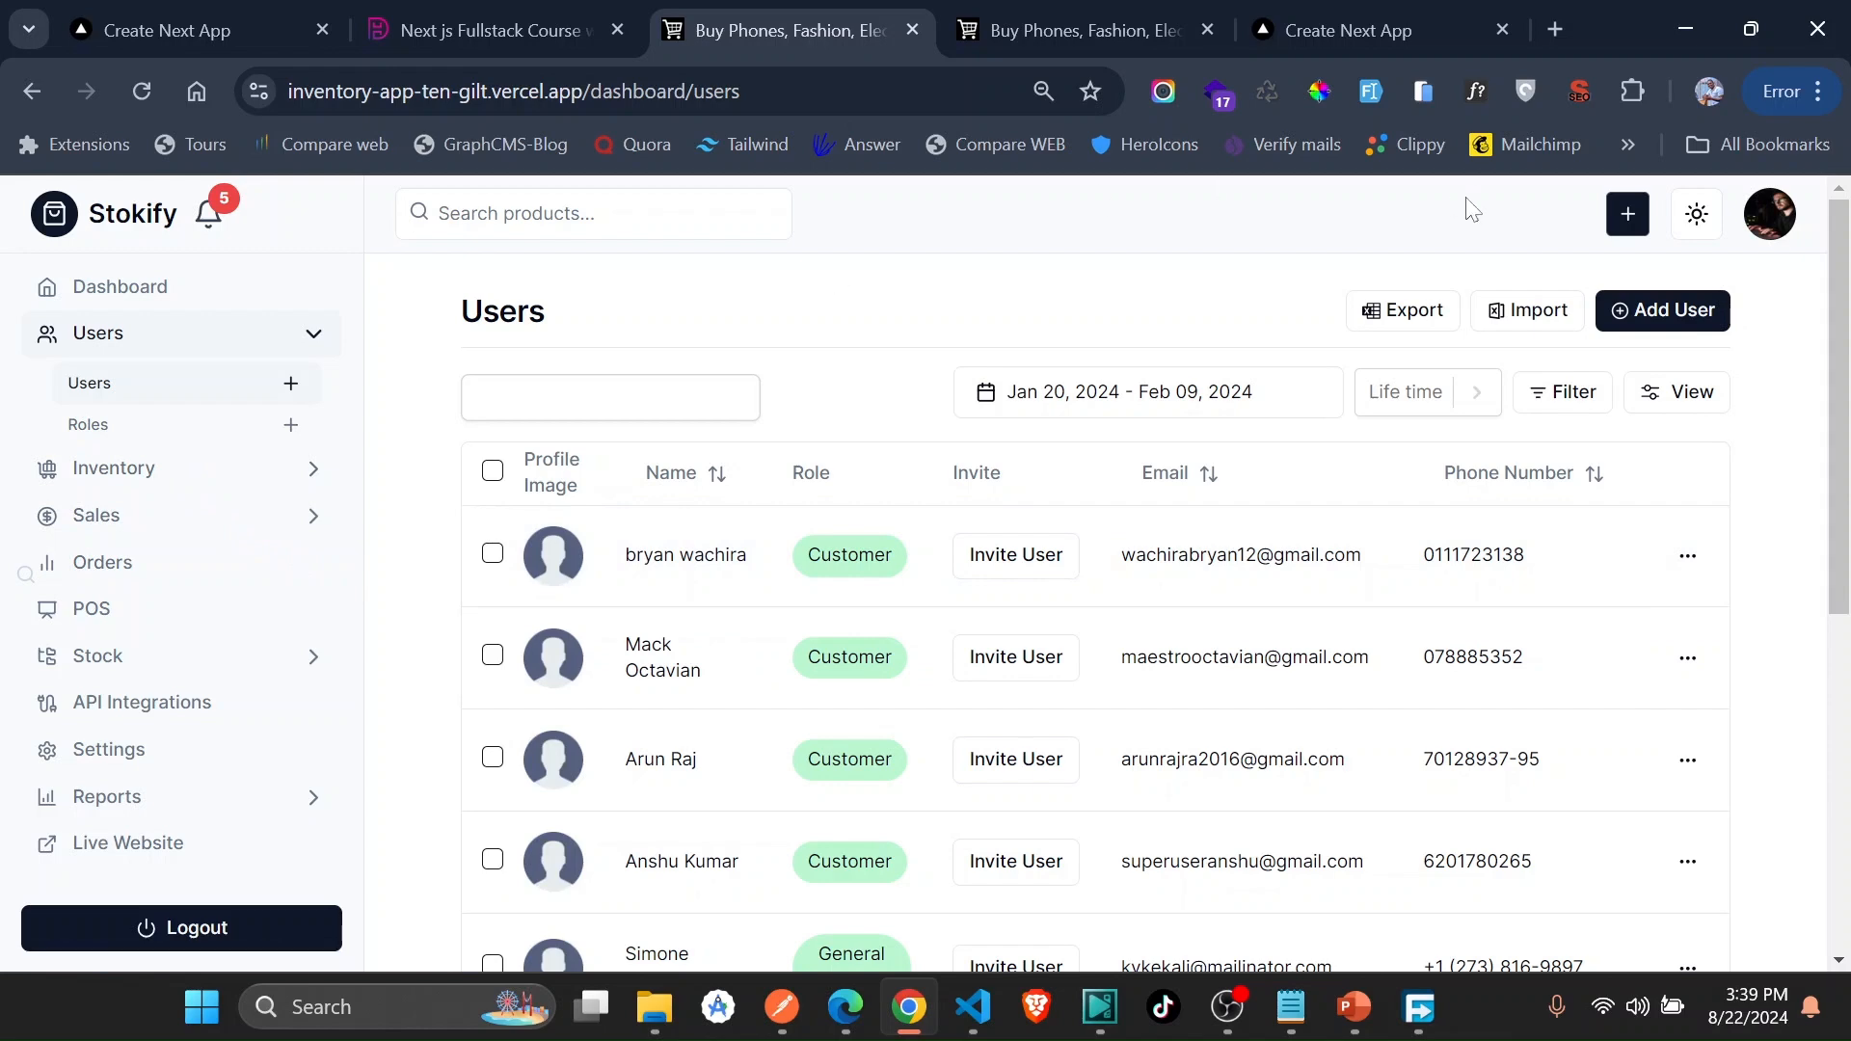
pyautogui.click(1628, 214)
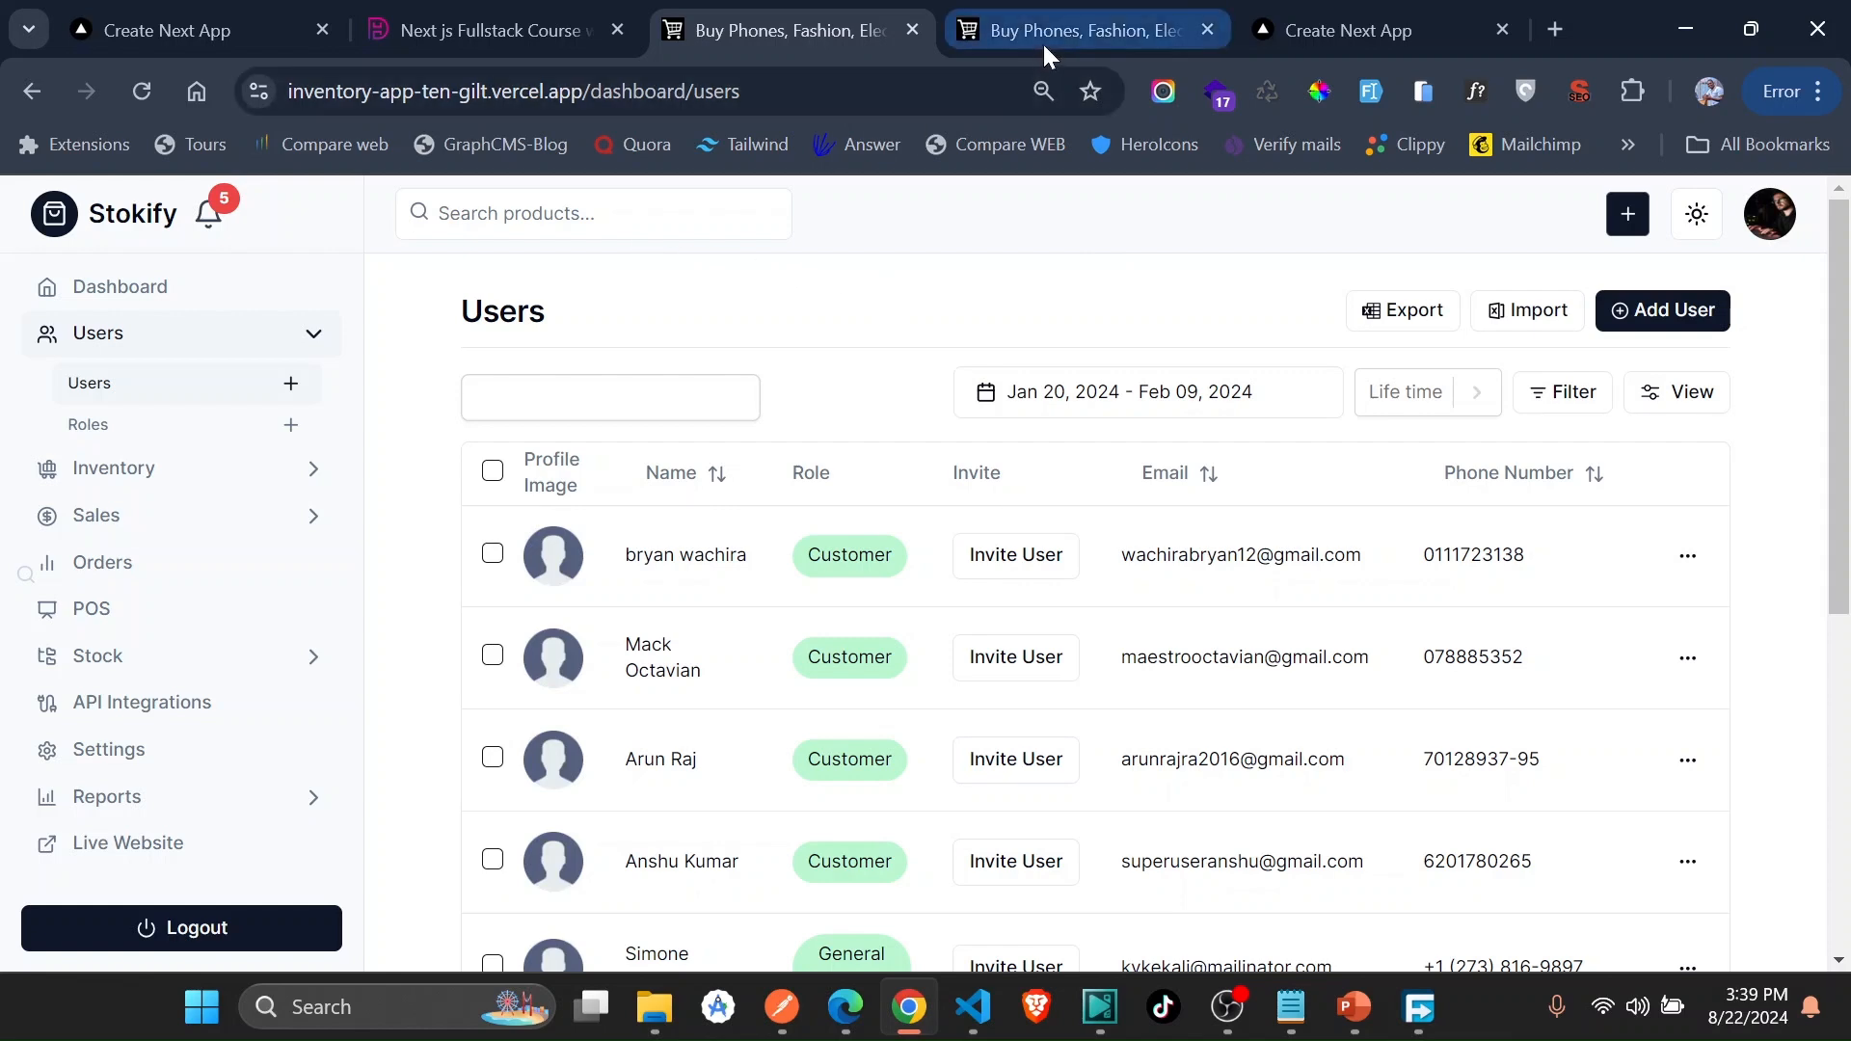
pyautogui.moveTo(1369, 29)
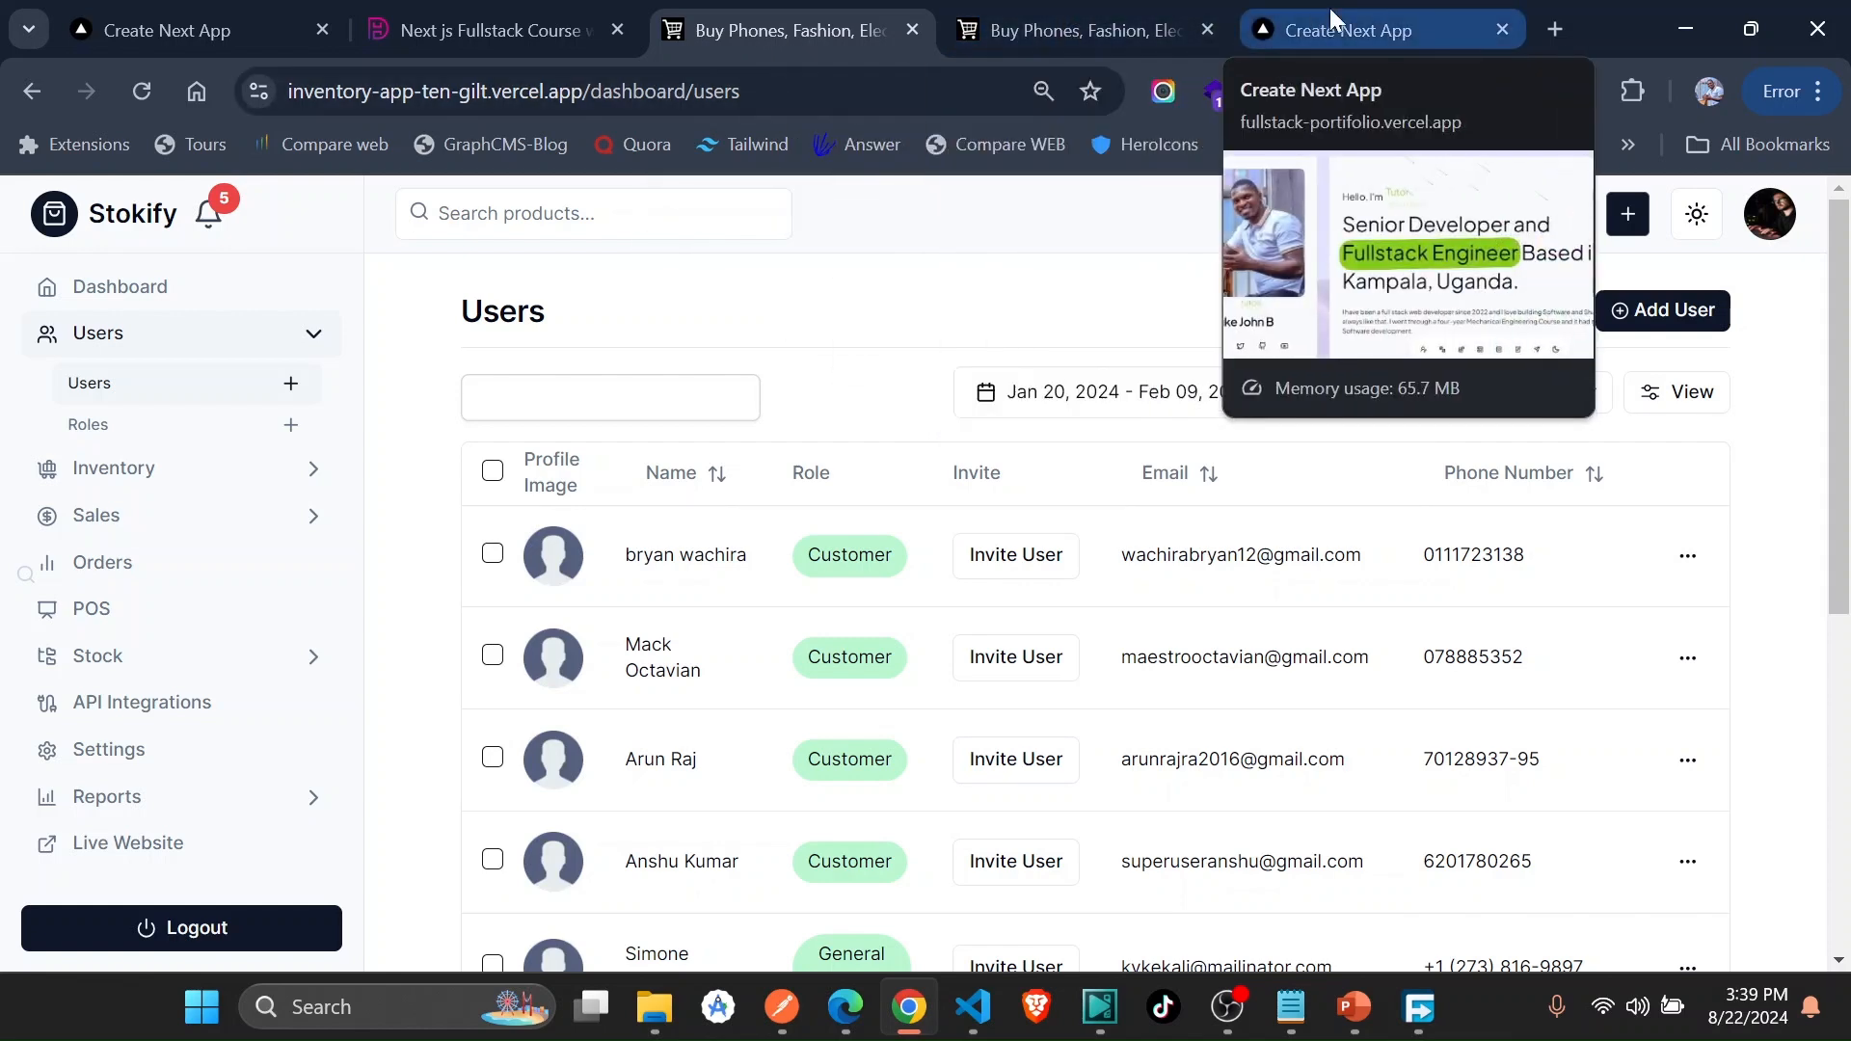
pyautogui.click(1081, 29)
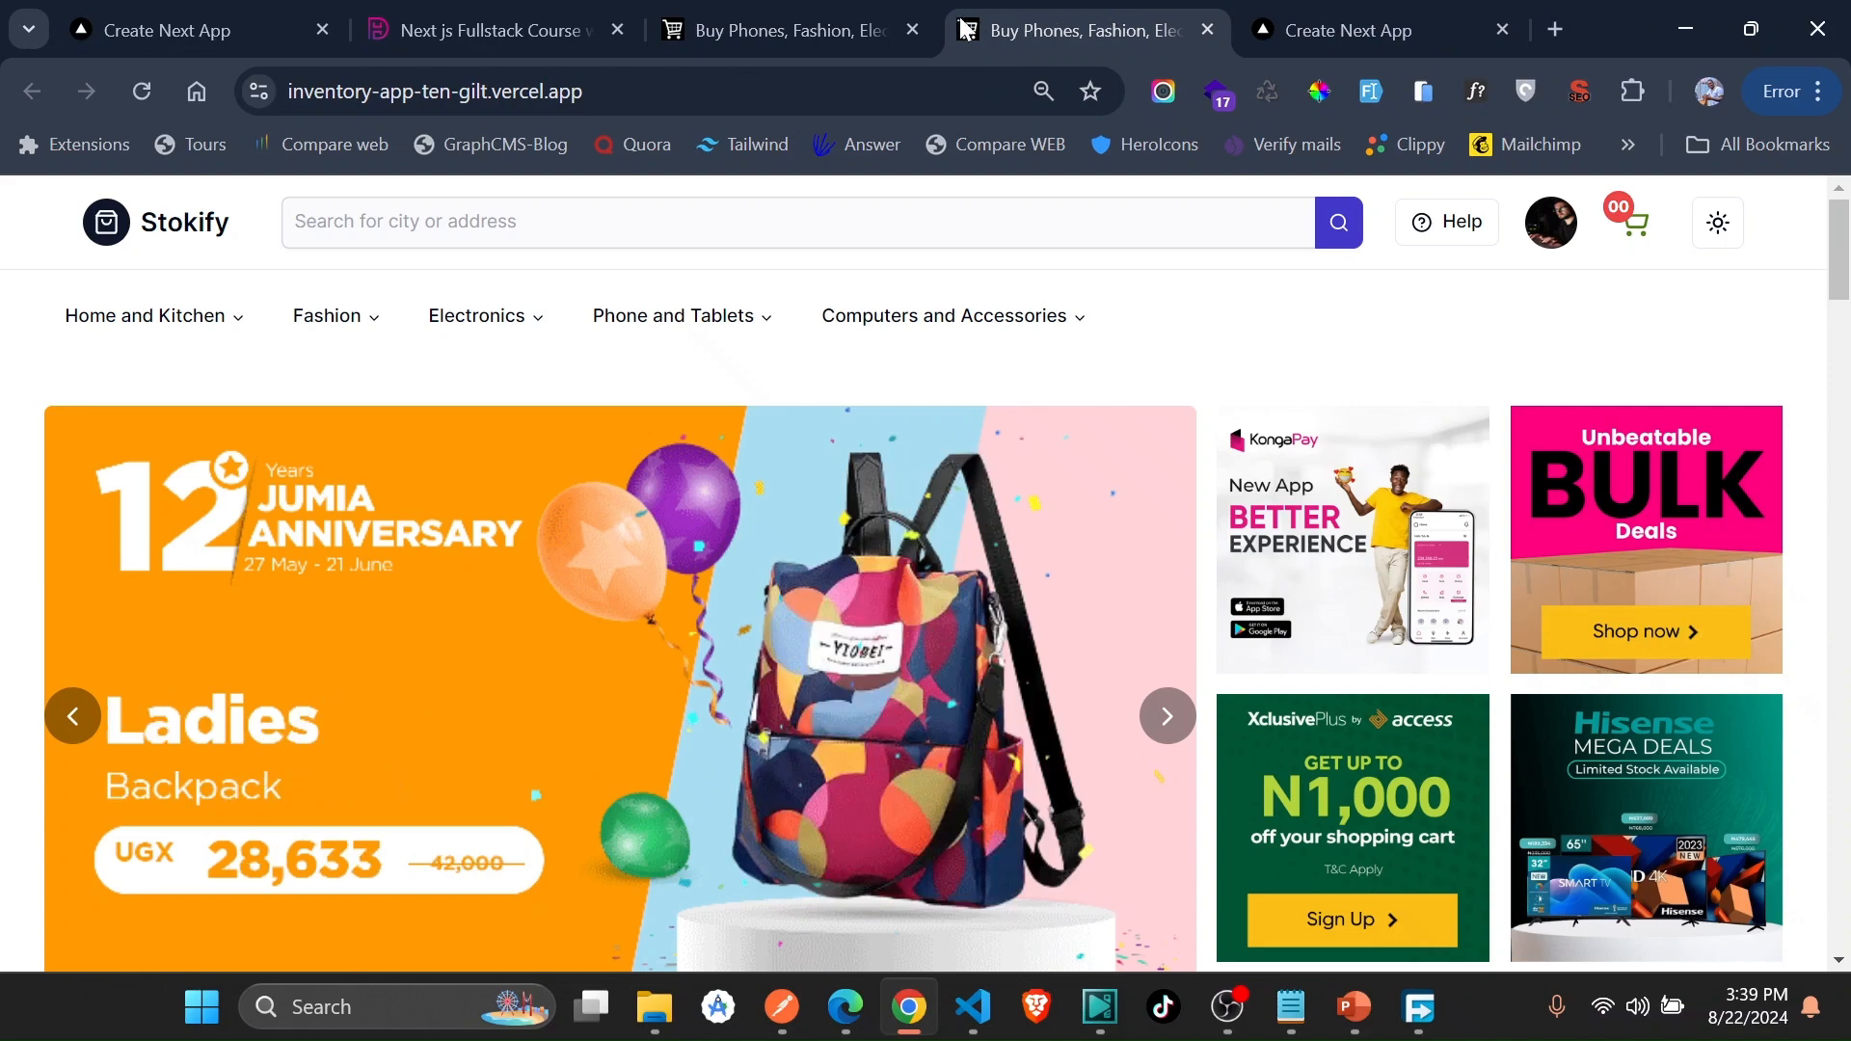
pyautogui.click(484, 31)
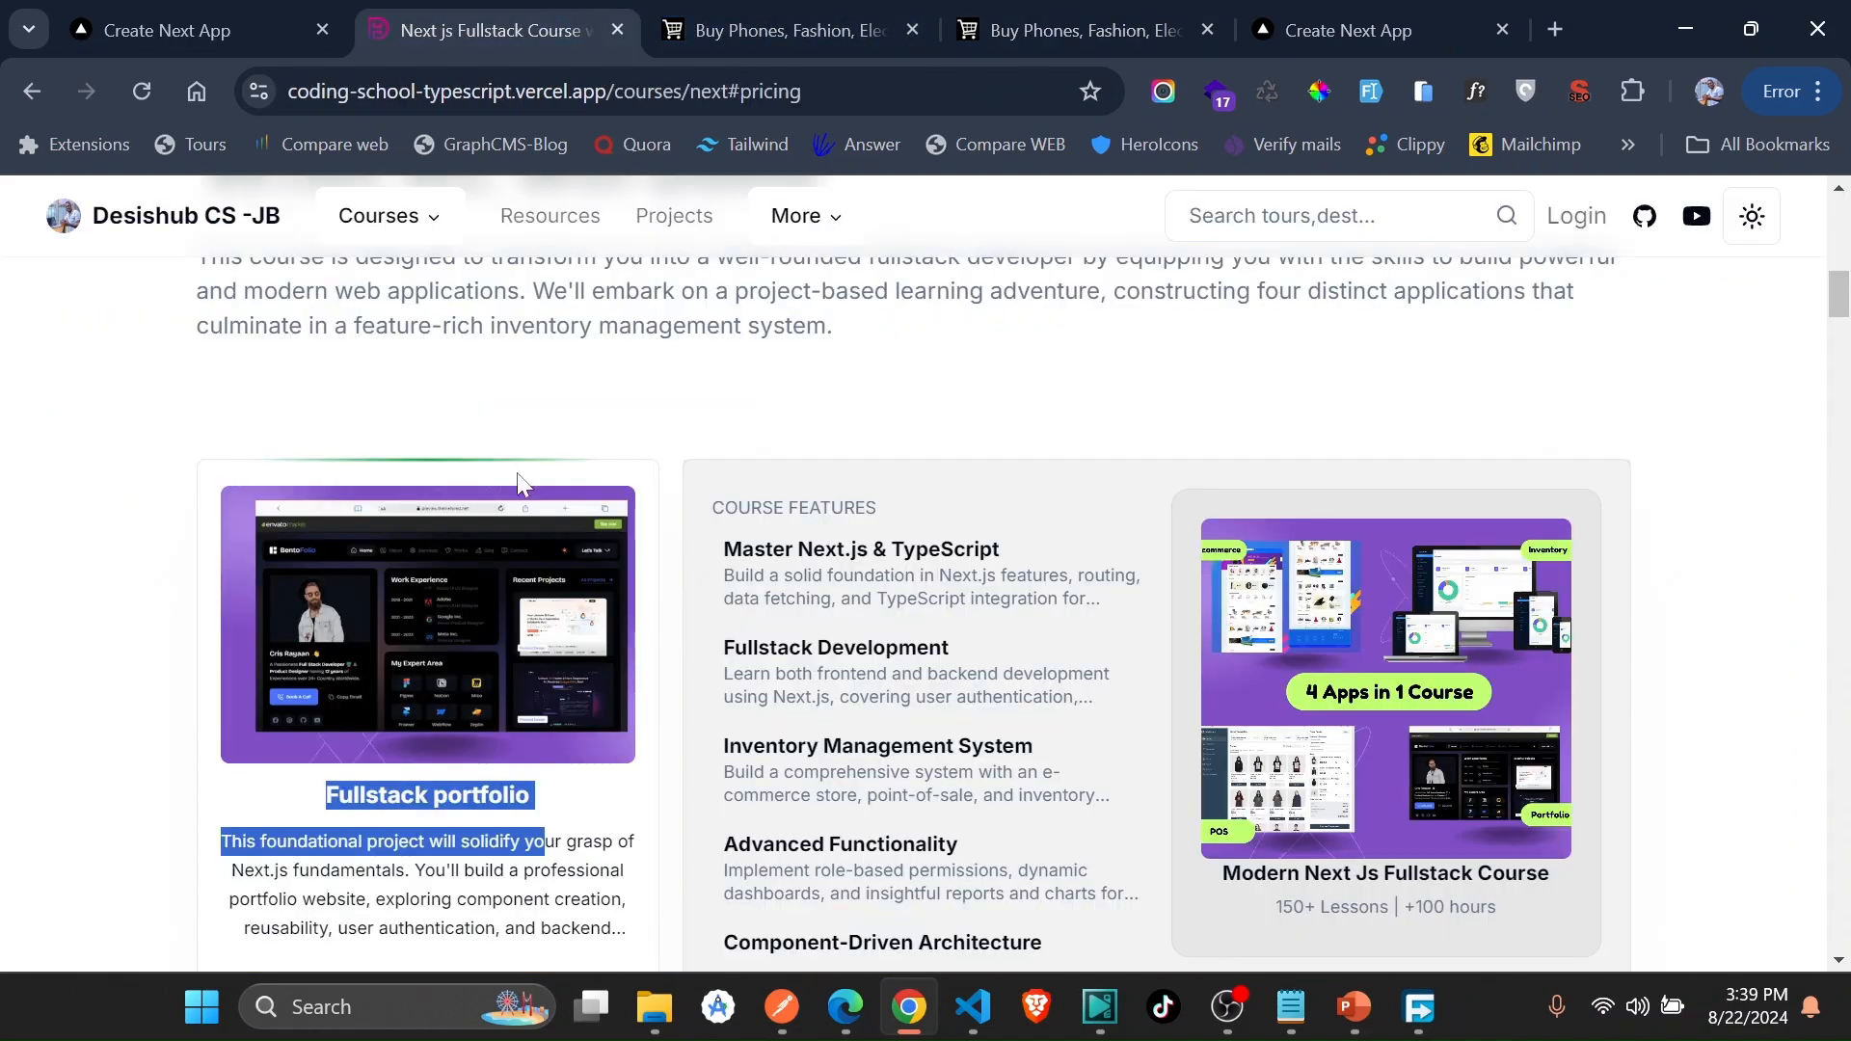
pyautogui.scroll(-3)
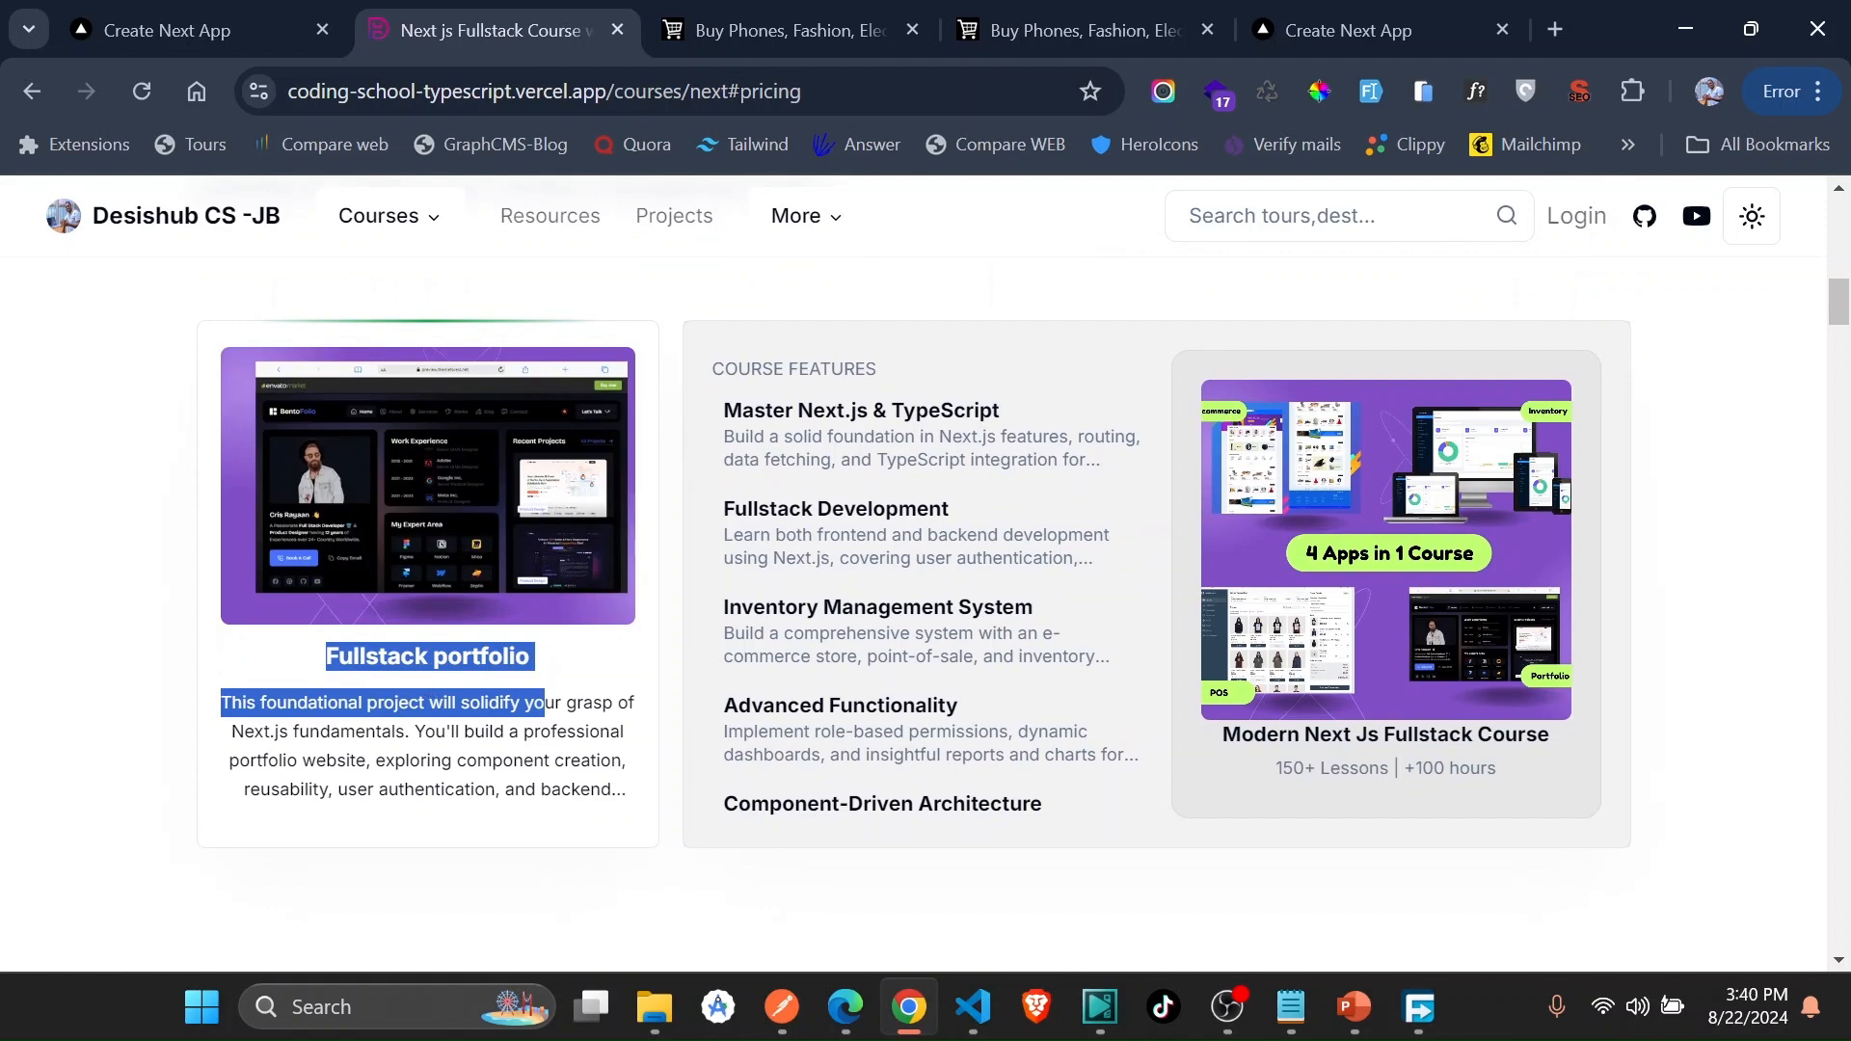
pyautogui.moveTo(1364, 29)
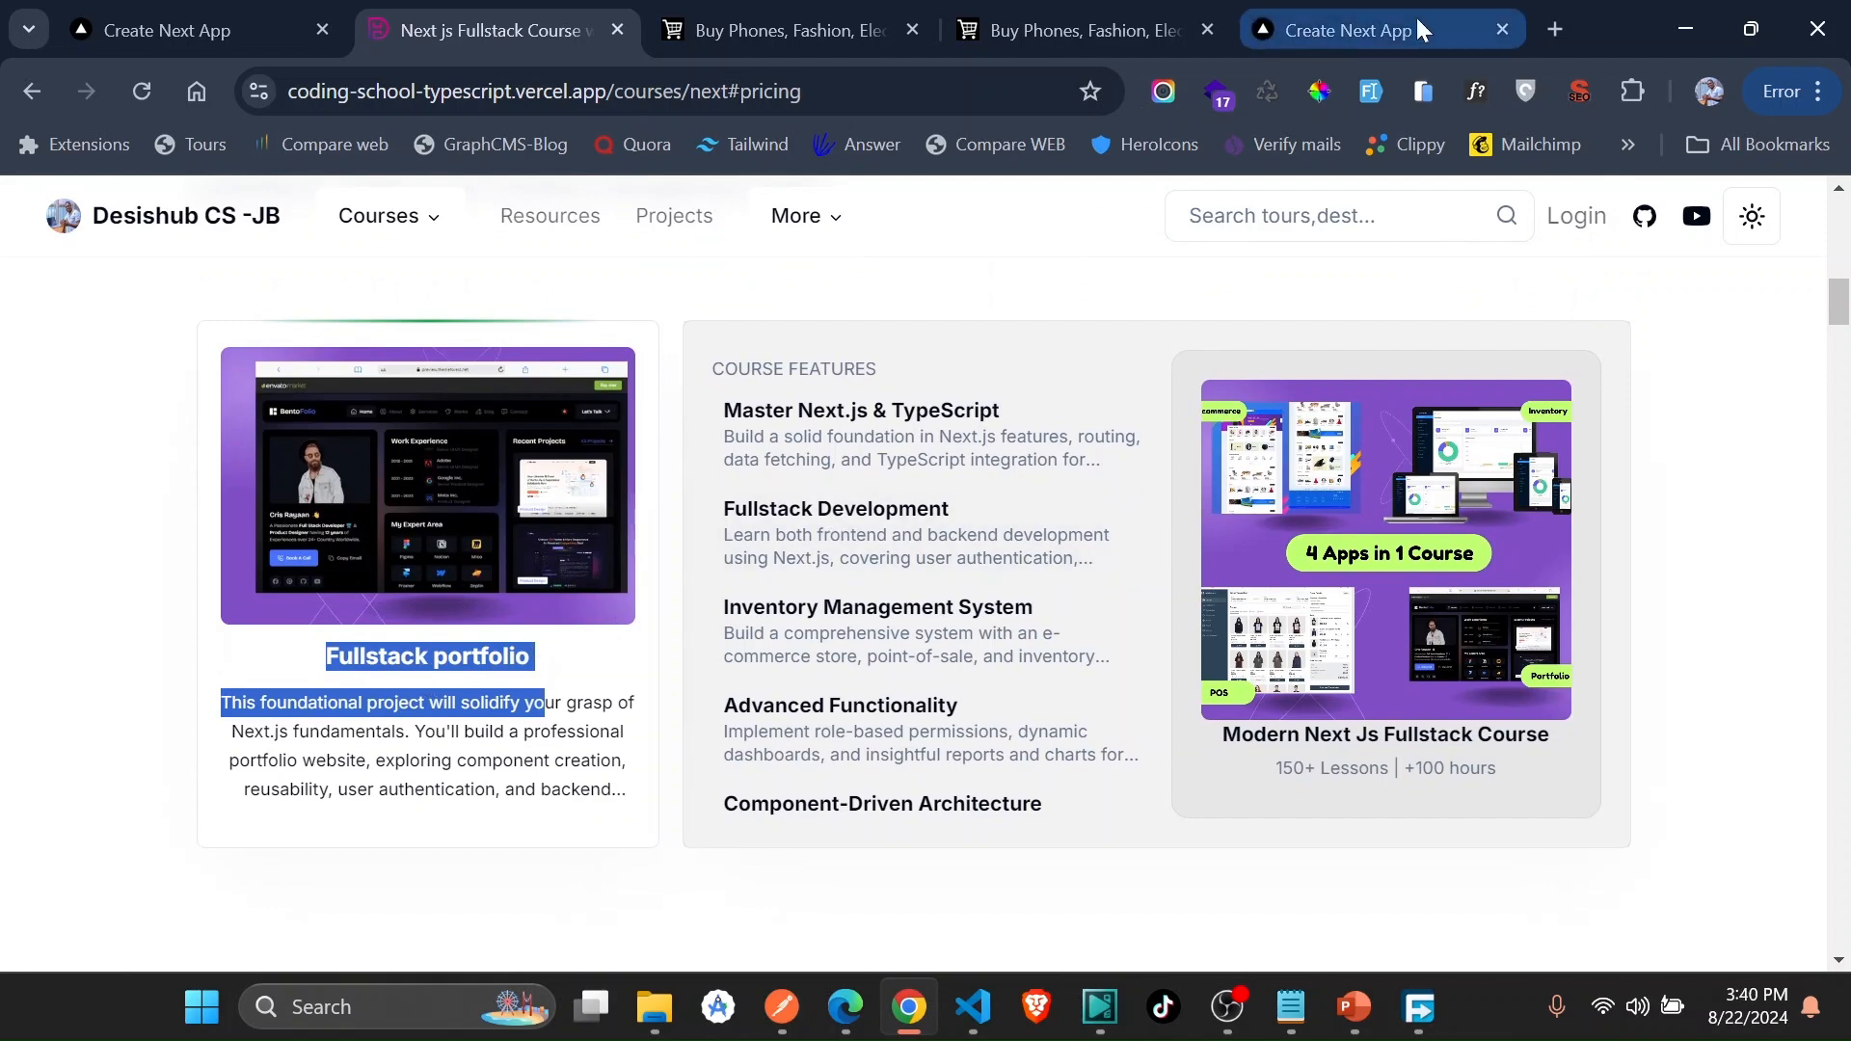
# - Search YouTube for 'jb web developer' and open the JB WEBDEVELOPER channel home
pyautogui.click(1555, 29)
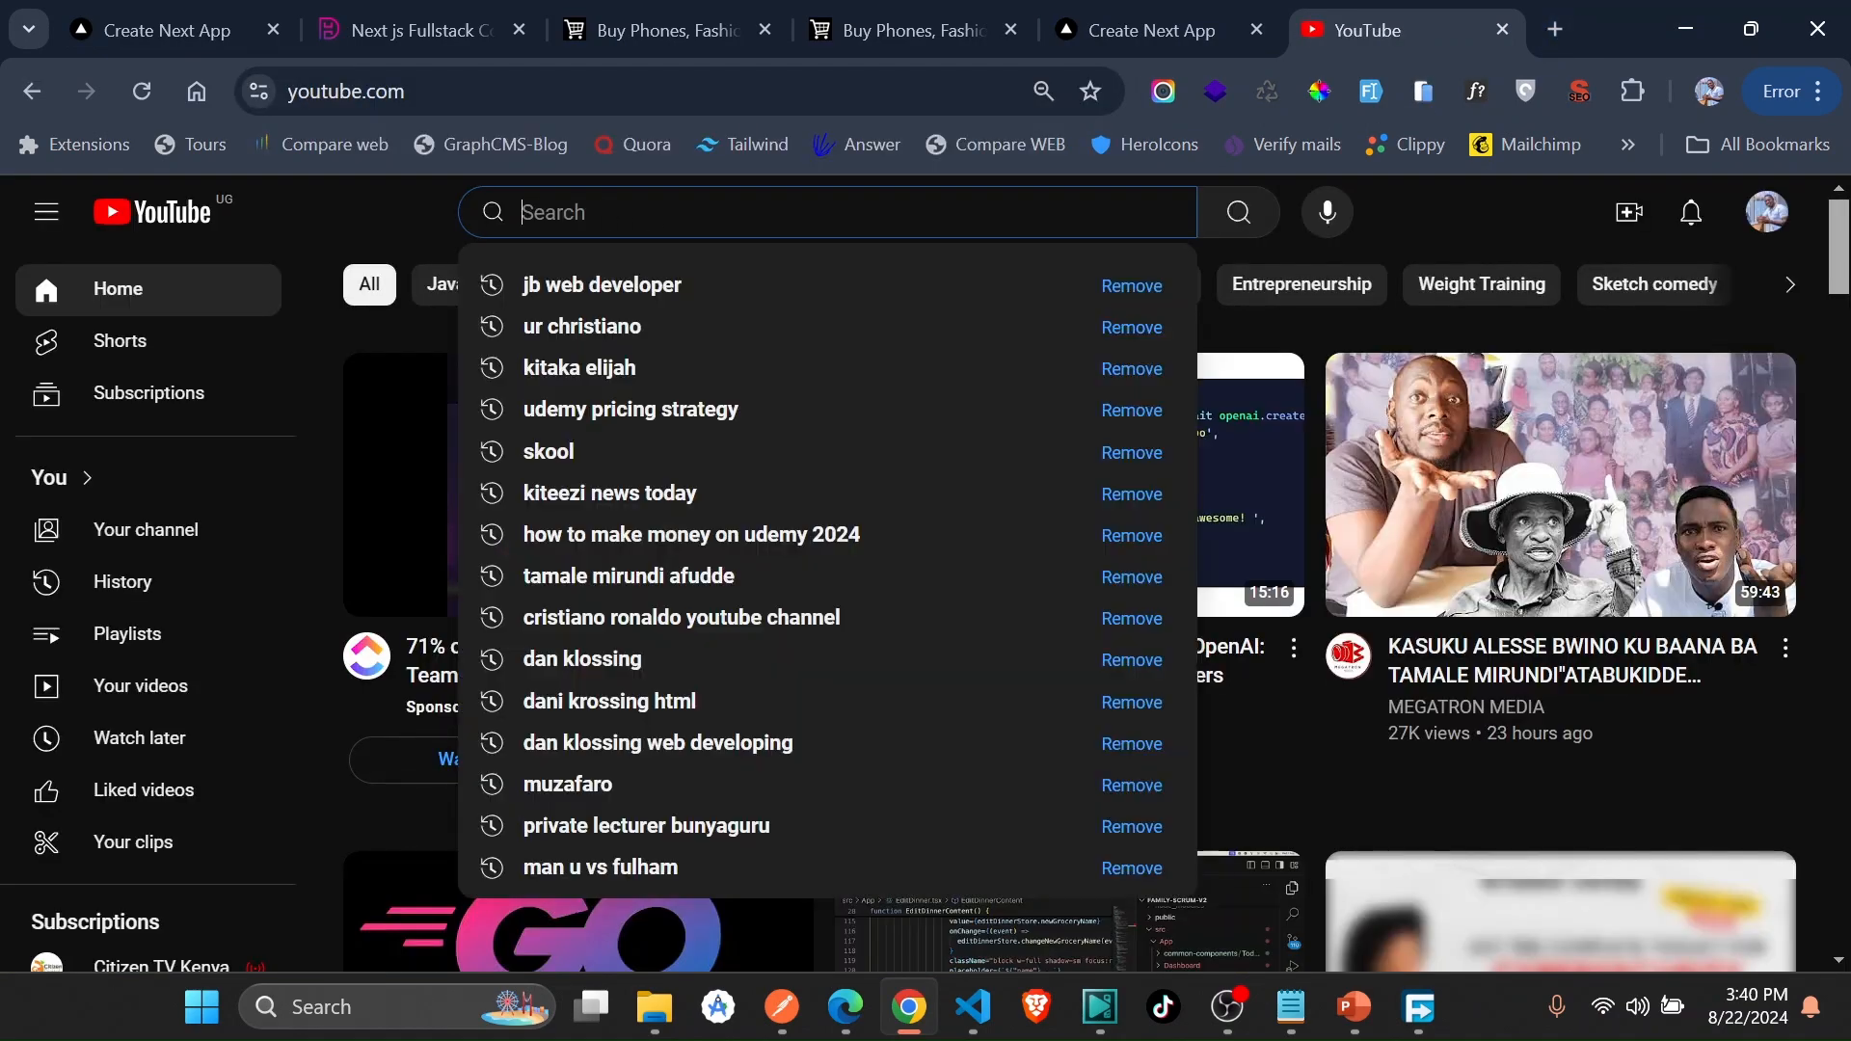
pyautogui.write('jb')
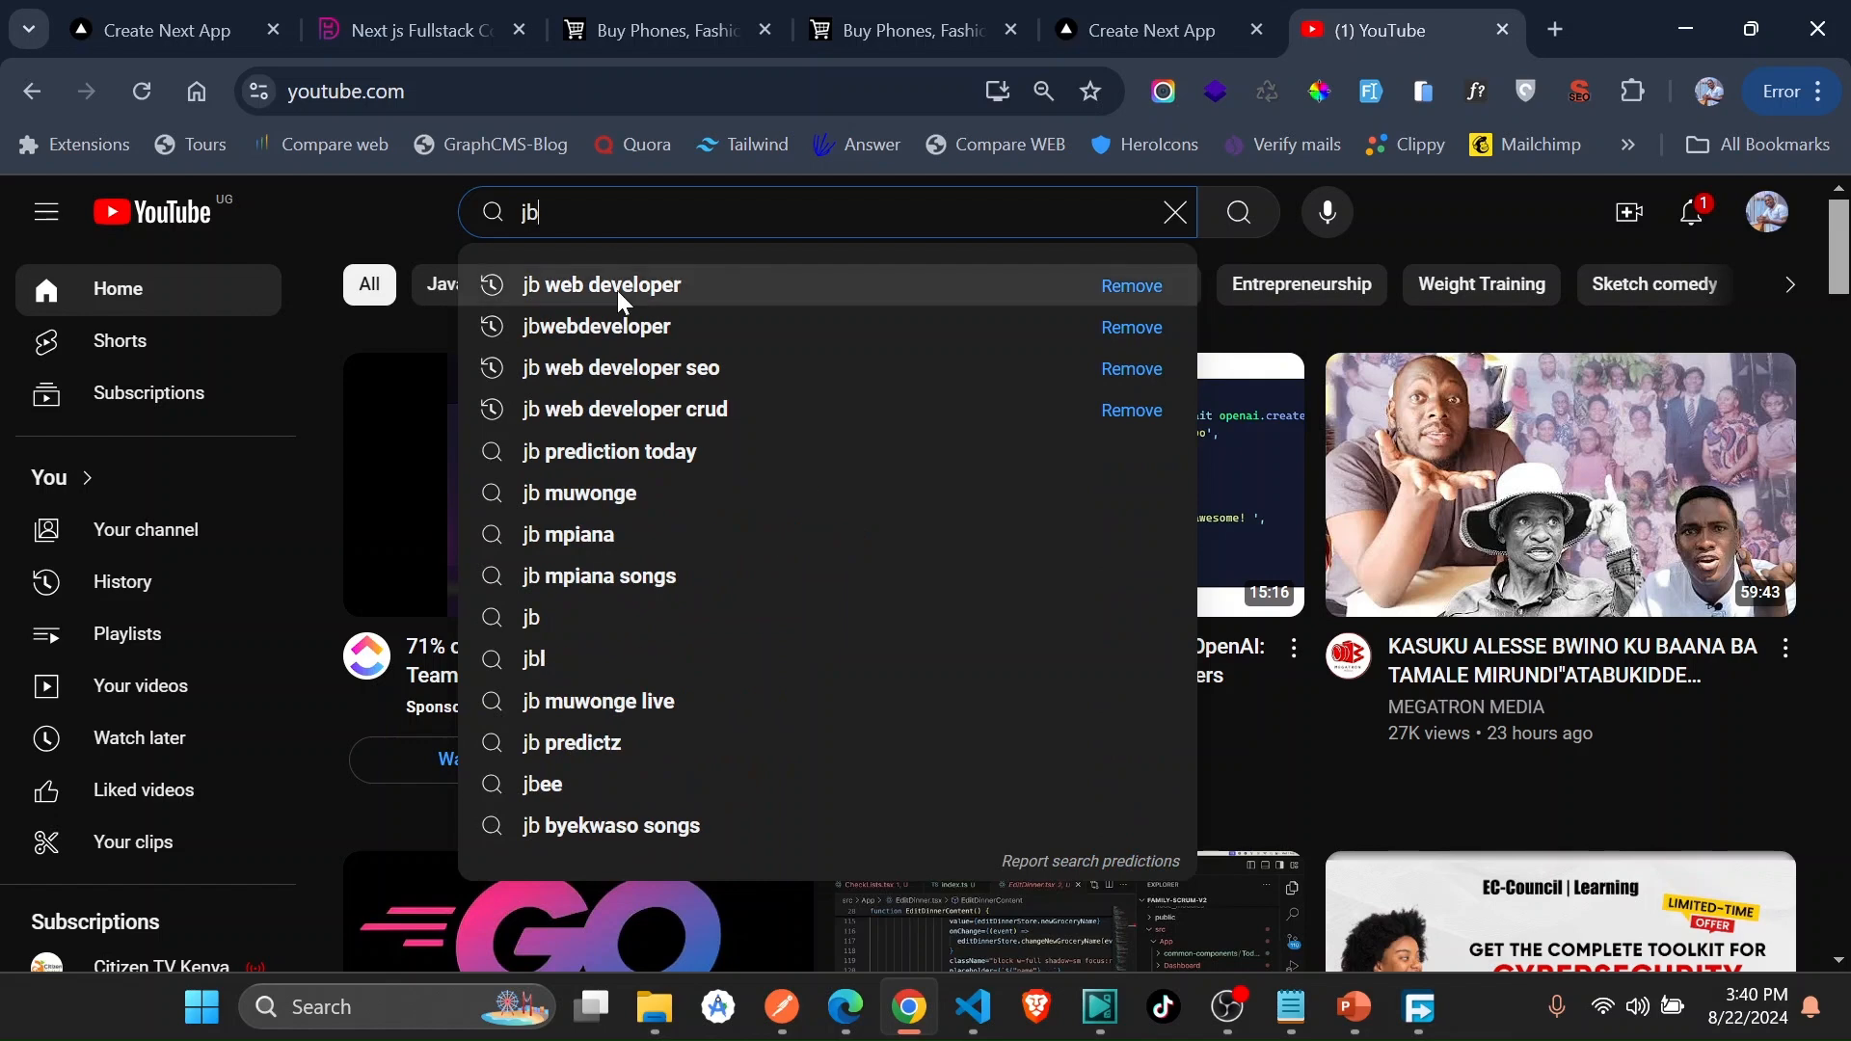
pyautogui.click(601, 286)
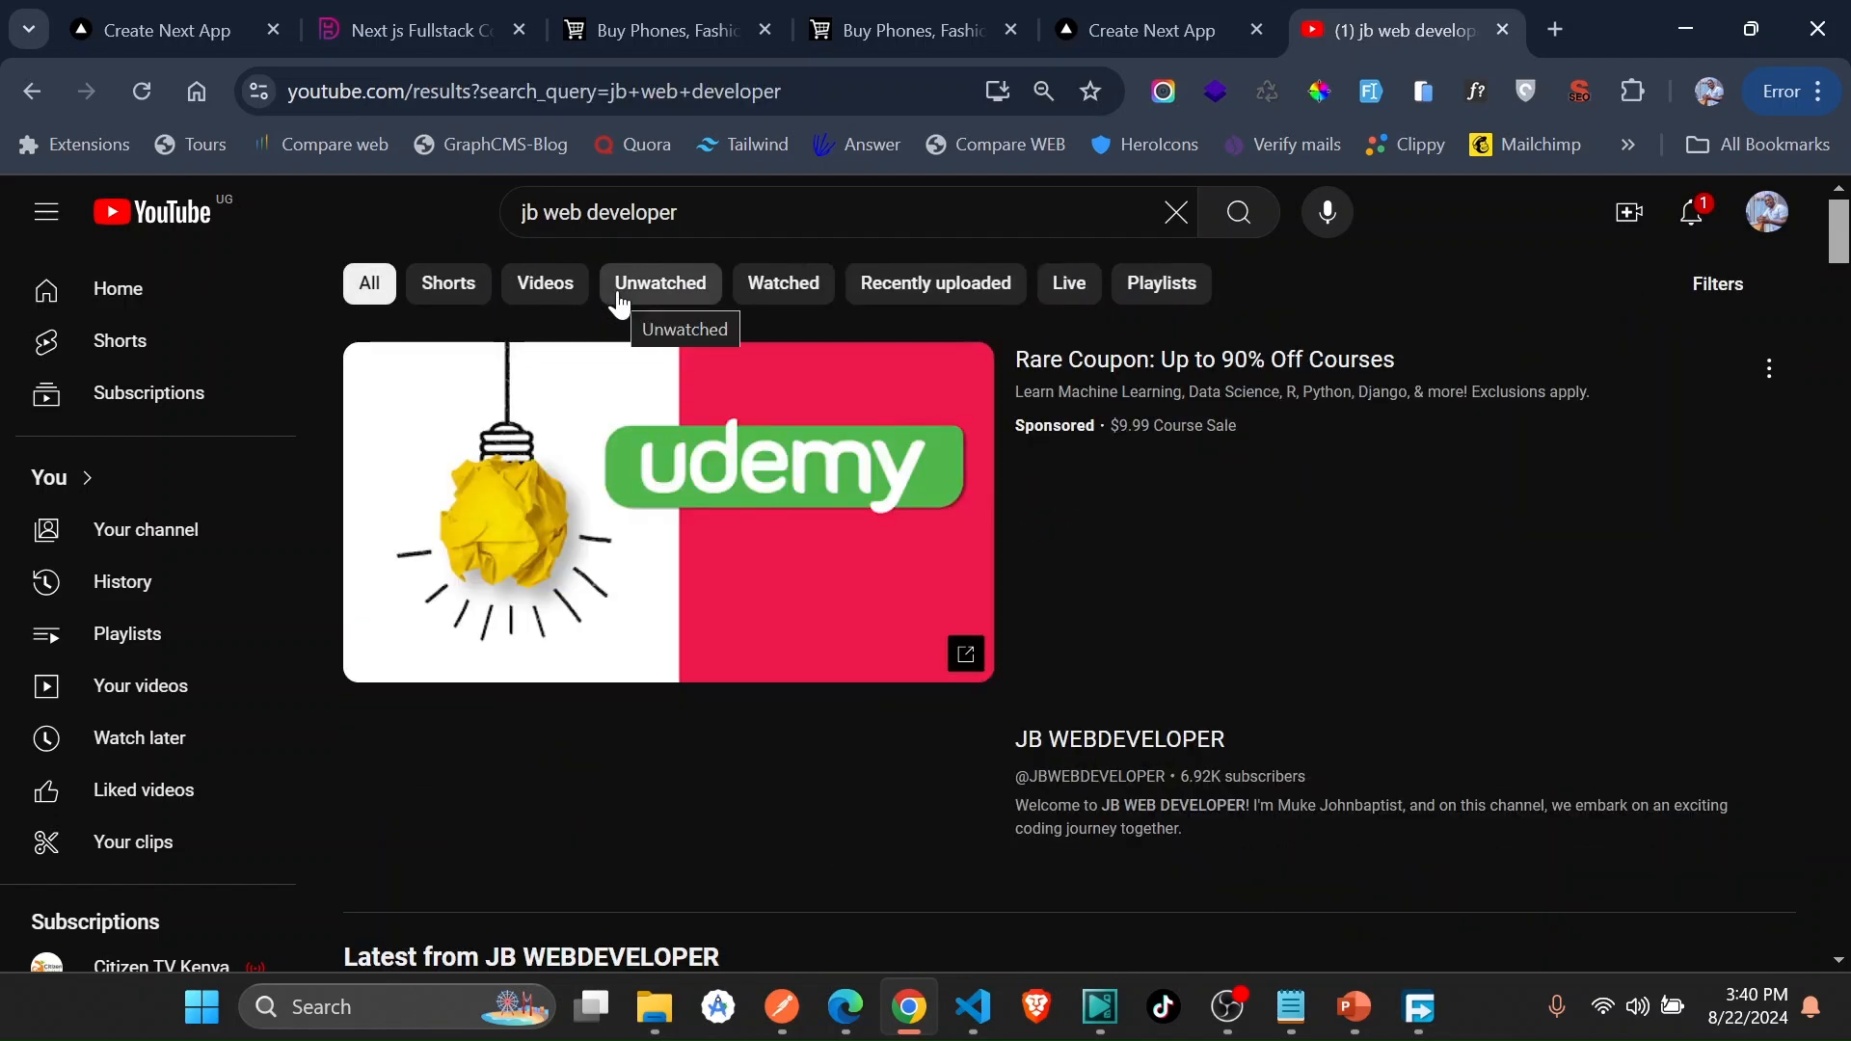
pyautogui.scroll(-3)
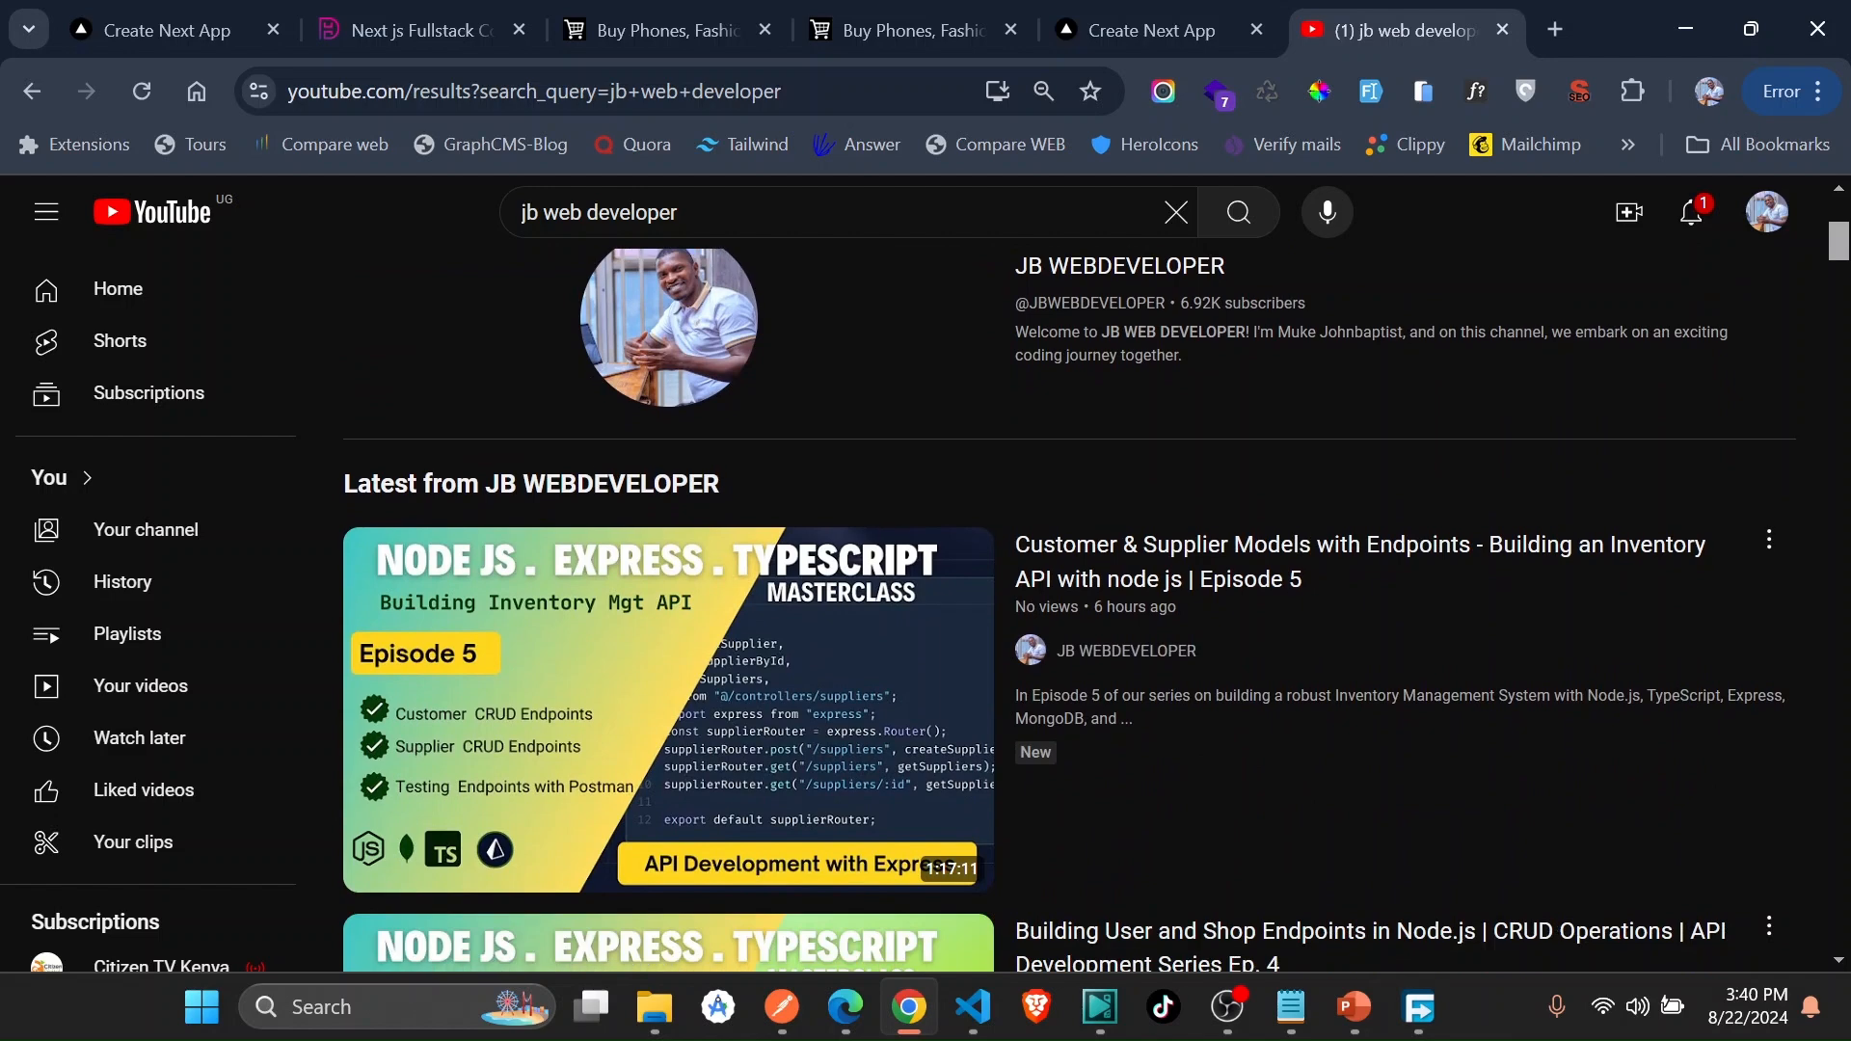
pyautogui.click(1113, 264)
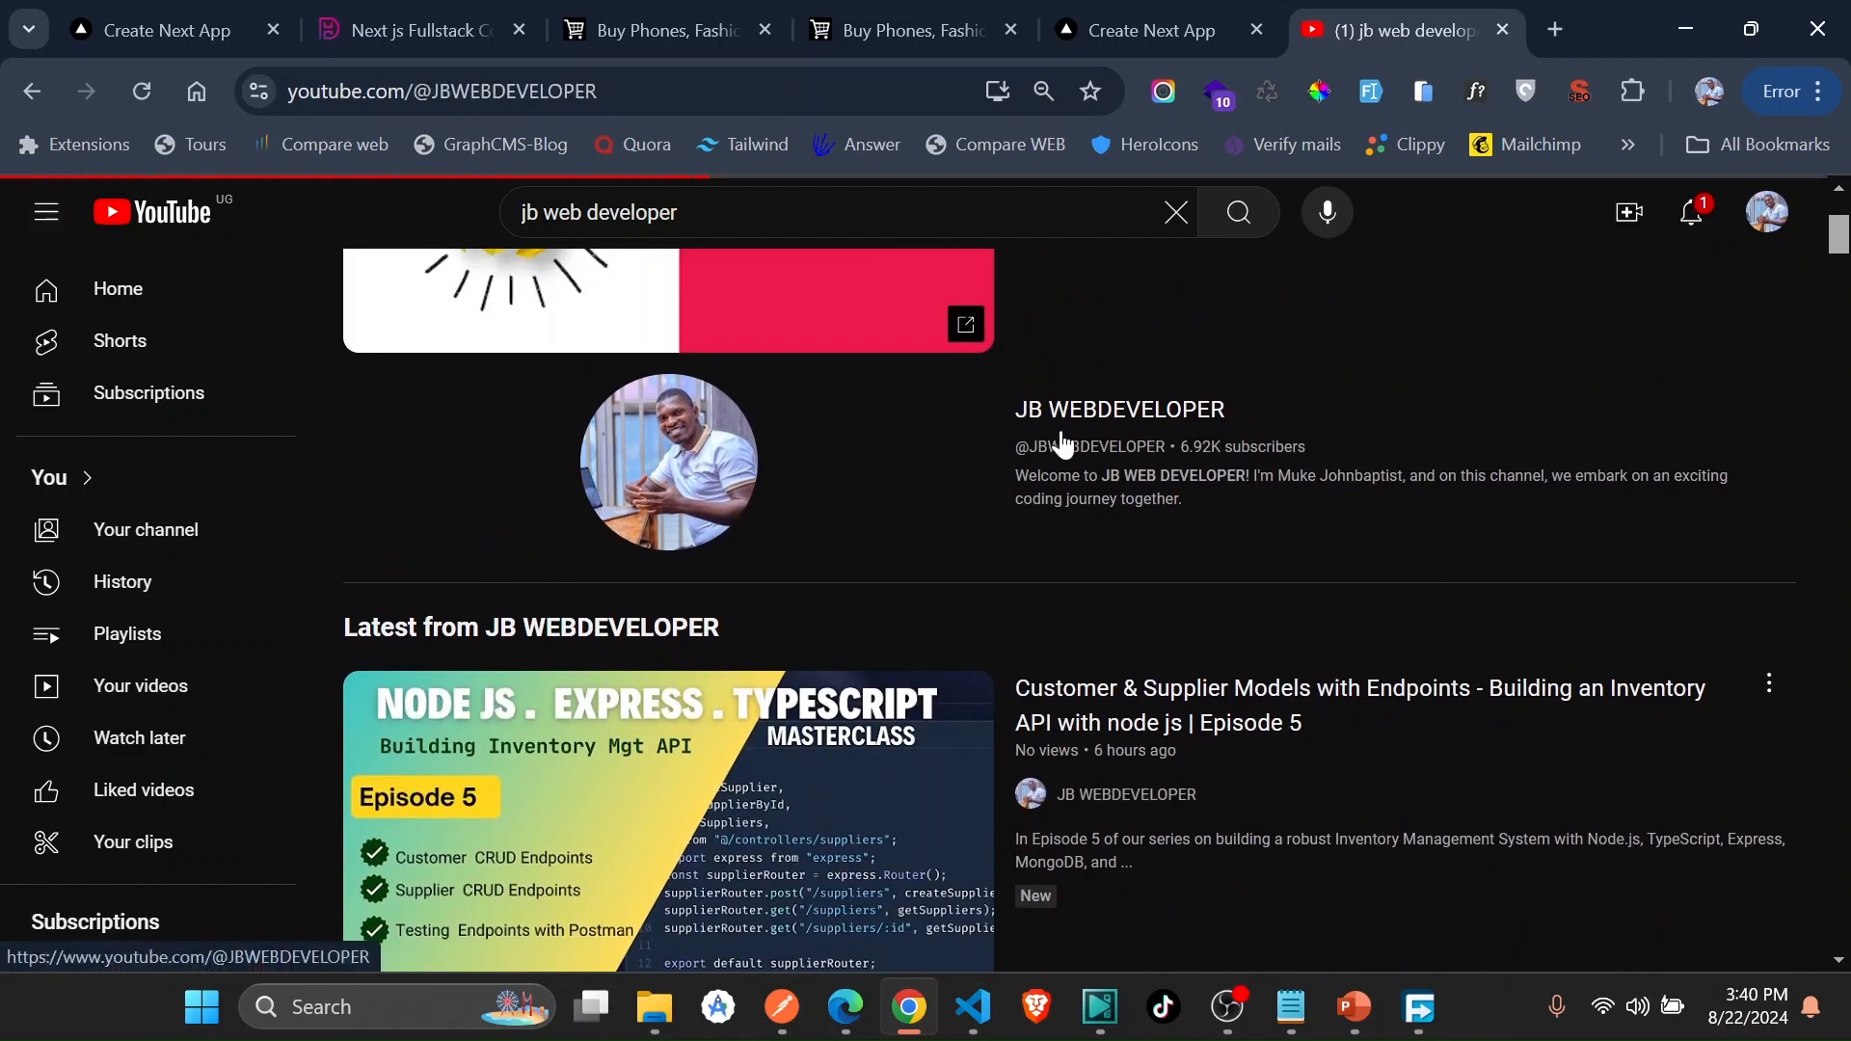
pyautogui.scroll(3)
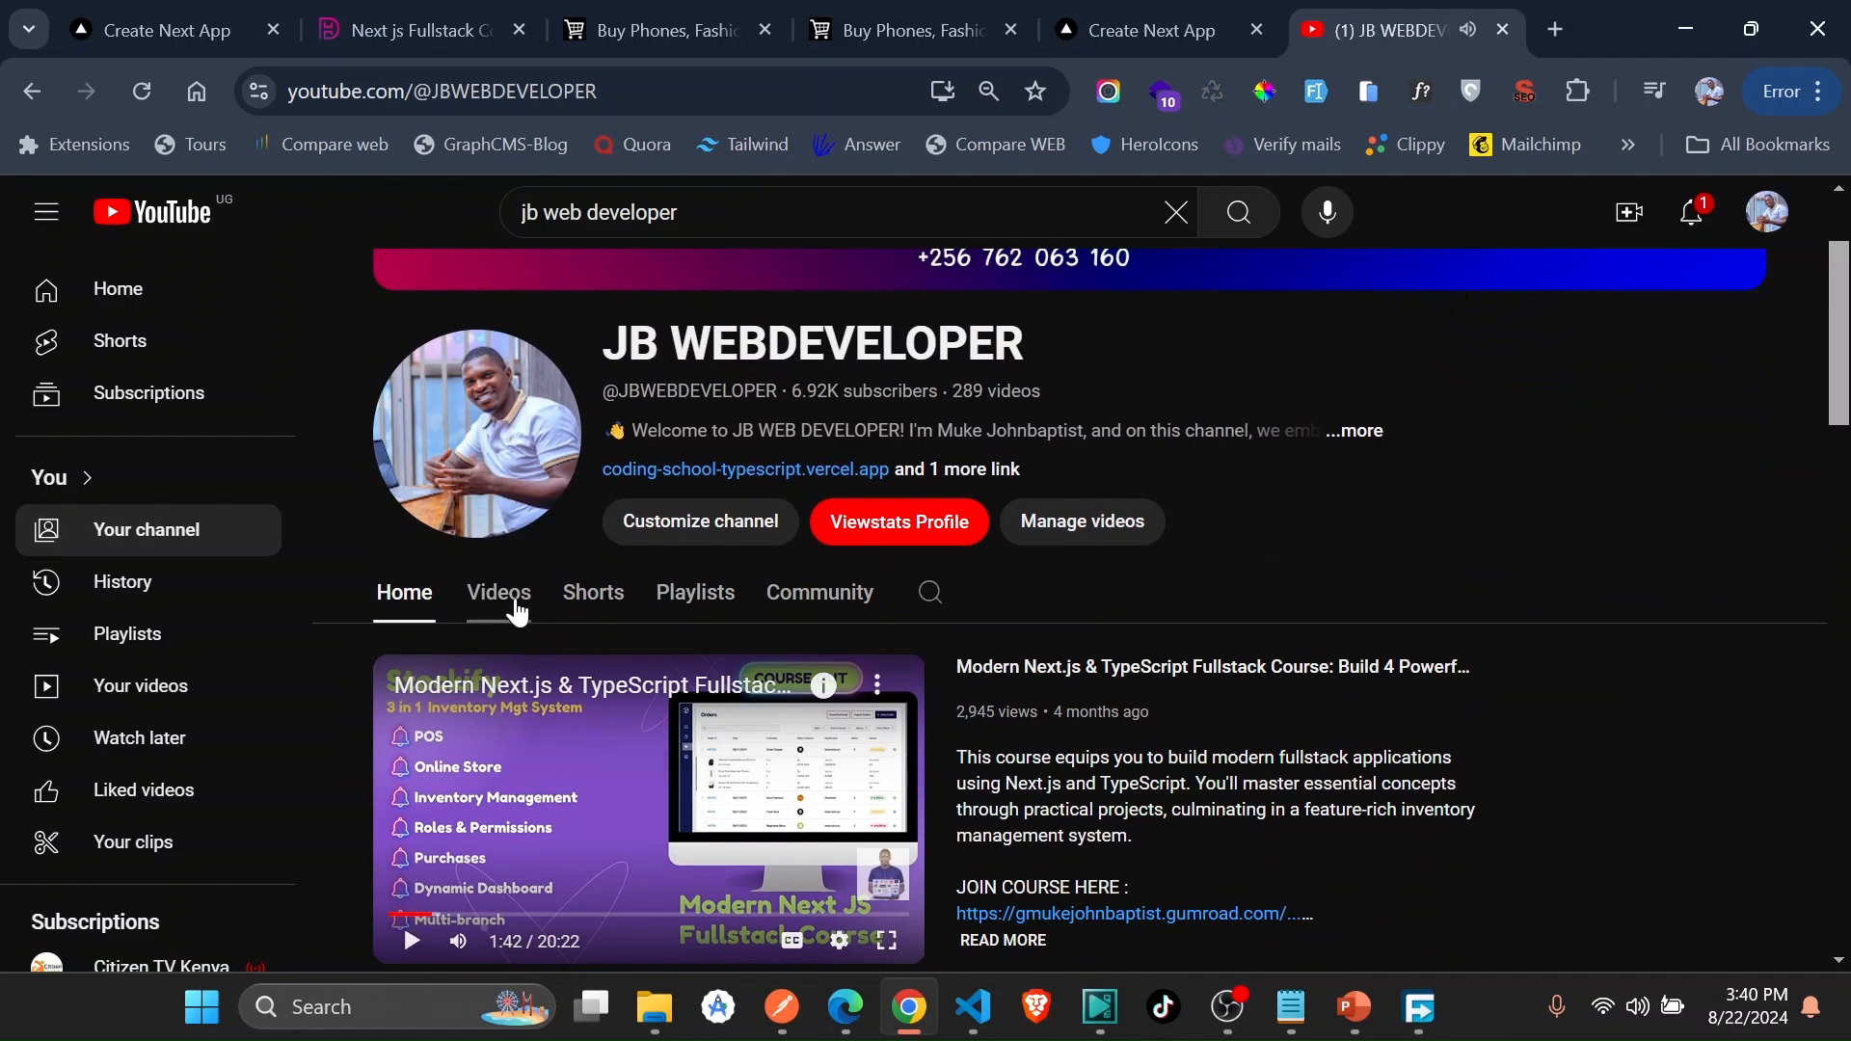
# - Browse the channel's playlists, then switch to the live fullstack portfolio website tab
pyautogui.click(696, 592)
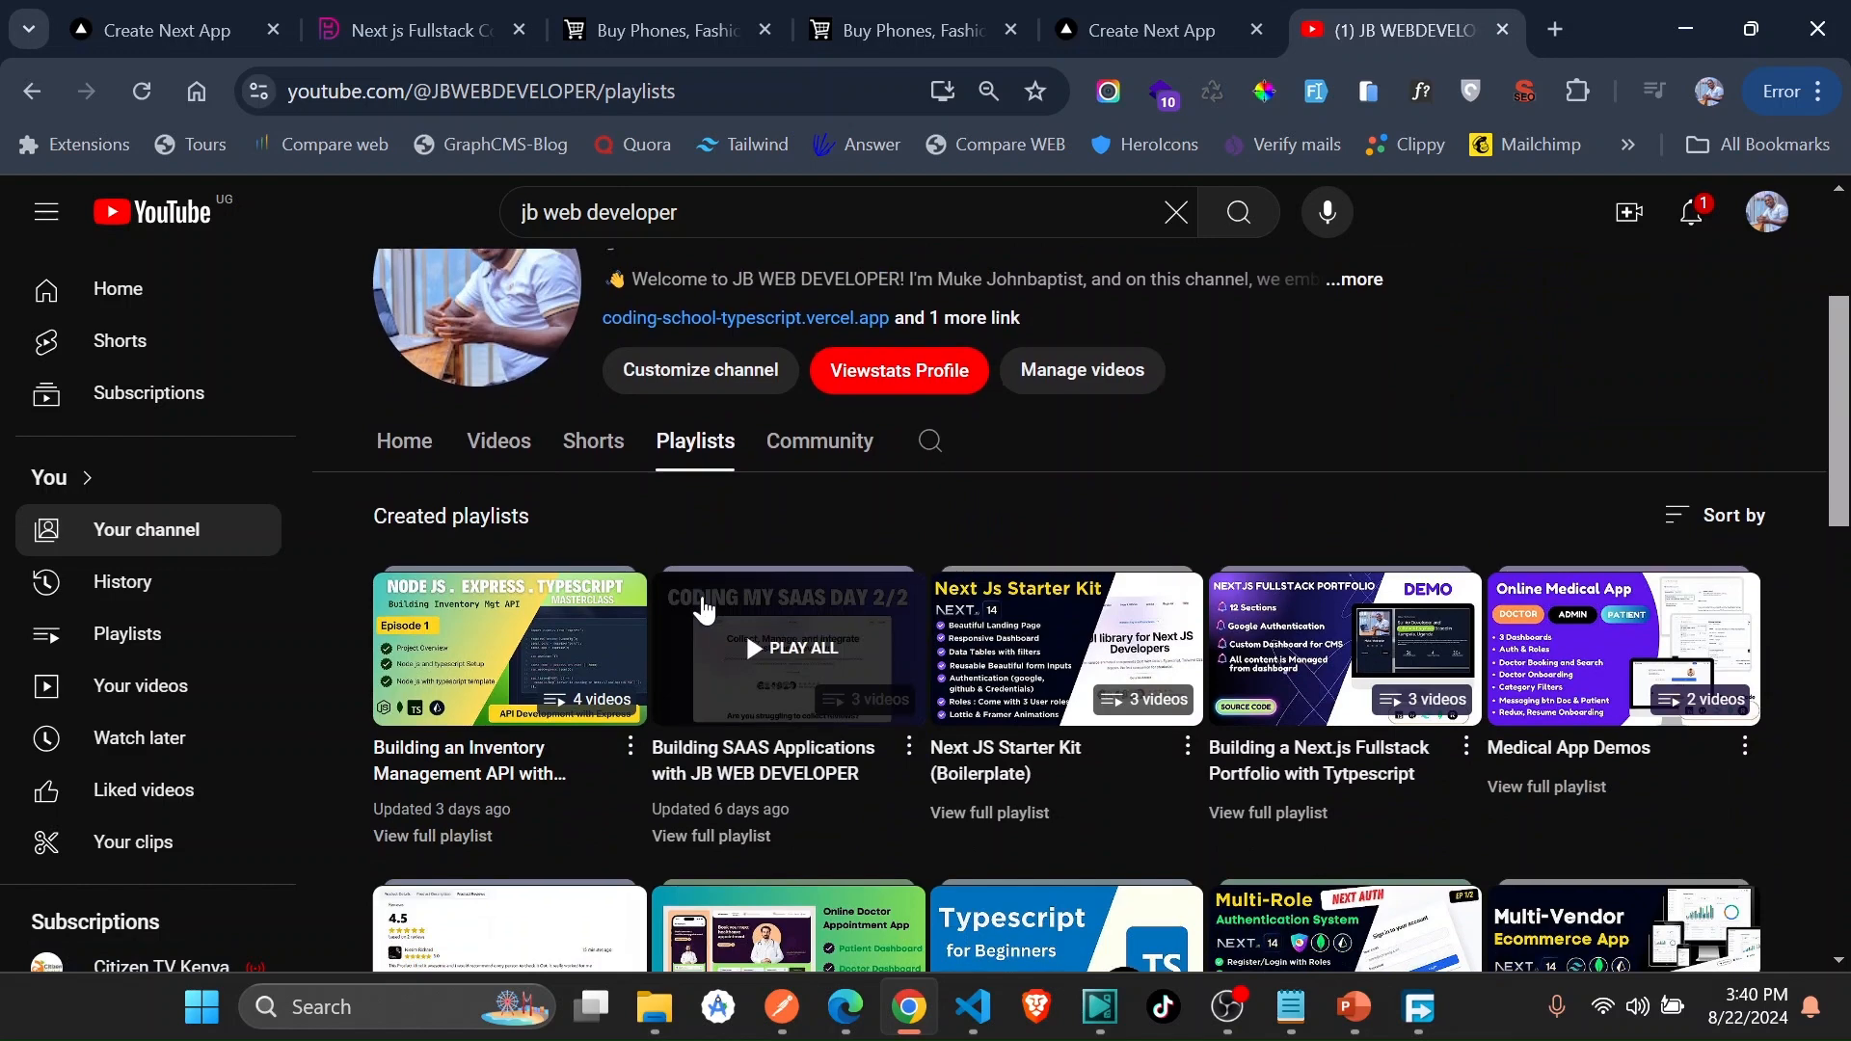
pyautogui.moveTo(1257, 794)
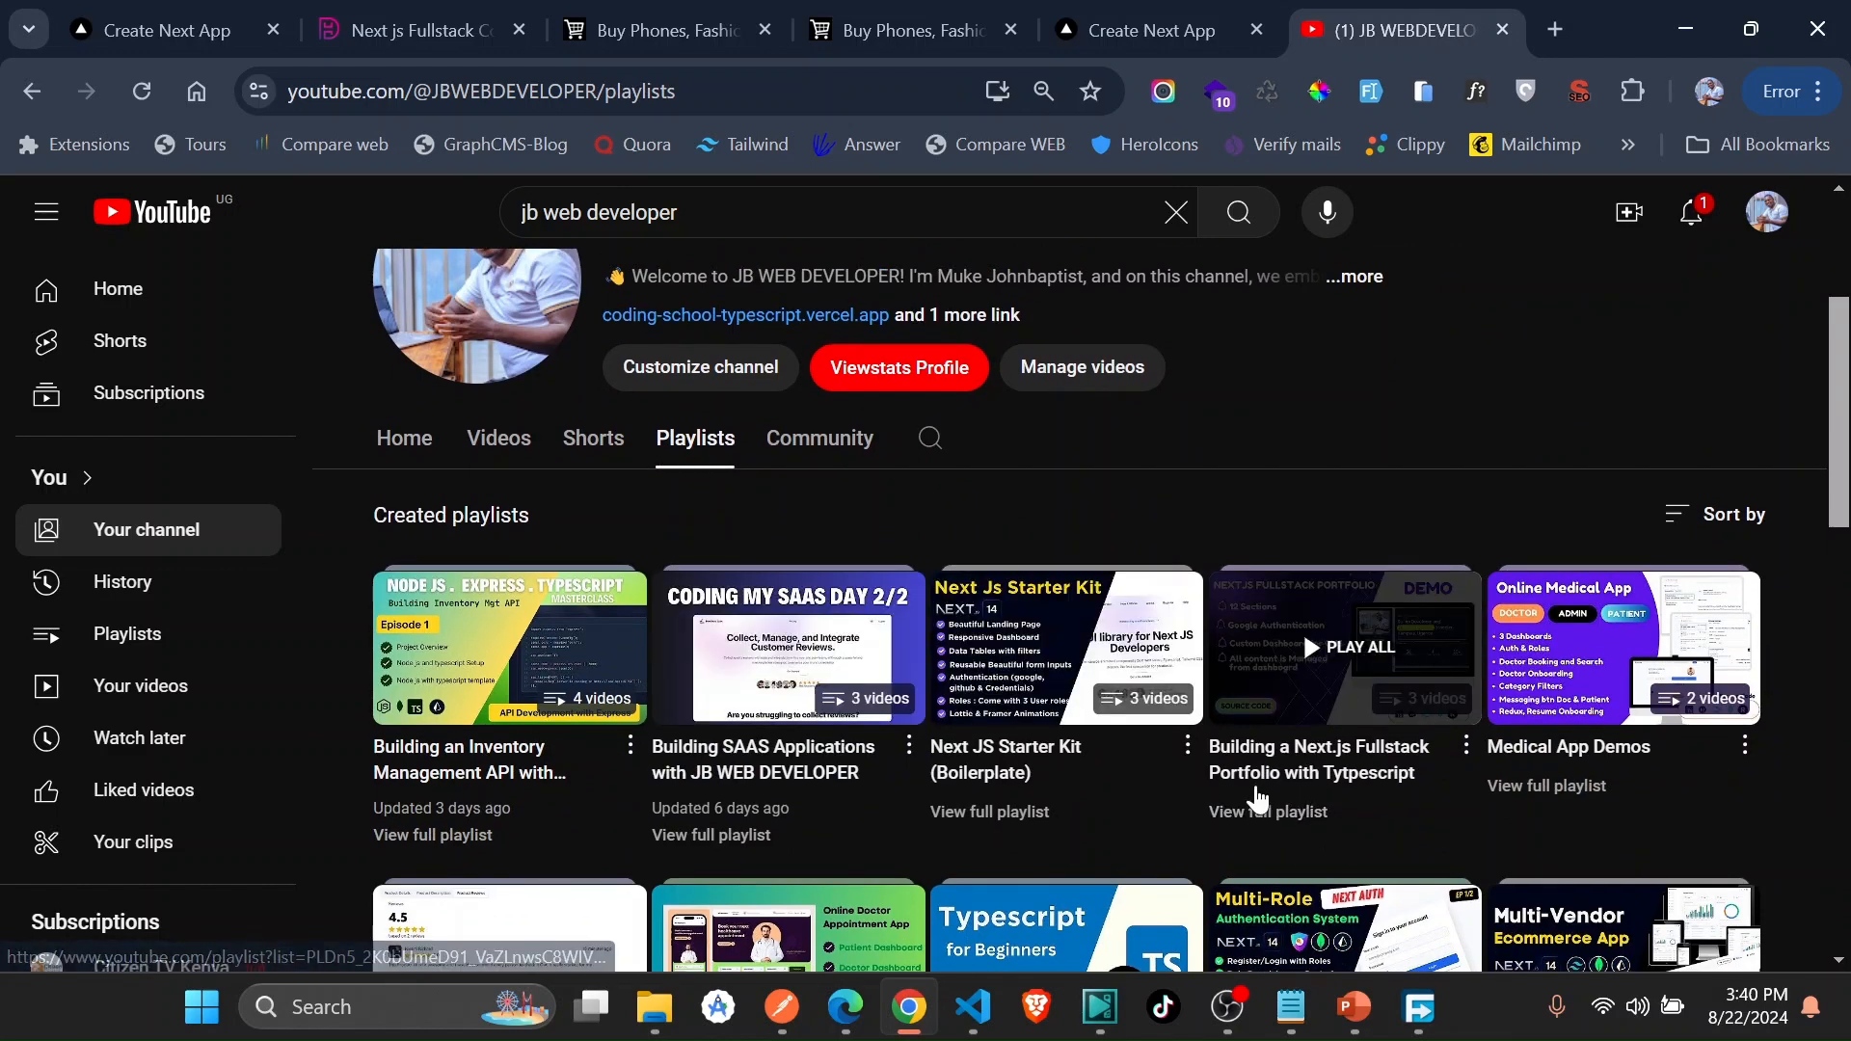
pyautogui.moveTo(1296, 780)
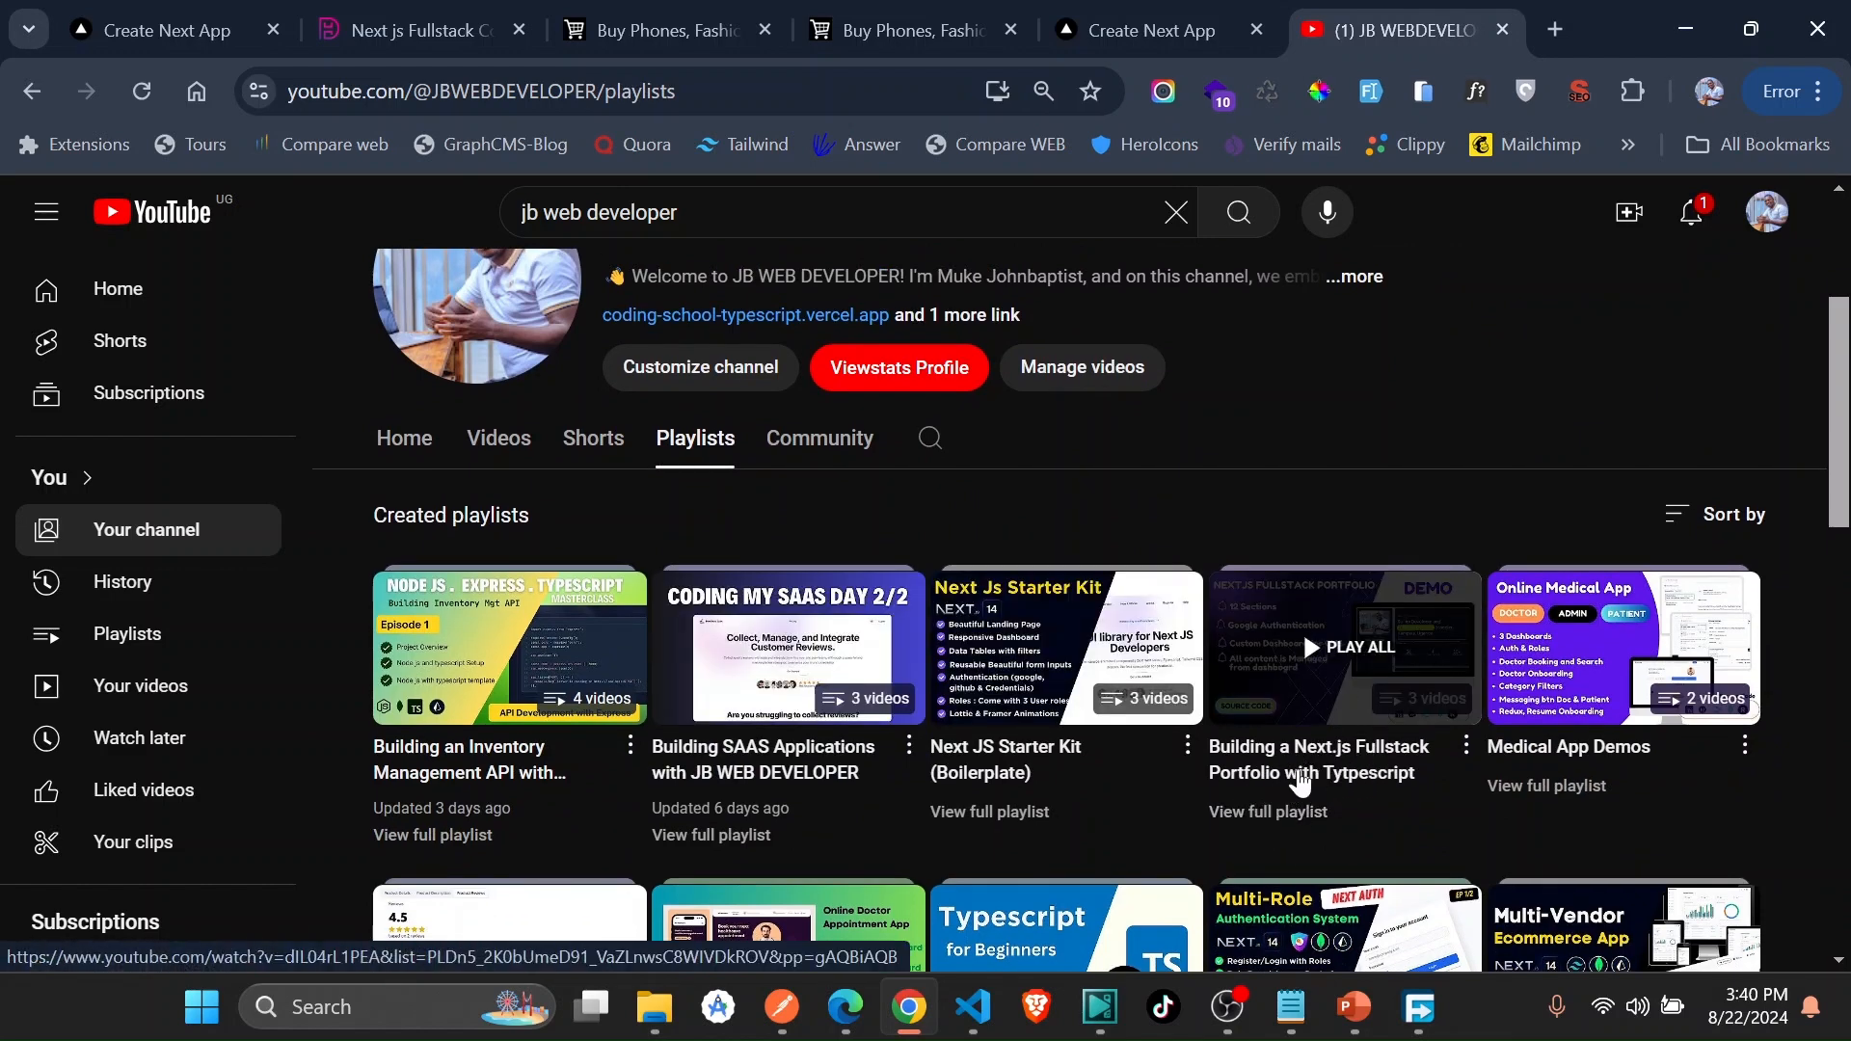
pyautogui.moveTo(1287, 777)
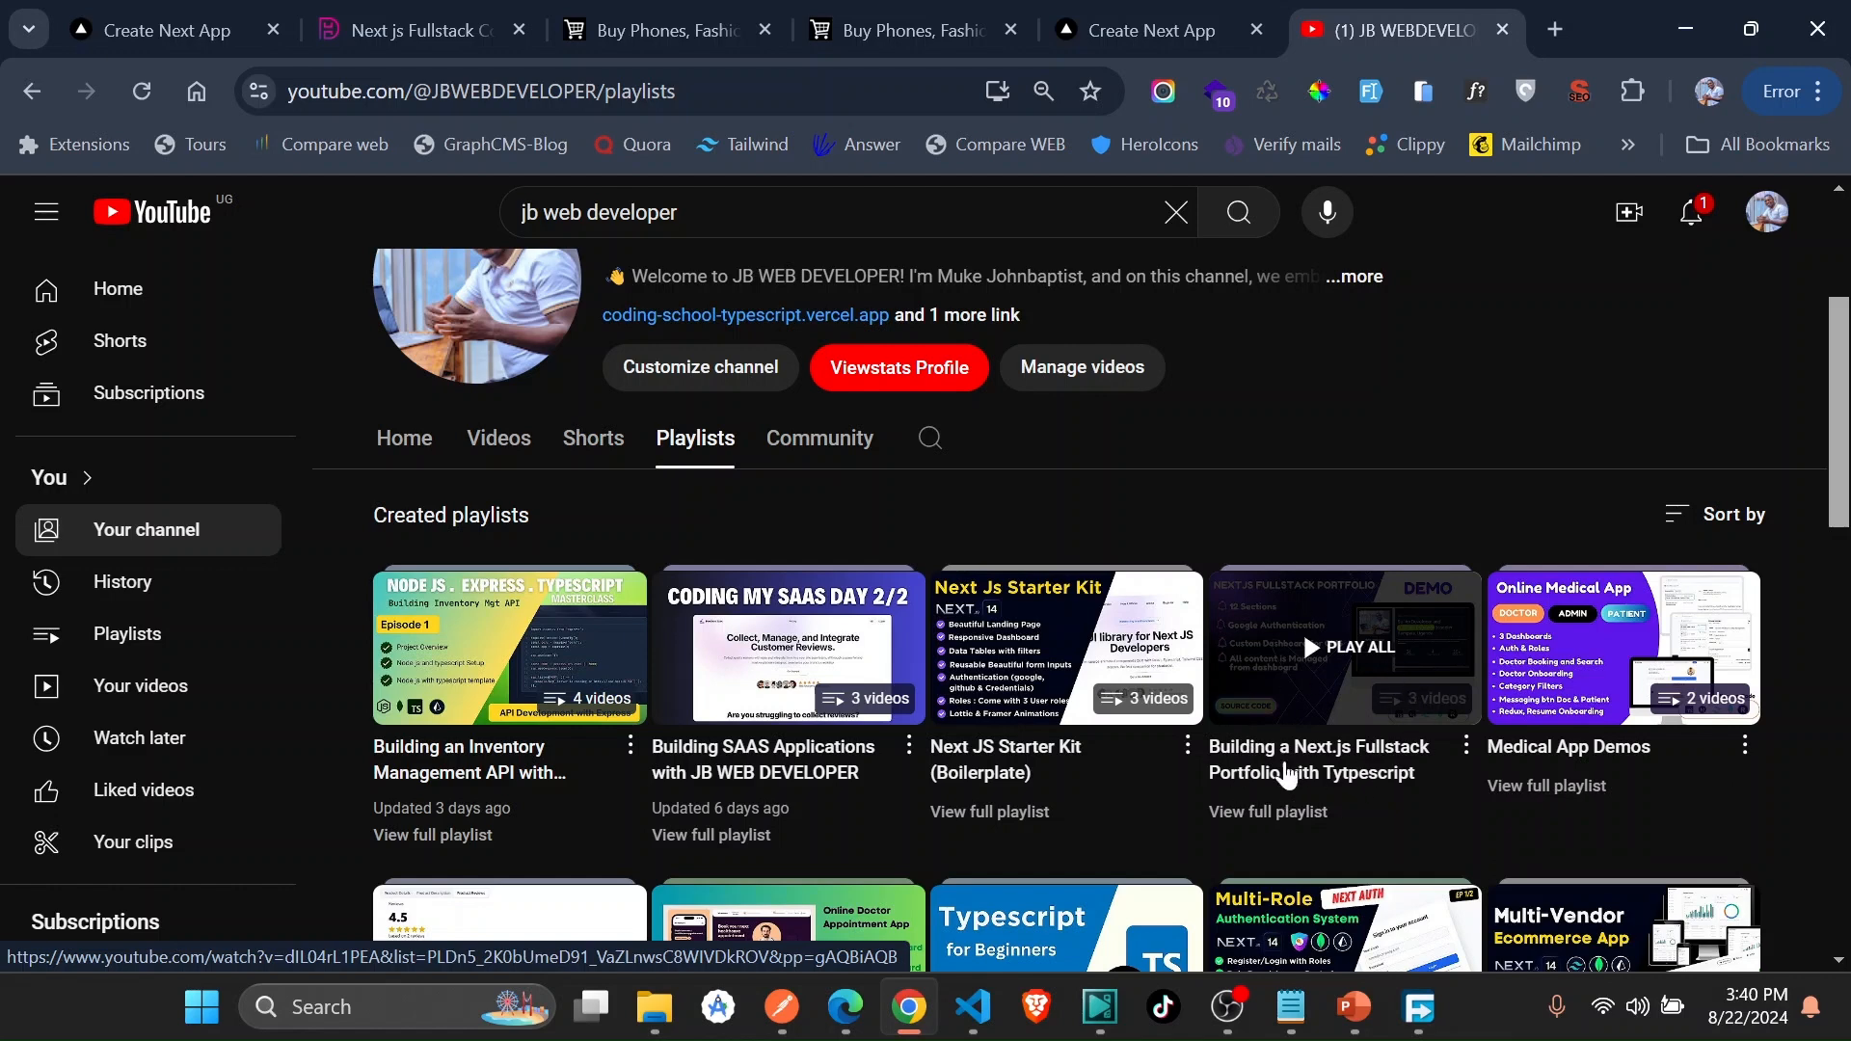
pyautogui.moveTo(1269, 712)
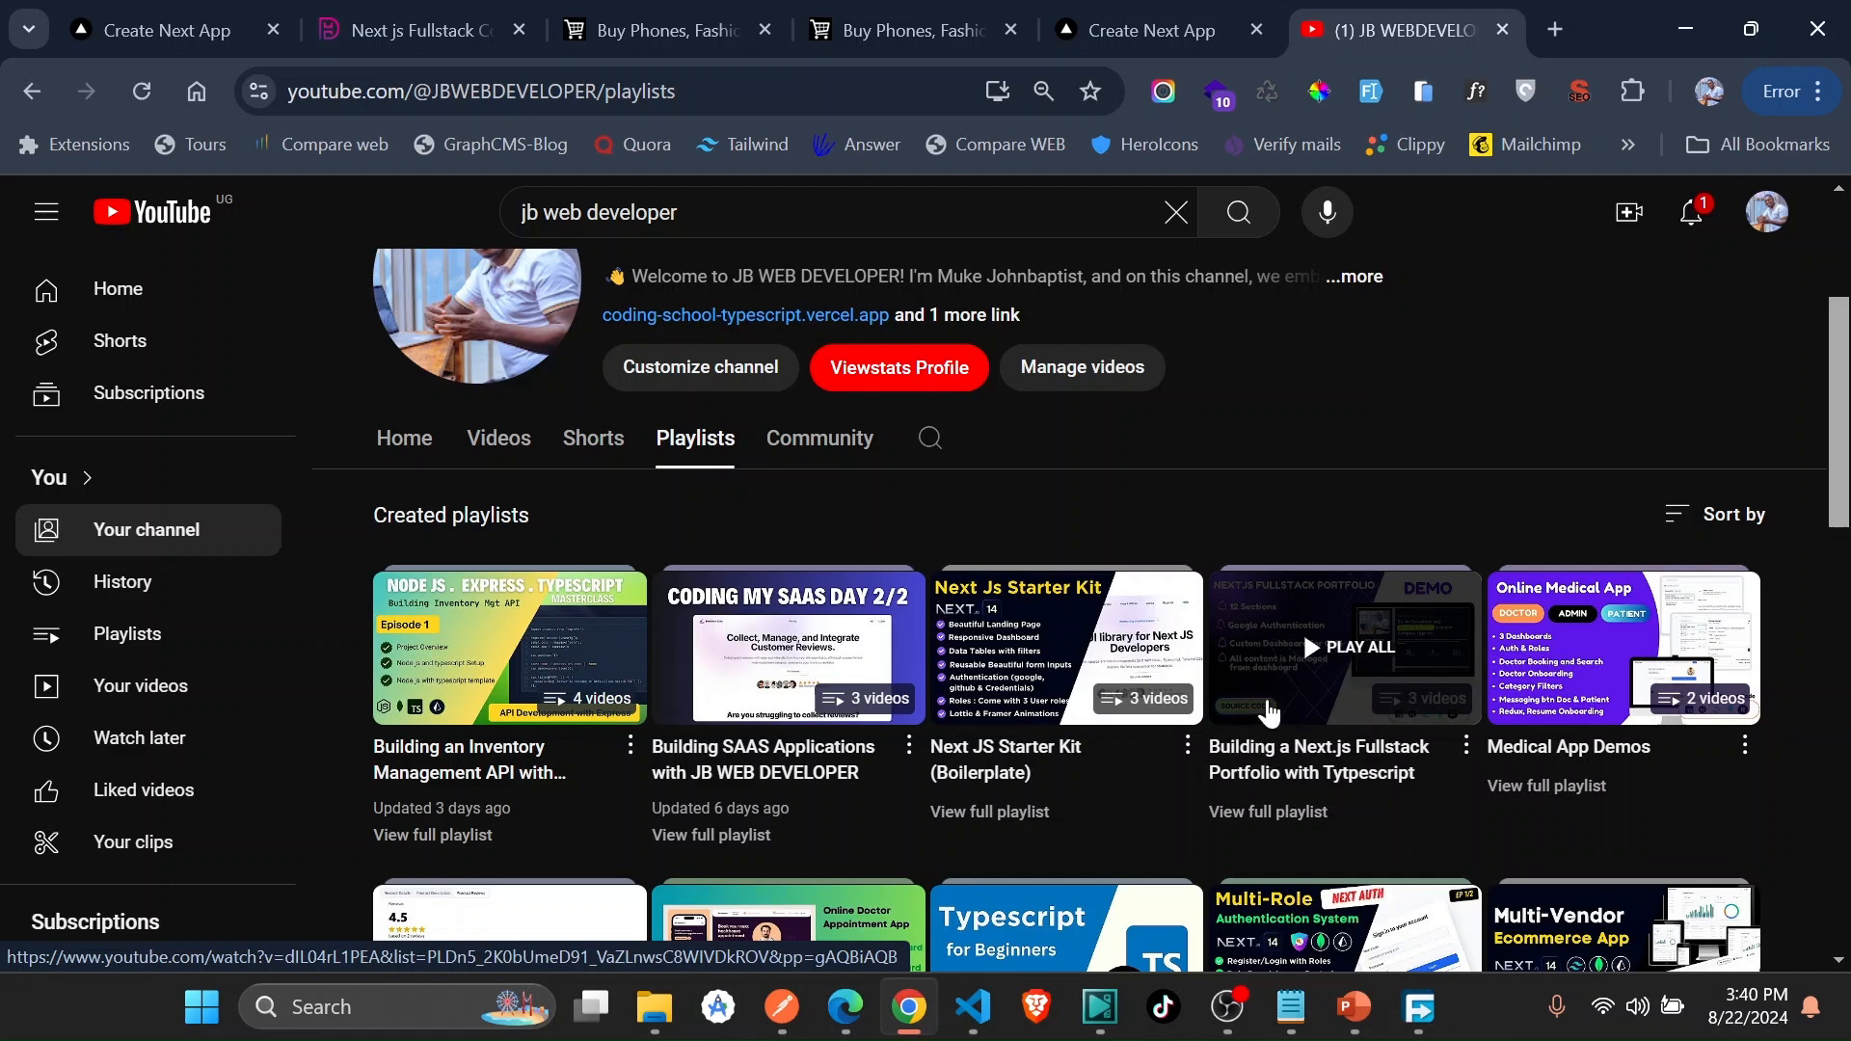
pyautogui.click(1152, 29)
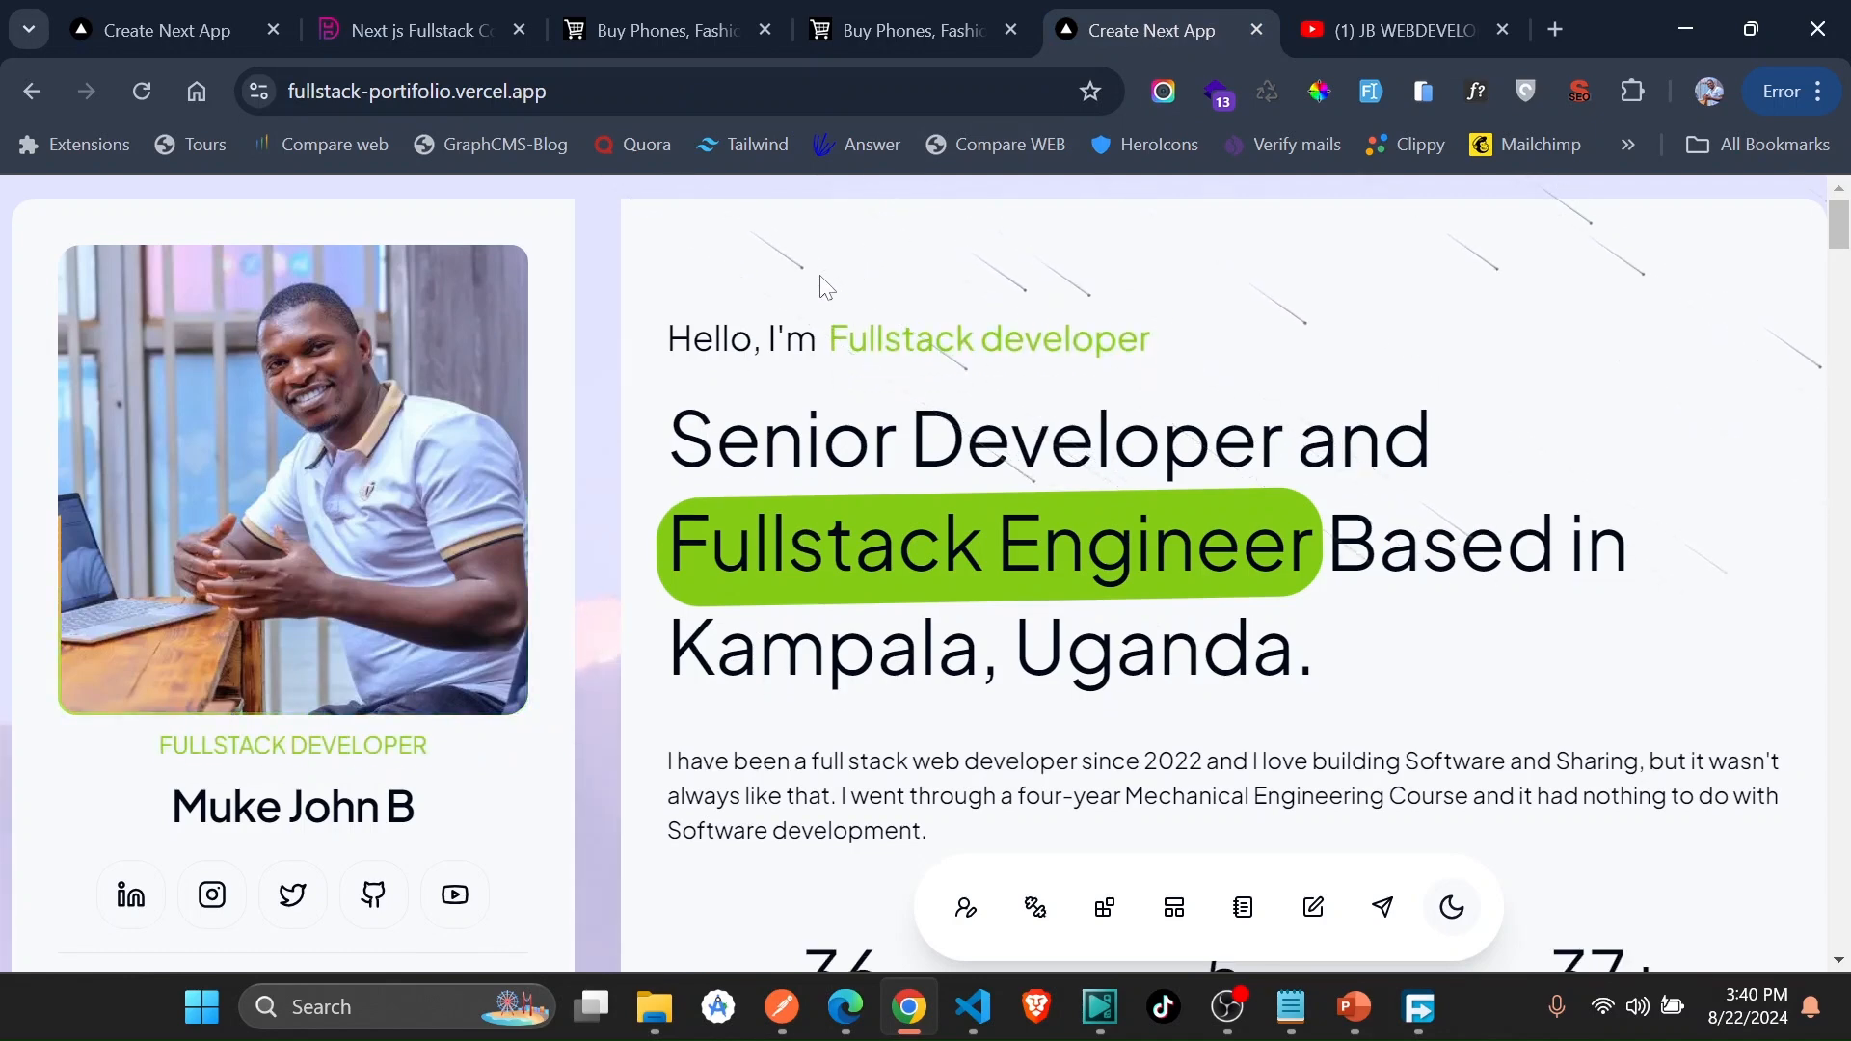
# - Scroll the portfolio site through projects, experience and contact form down to the footer
pyautogui.scroll(-3)
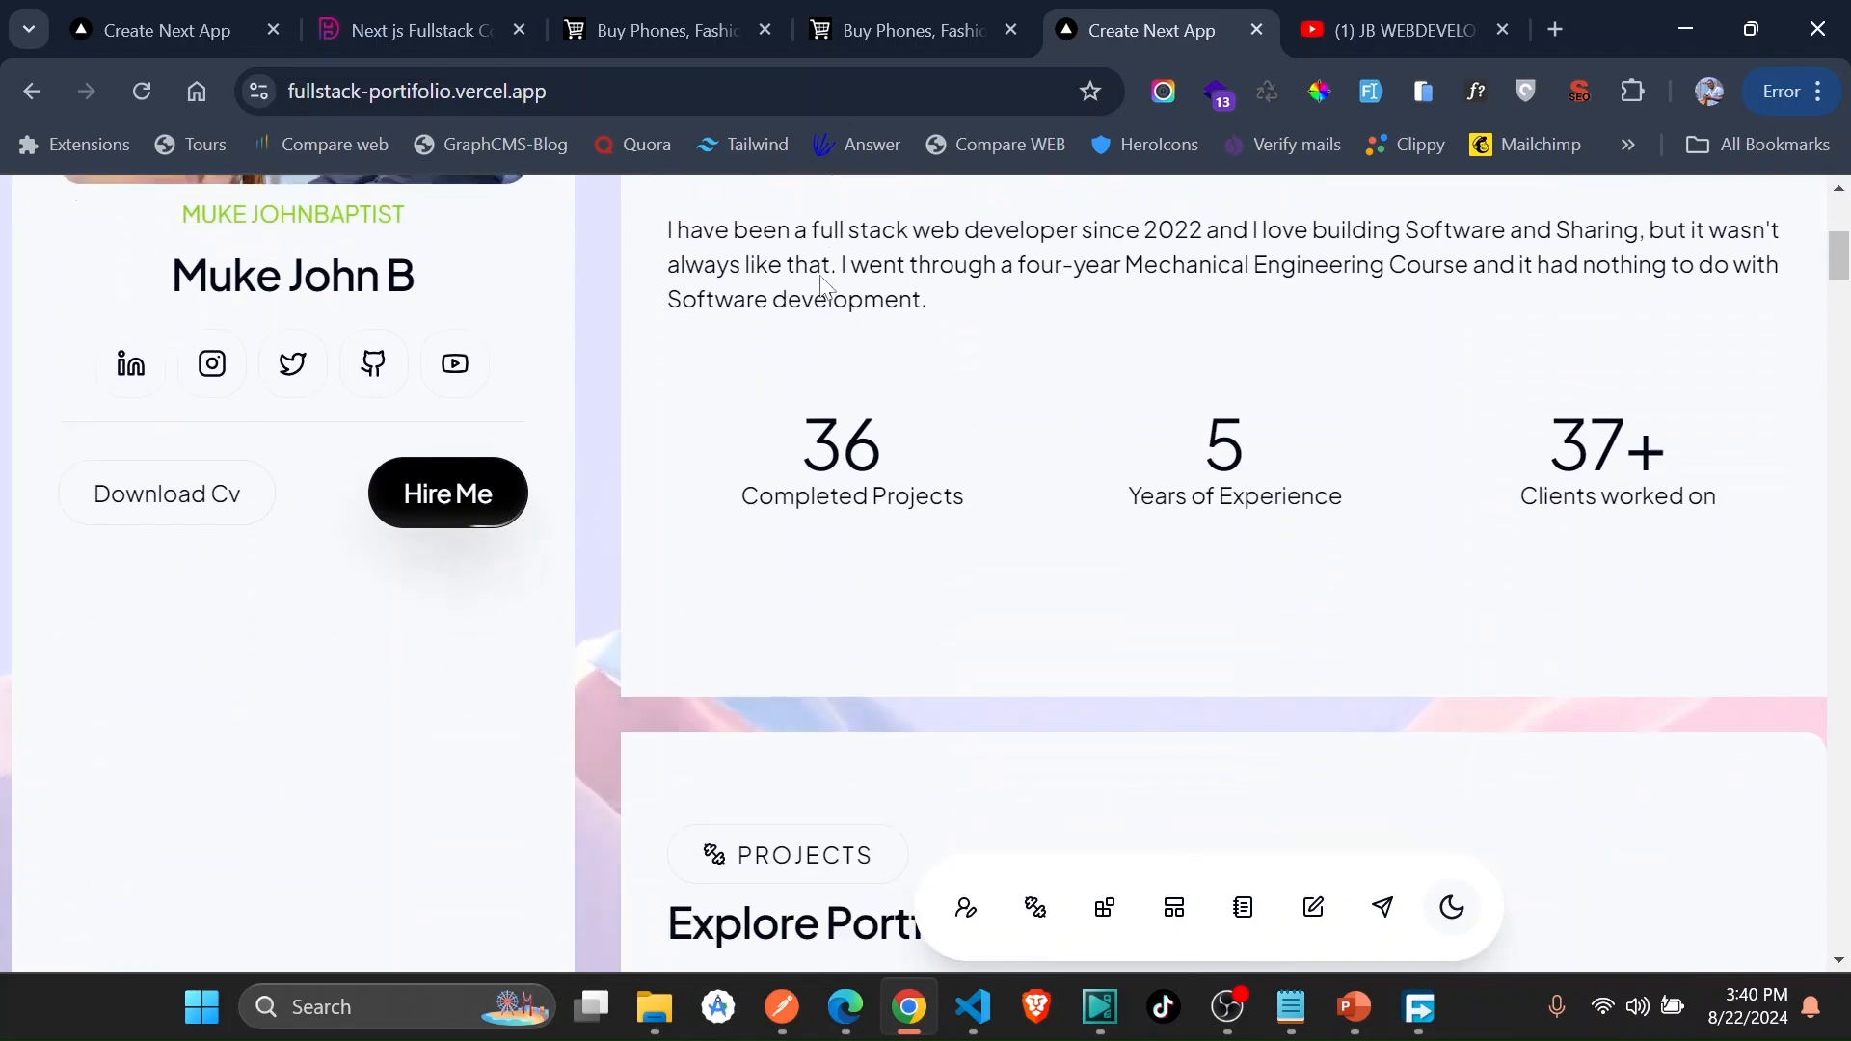
pyautogui.scroll(3)
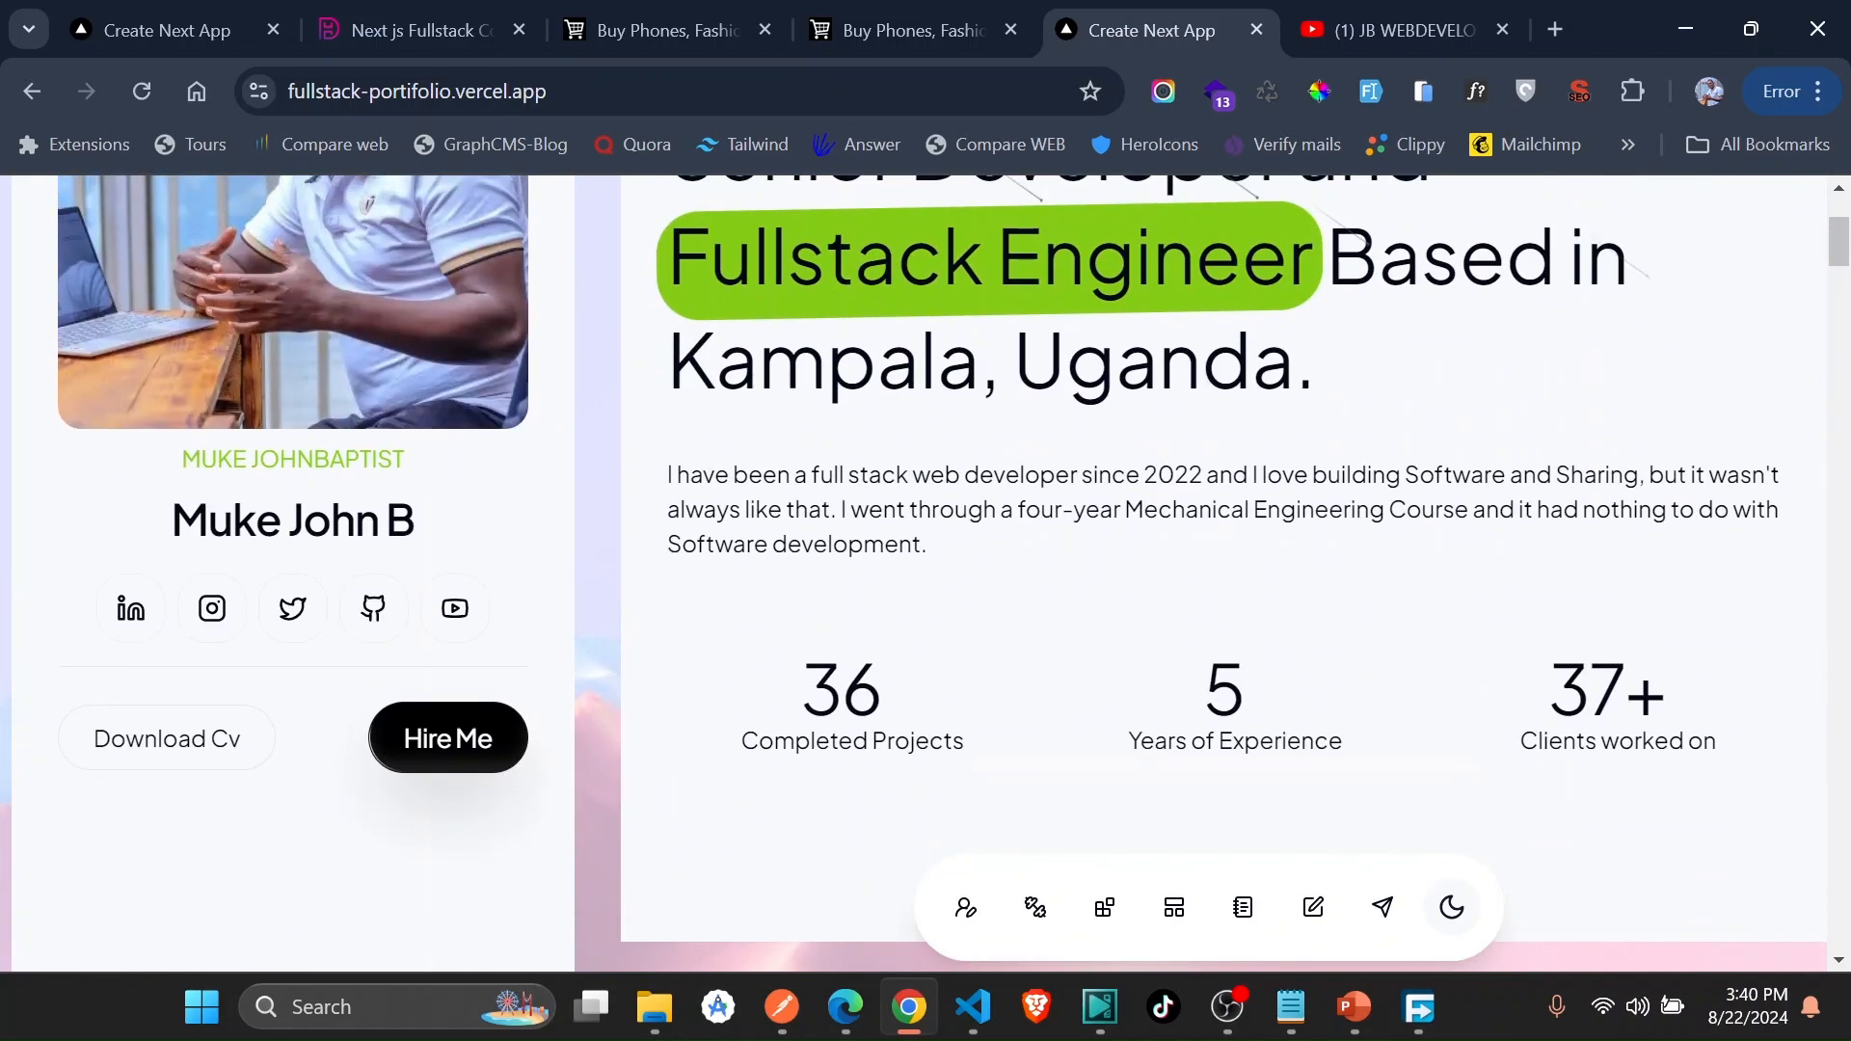
pyautogui.scroll(-3)
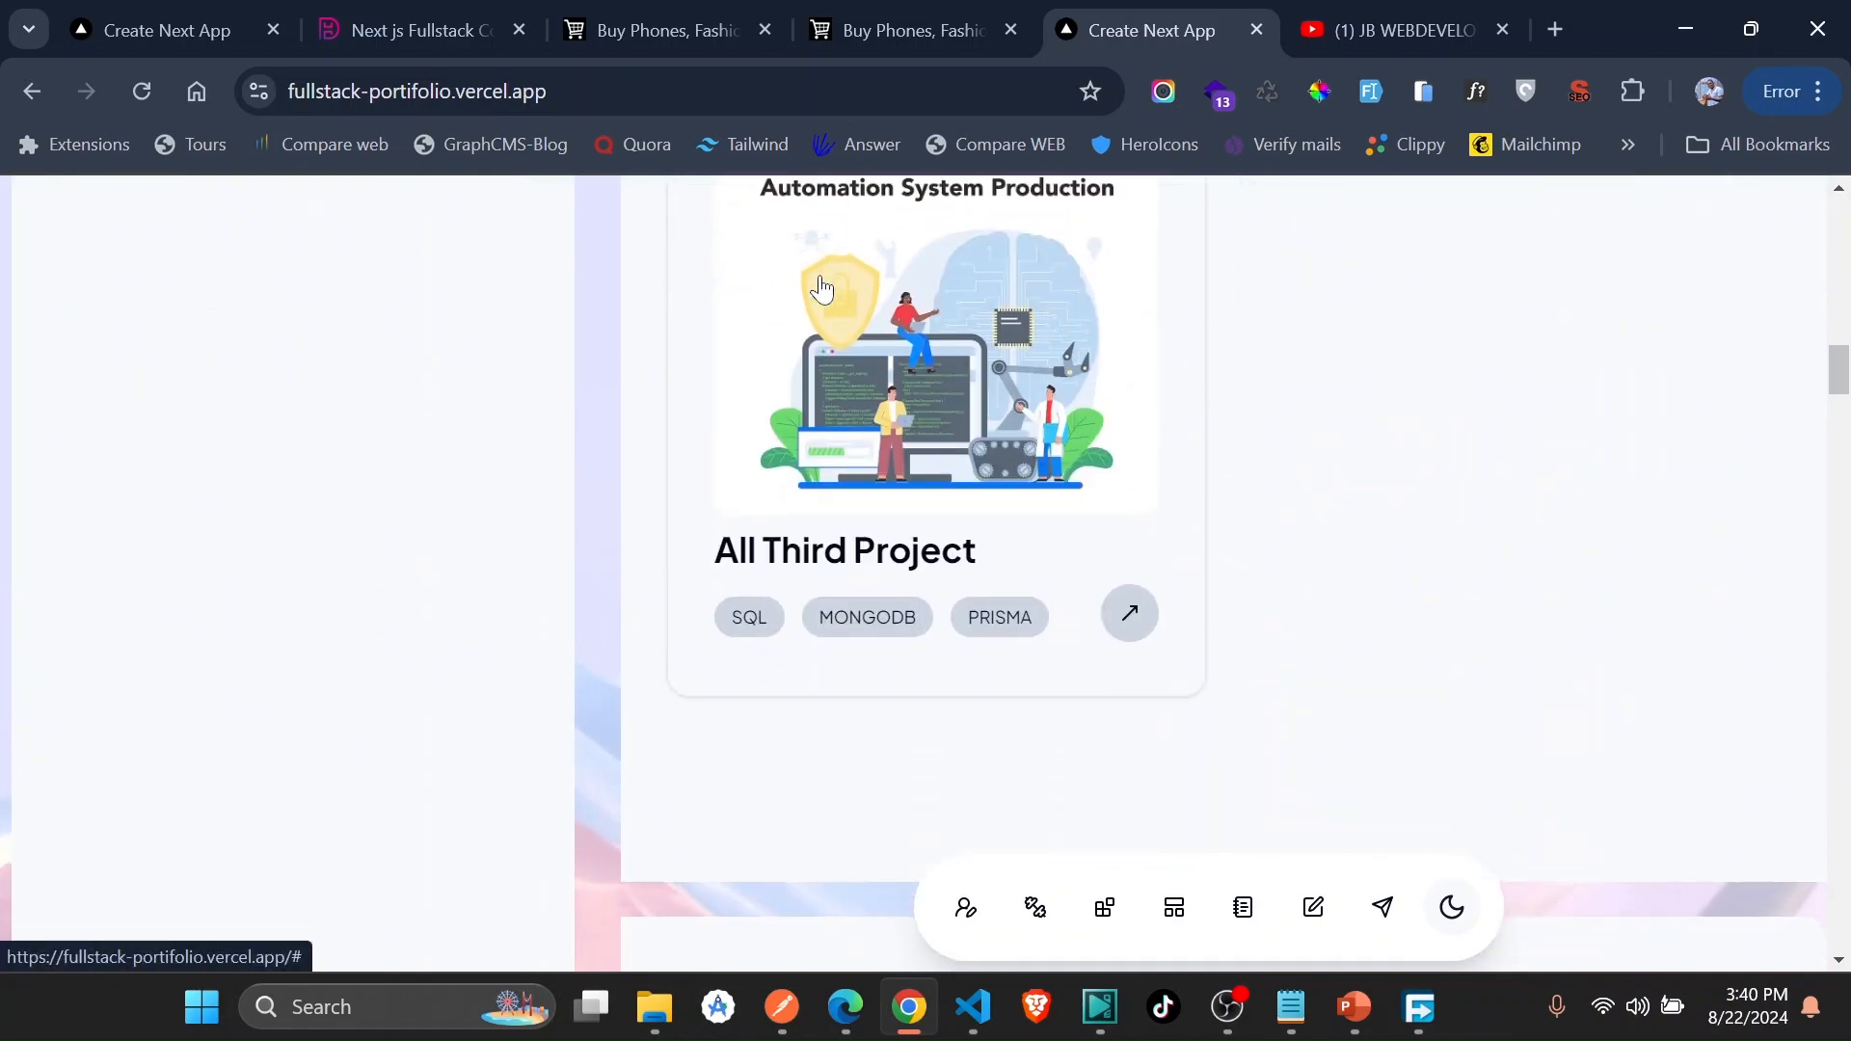
pyautogui.scroll(3)
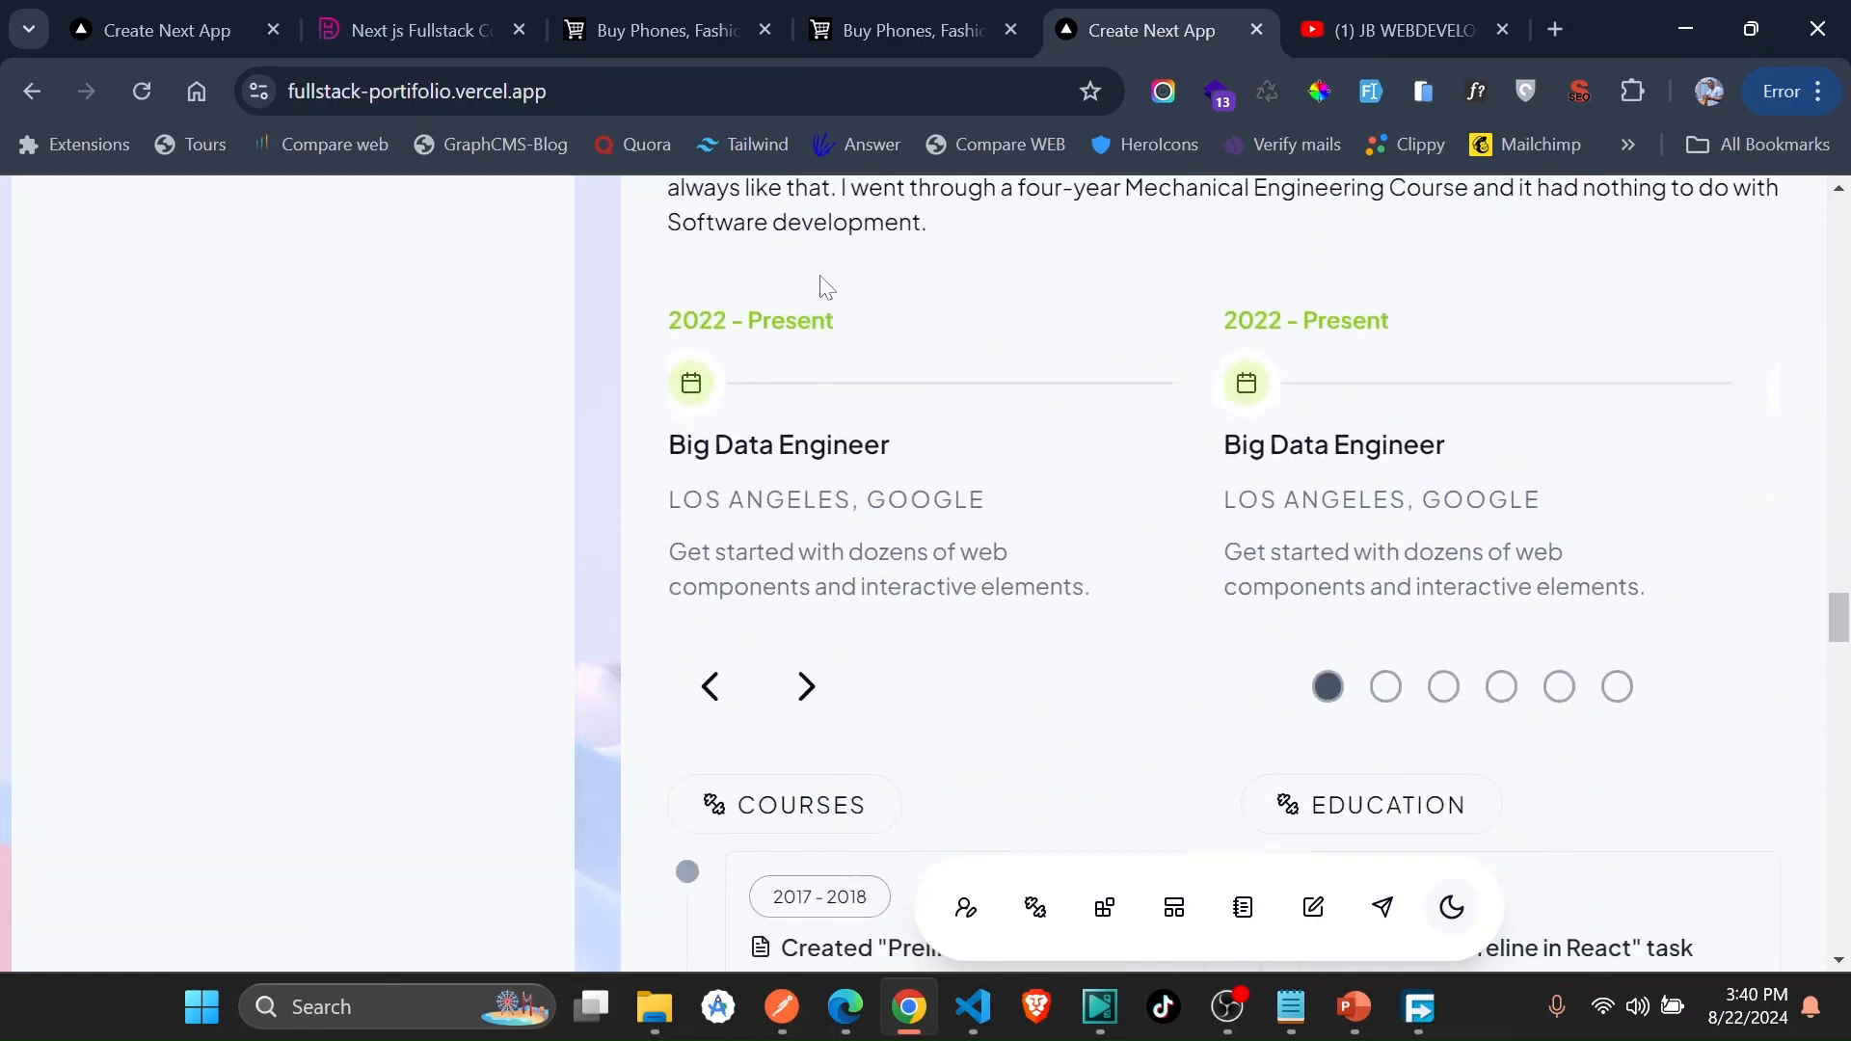
pyautogui.scroll(-3)
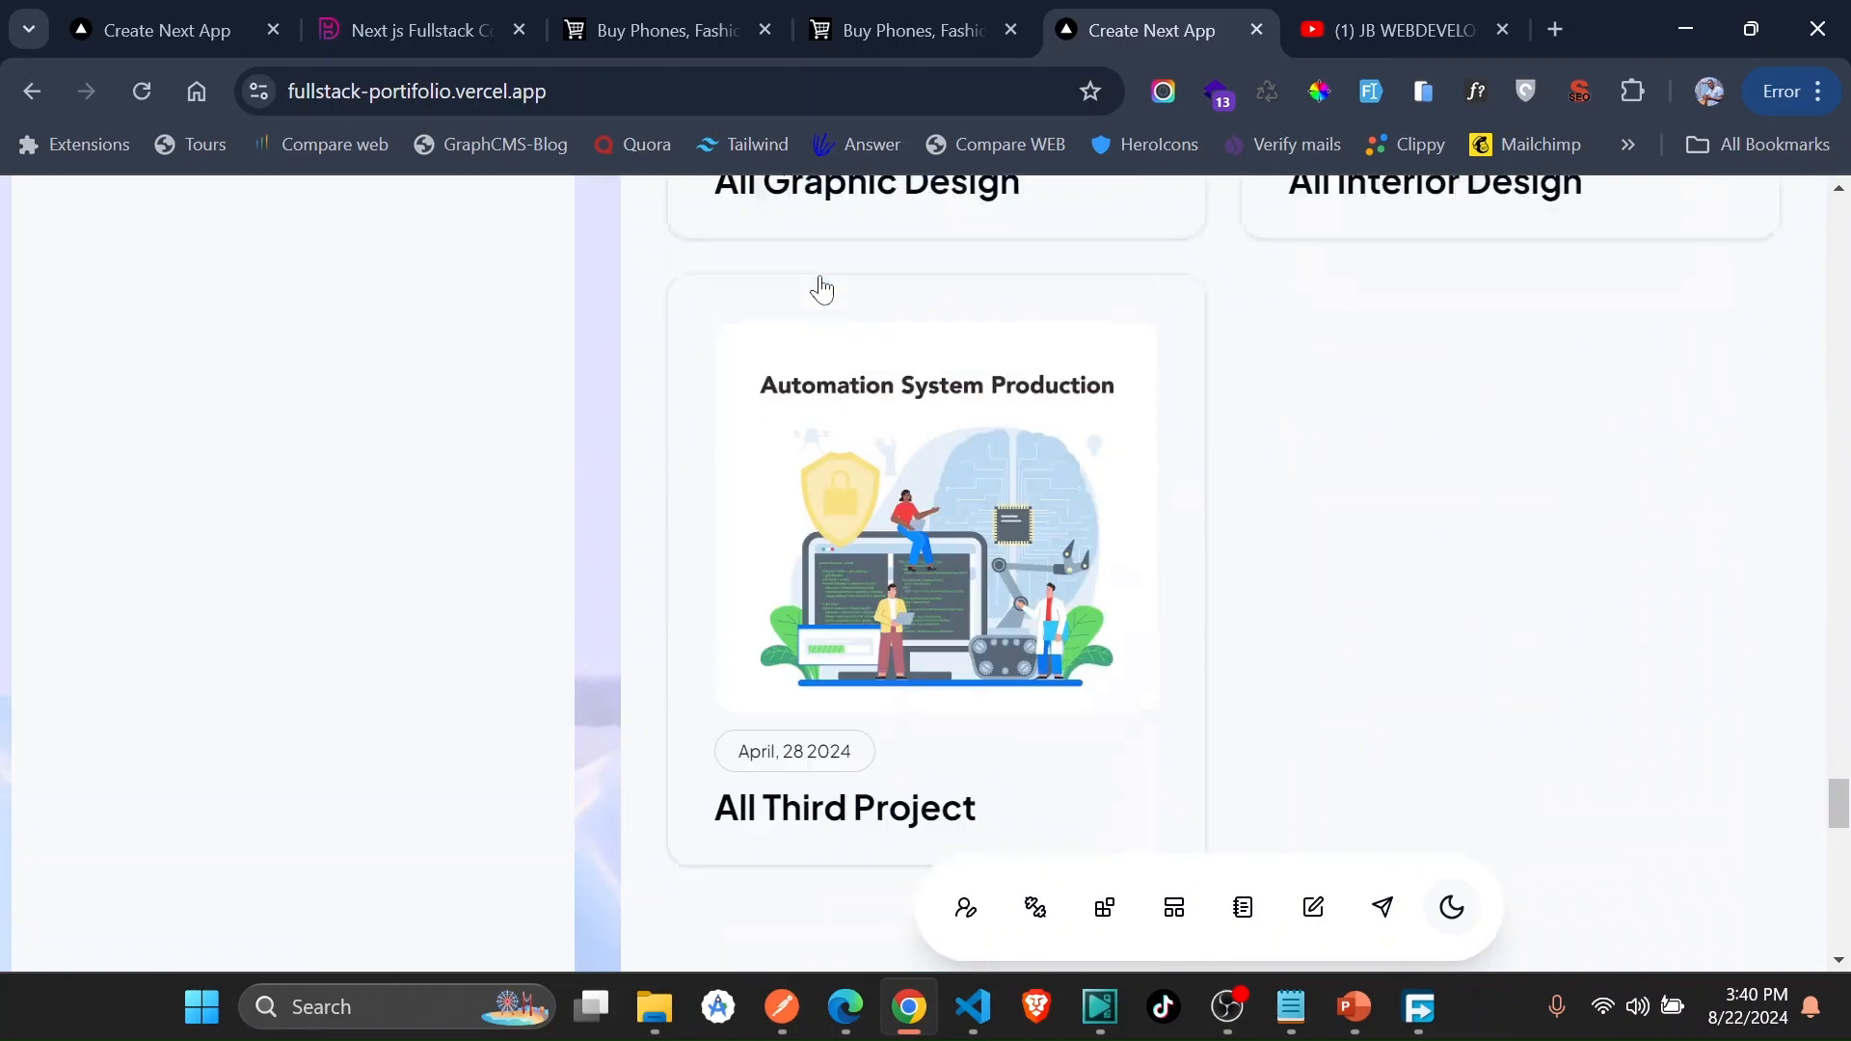
pyautogui.scroll(-3)
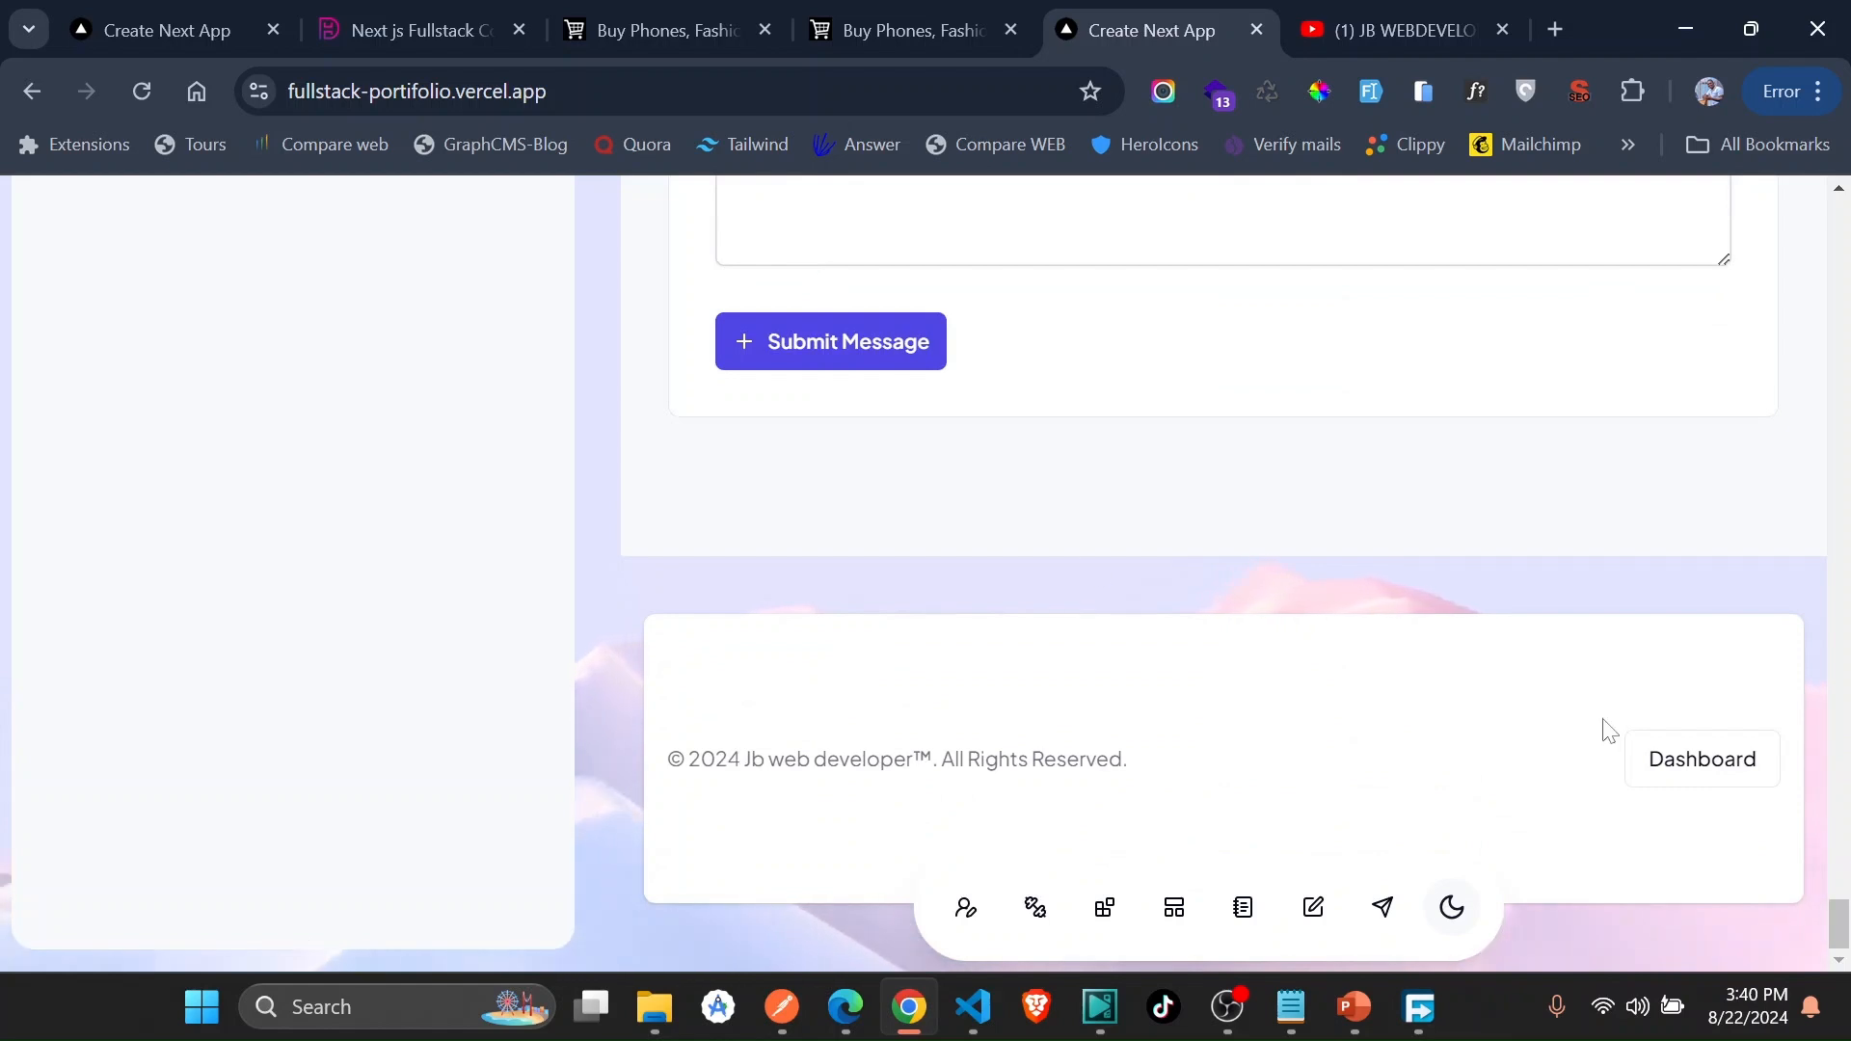
# - Review the dashboard's contact, social links, hero and profile image/CV settings, then list the 3 messages
pyautogui.click(1702, 760)
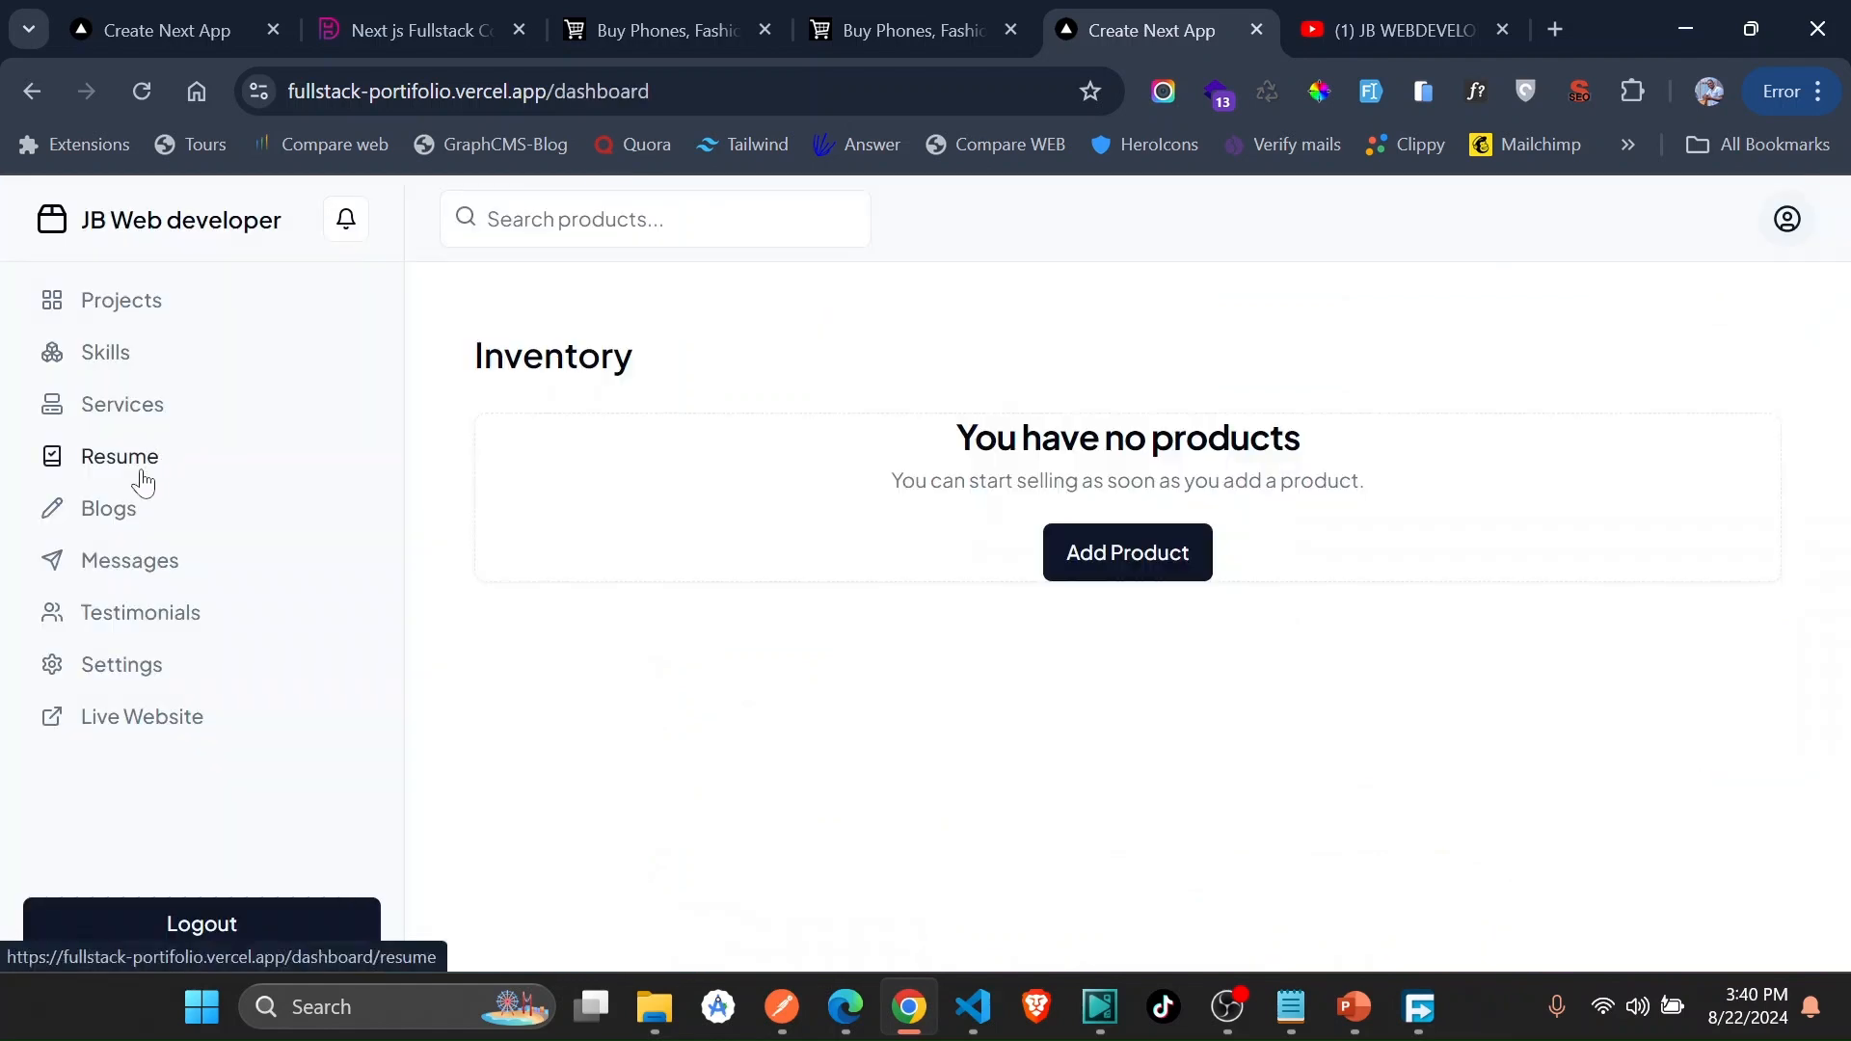
pyautogui.click(120, 663)
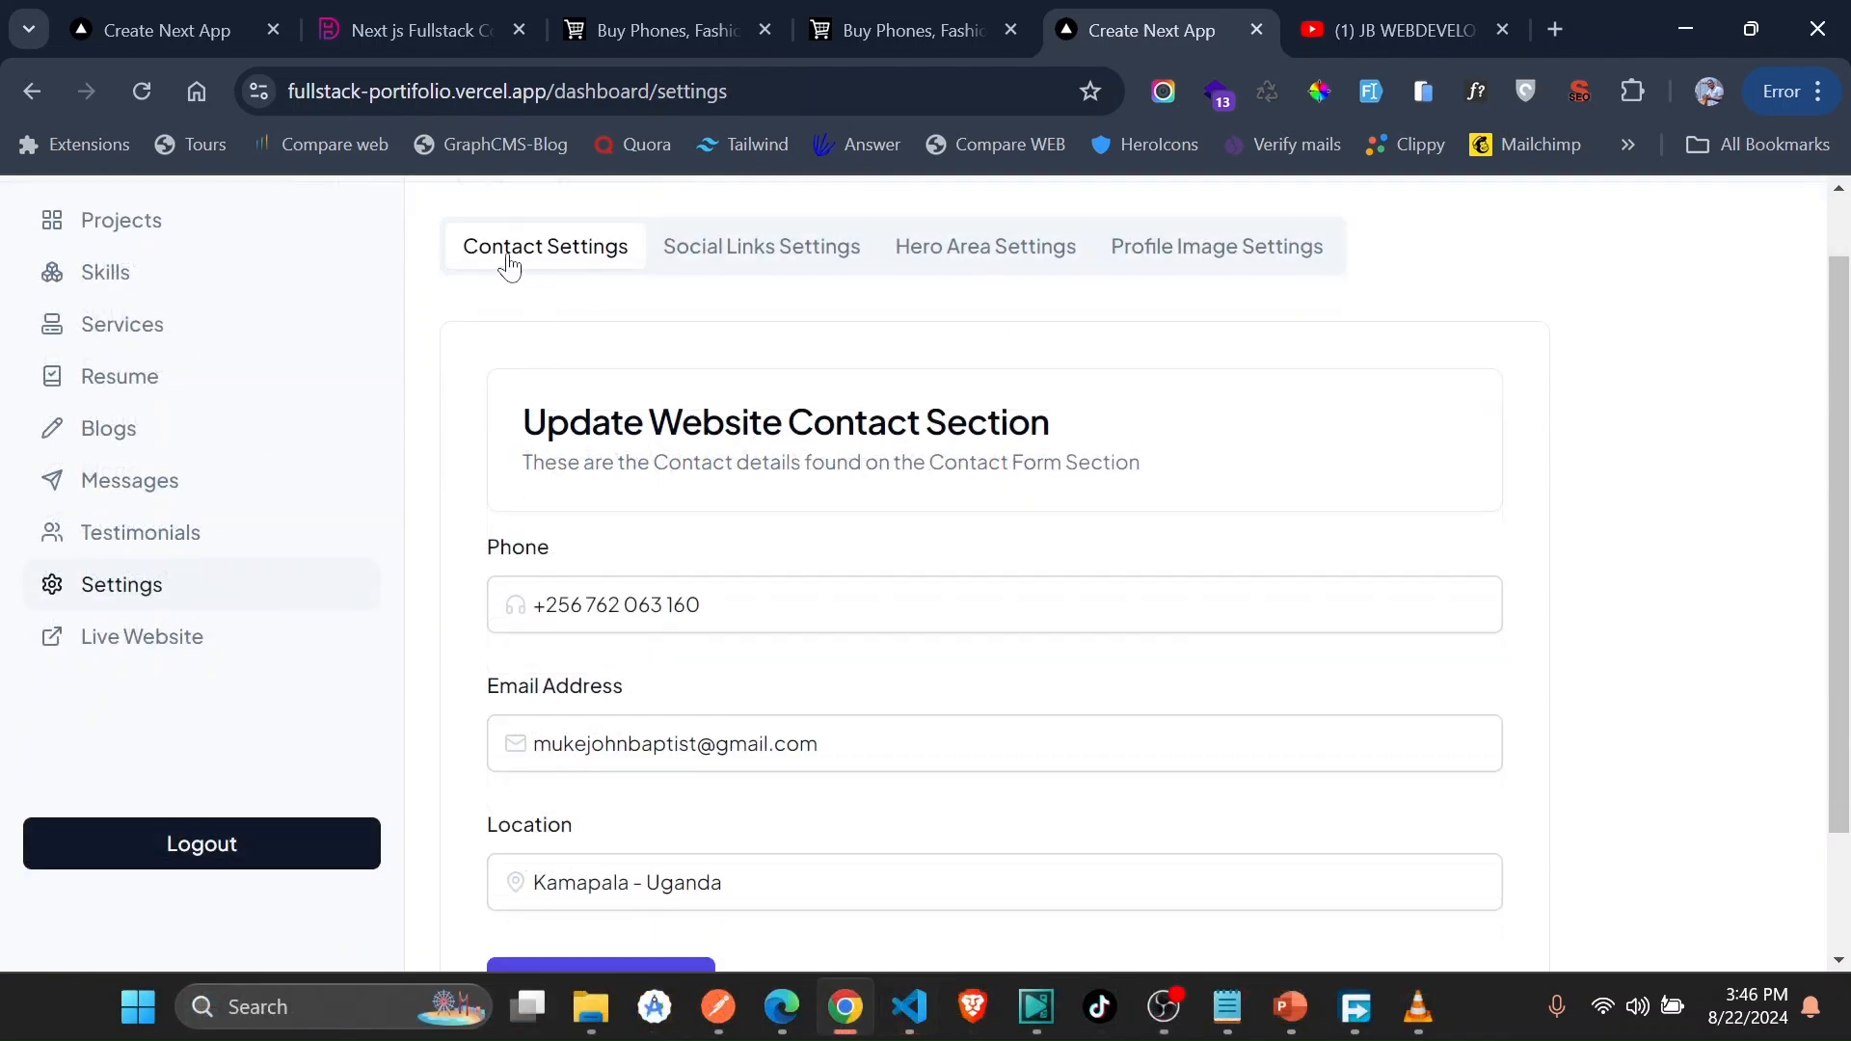
pyautogui.moveTo(546, 264)
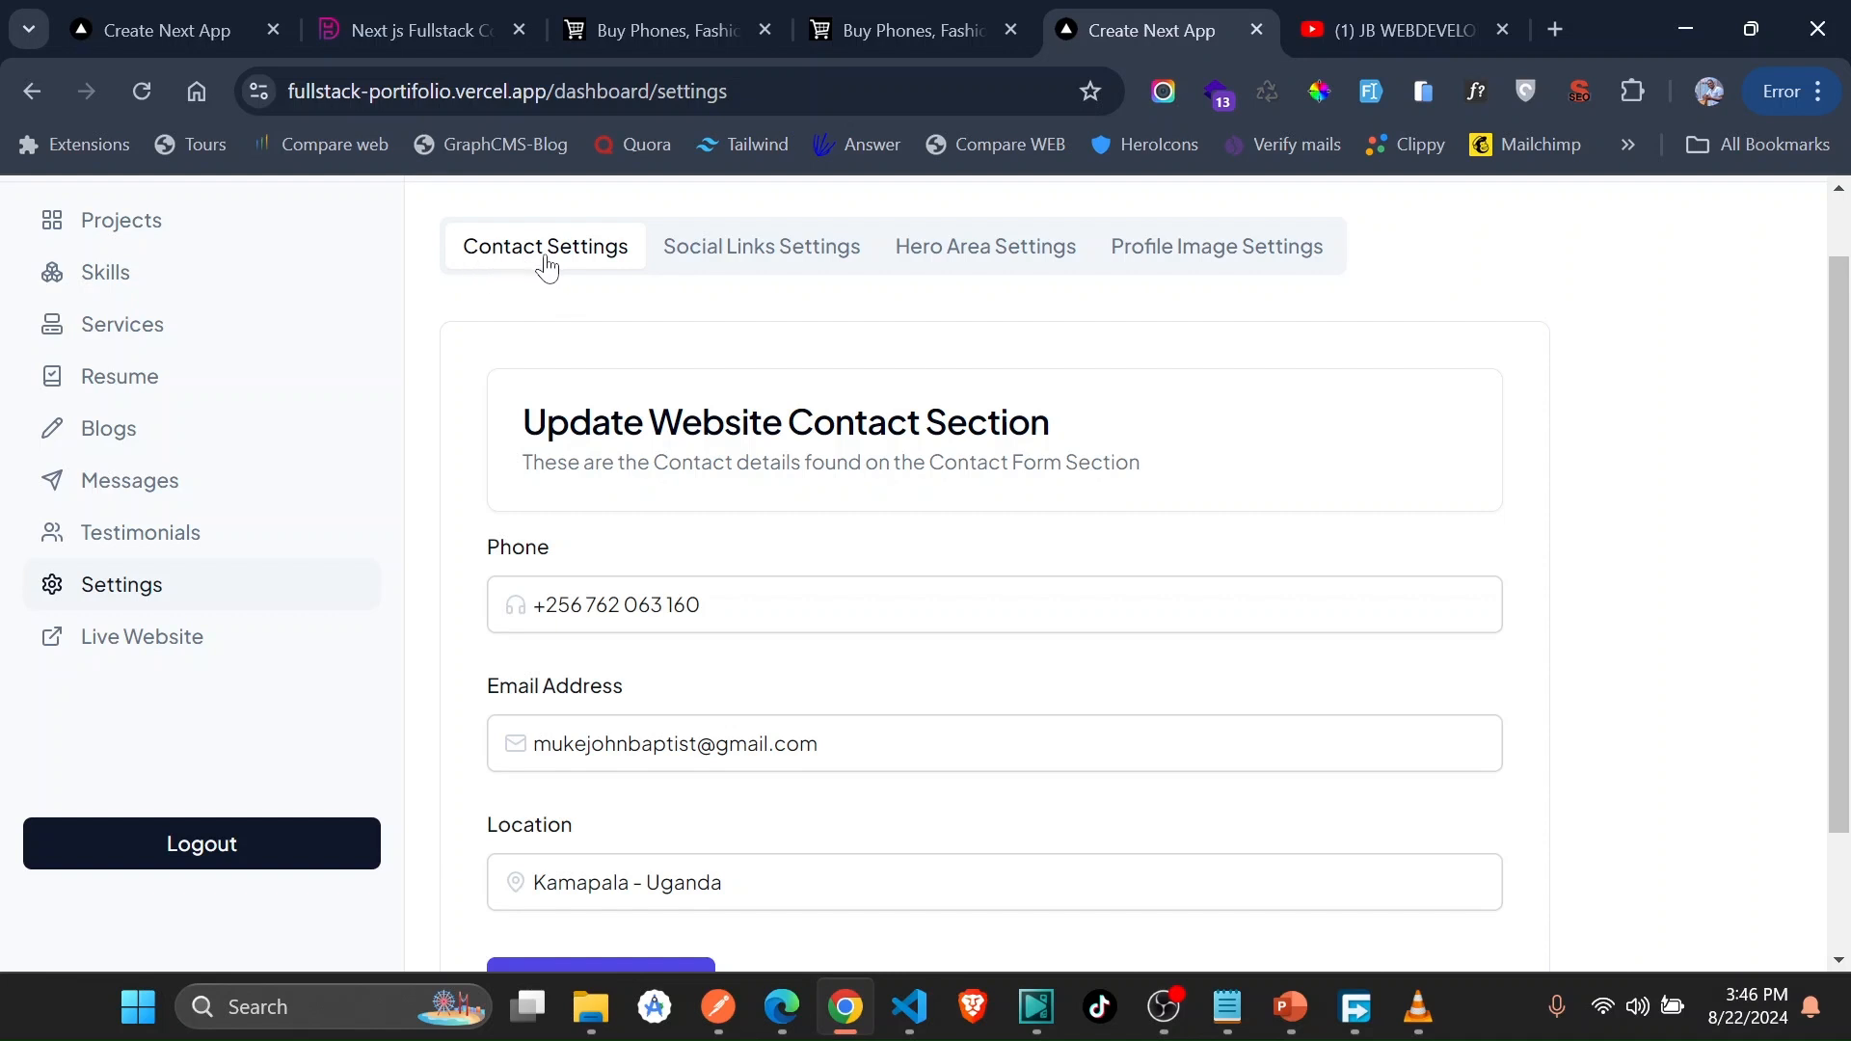
pyautogui.click(762, 246)
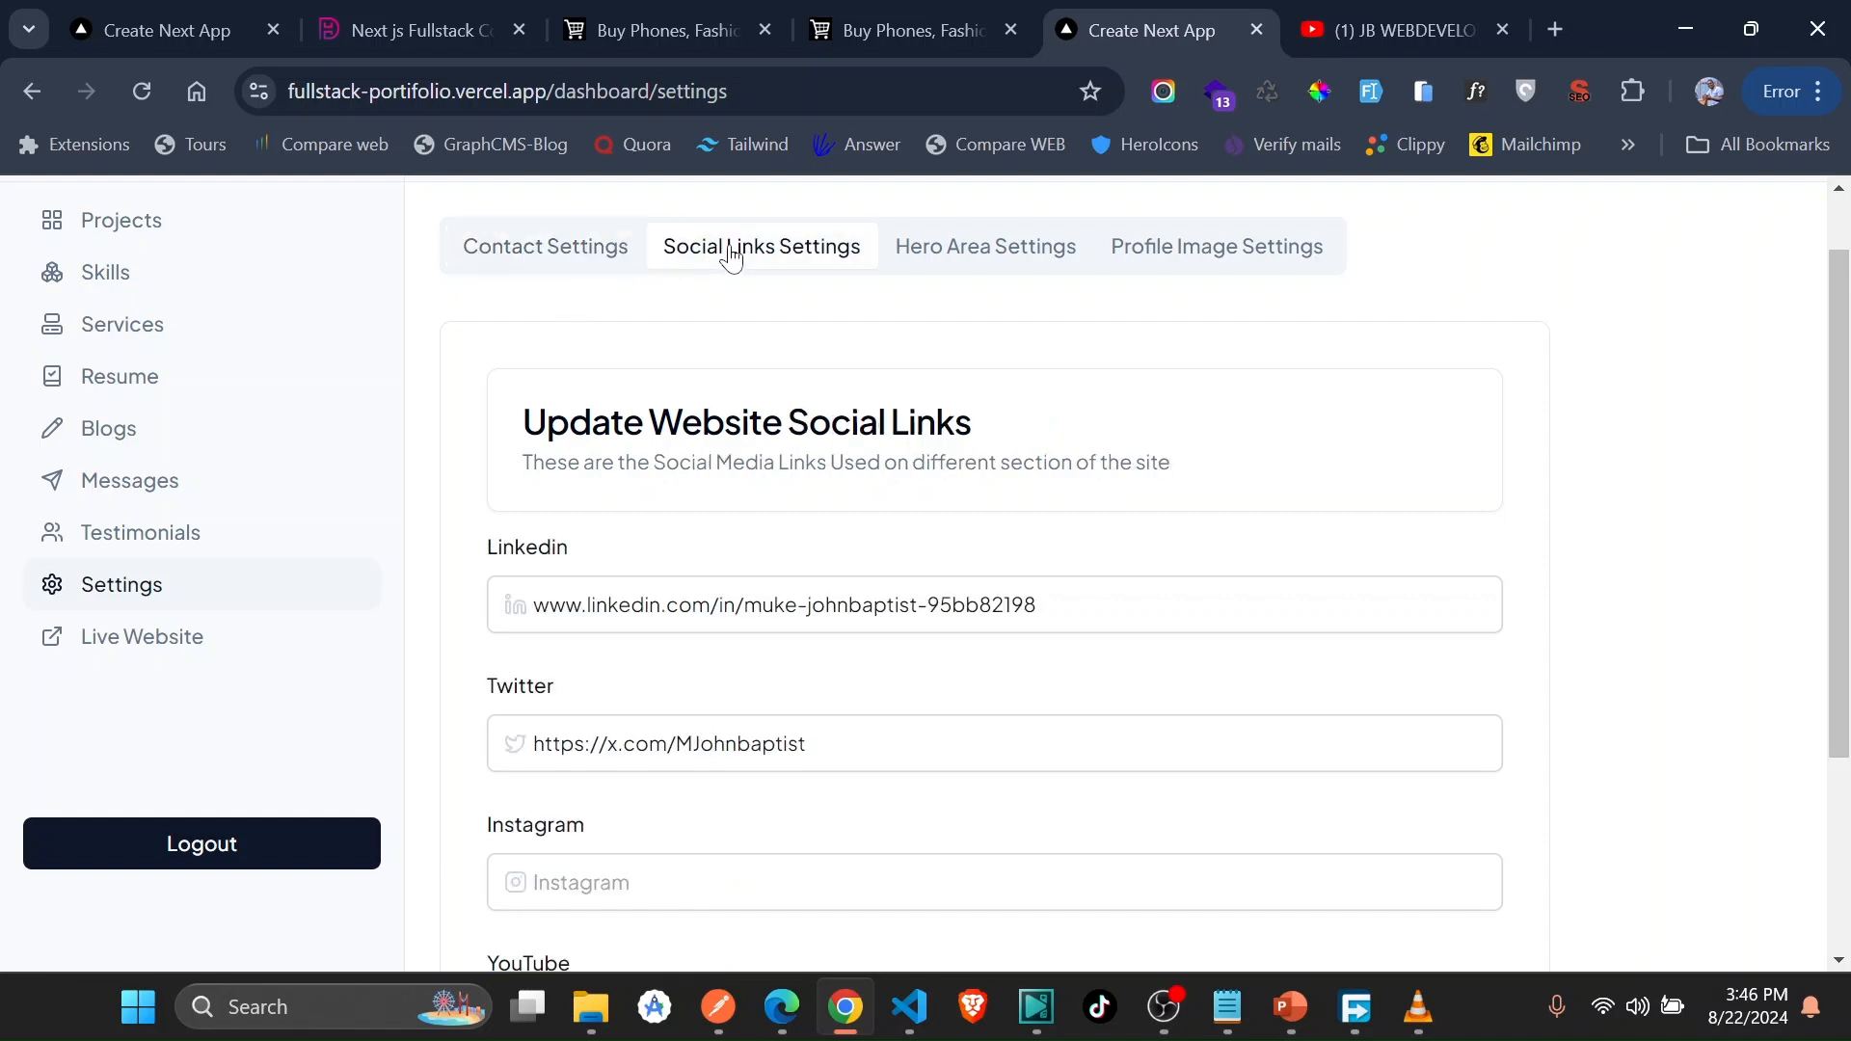
pyautogui.click(983, 245)
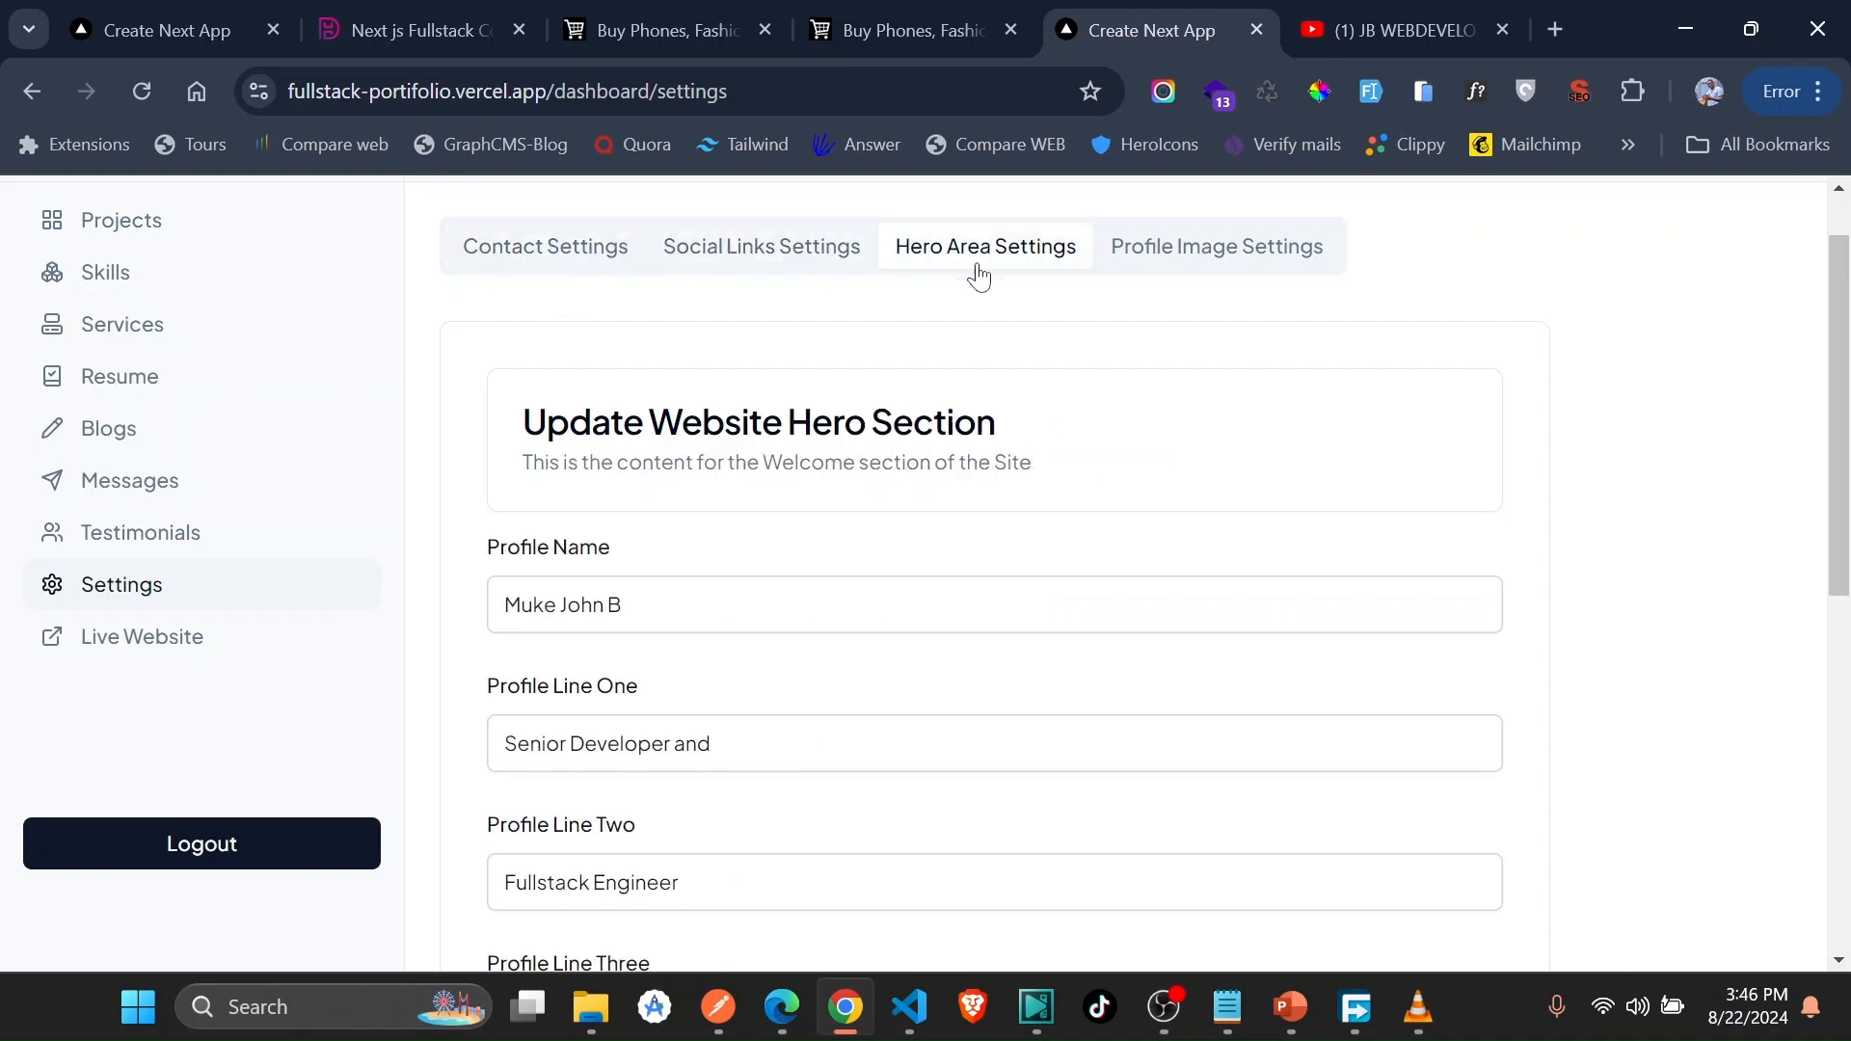
pyautogui.click(1217, 245)
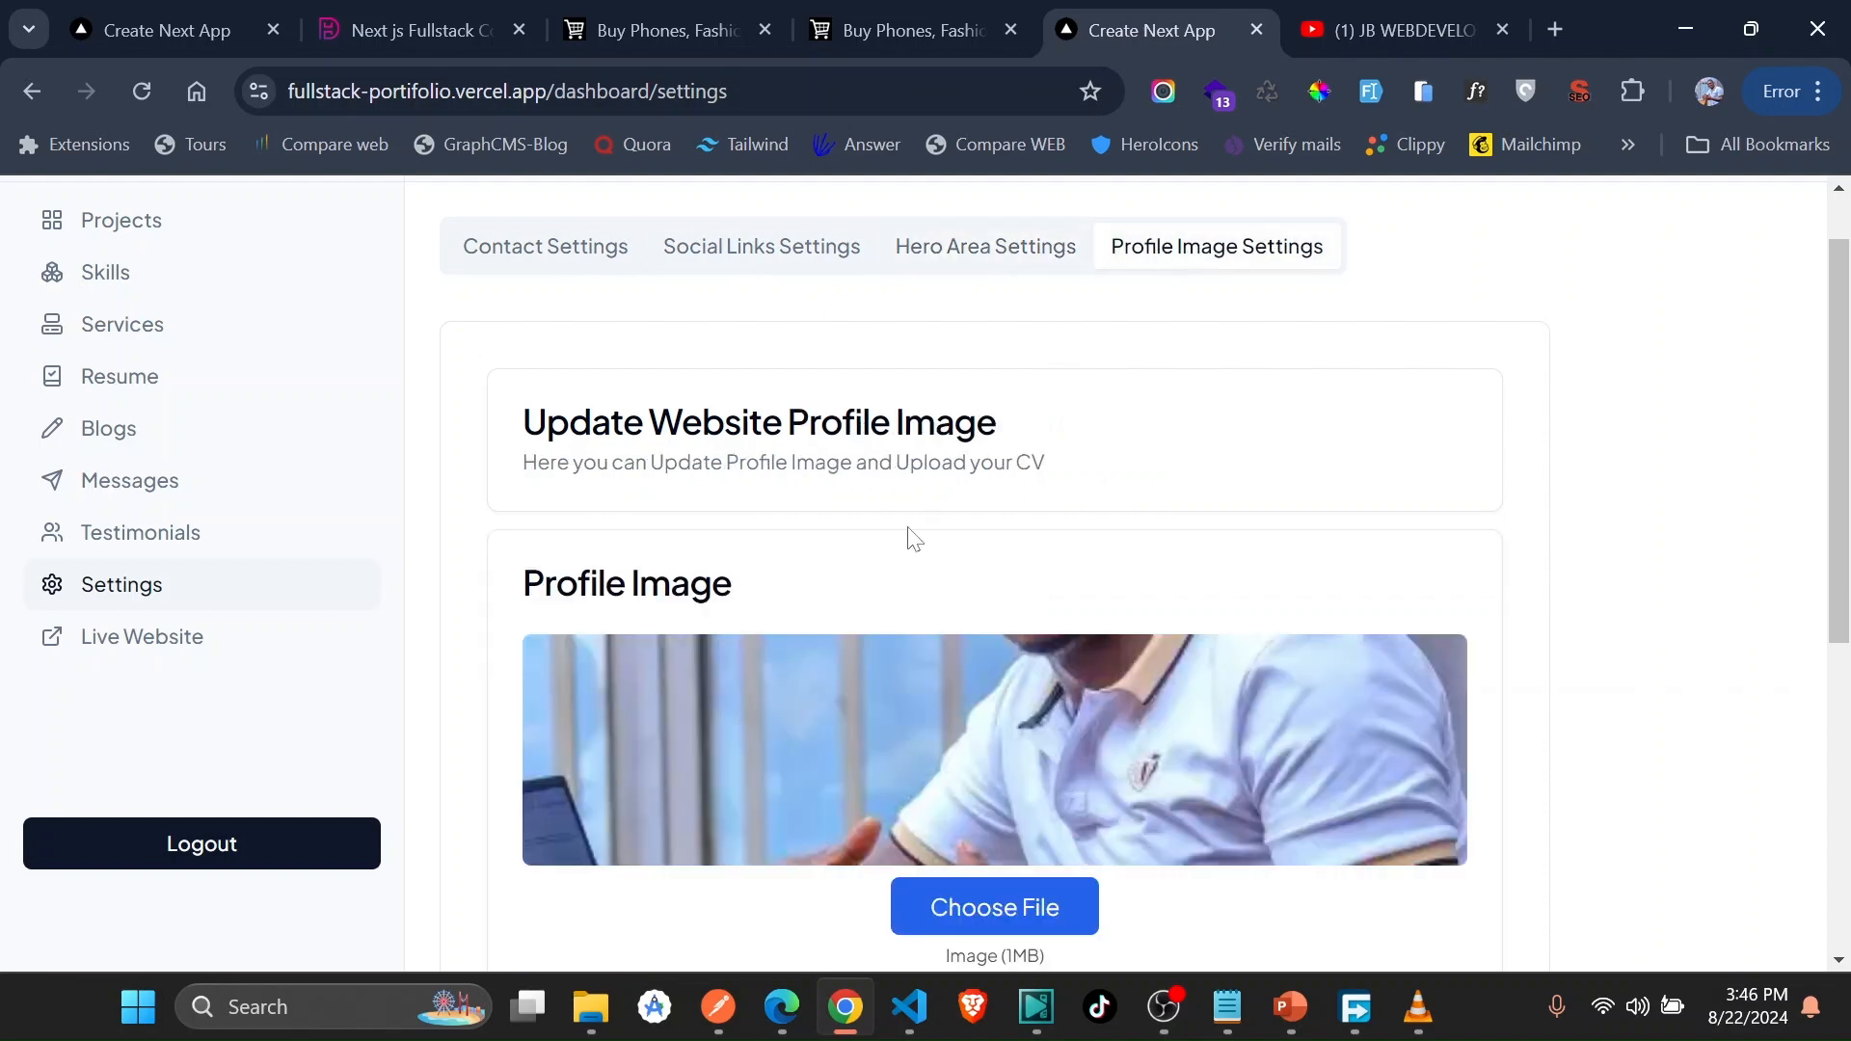
pyautogui.scroll(-3)
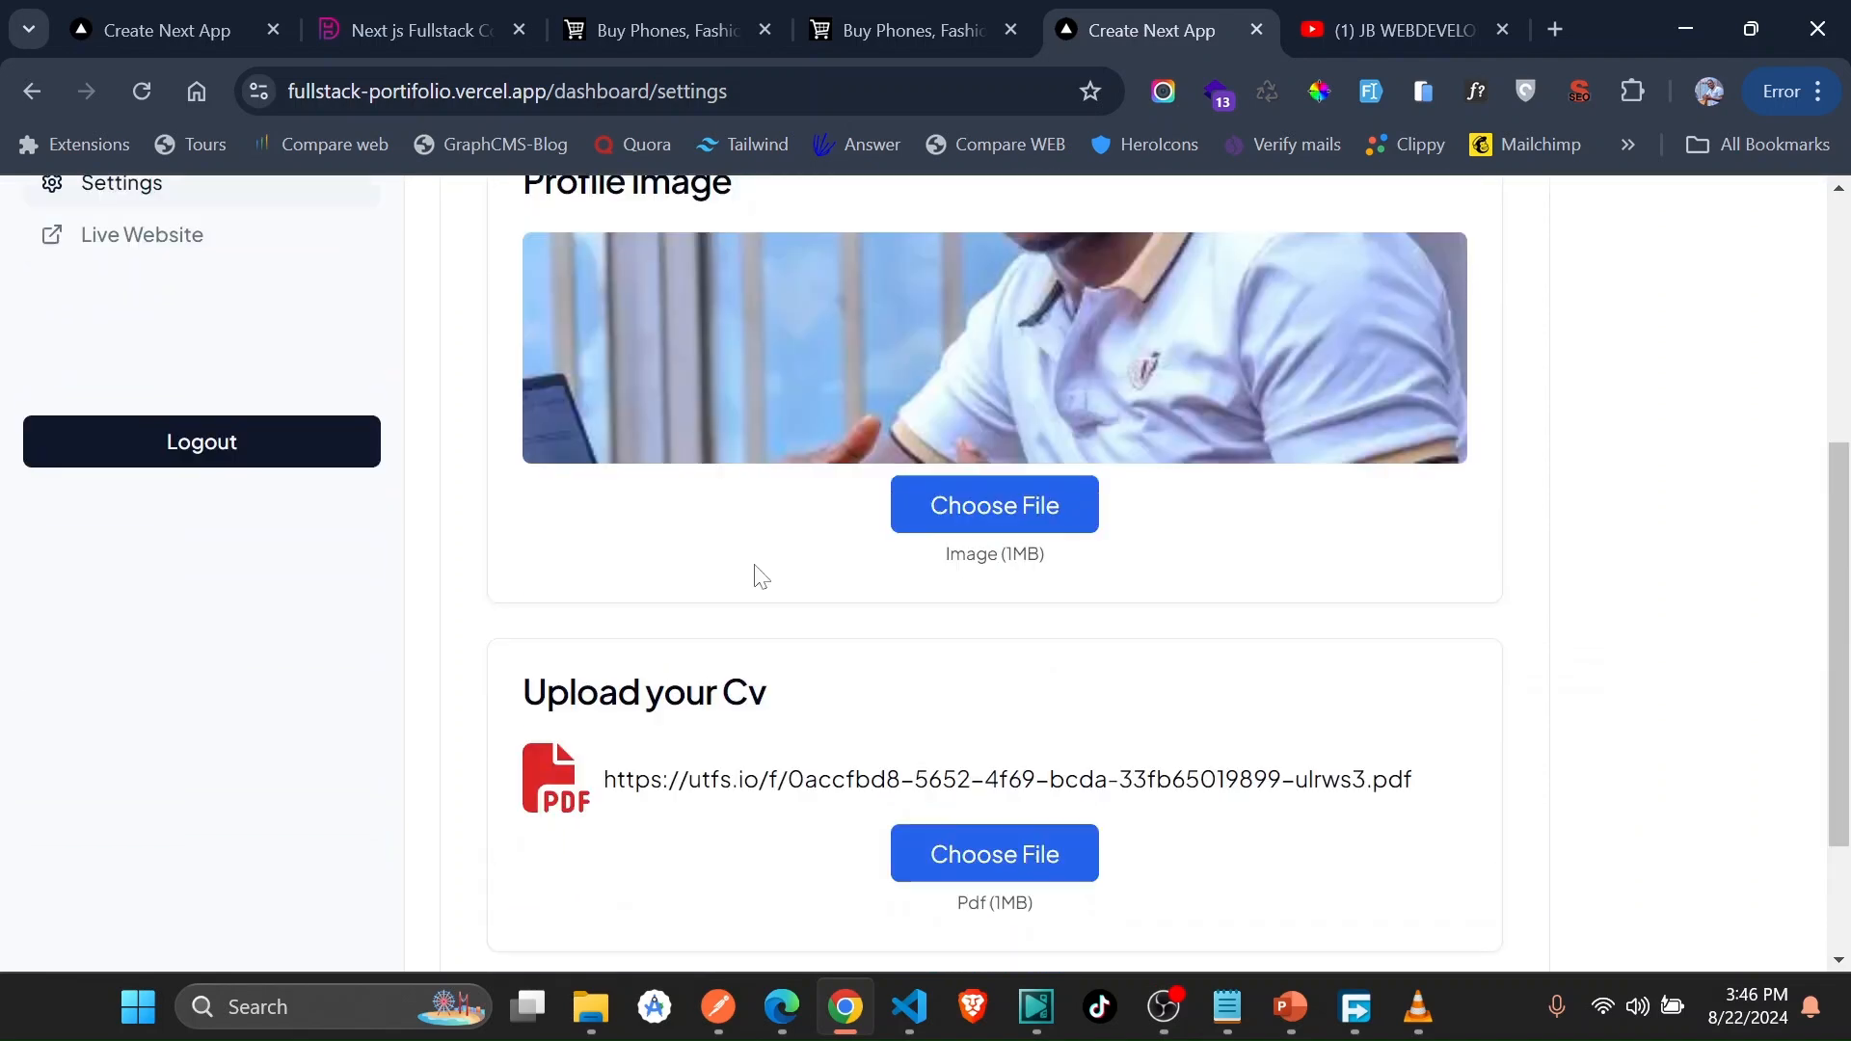
pyautogui.click(127, 561)
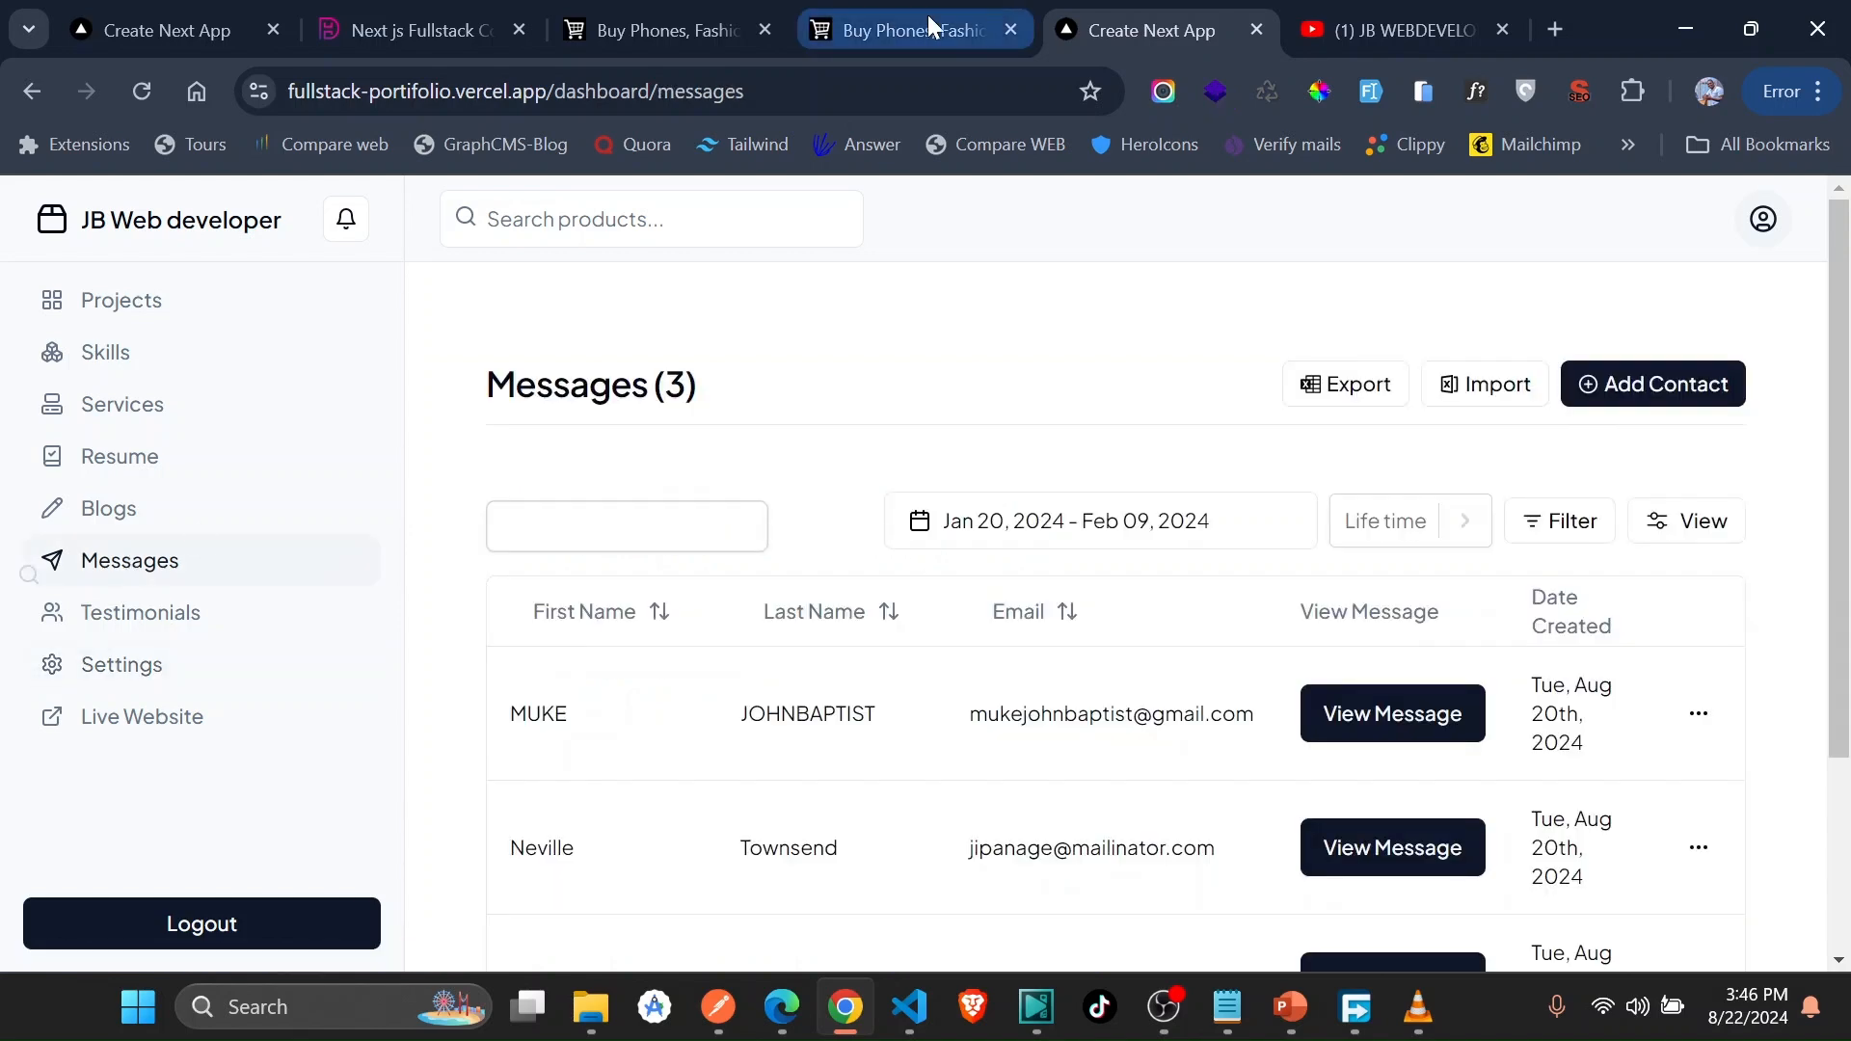
# - Read MUKE's contact message in full and close it back to the three-message list
pyautogui.click(1157, 29)
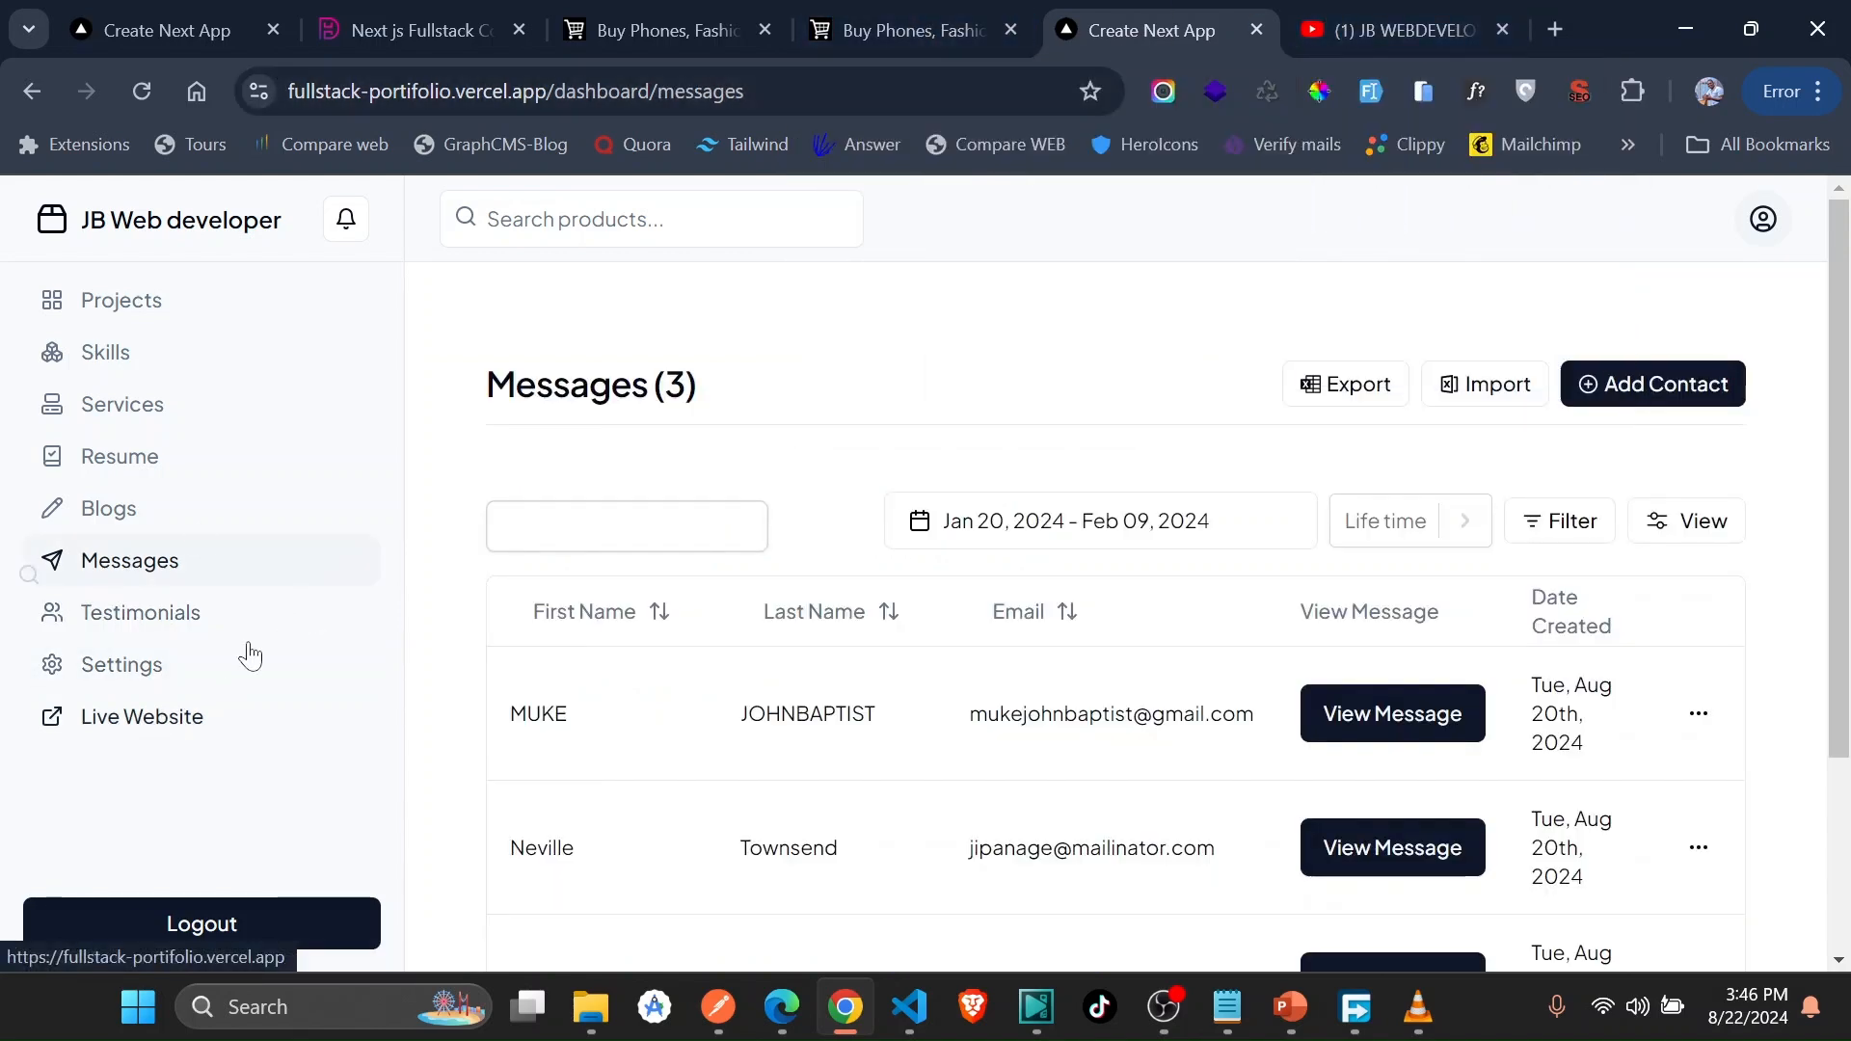
pyautogui.click(1390, 714)
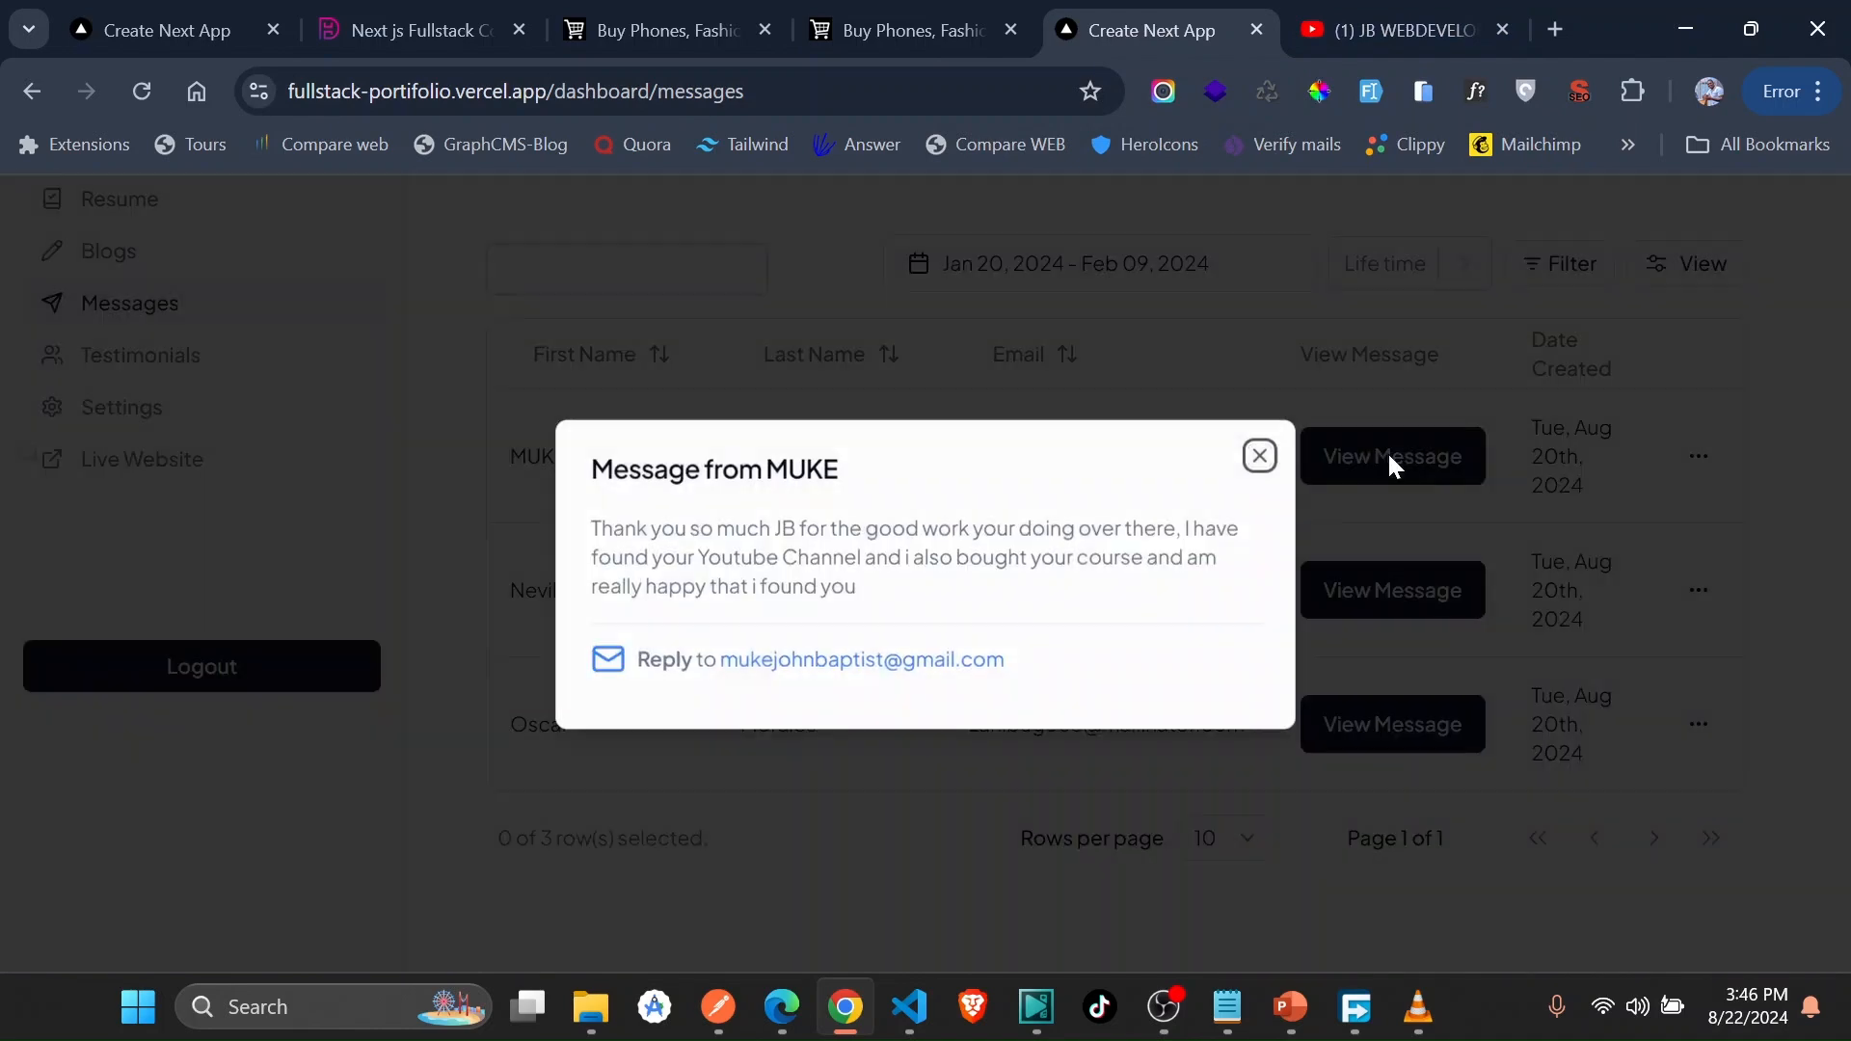
pyautogui.moveTo(1229, 461)
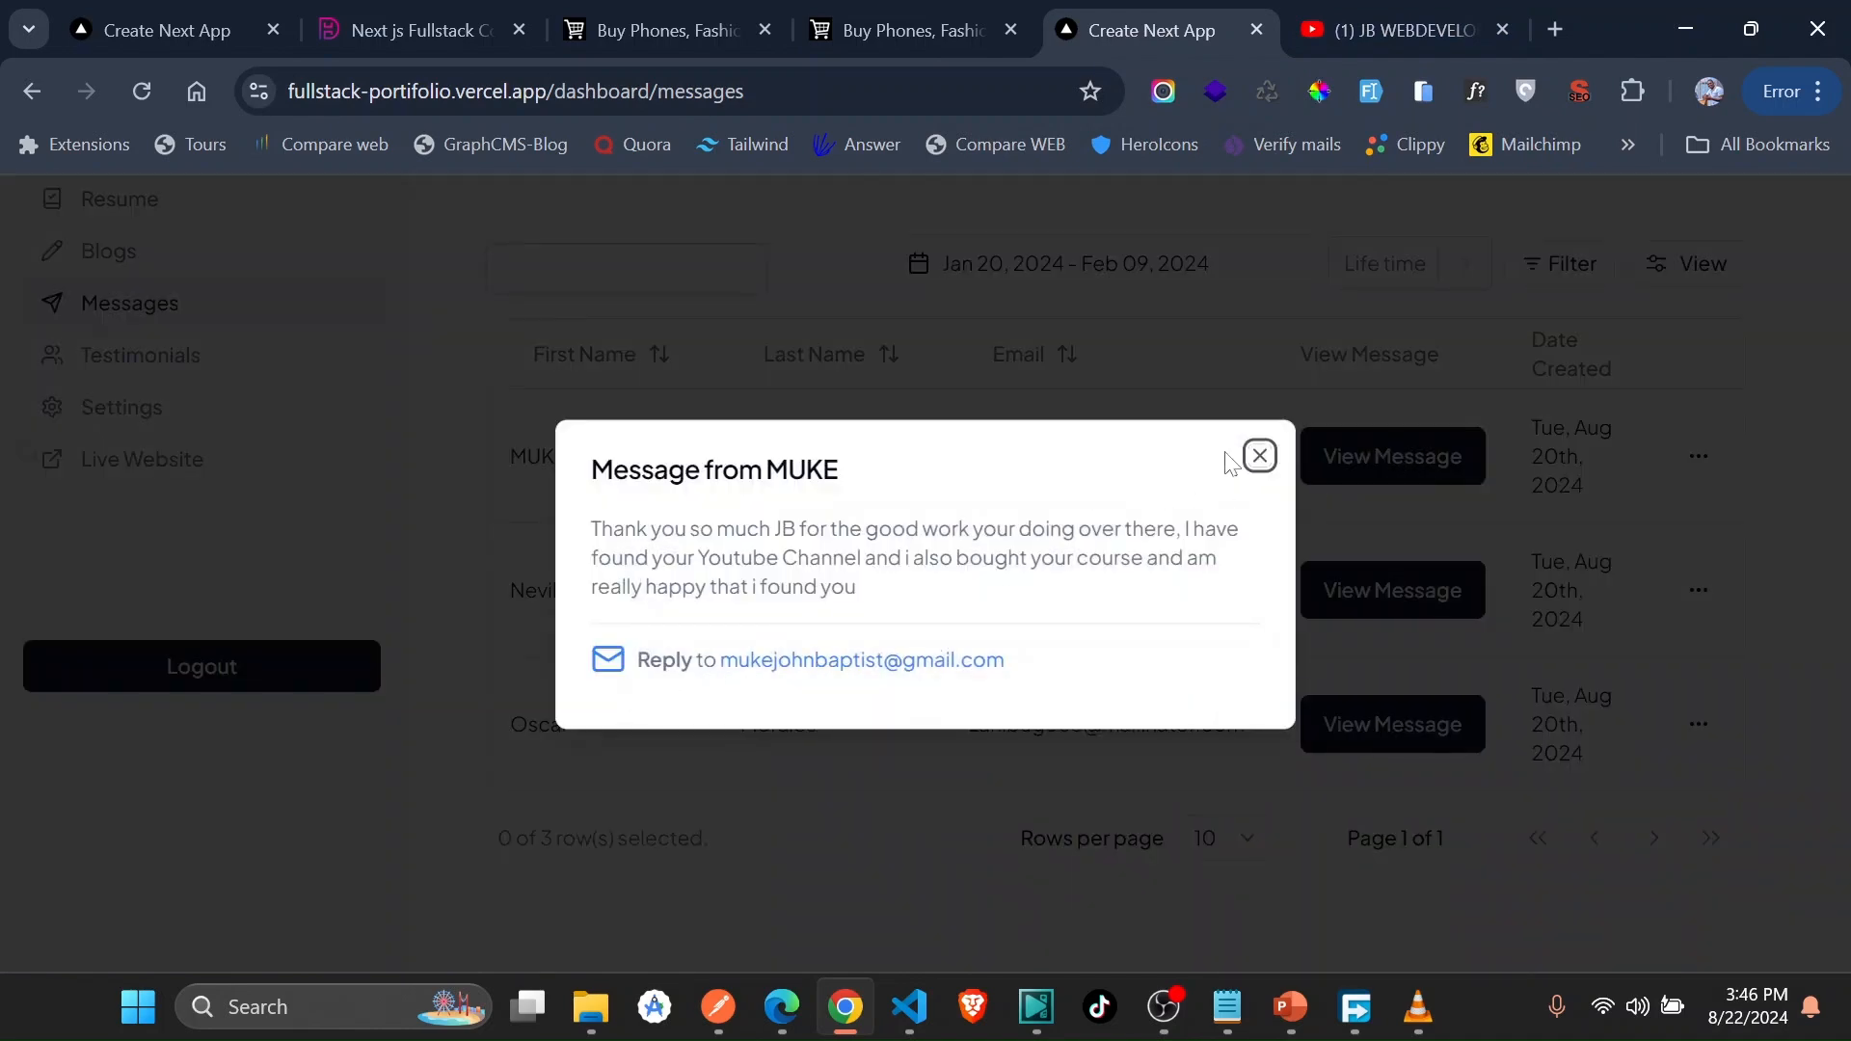
pyautogui.moveTo(1248, 475)
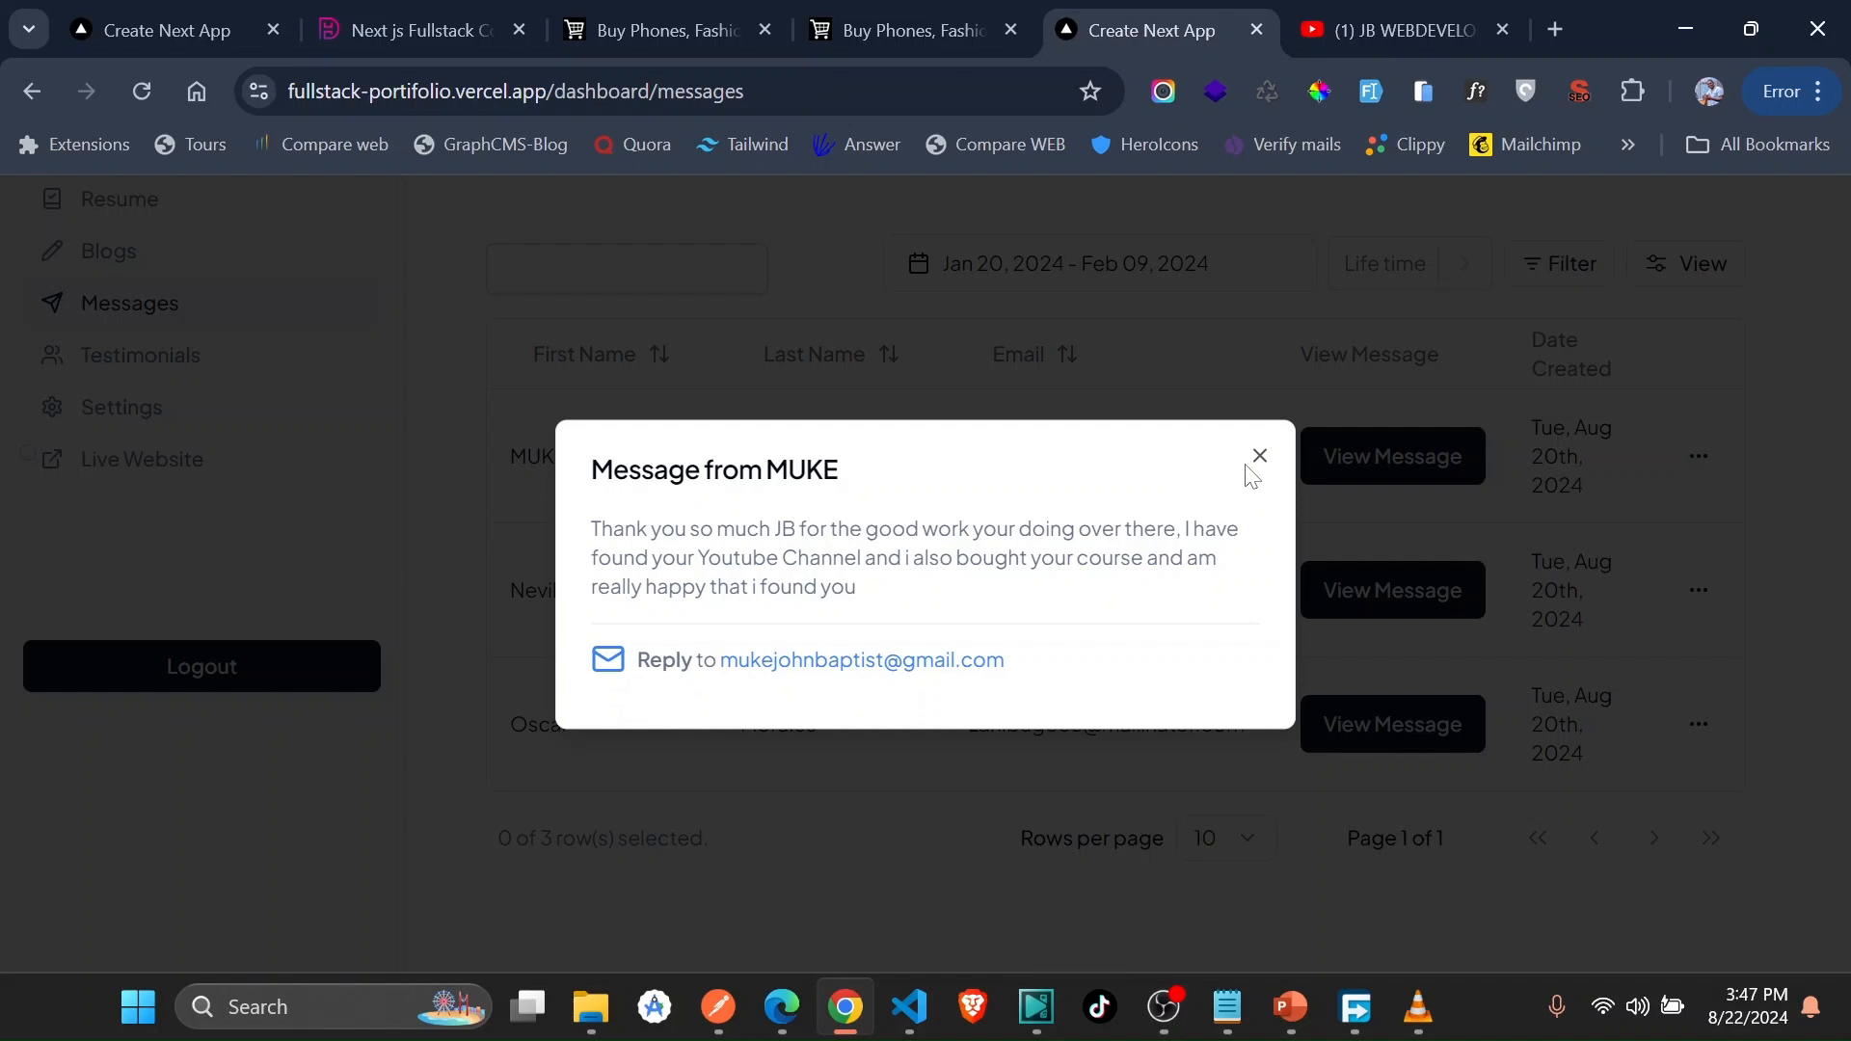
pyautogui.click(1258, 455)
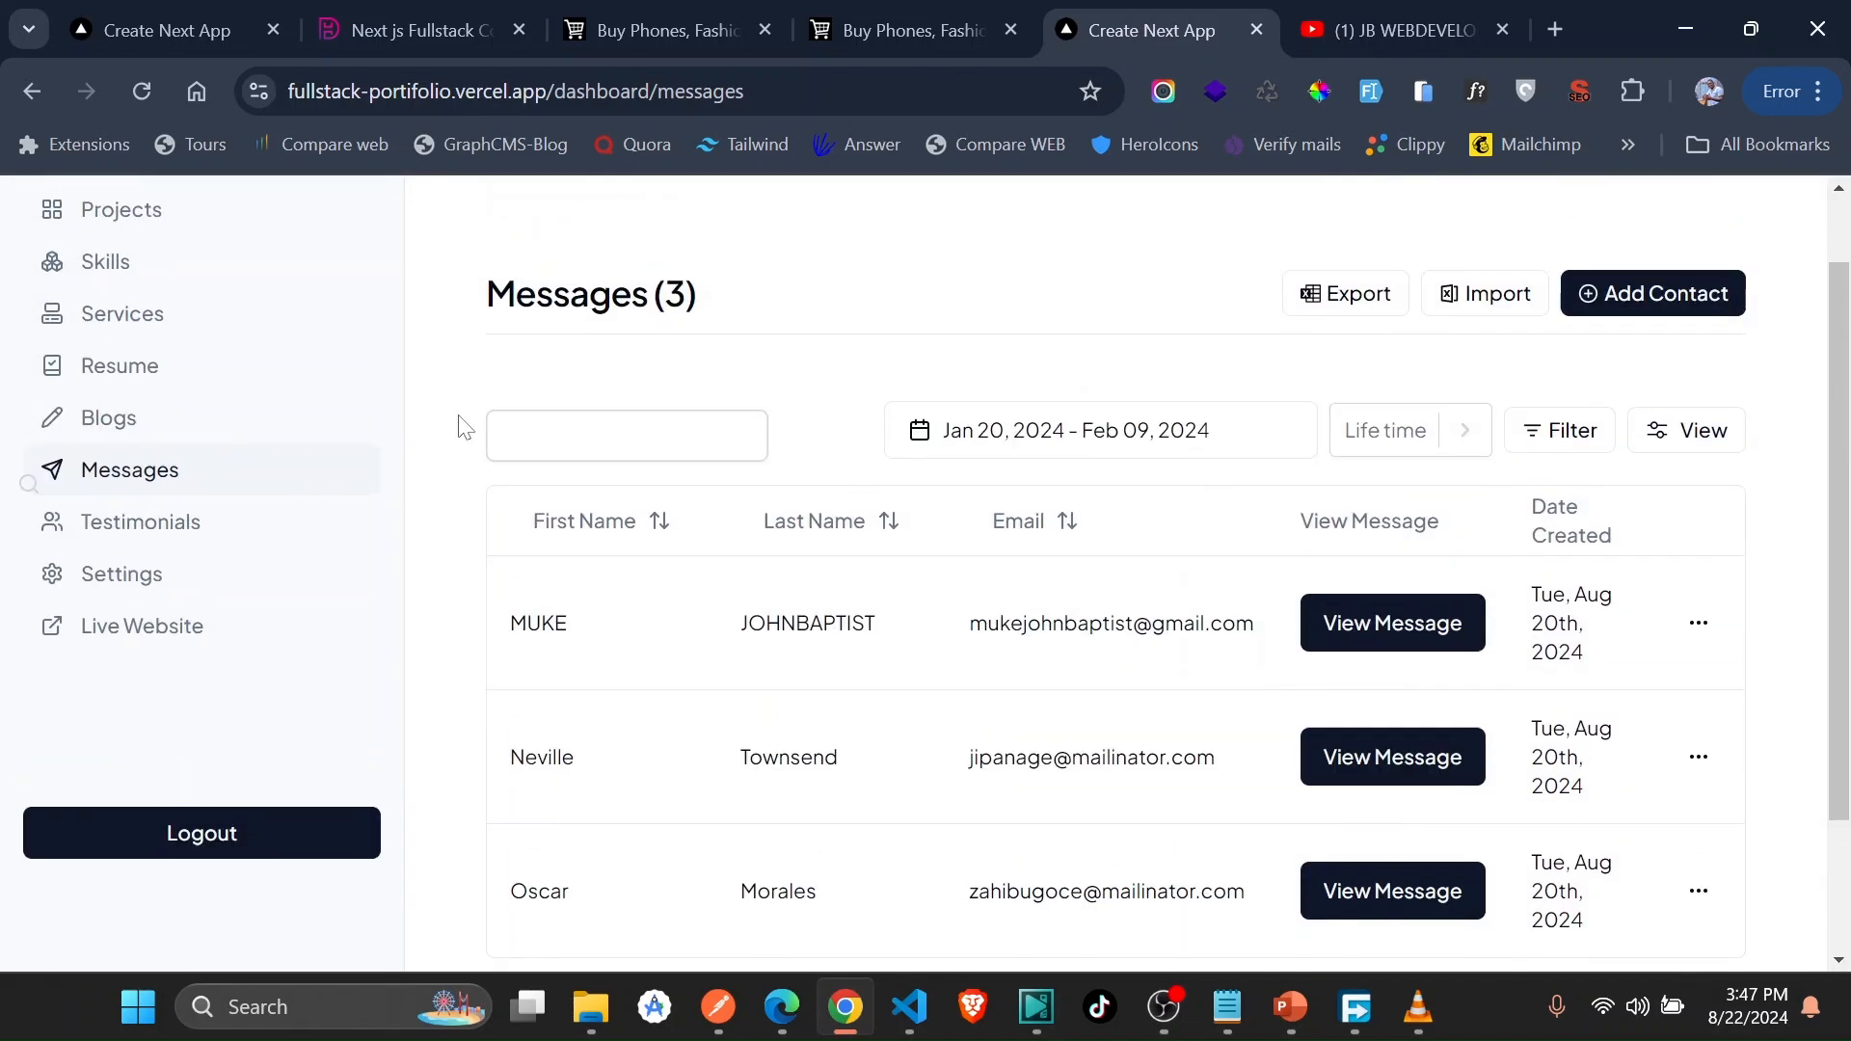
pyautogui.scroll(-3)
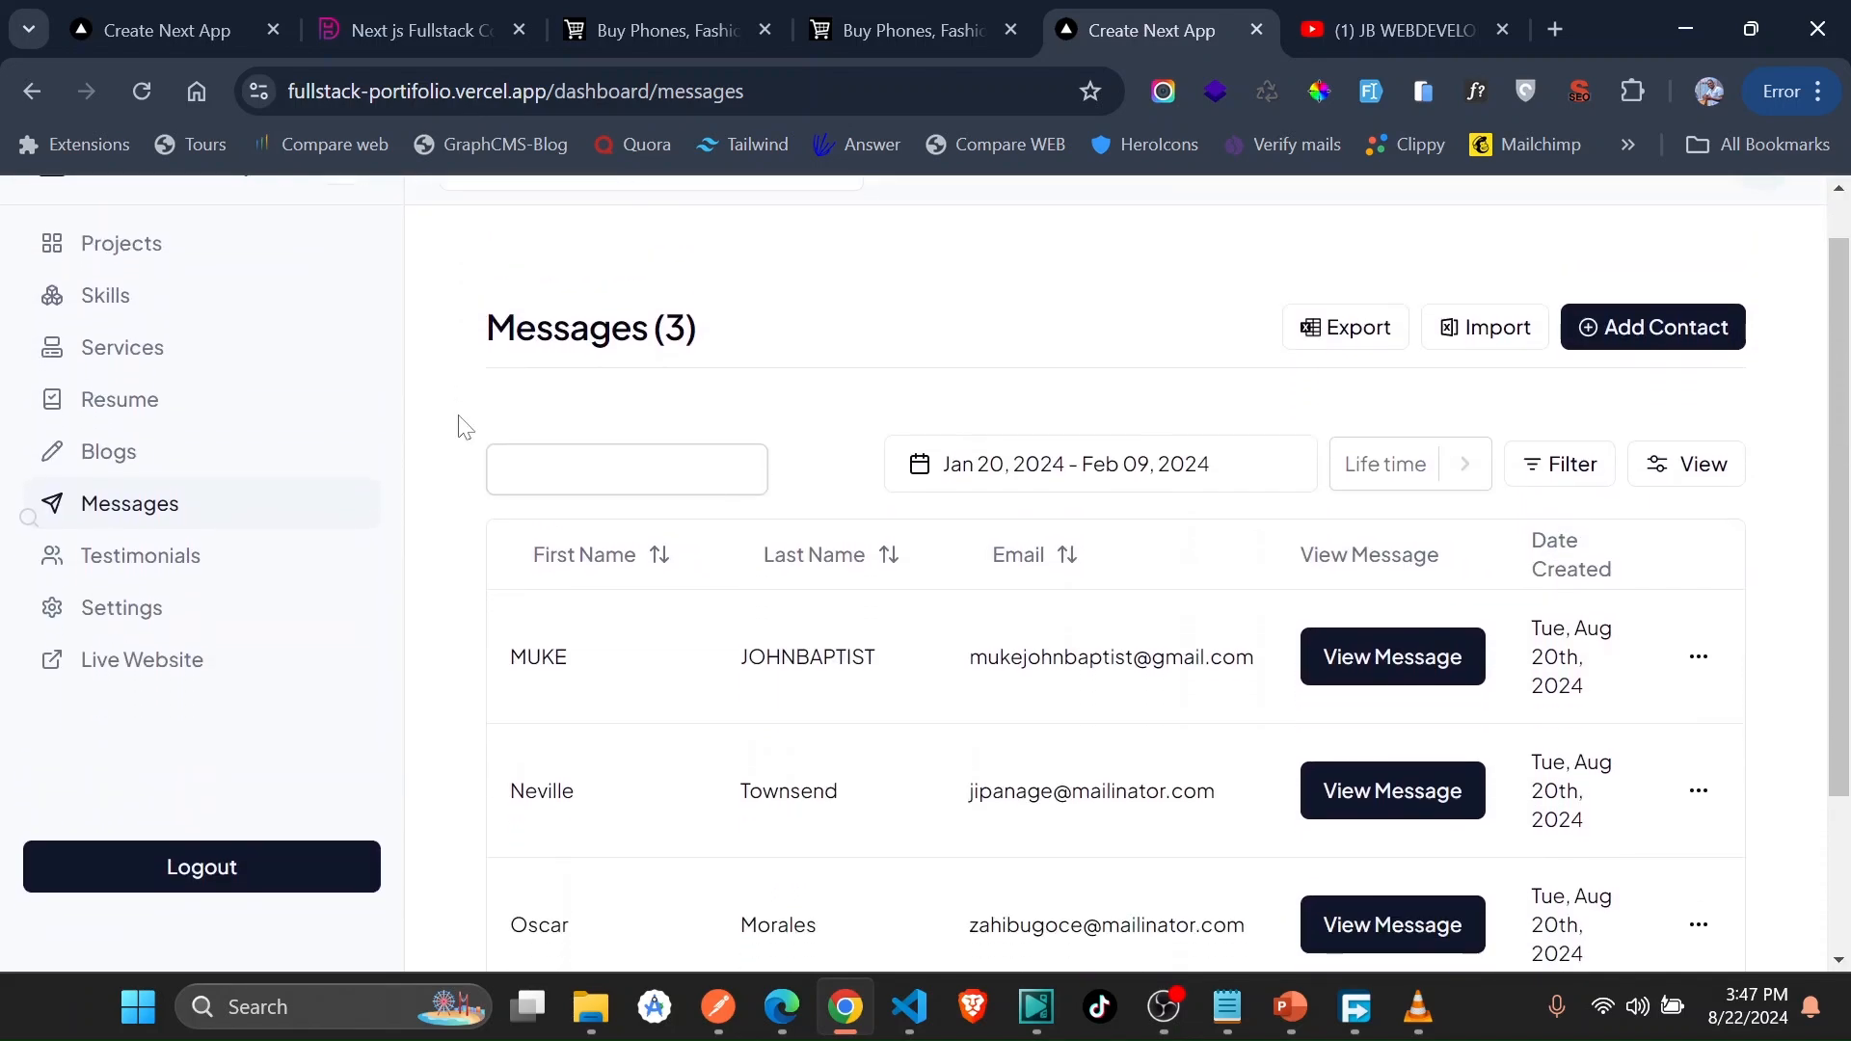
pyautogui.scroll(3)
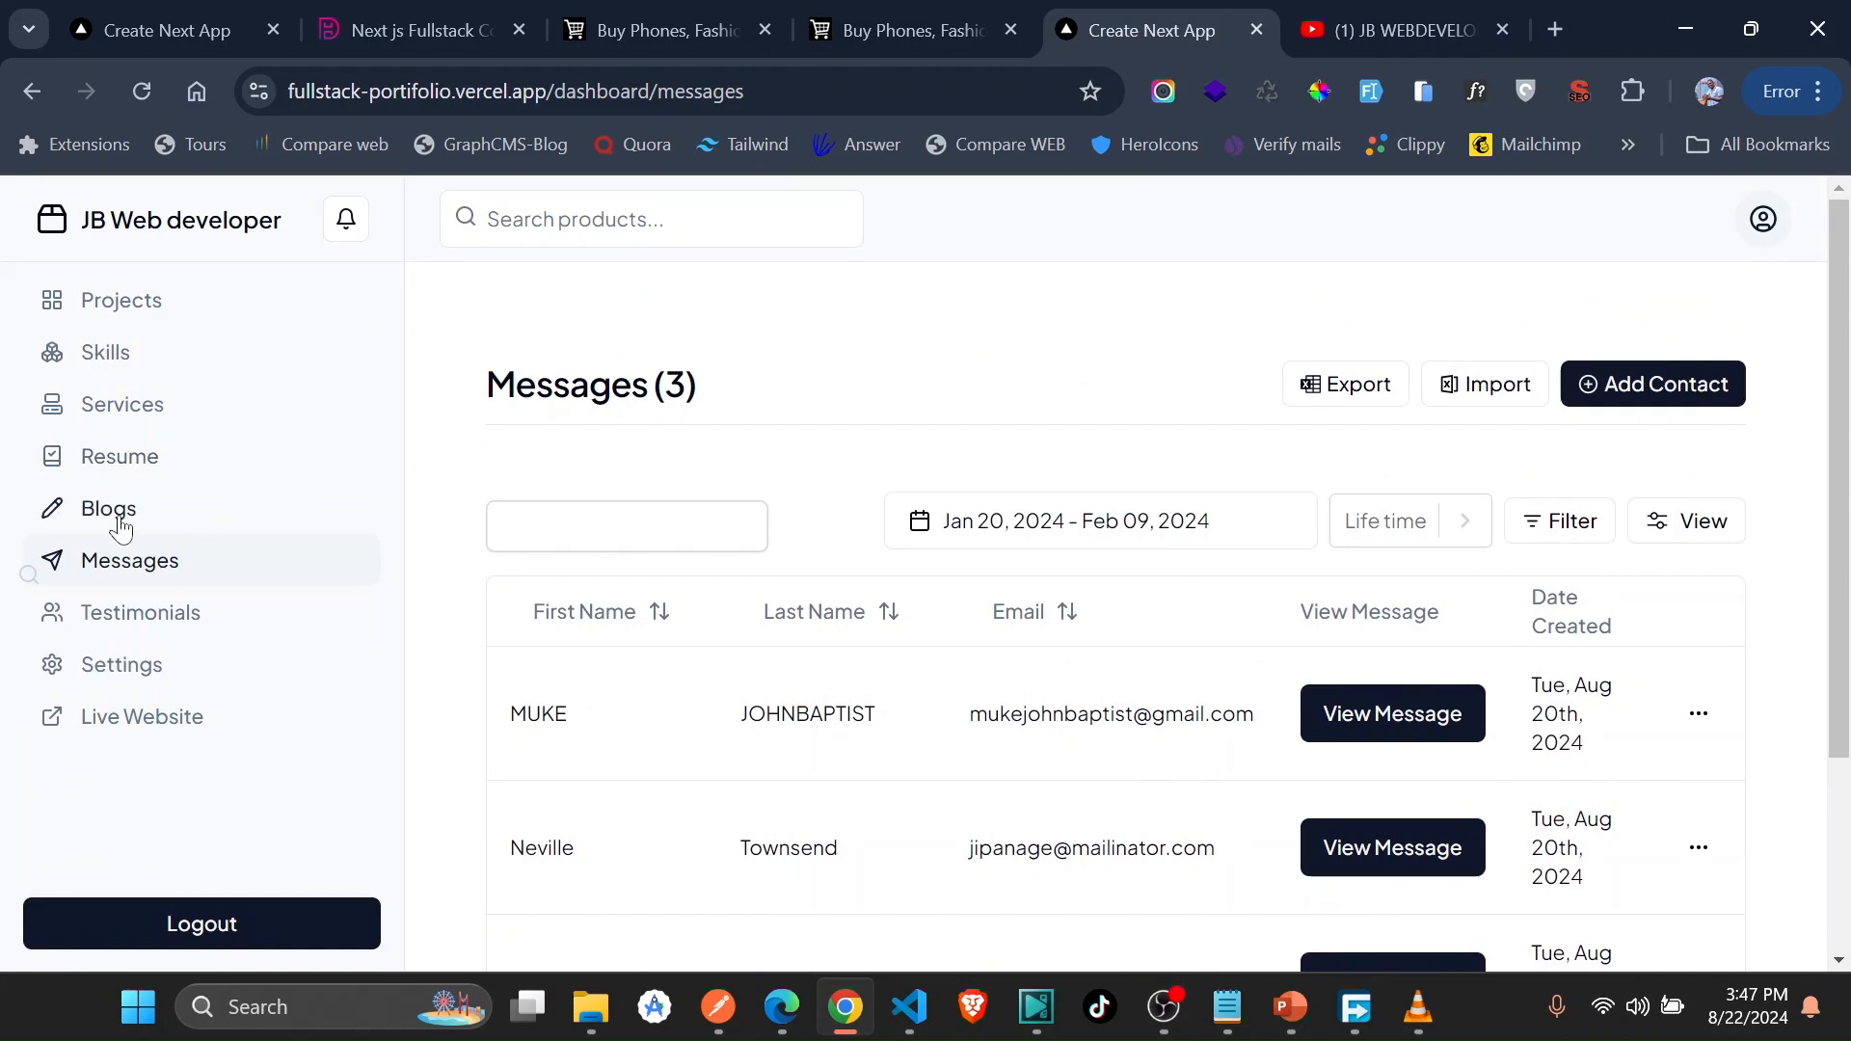
pyautogui.moveTo(478, 482)
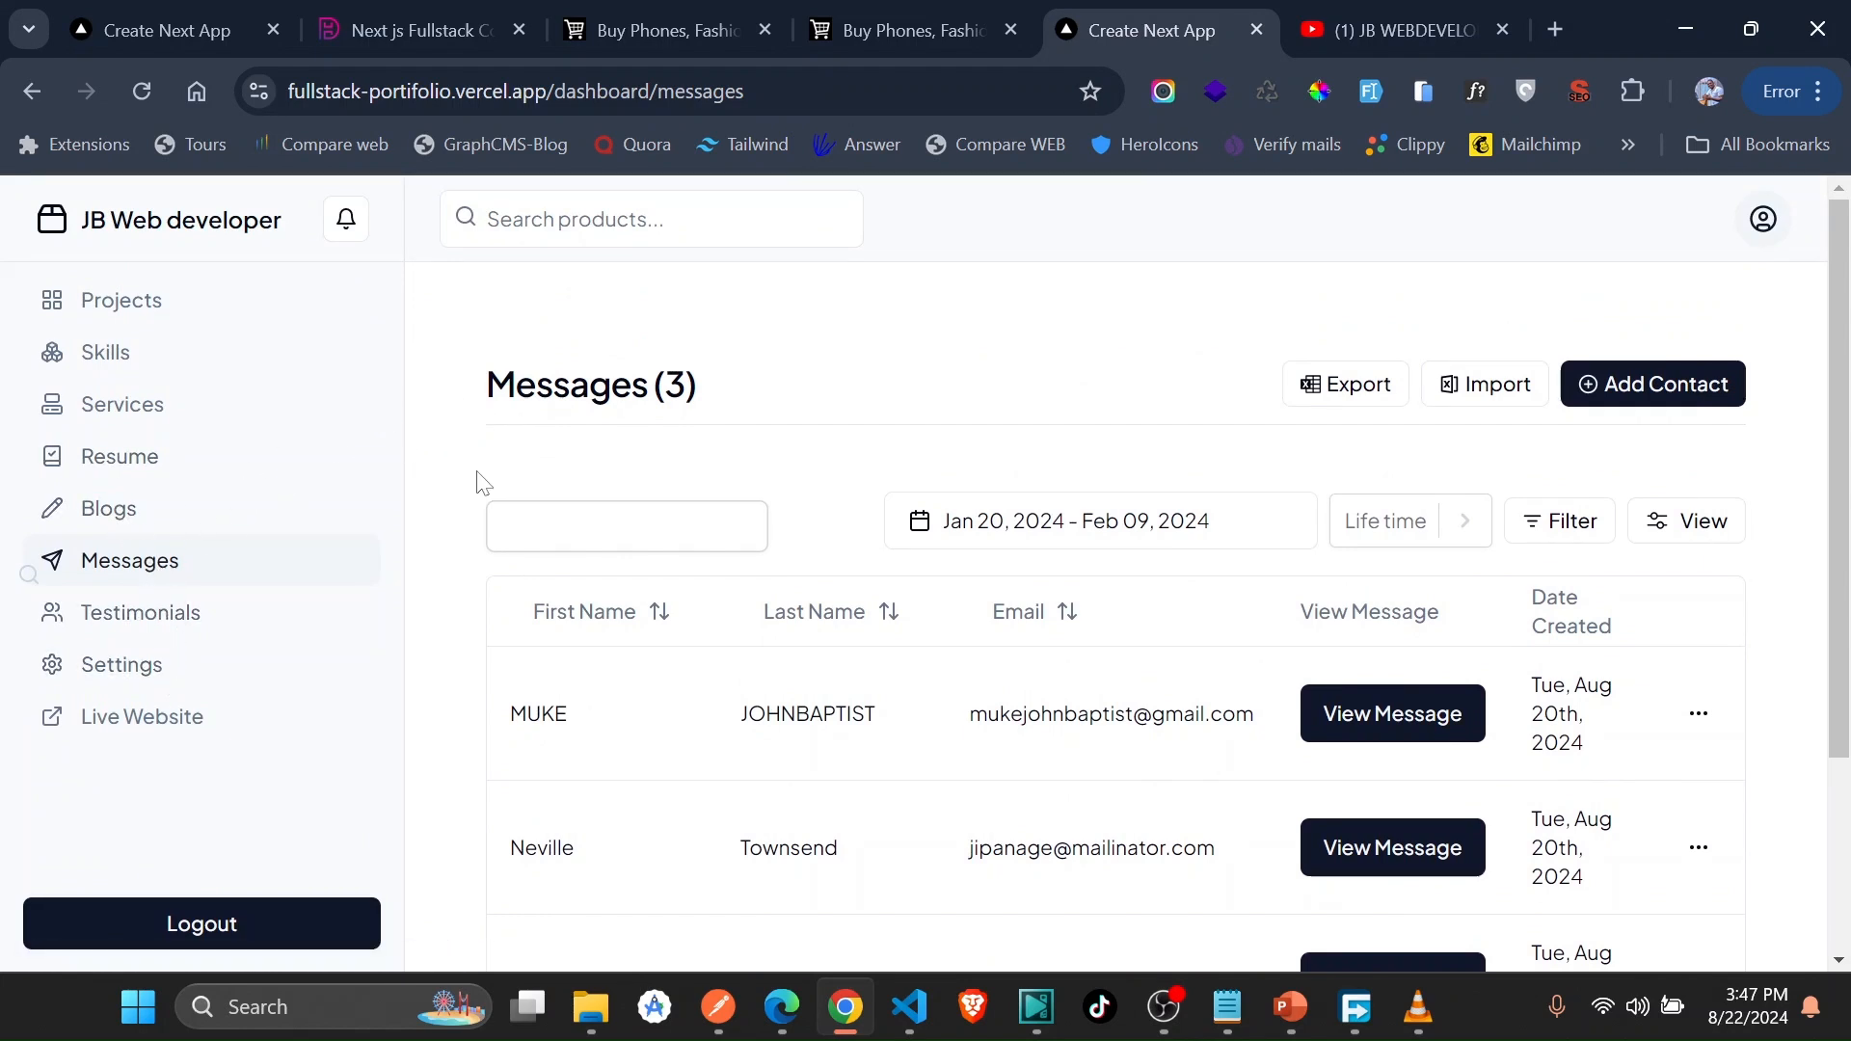
pyautogui.moveTo(122, 418)
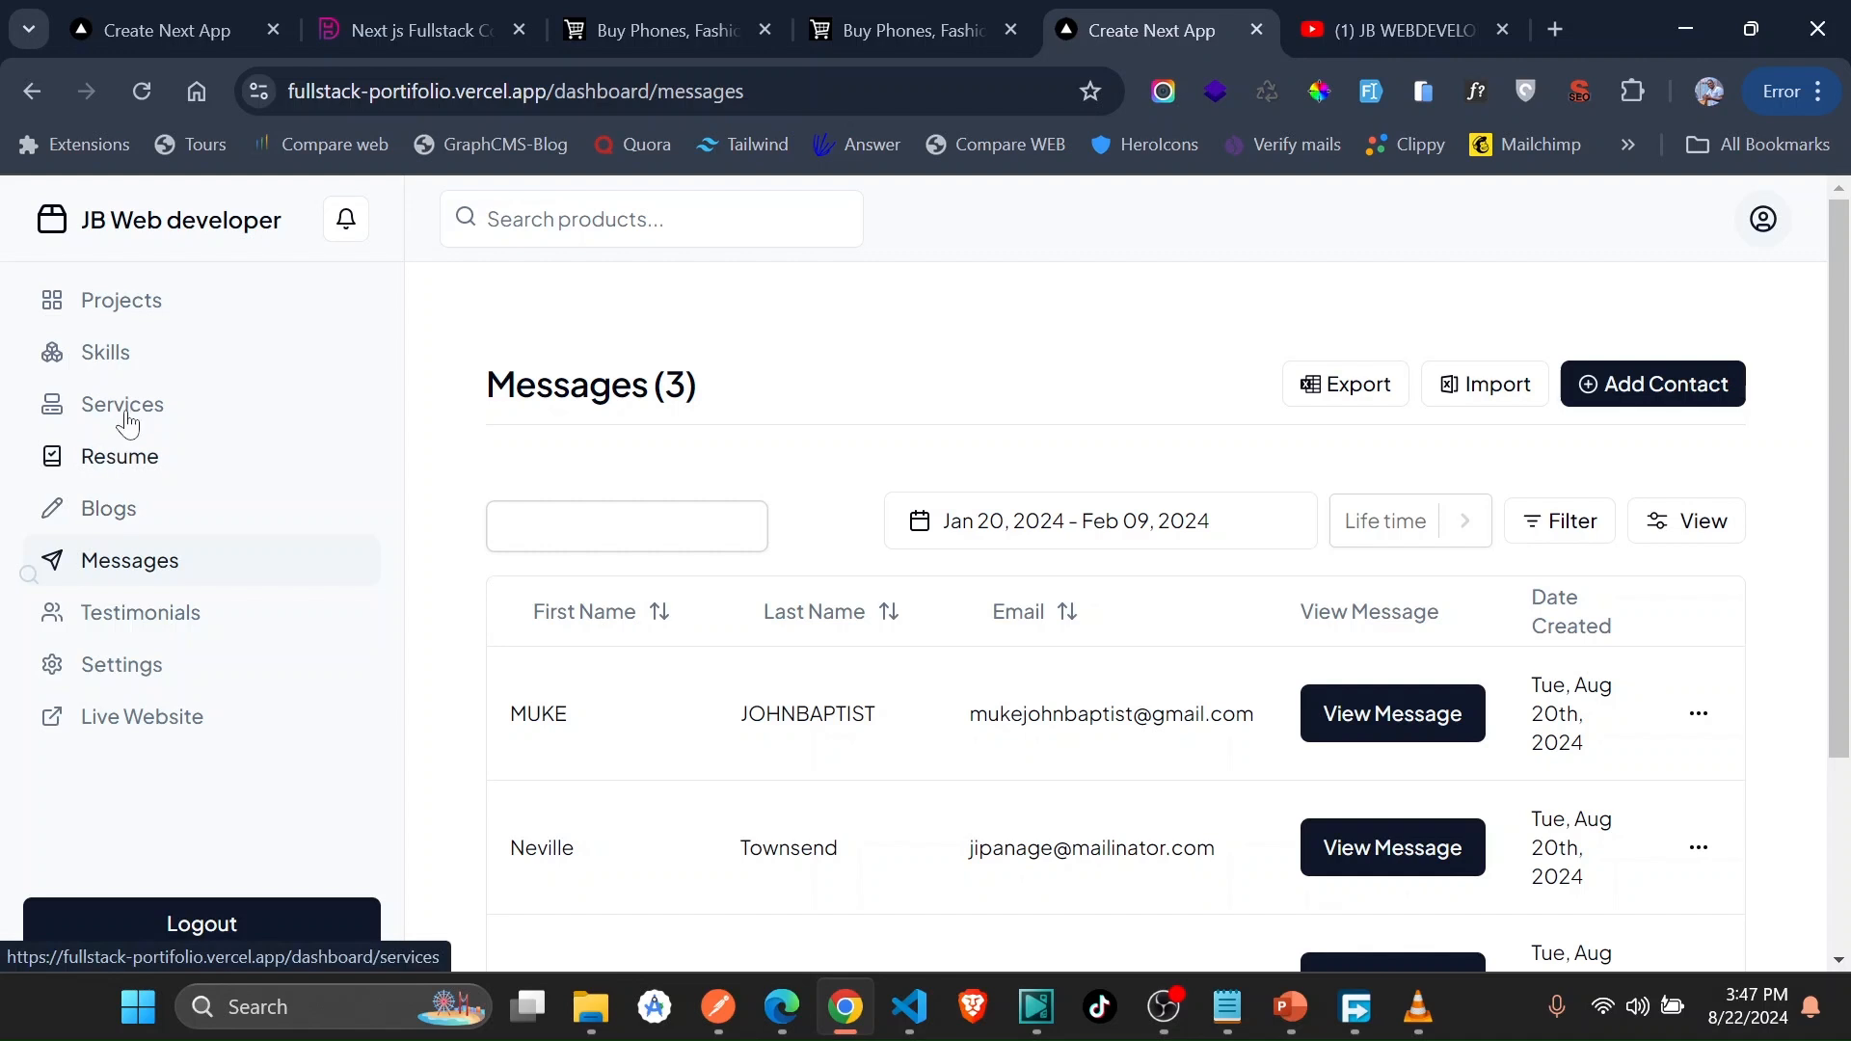
pyautogui.moveTo(596, 424)
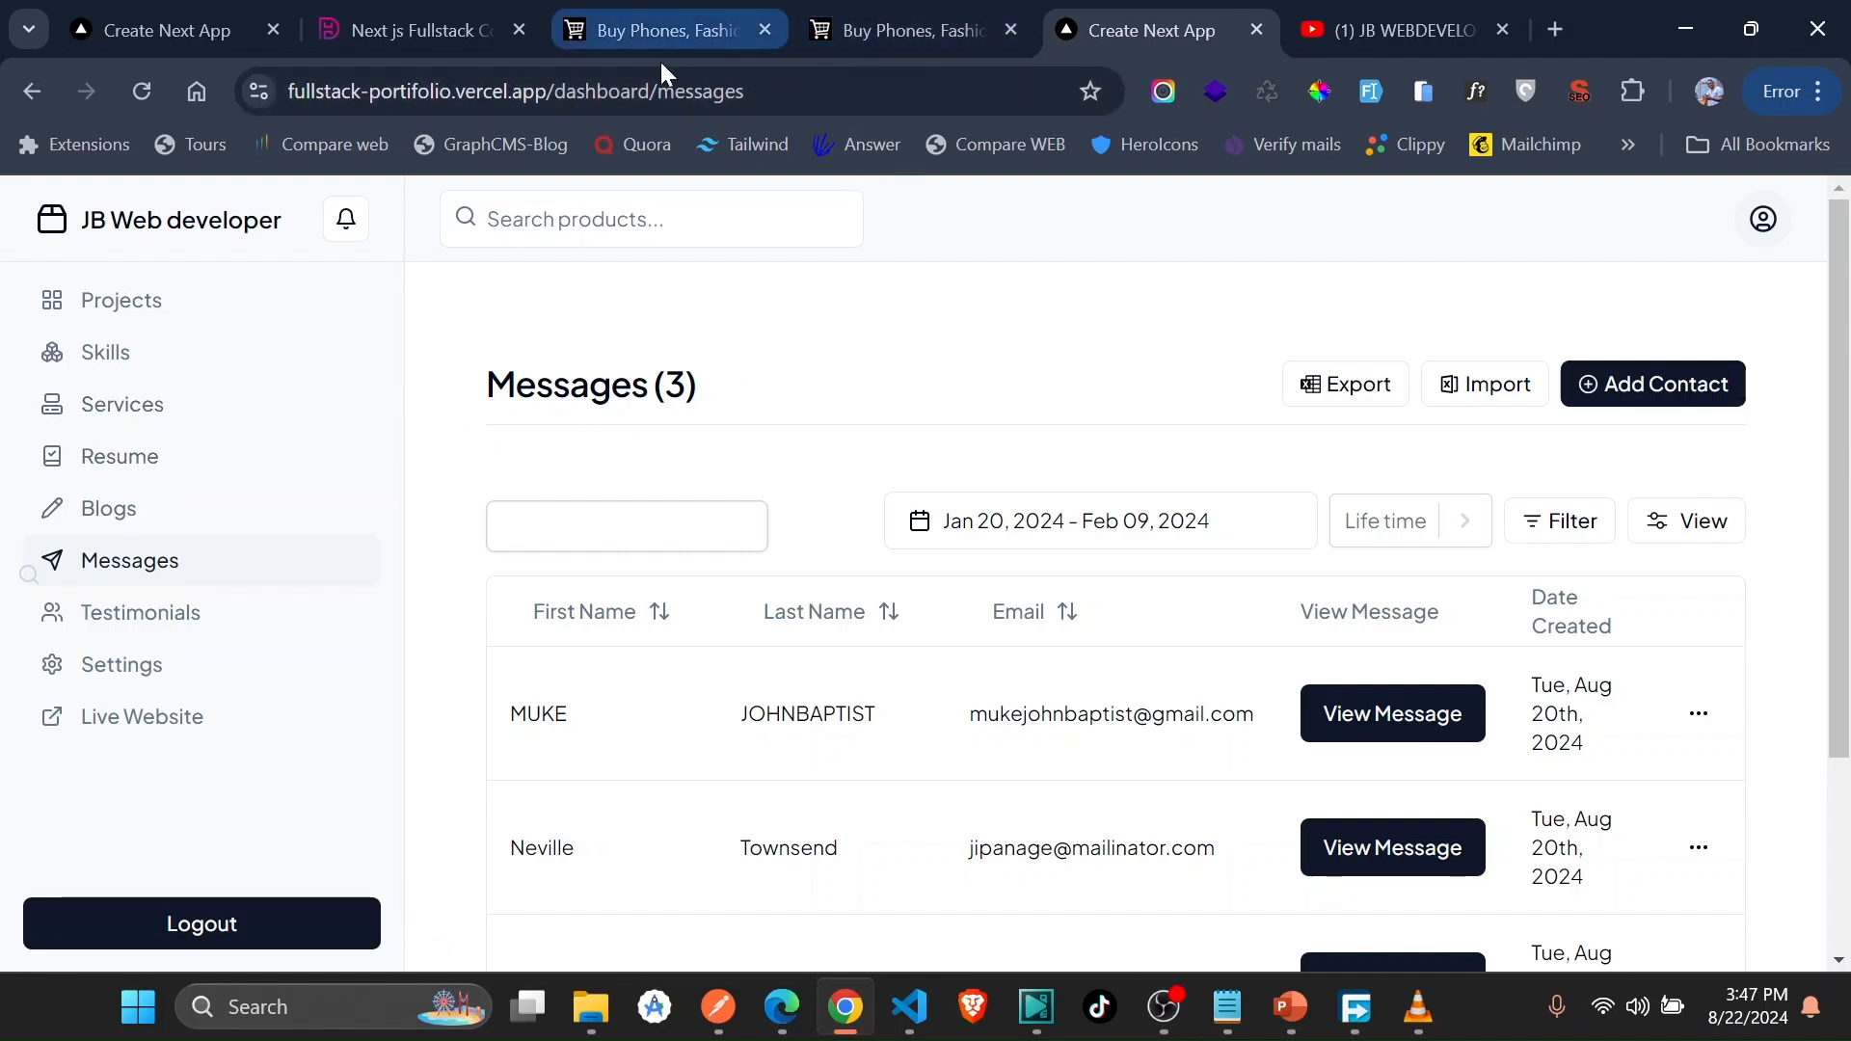
pyautogui.moveTo(662, 29)
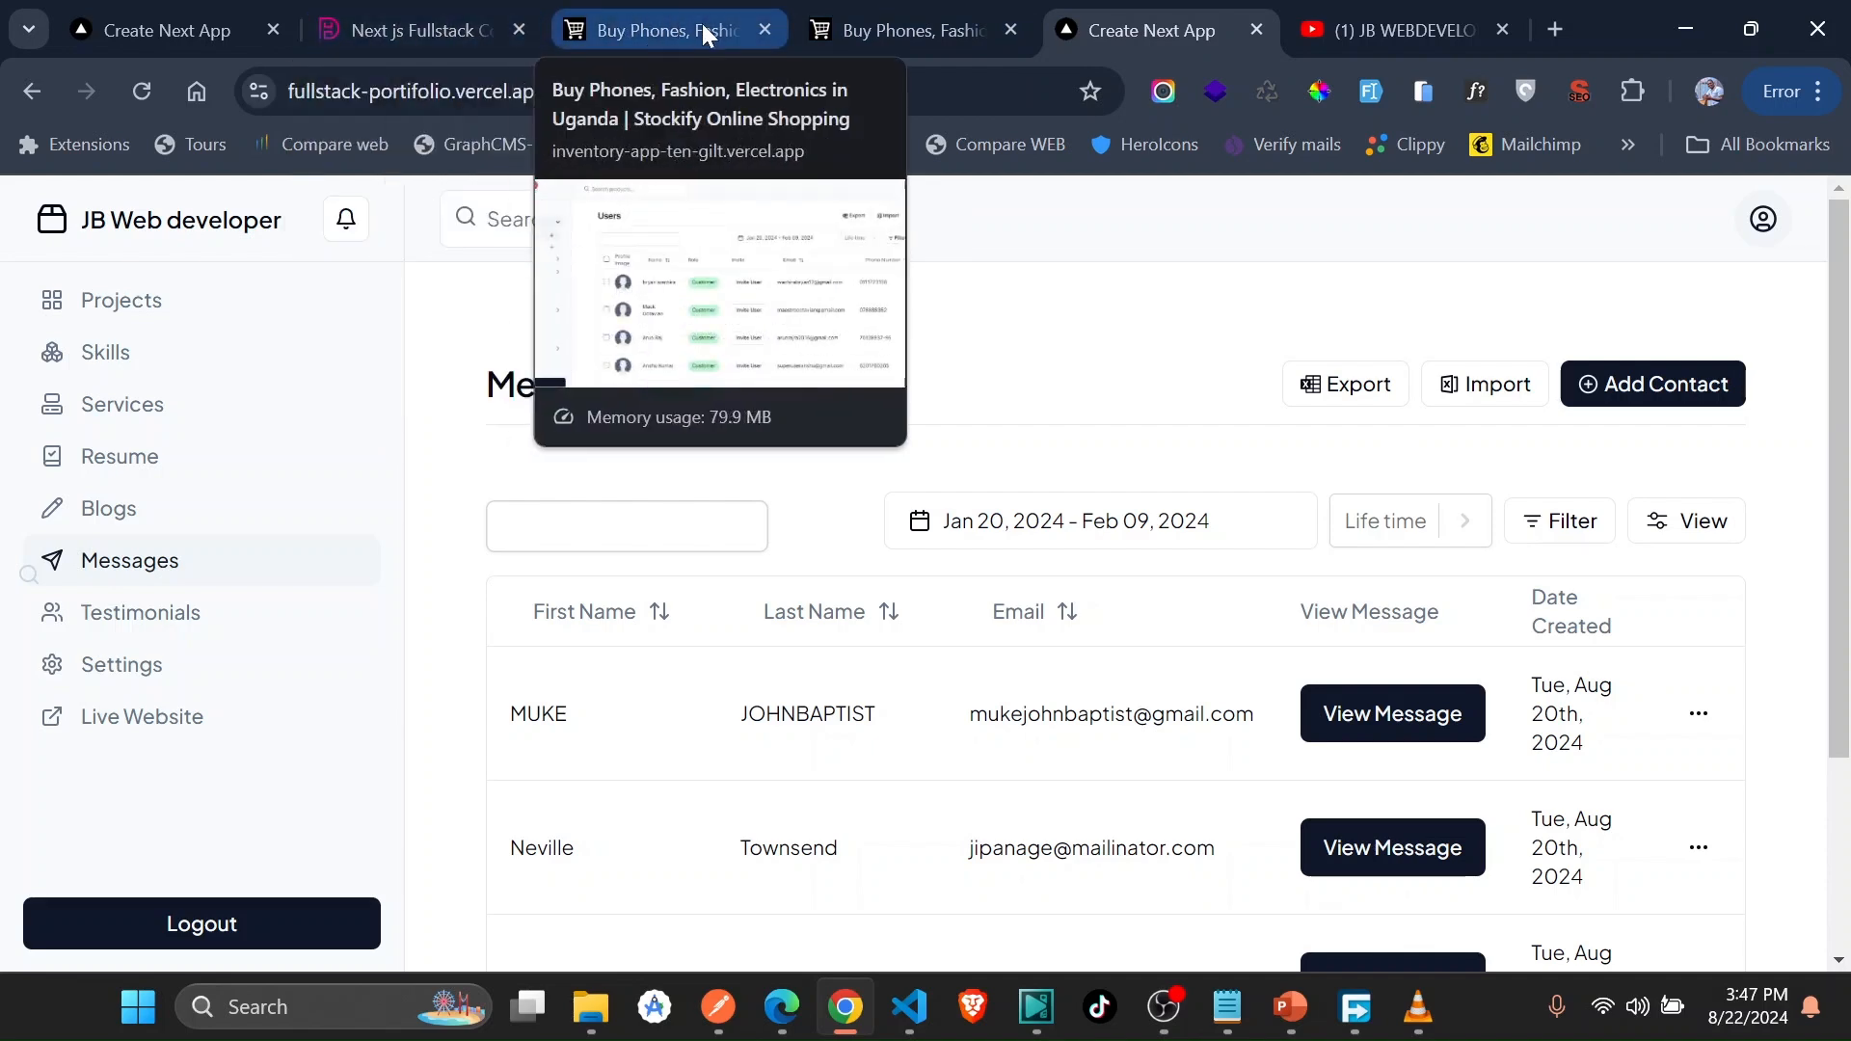
pyautogui.moveTo(645, 50)
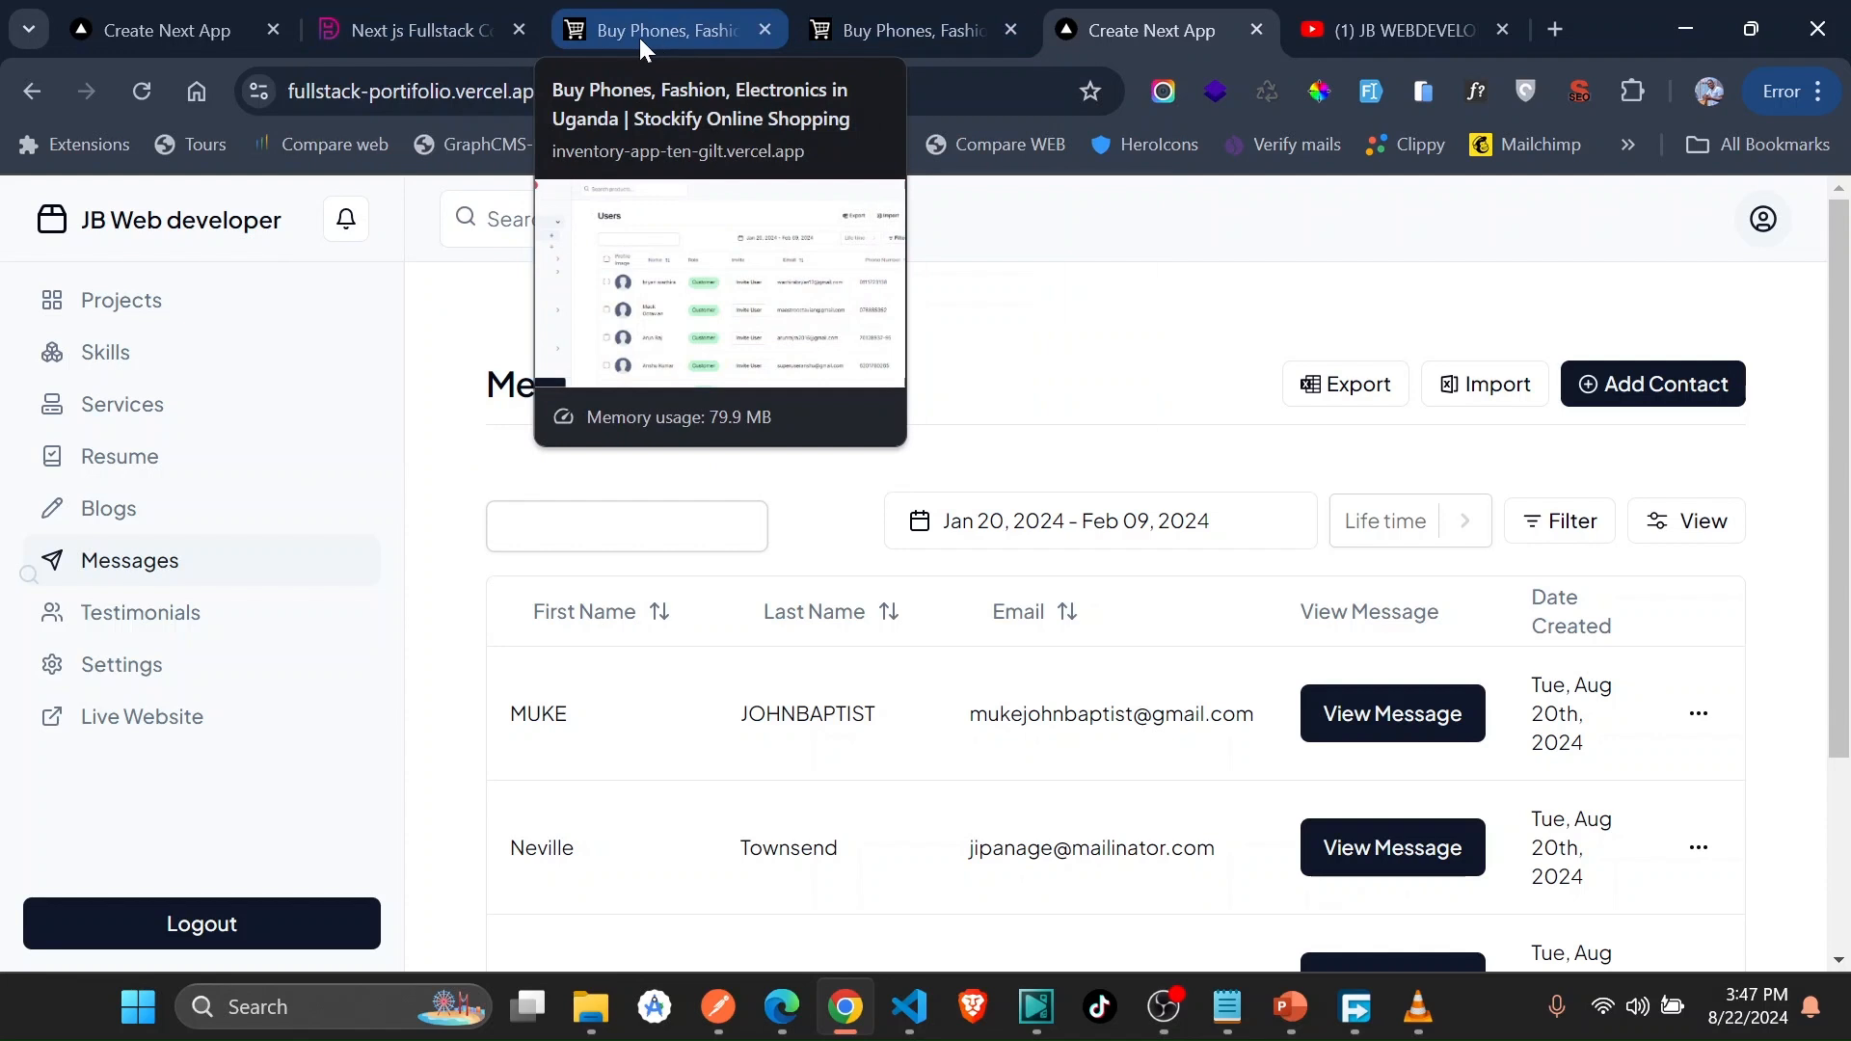
pyautogui.moveTo(573, 283)
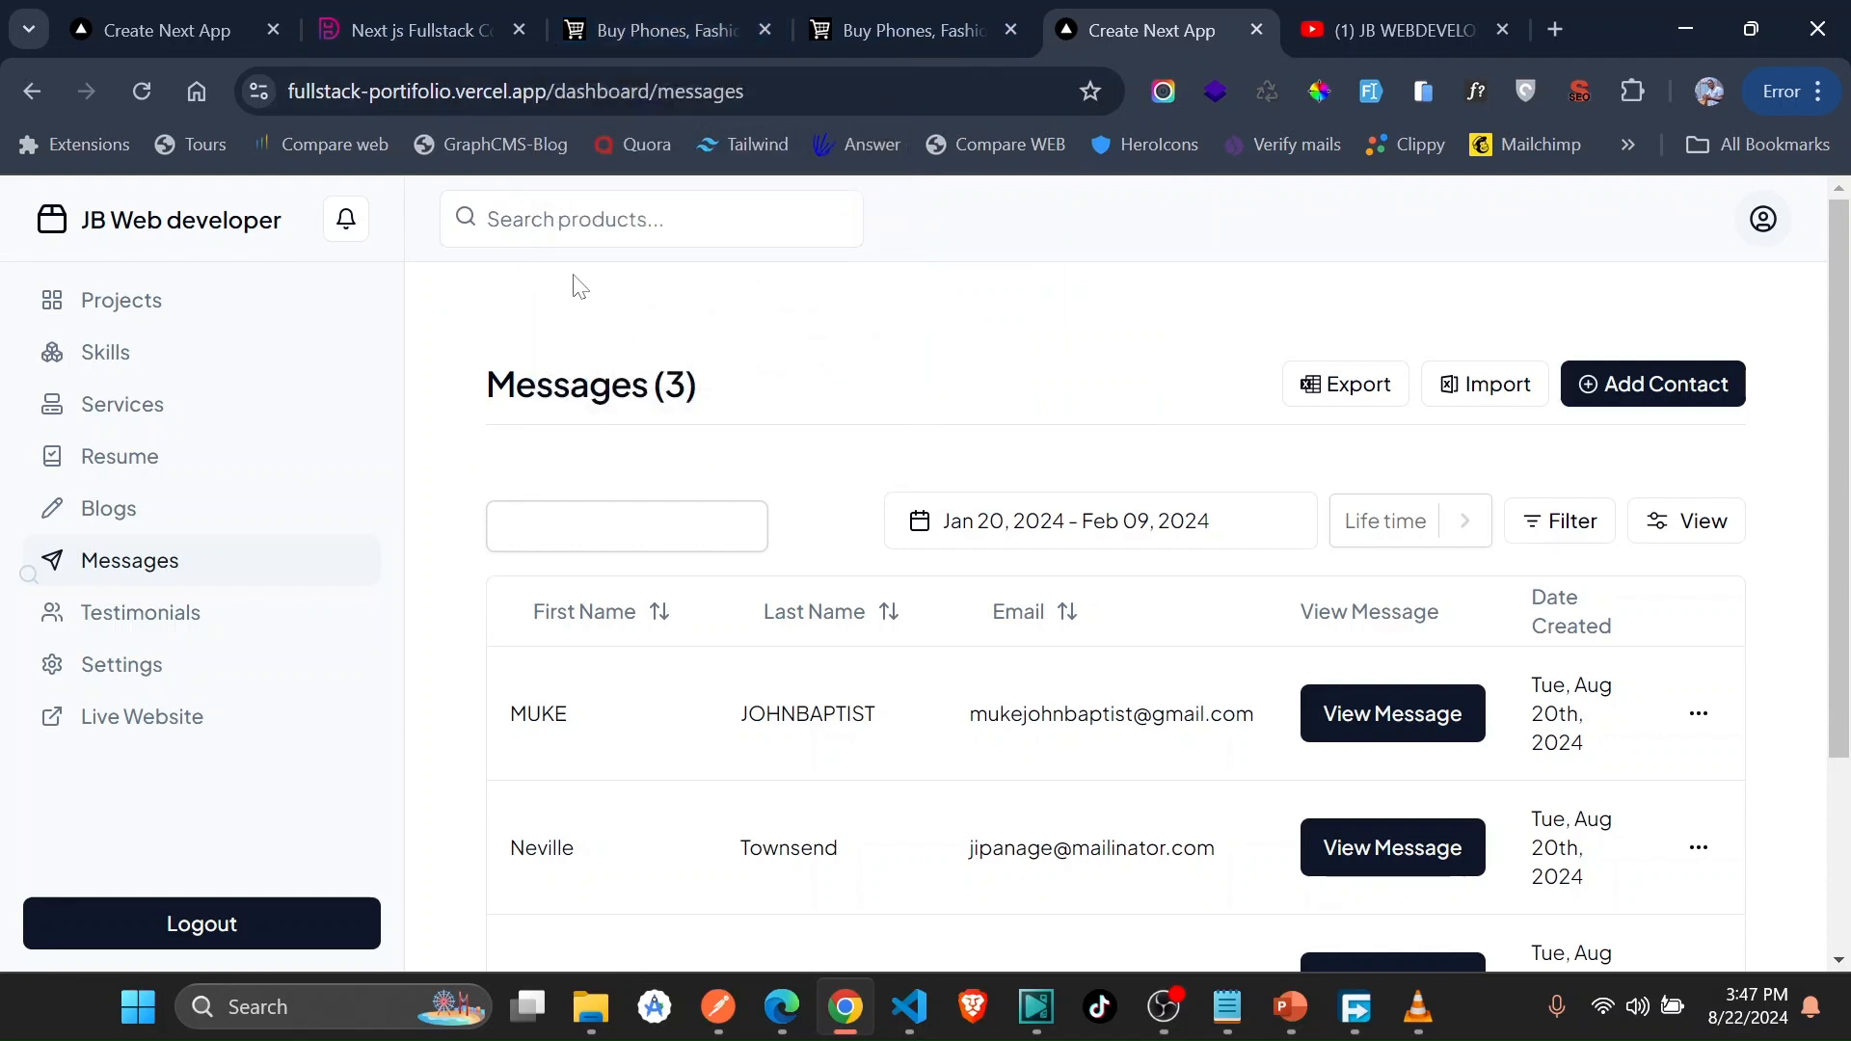
pyautogui.moveTo(602, 147)
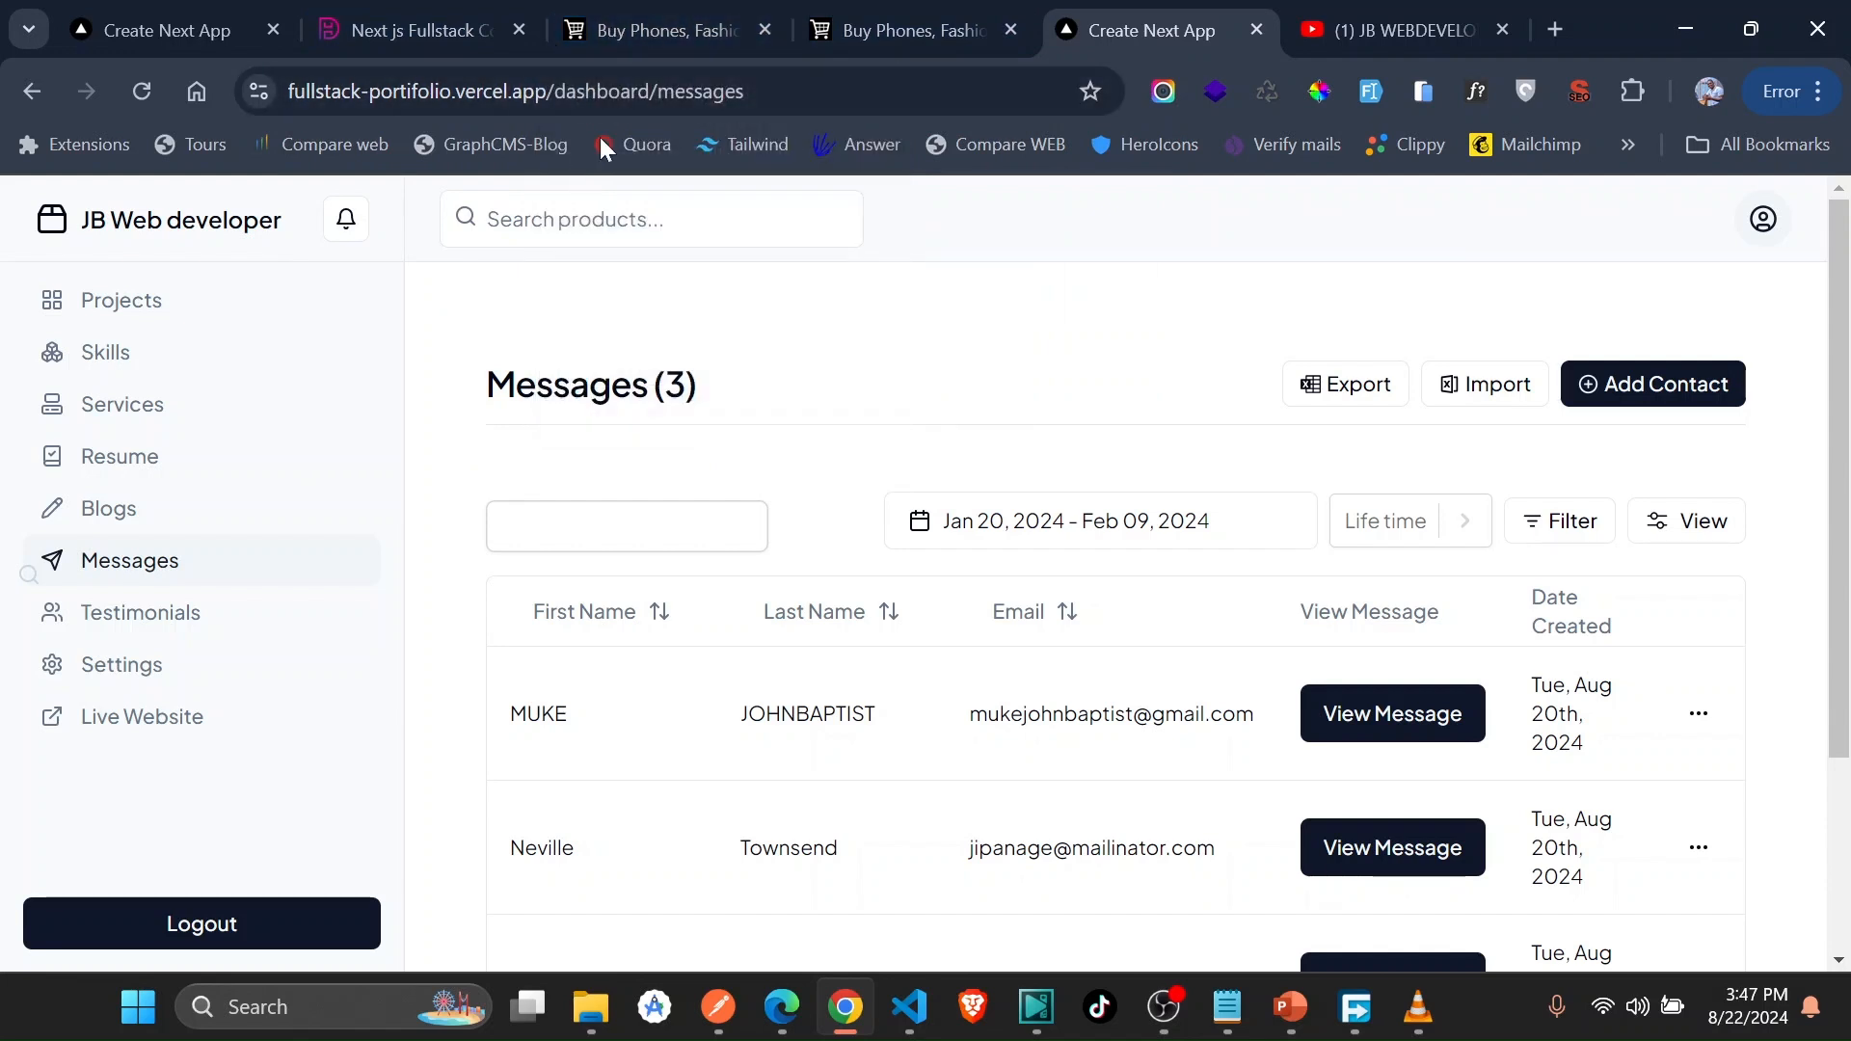
pyautogui.moveTo(662, 28)
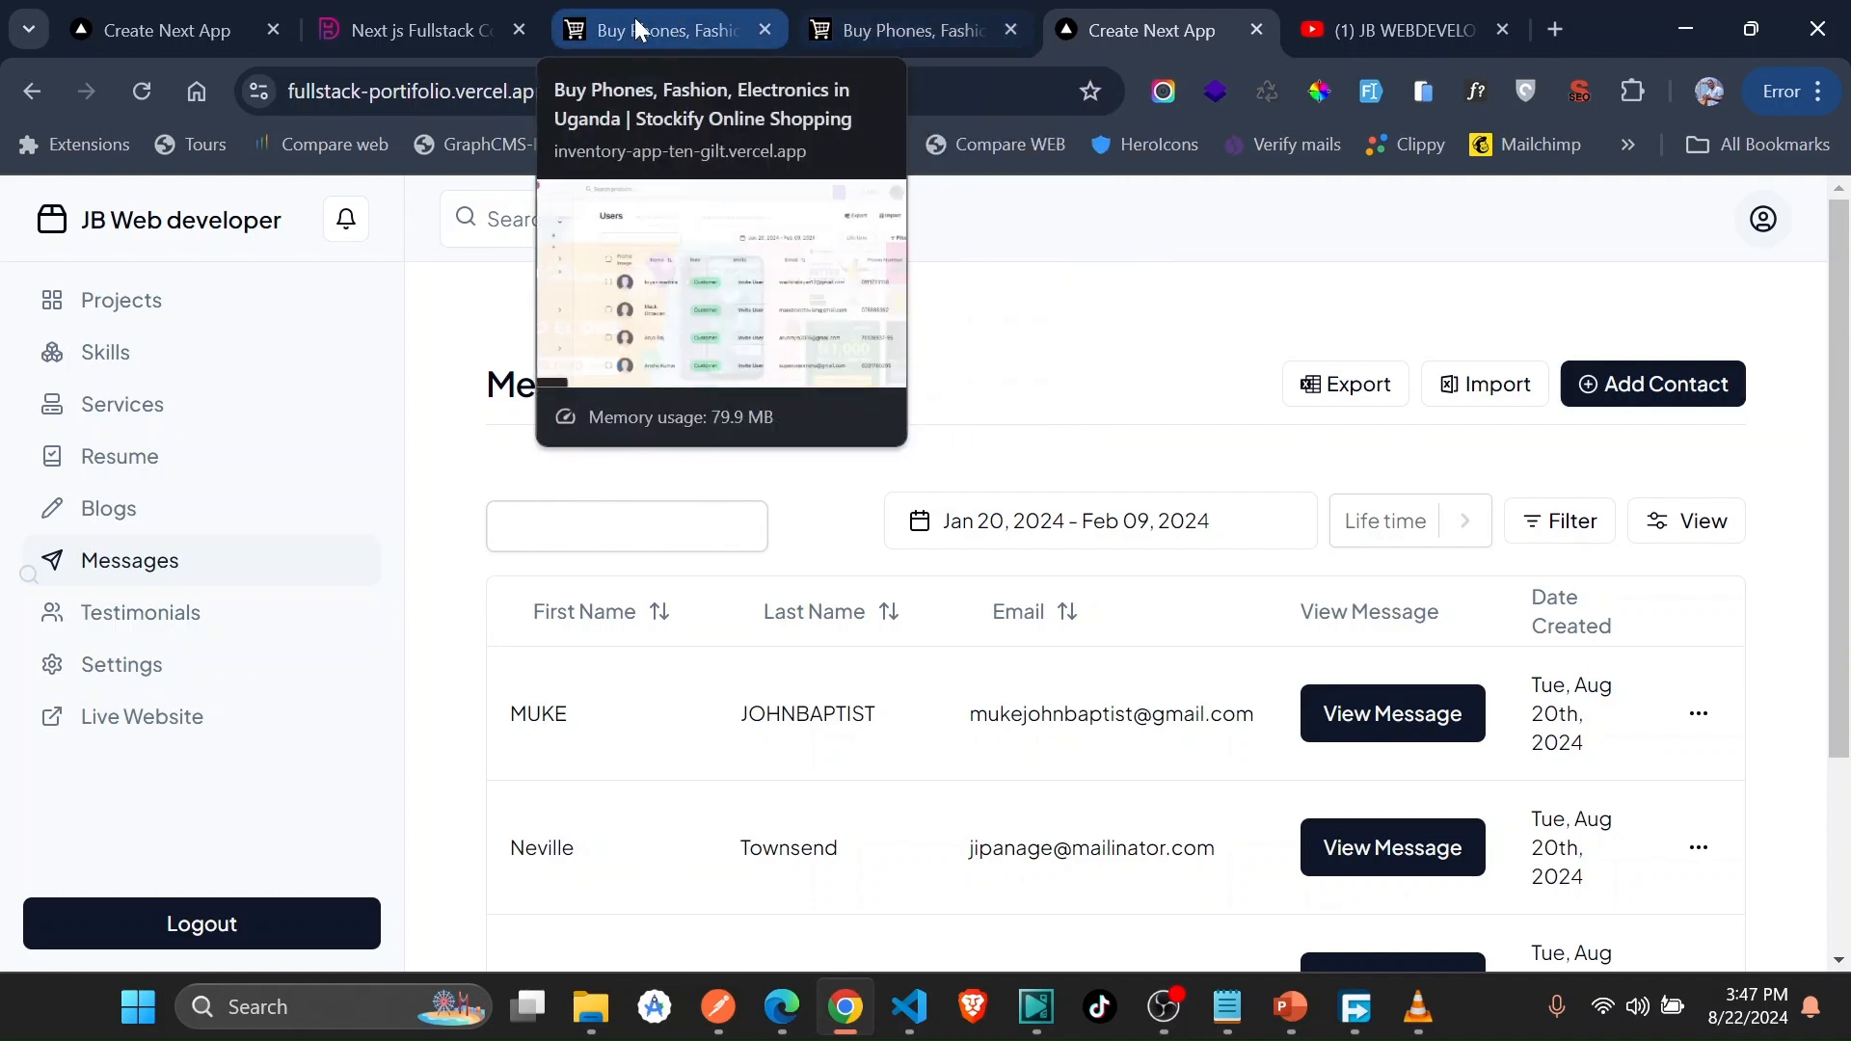
pyautogui.moveTo(154, 29)
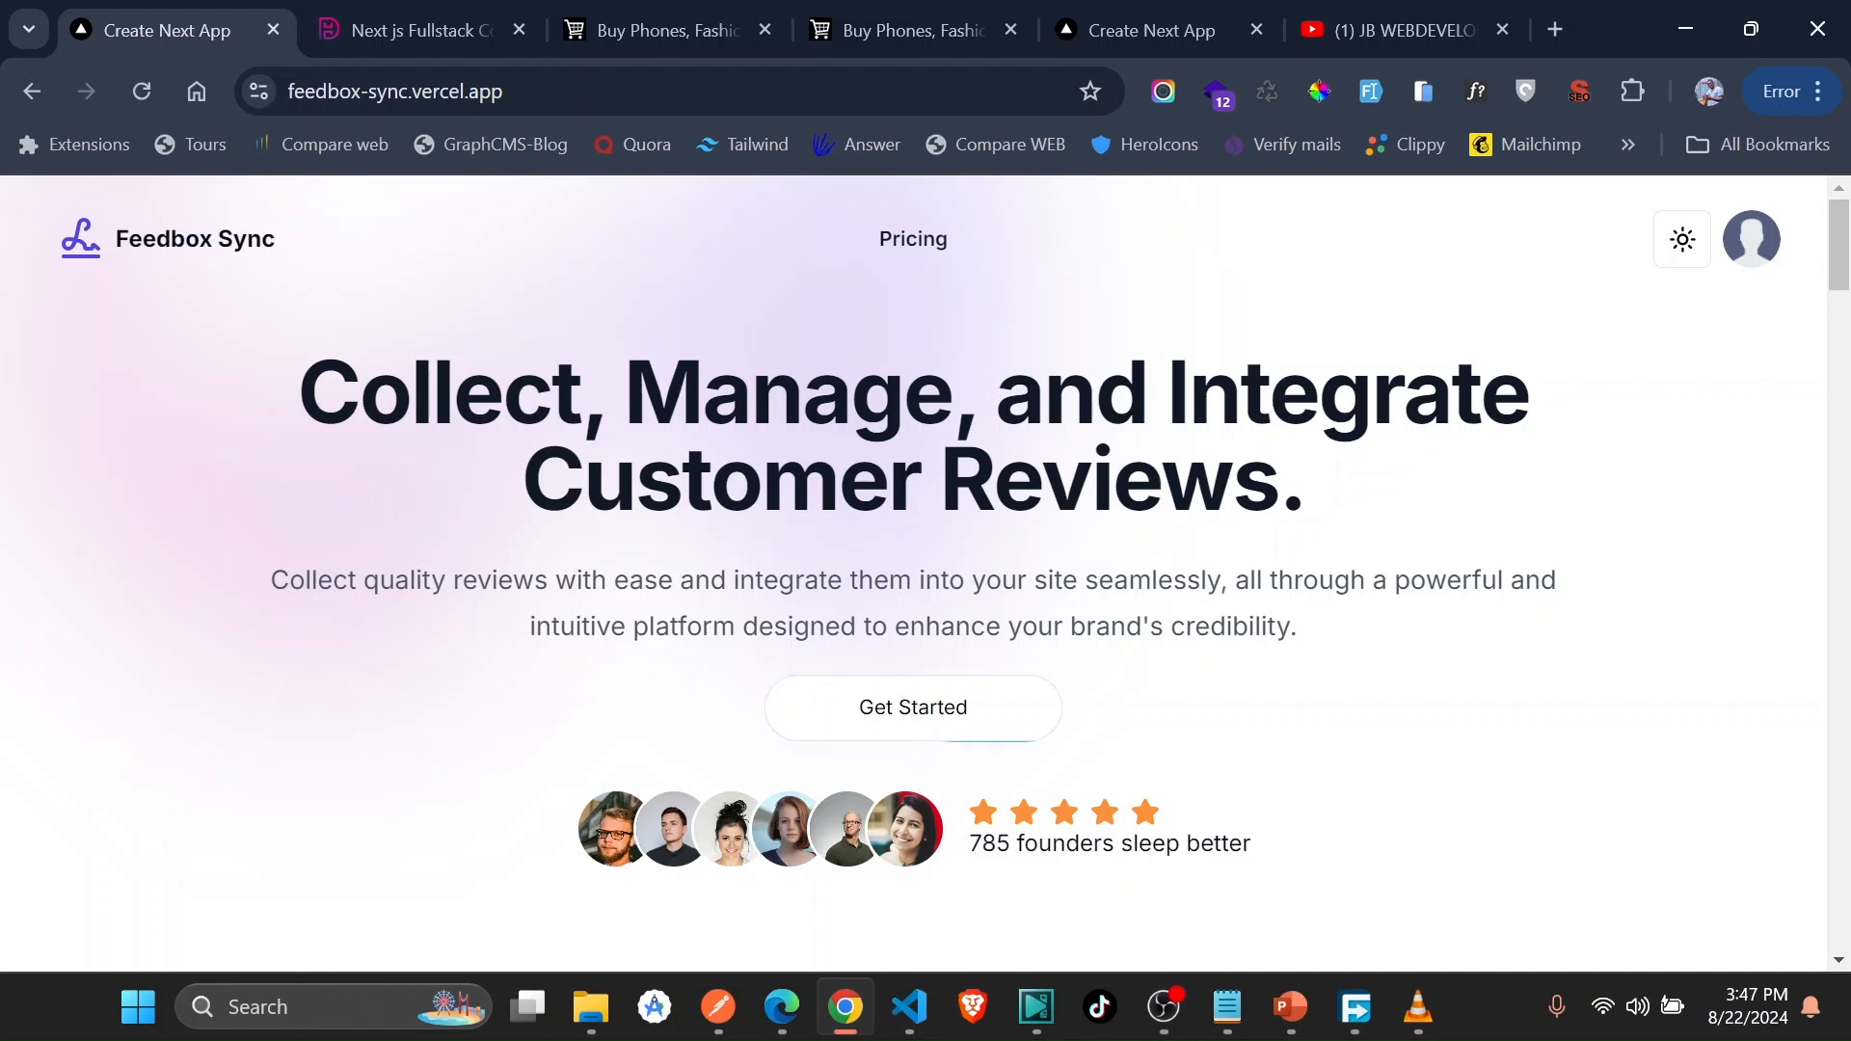
# - Go to the Feedbox Sync Projects dashboard from the signed-in avatar menu
pyautogui.click(1751, 239)
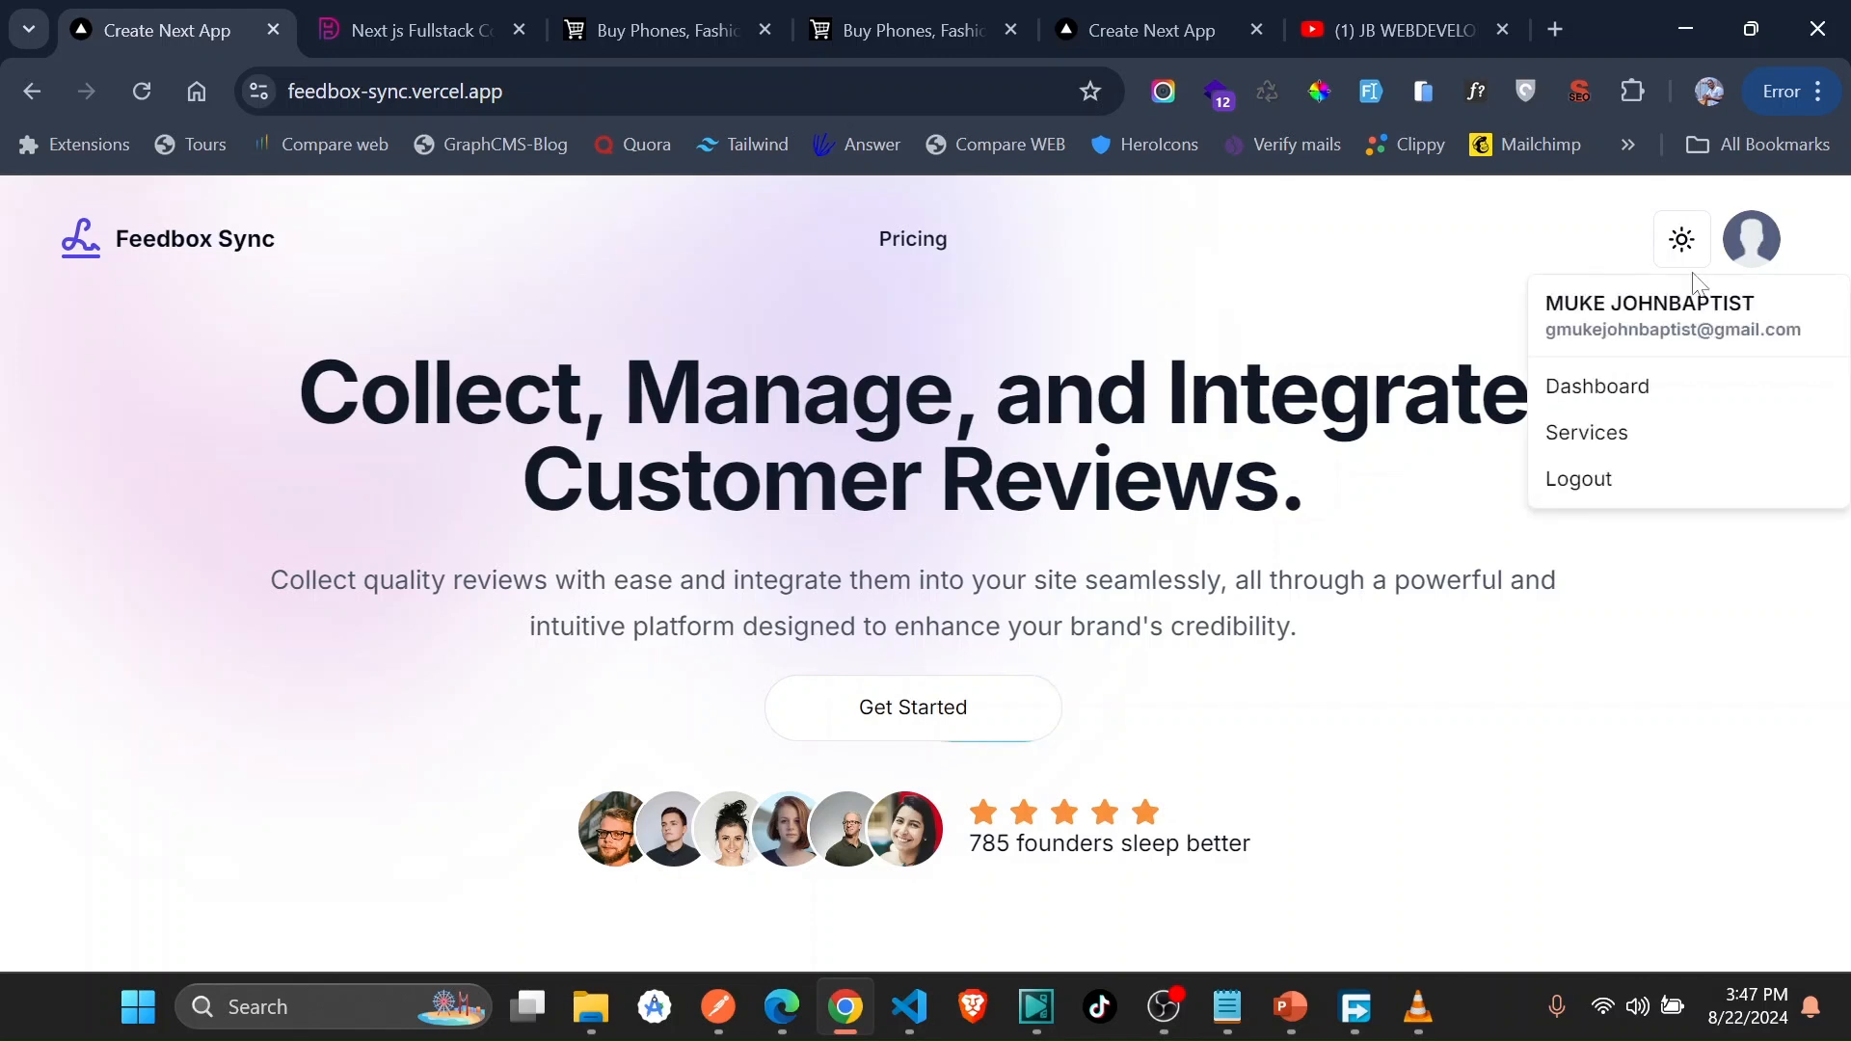
pyautogui.moveTo(322, 342)
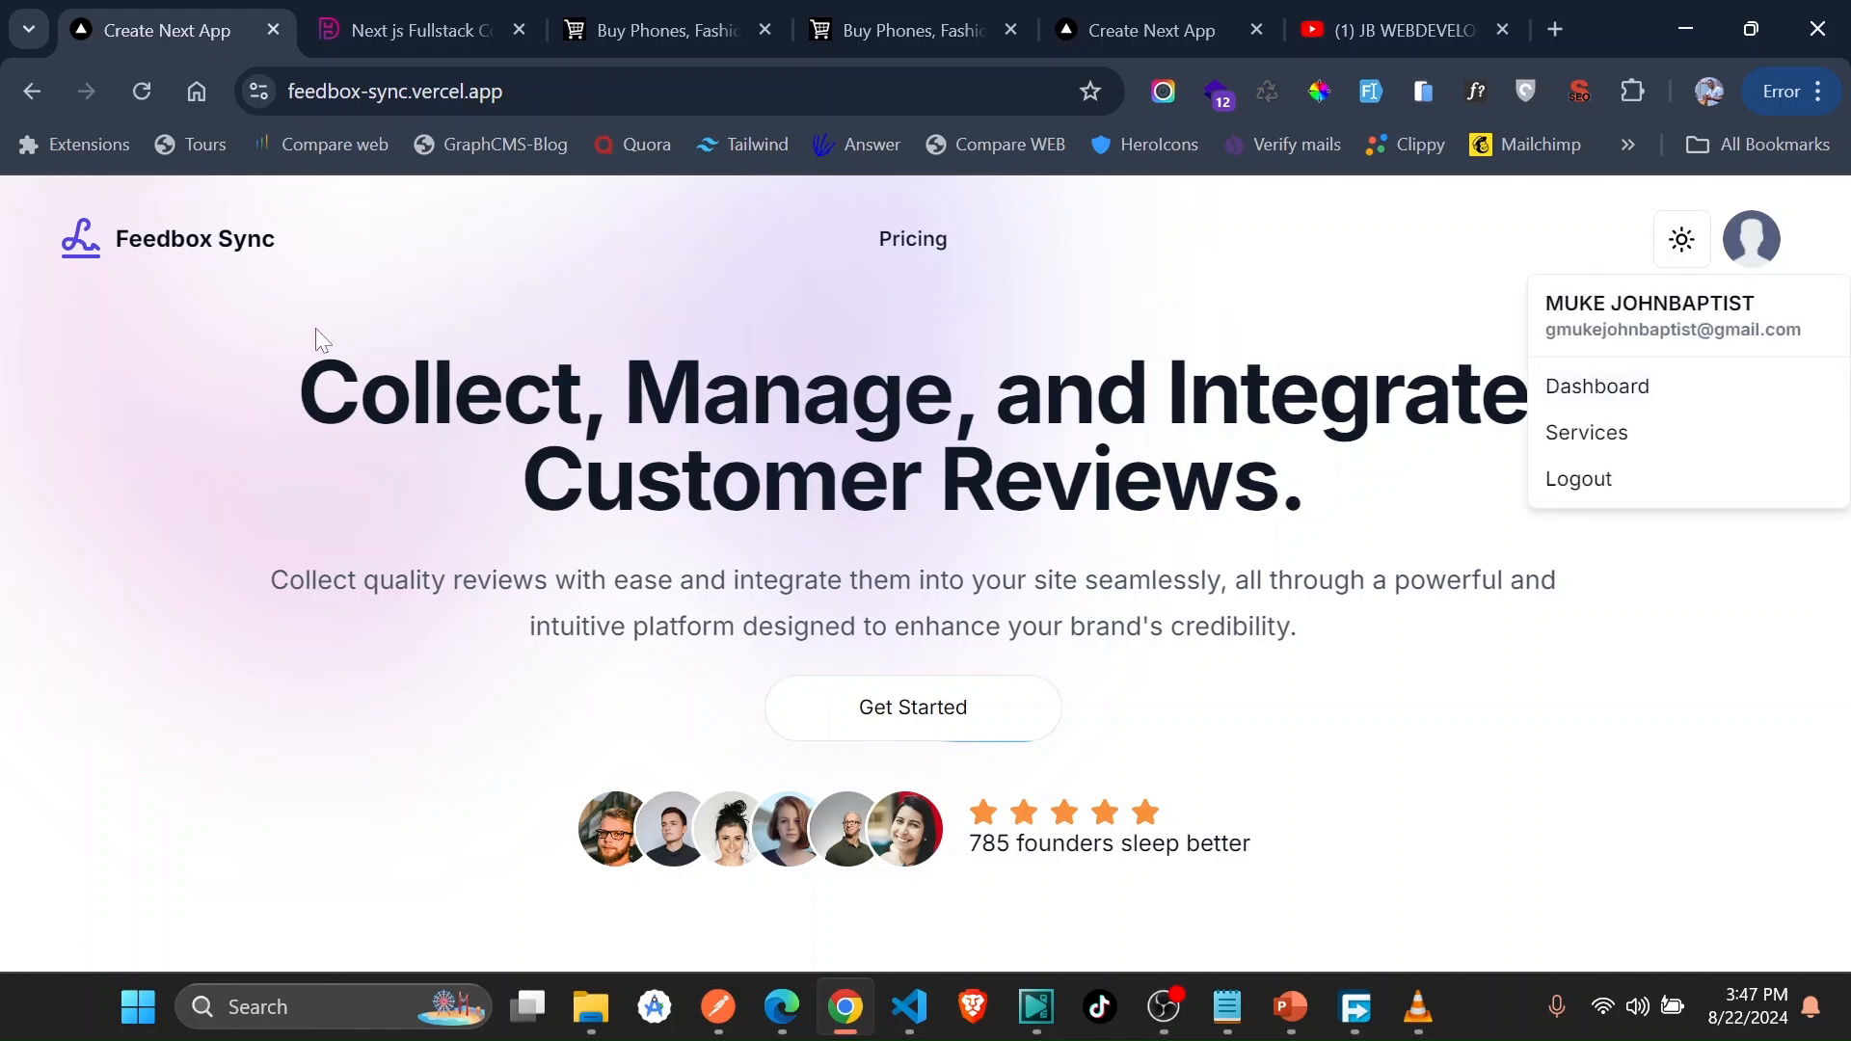
pyautogui.moveTo(1597, 385)
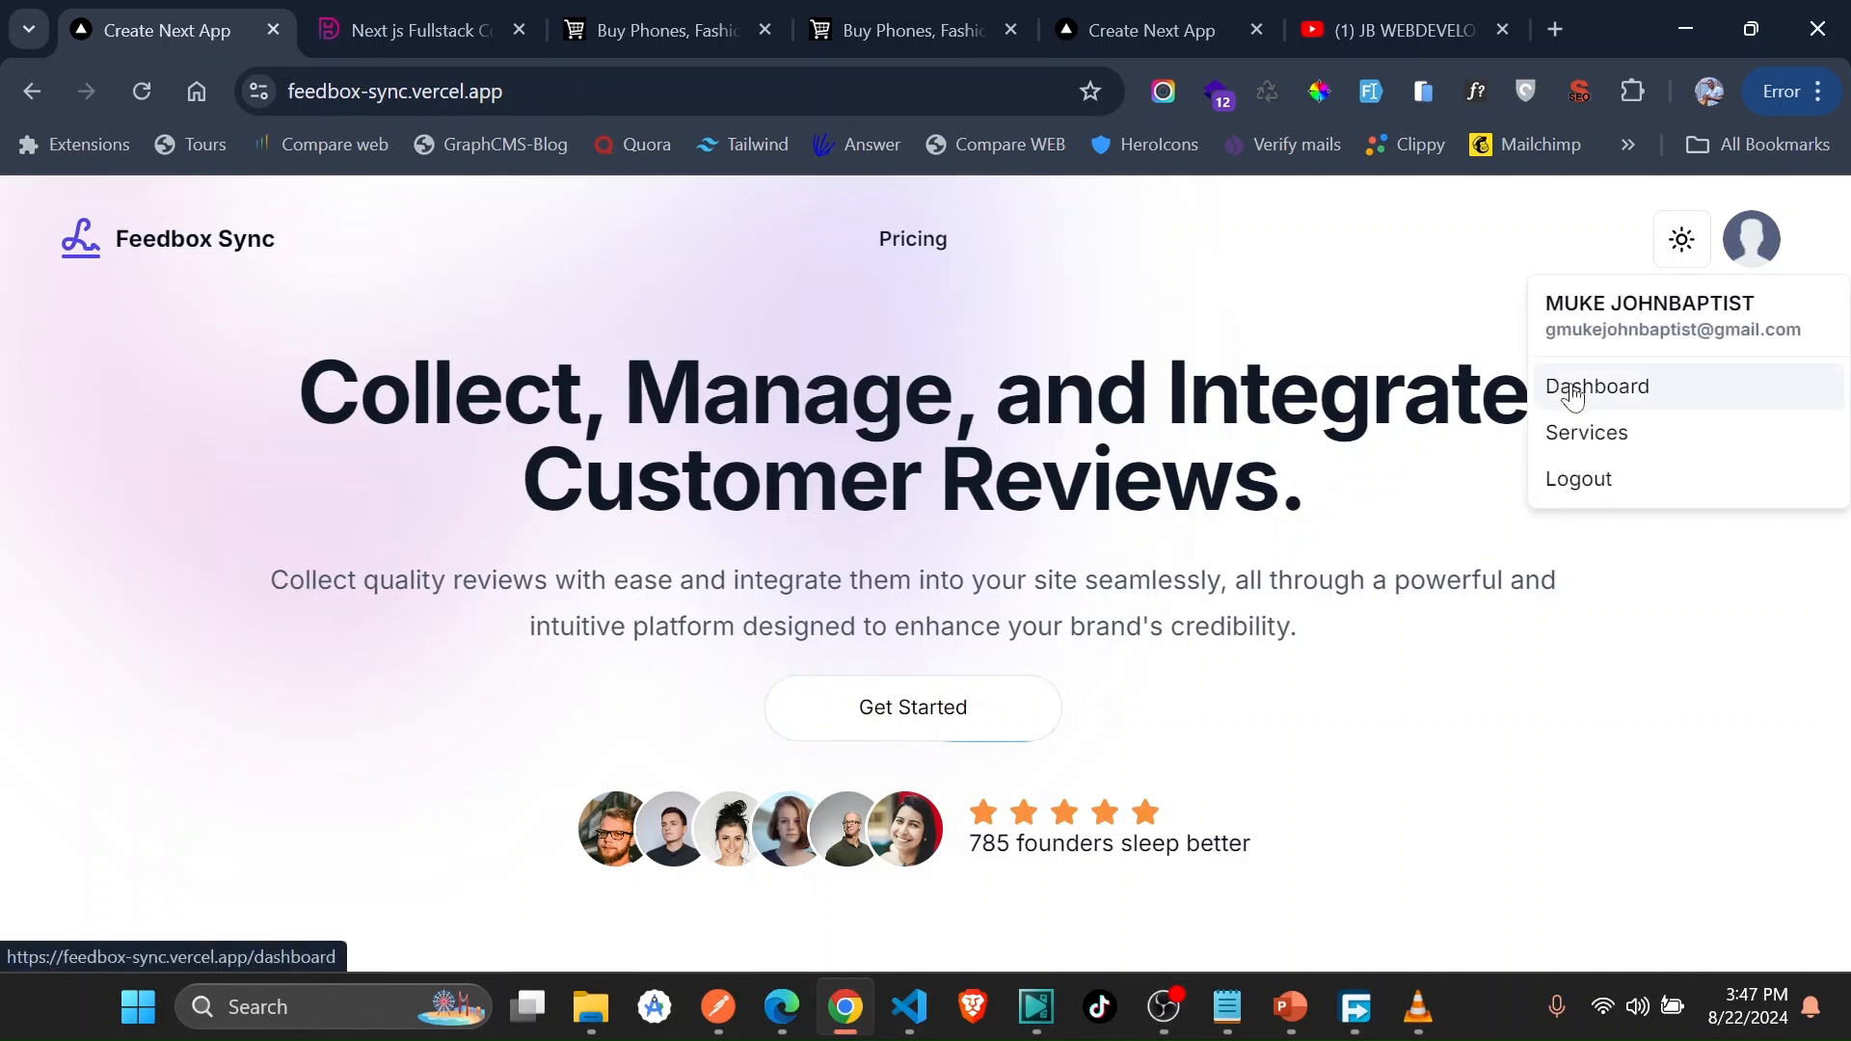
pyautogui.click(1597, 386)
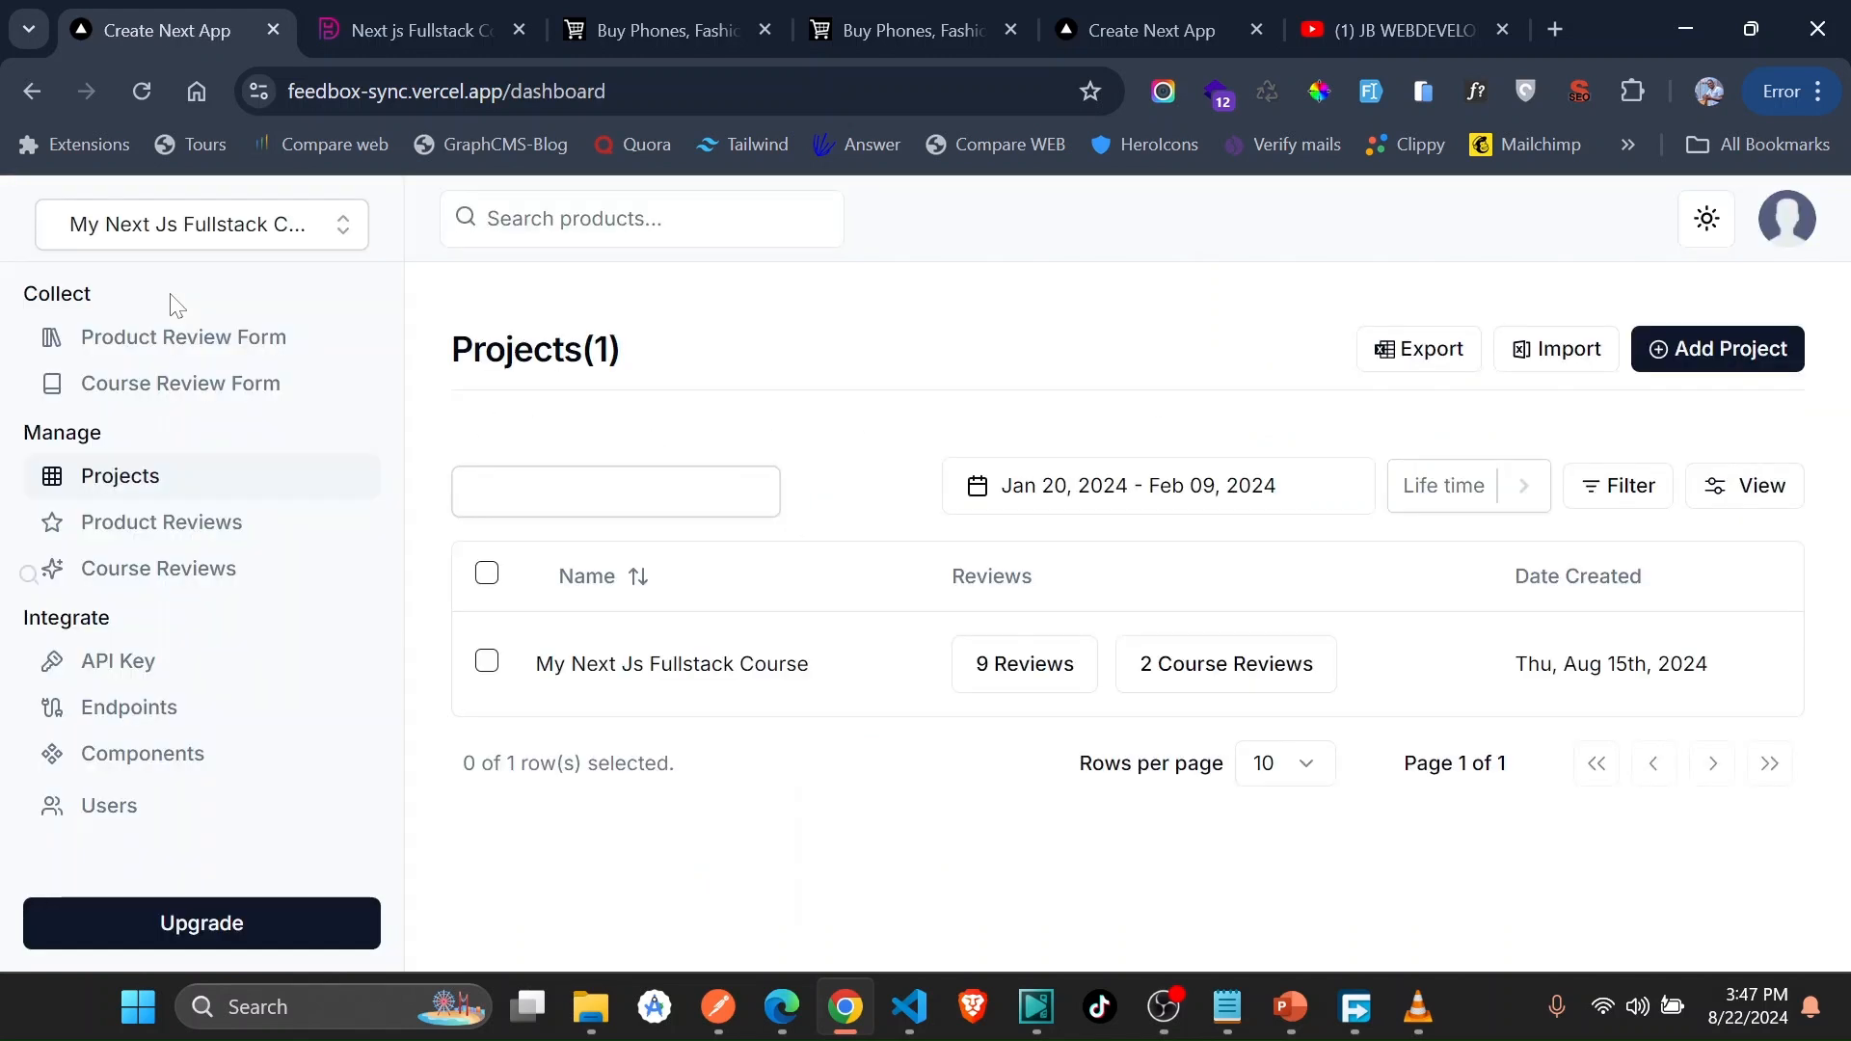
pyautogui.moveTo(179, 382)
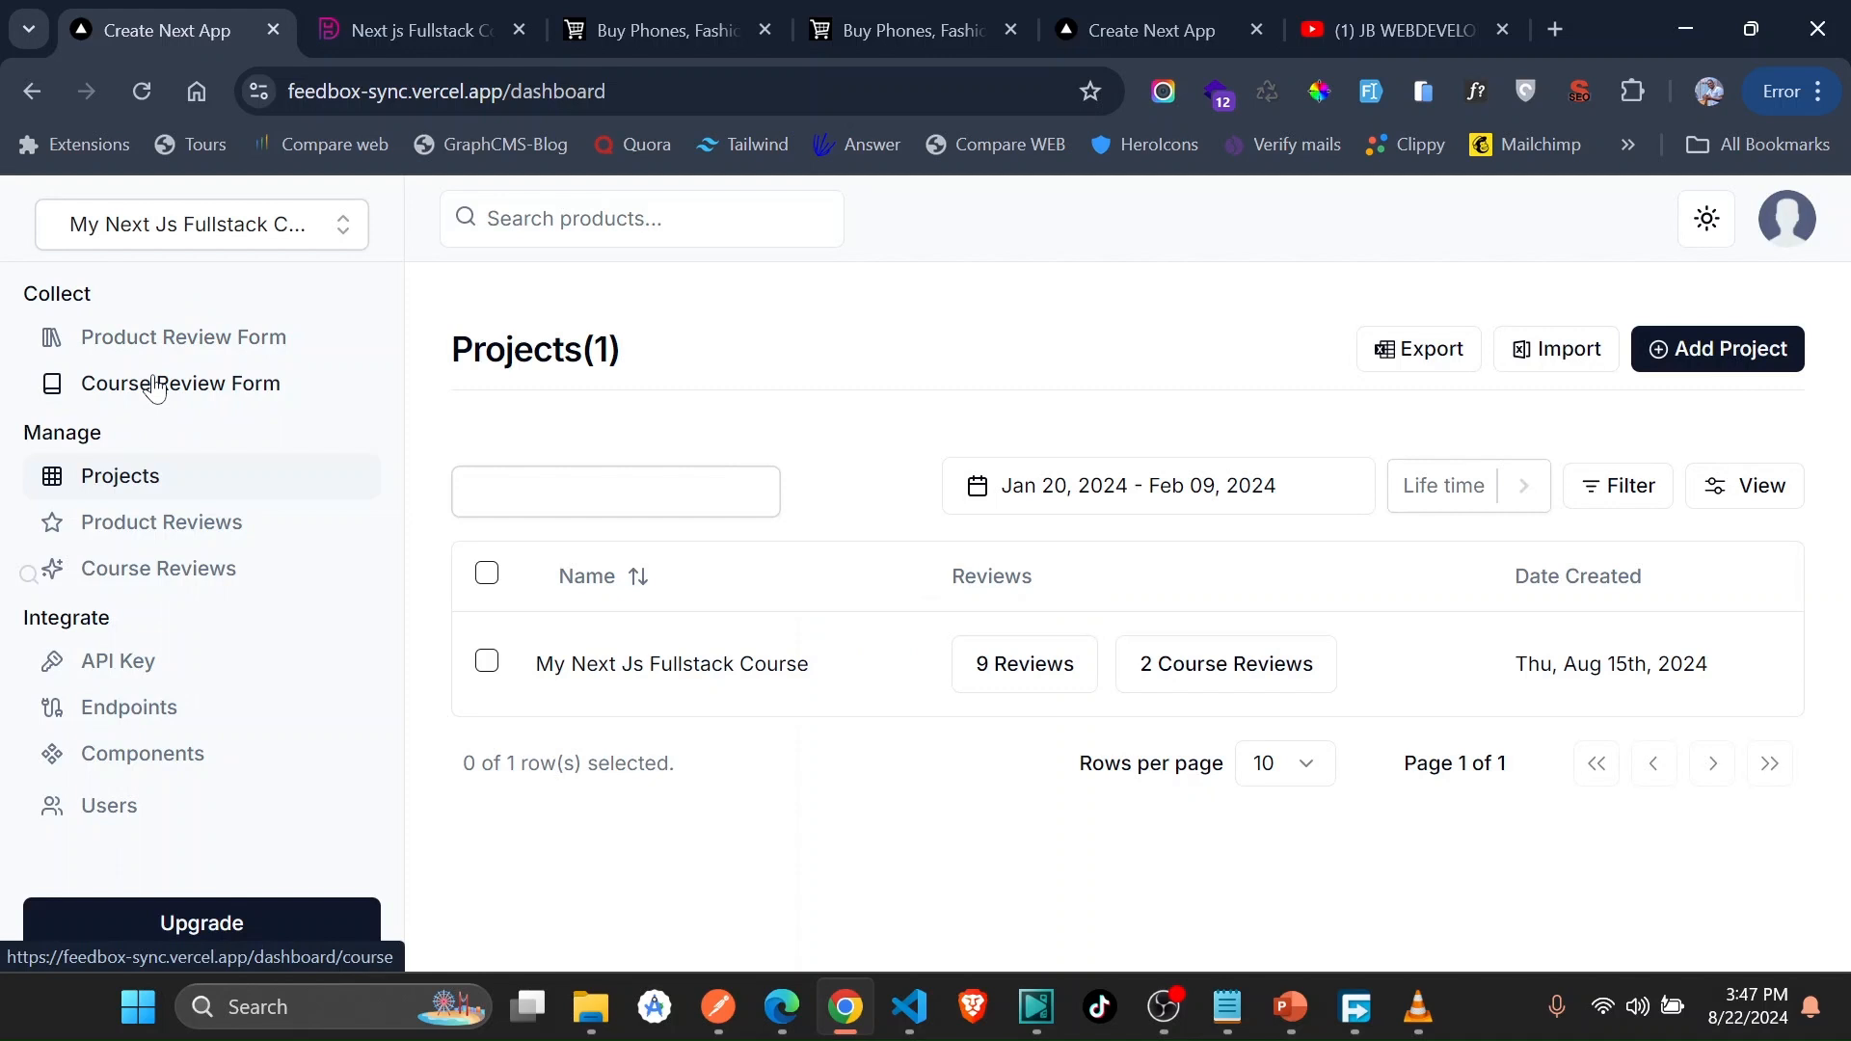
# - Review the Course Review Form's Customize and Review Form views, then copy its share link
pyautogui.click(179, 382)
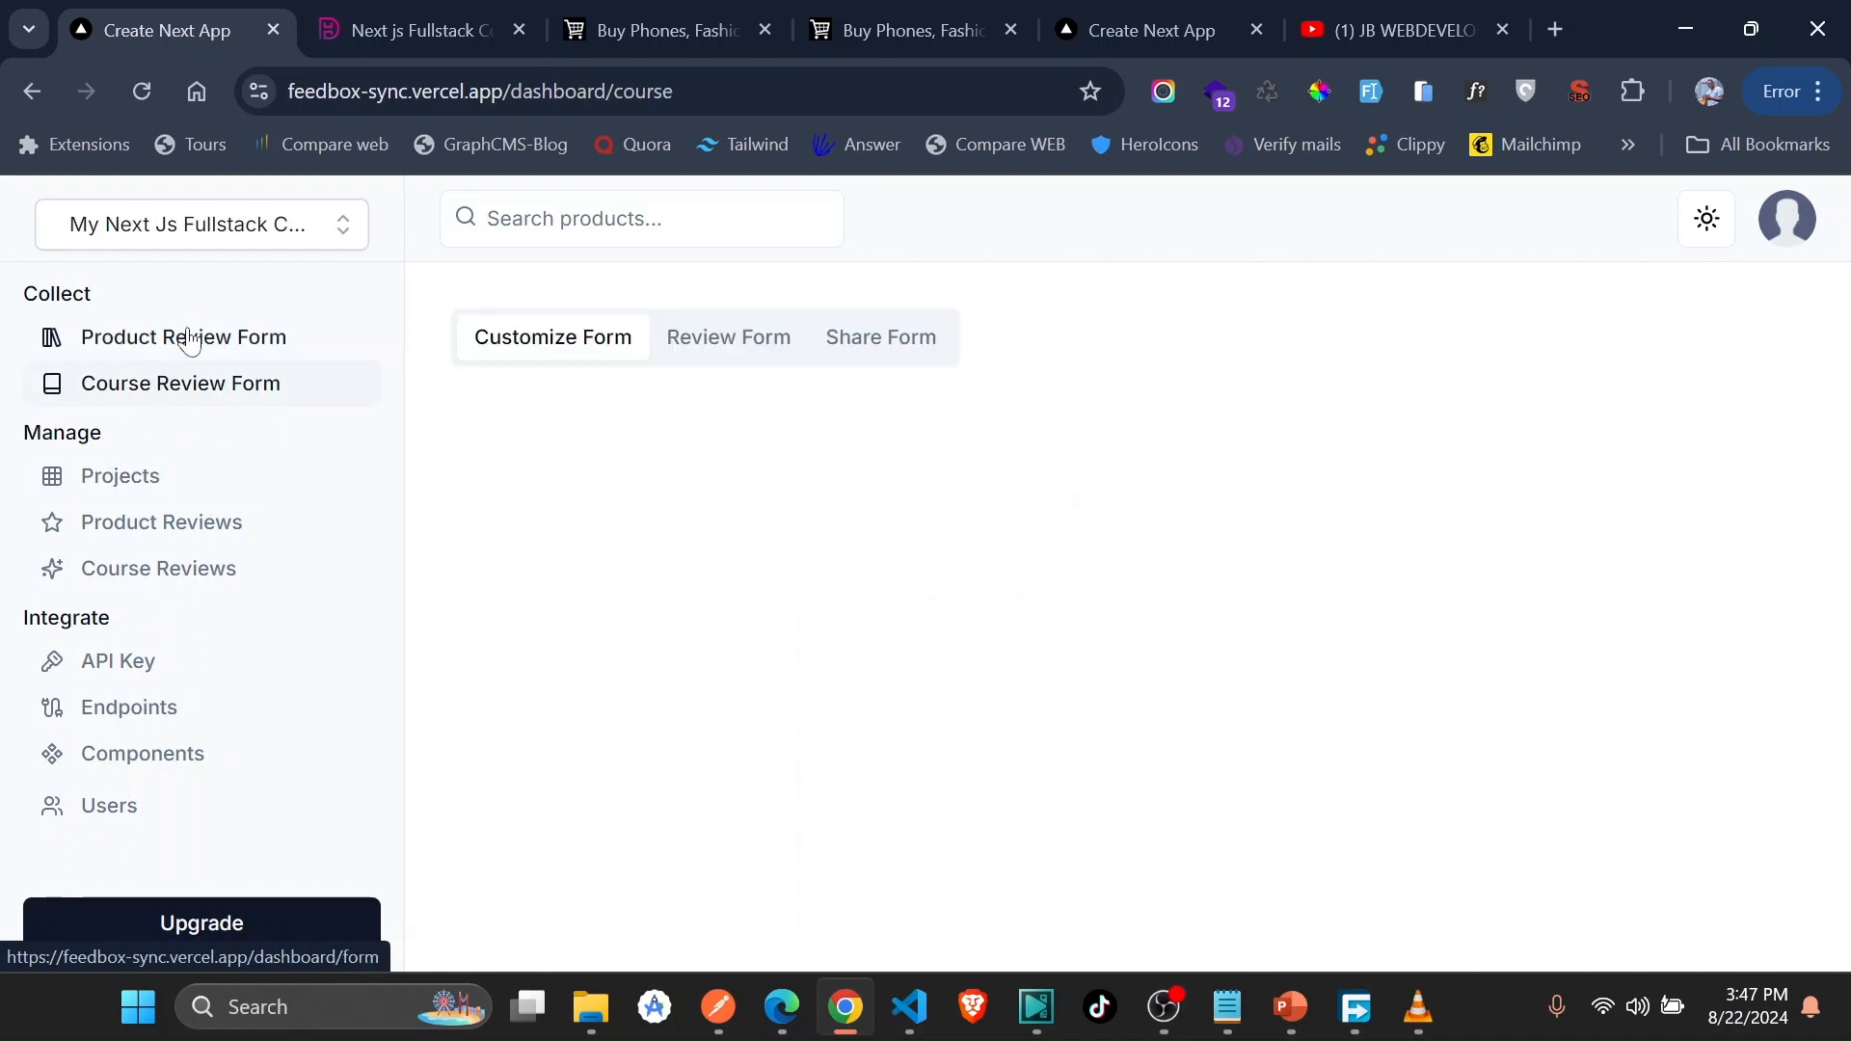
pyautogui.click(554, 335)
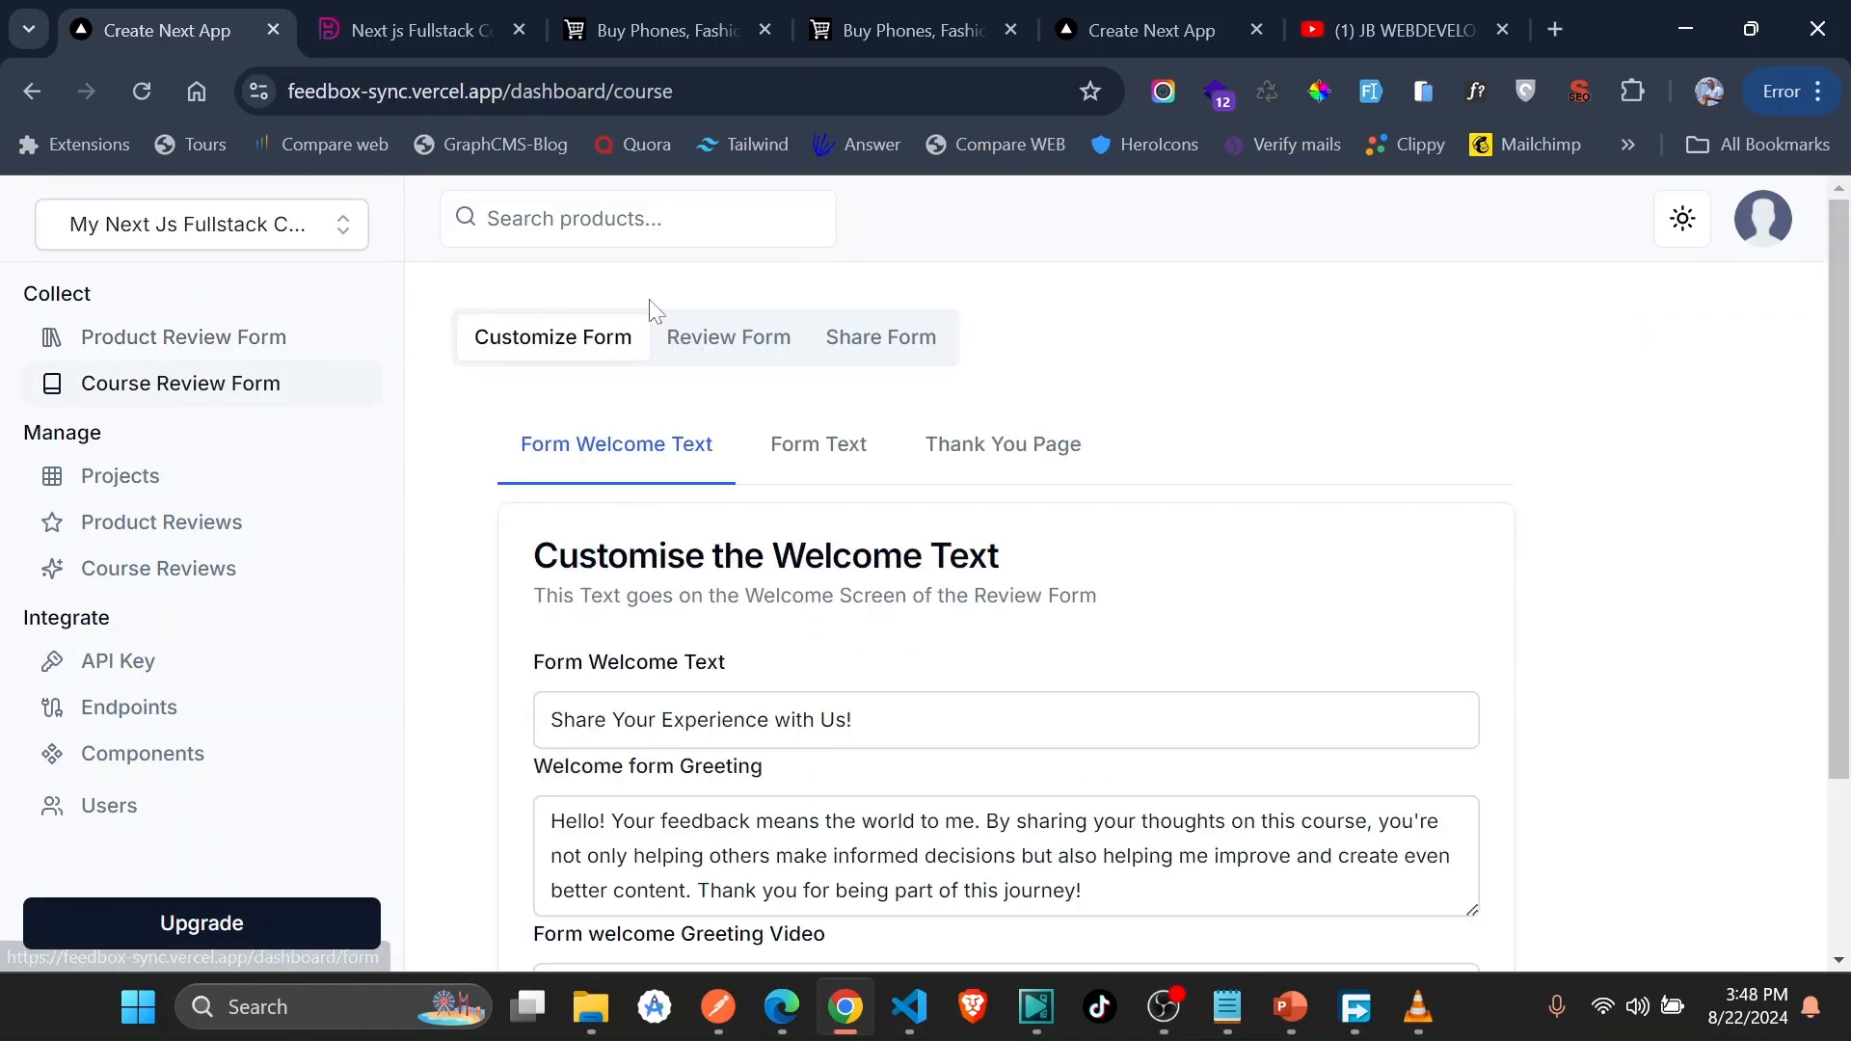
pyautogui.click(729, 336)
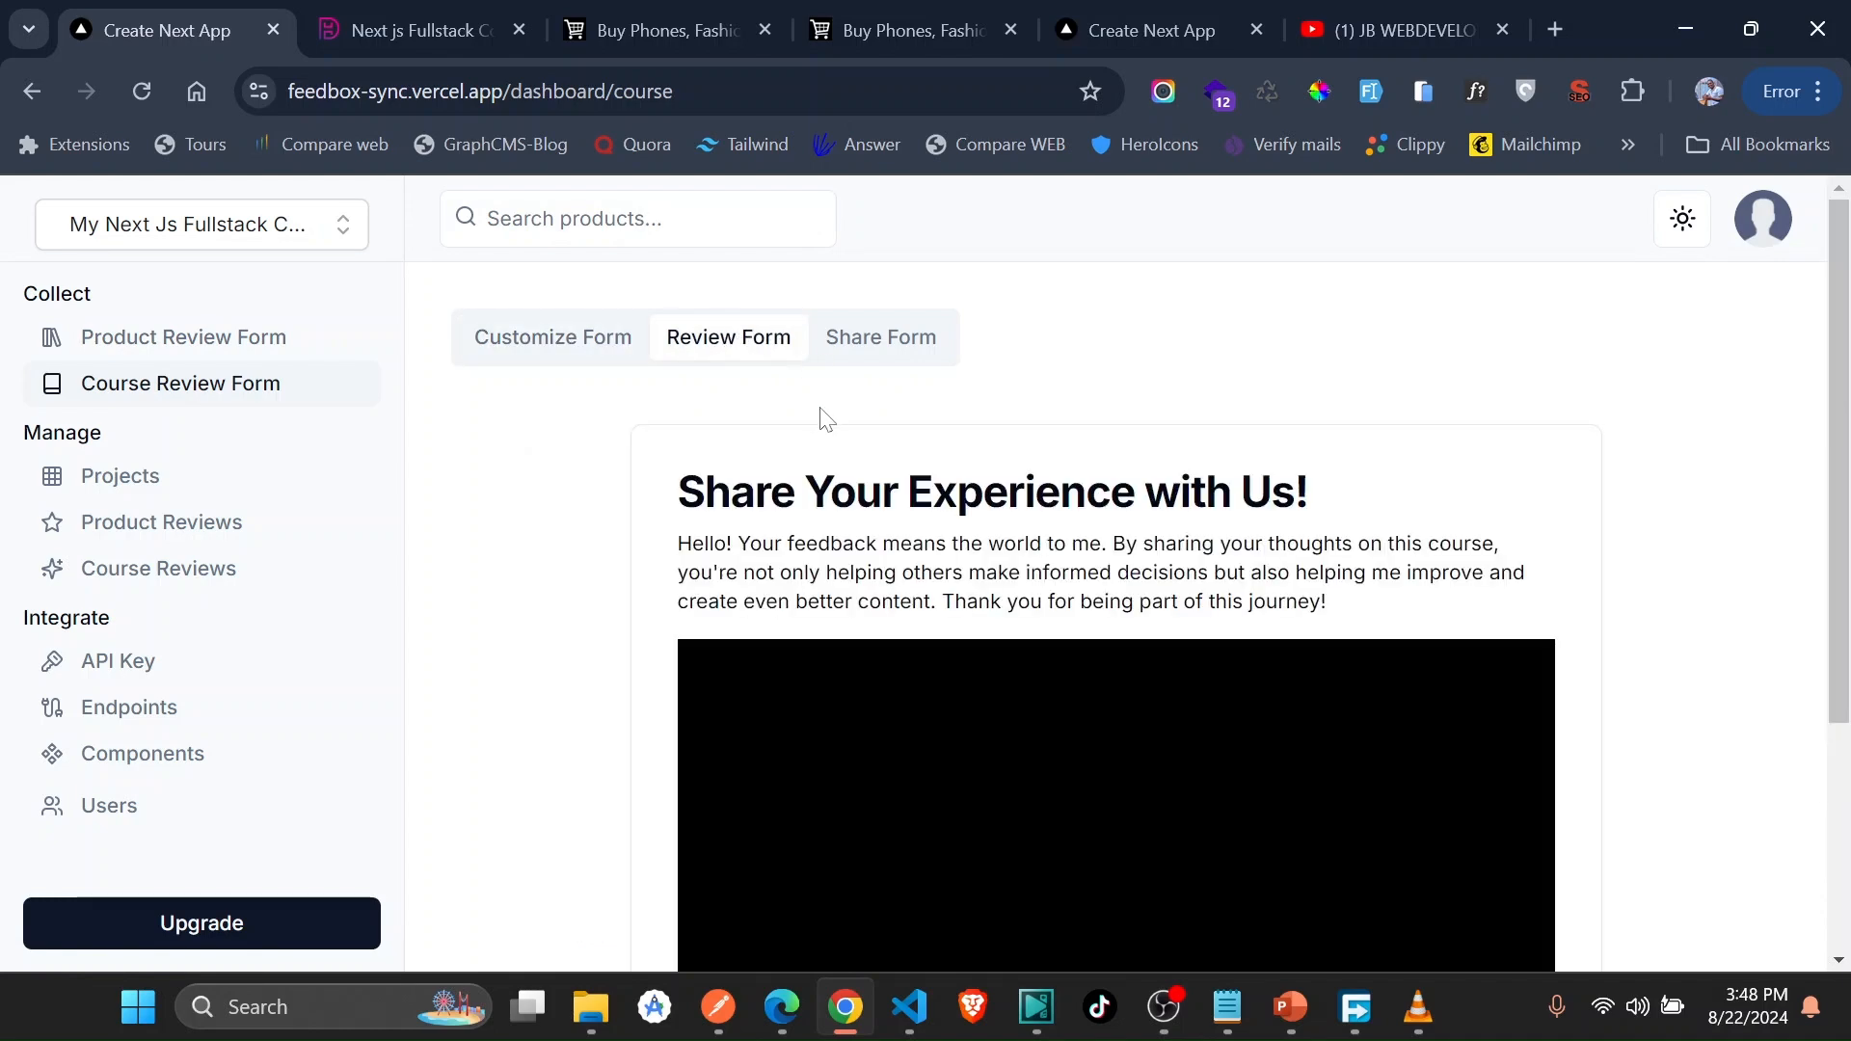
pyautogui.click(881, 337)
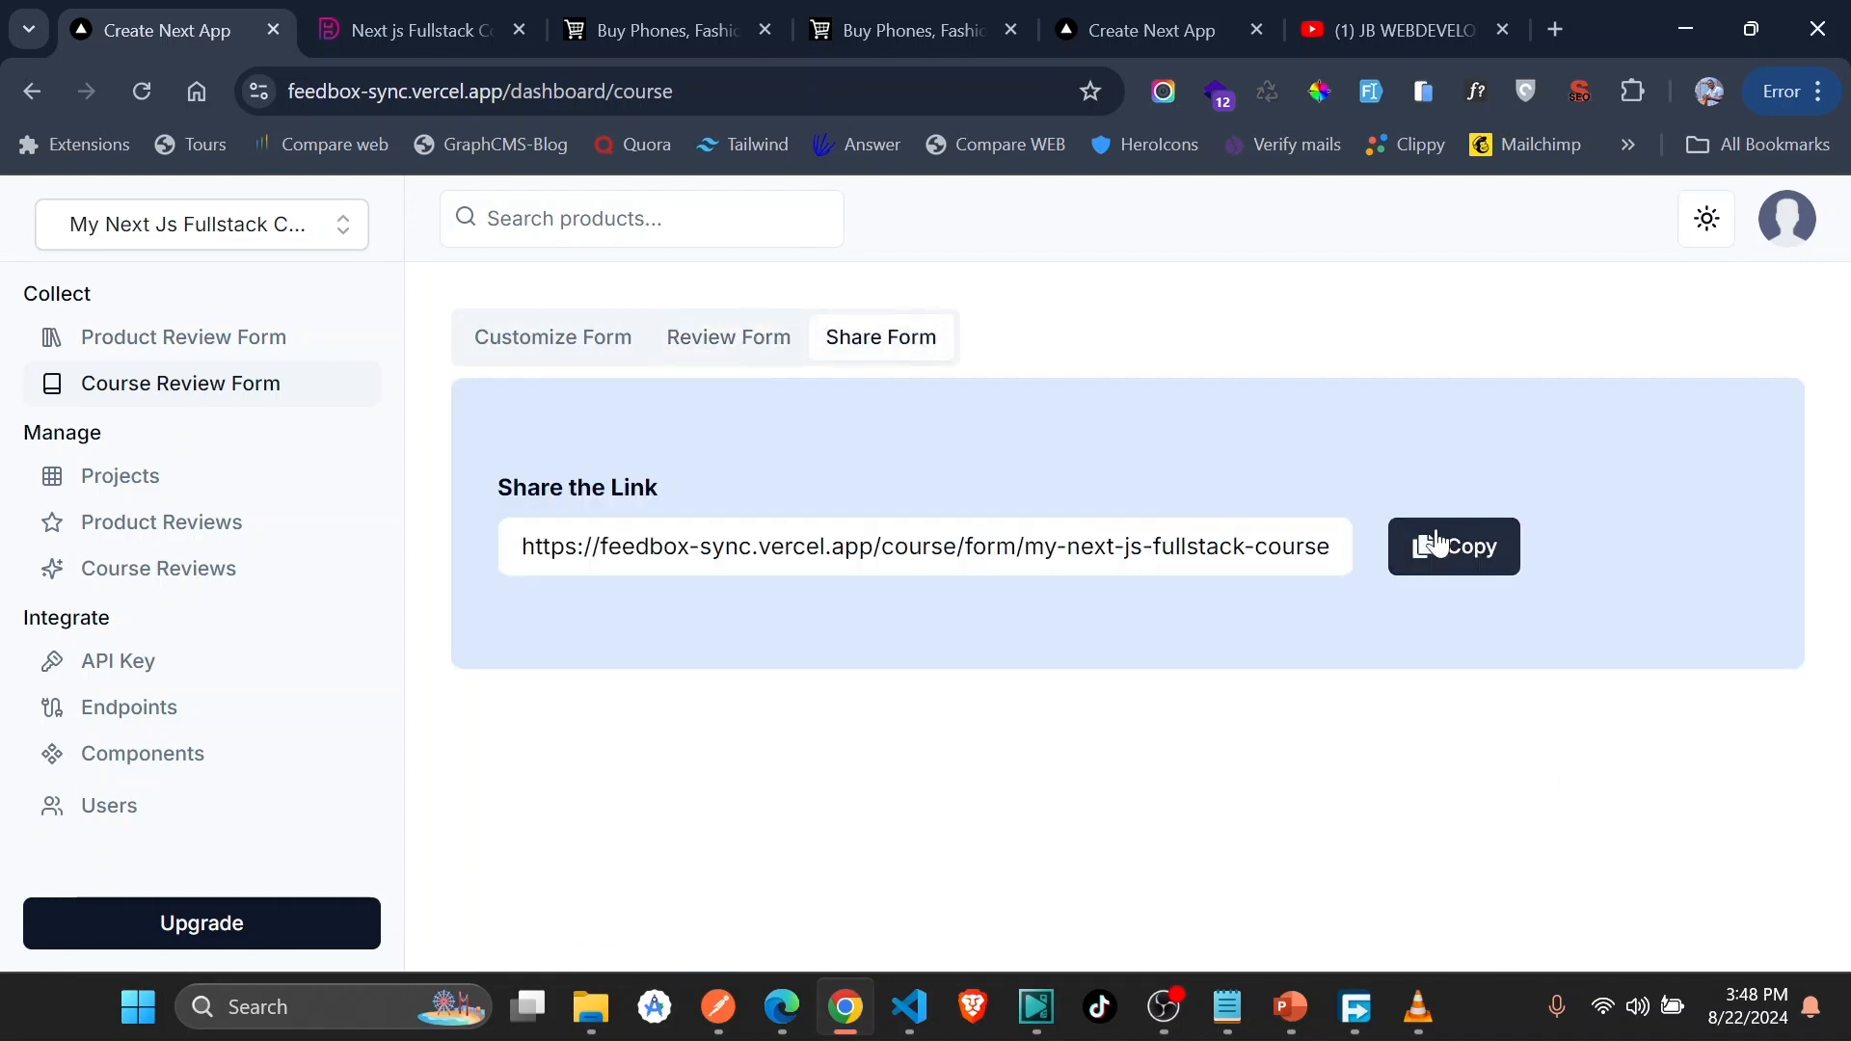
pyautogui.click(1455, 545)
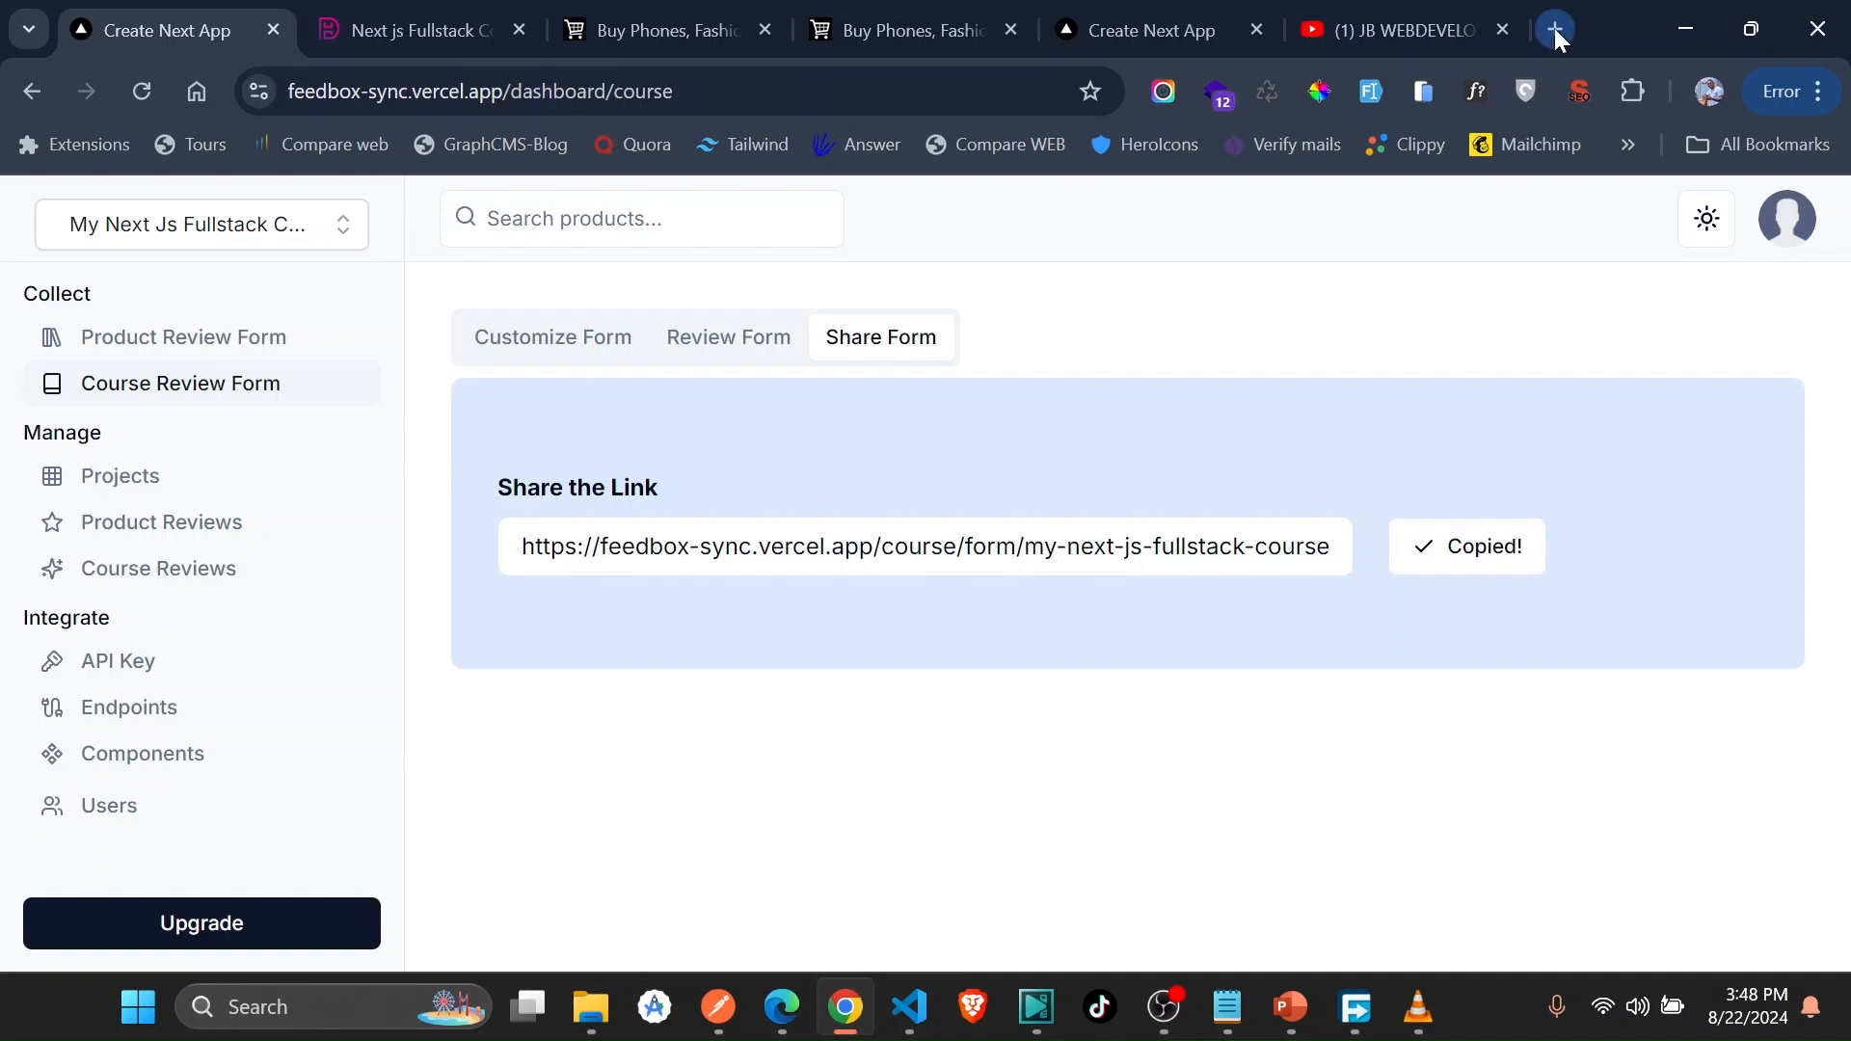
pyautogui.click(1554, 29)
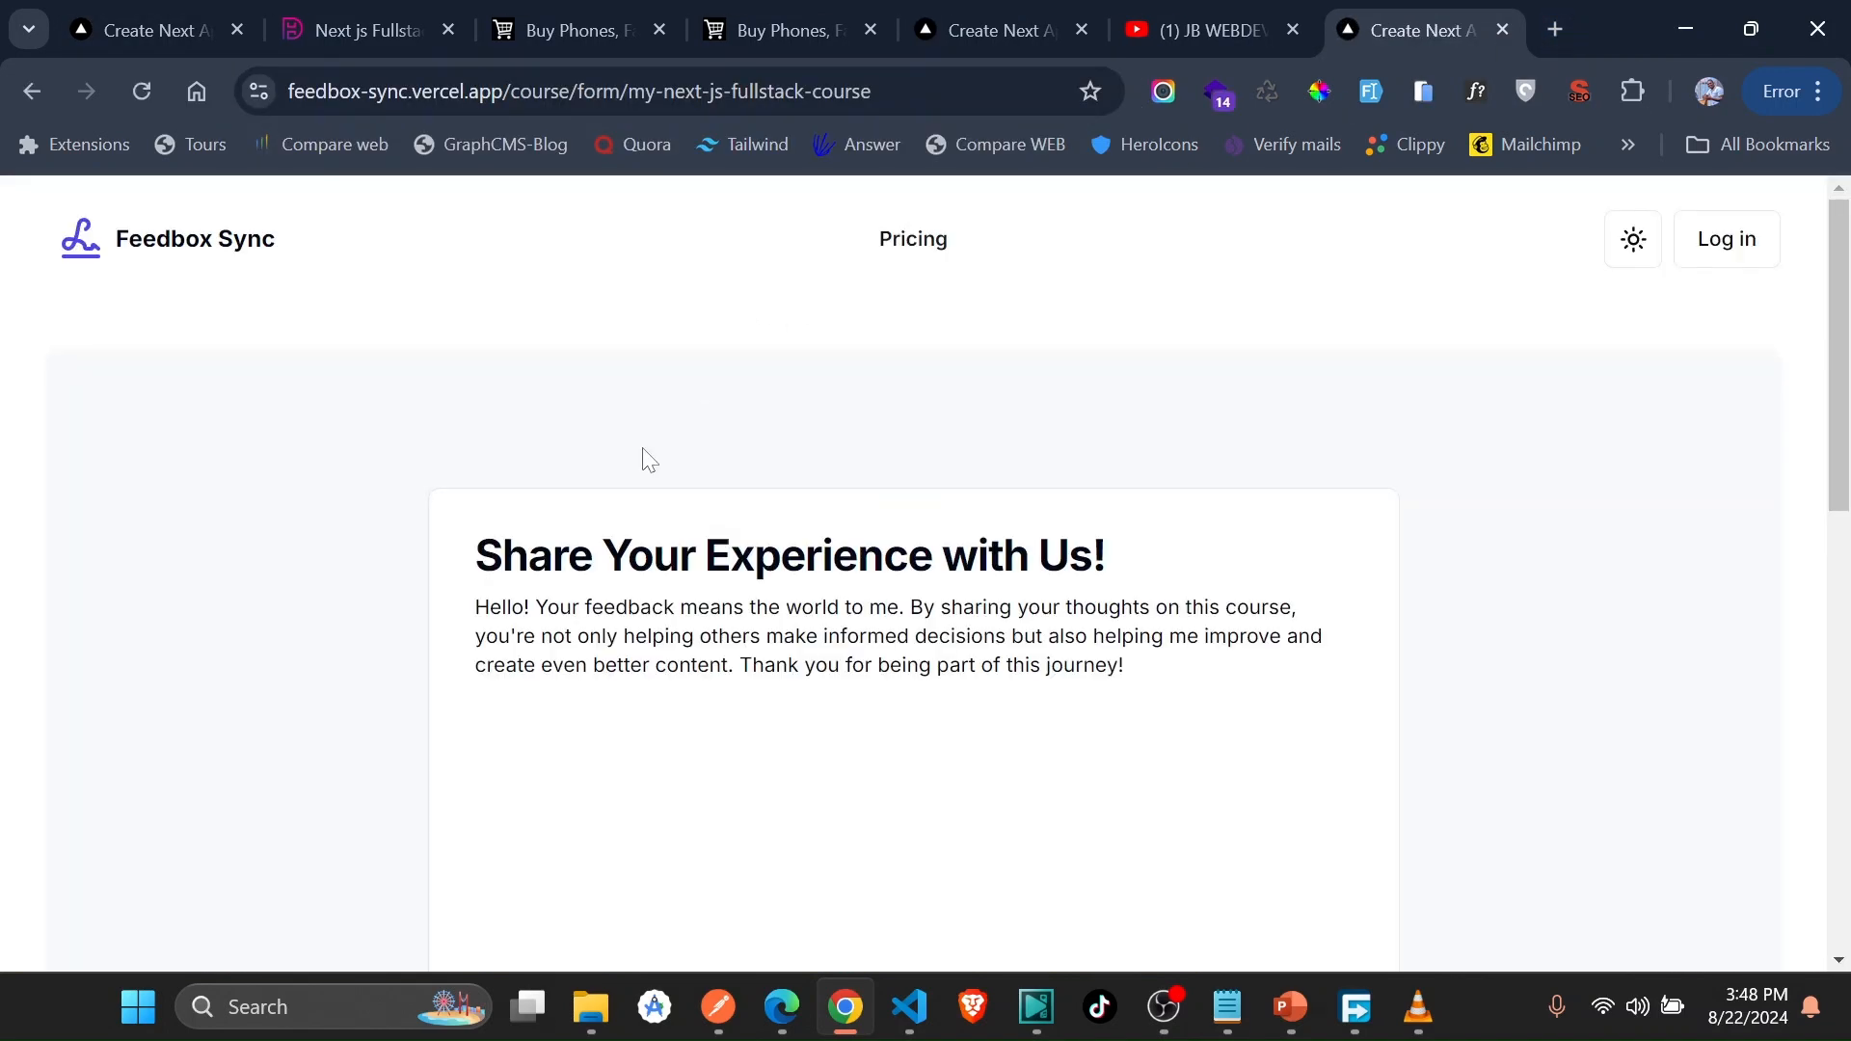
pyautogui.scroll(-3)
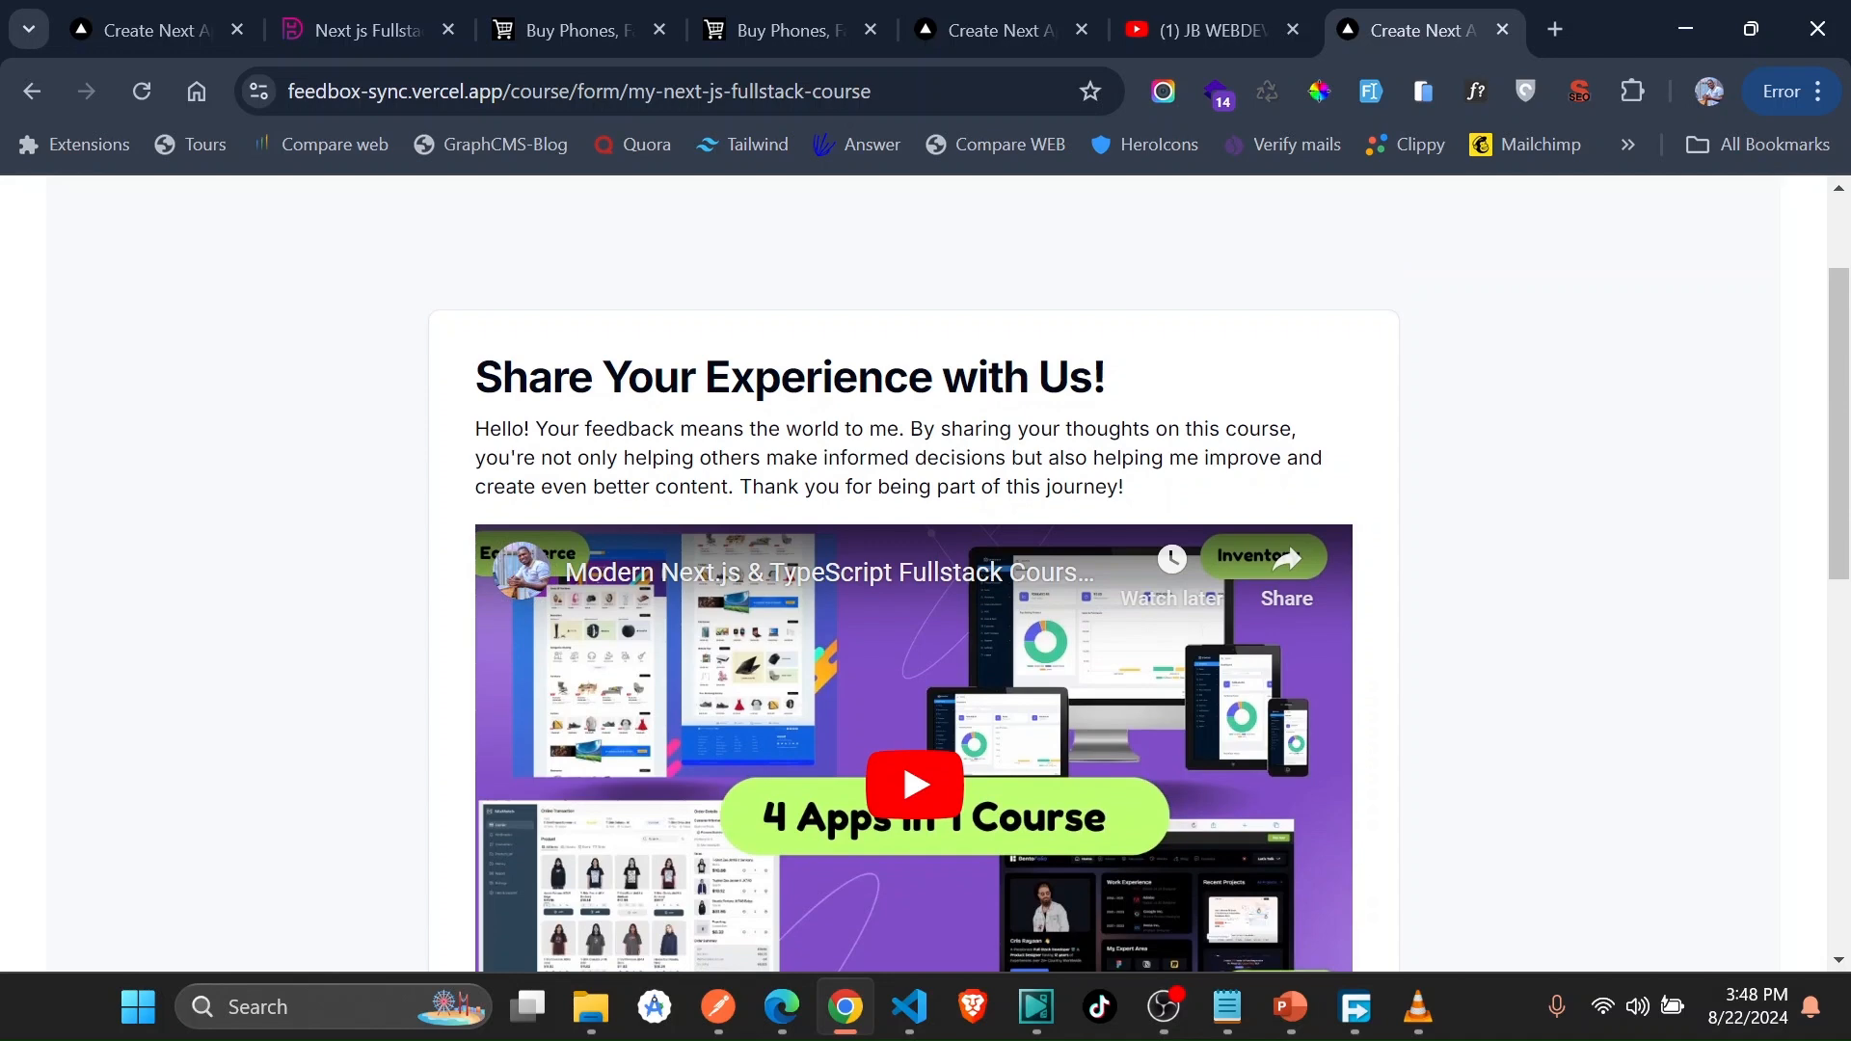
pyautogui.scroll(-3)
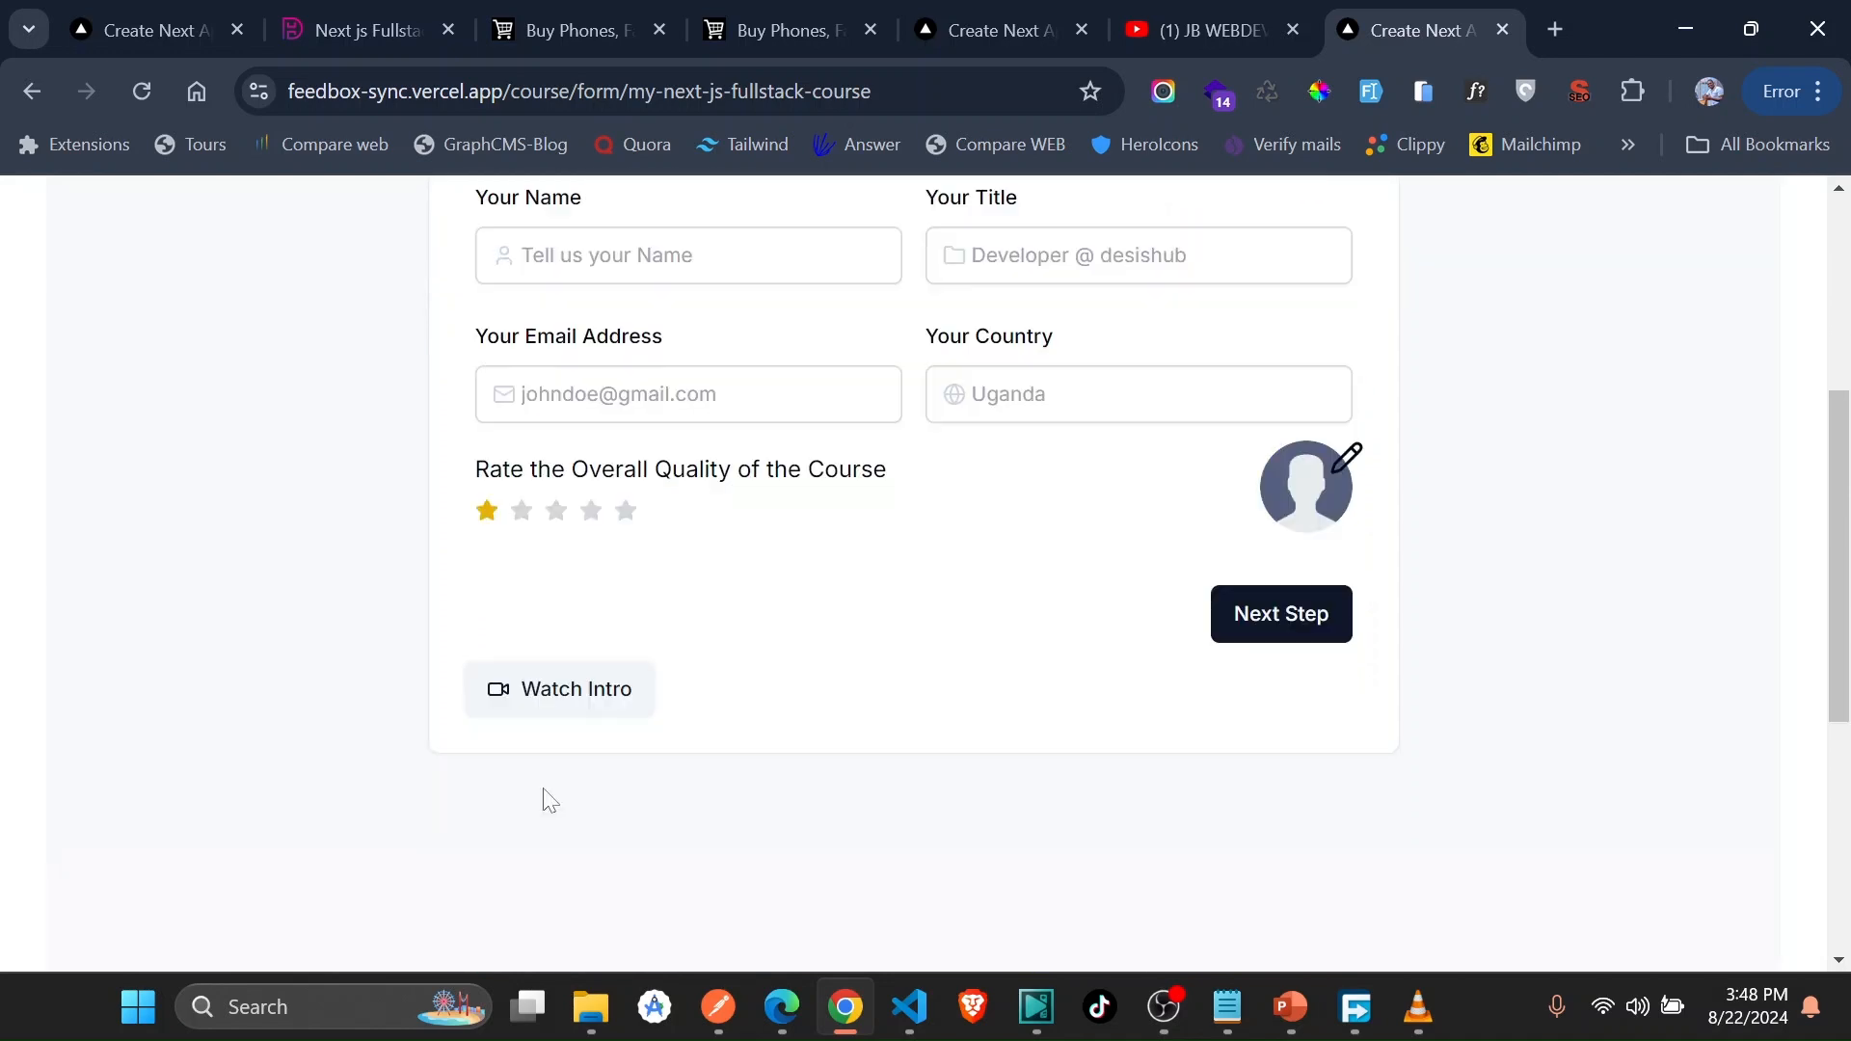
pyautogui.scroll(3)
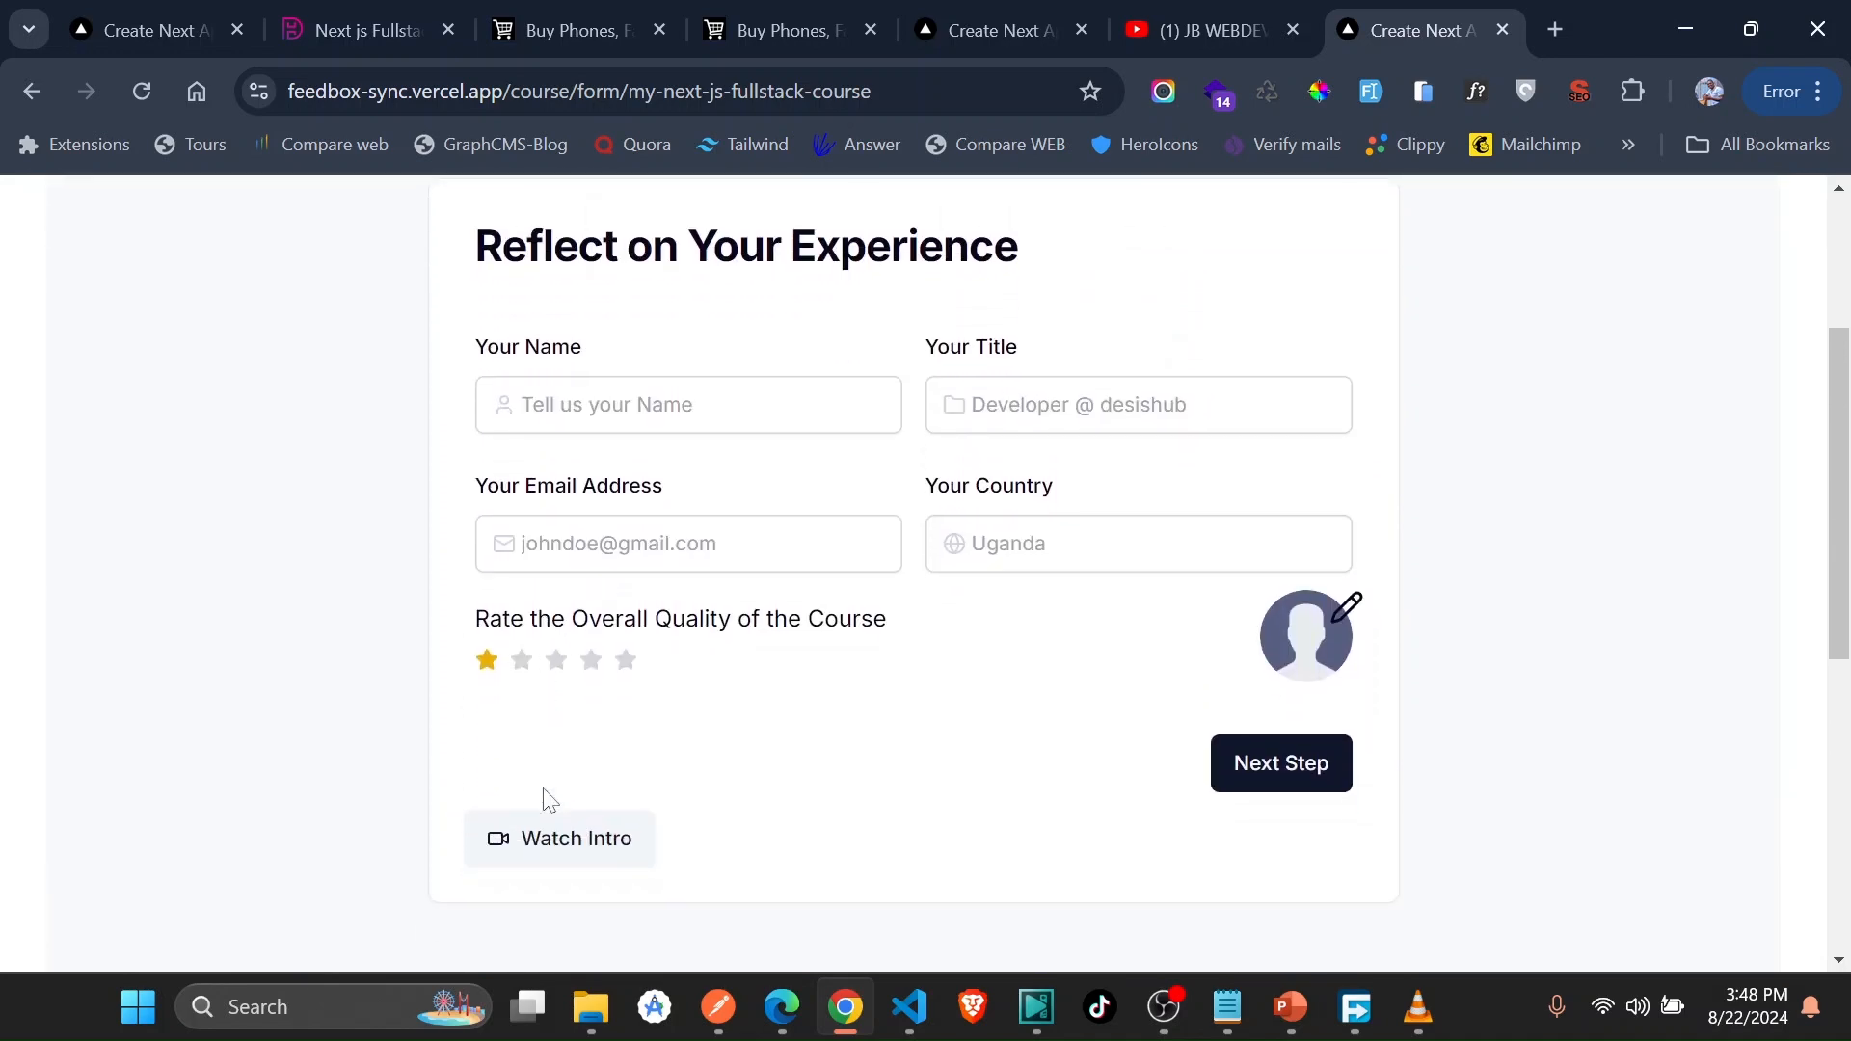
pyautogui.moveTo(310, 671)
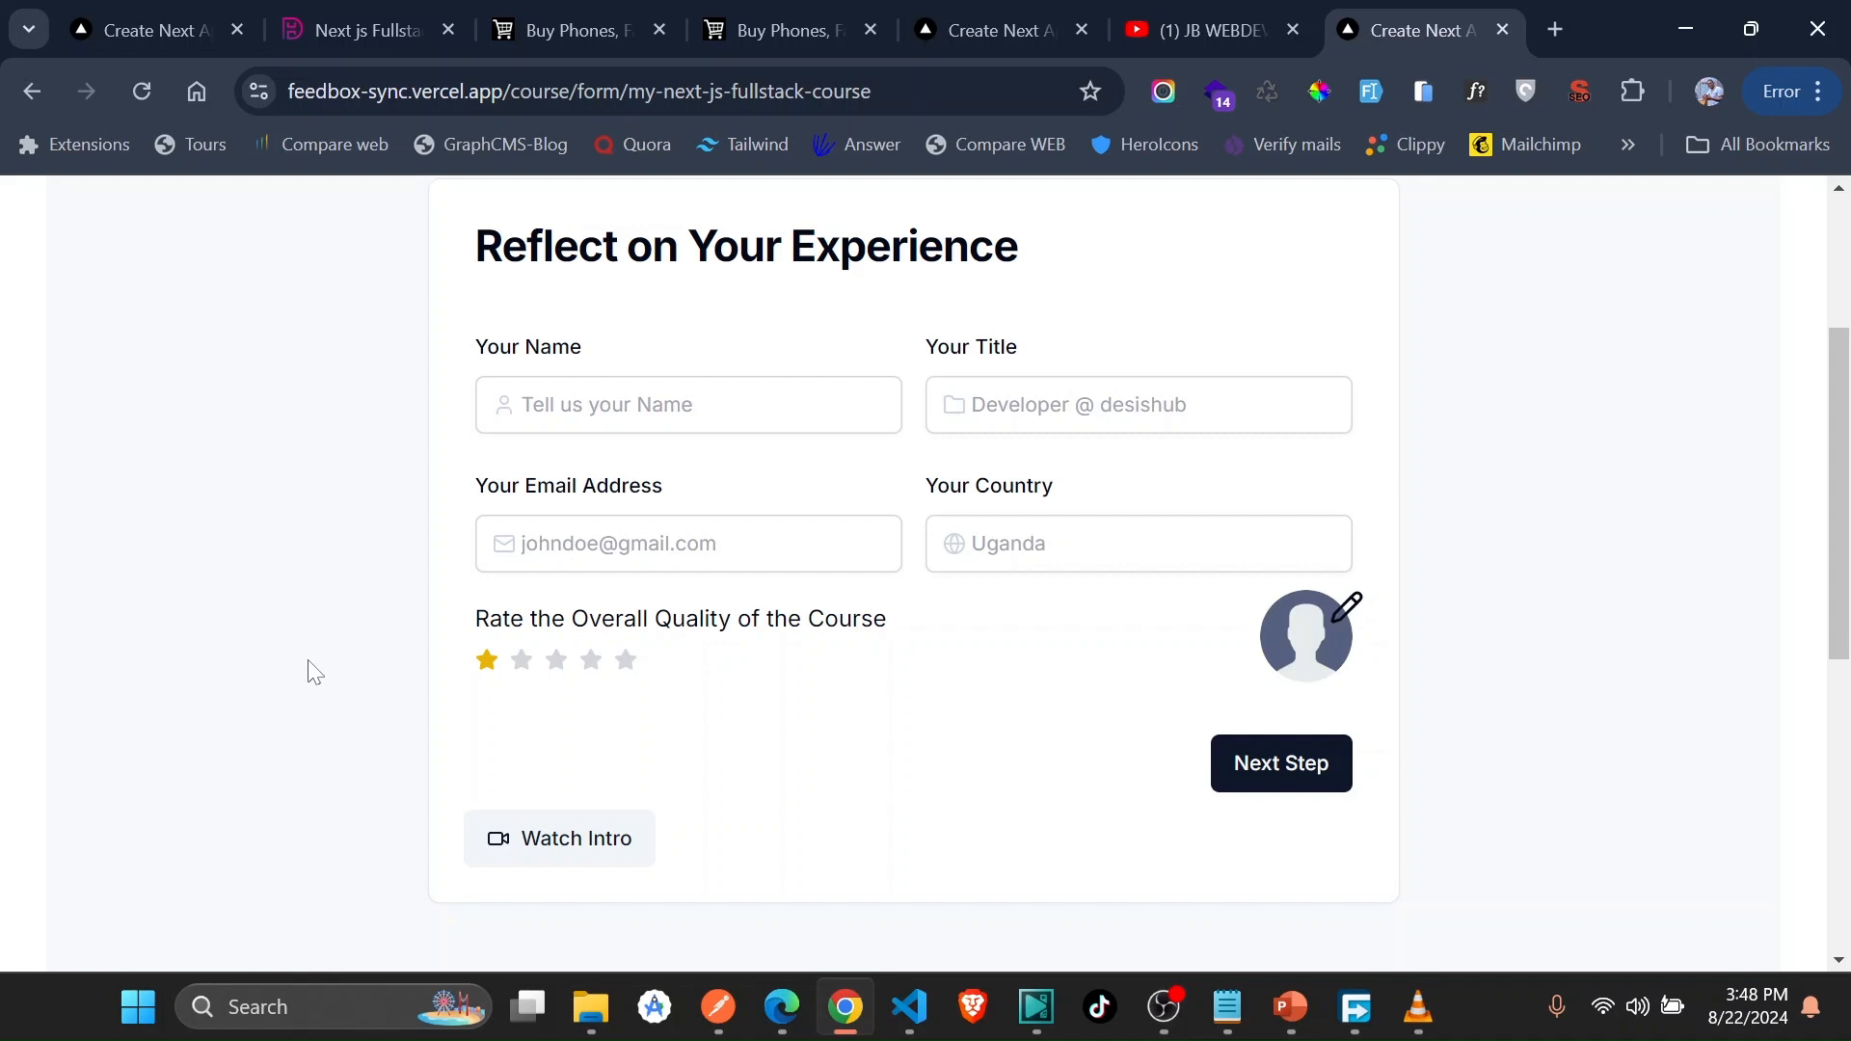
pyautogui.moveTo(1280, 764)
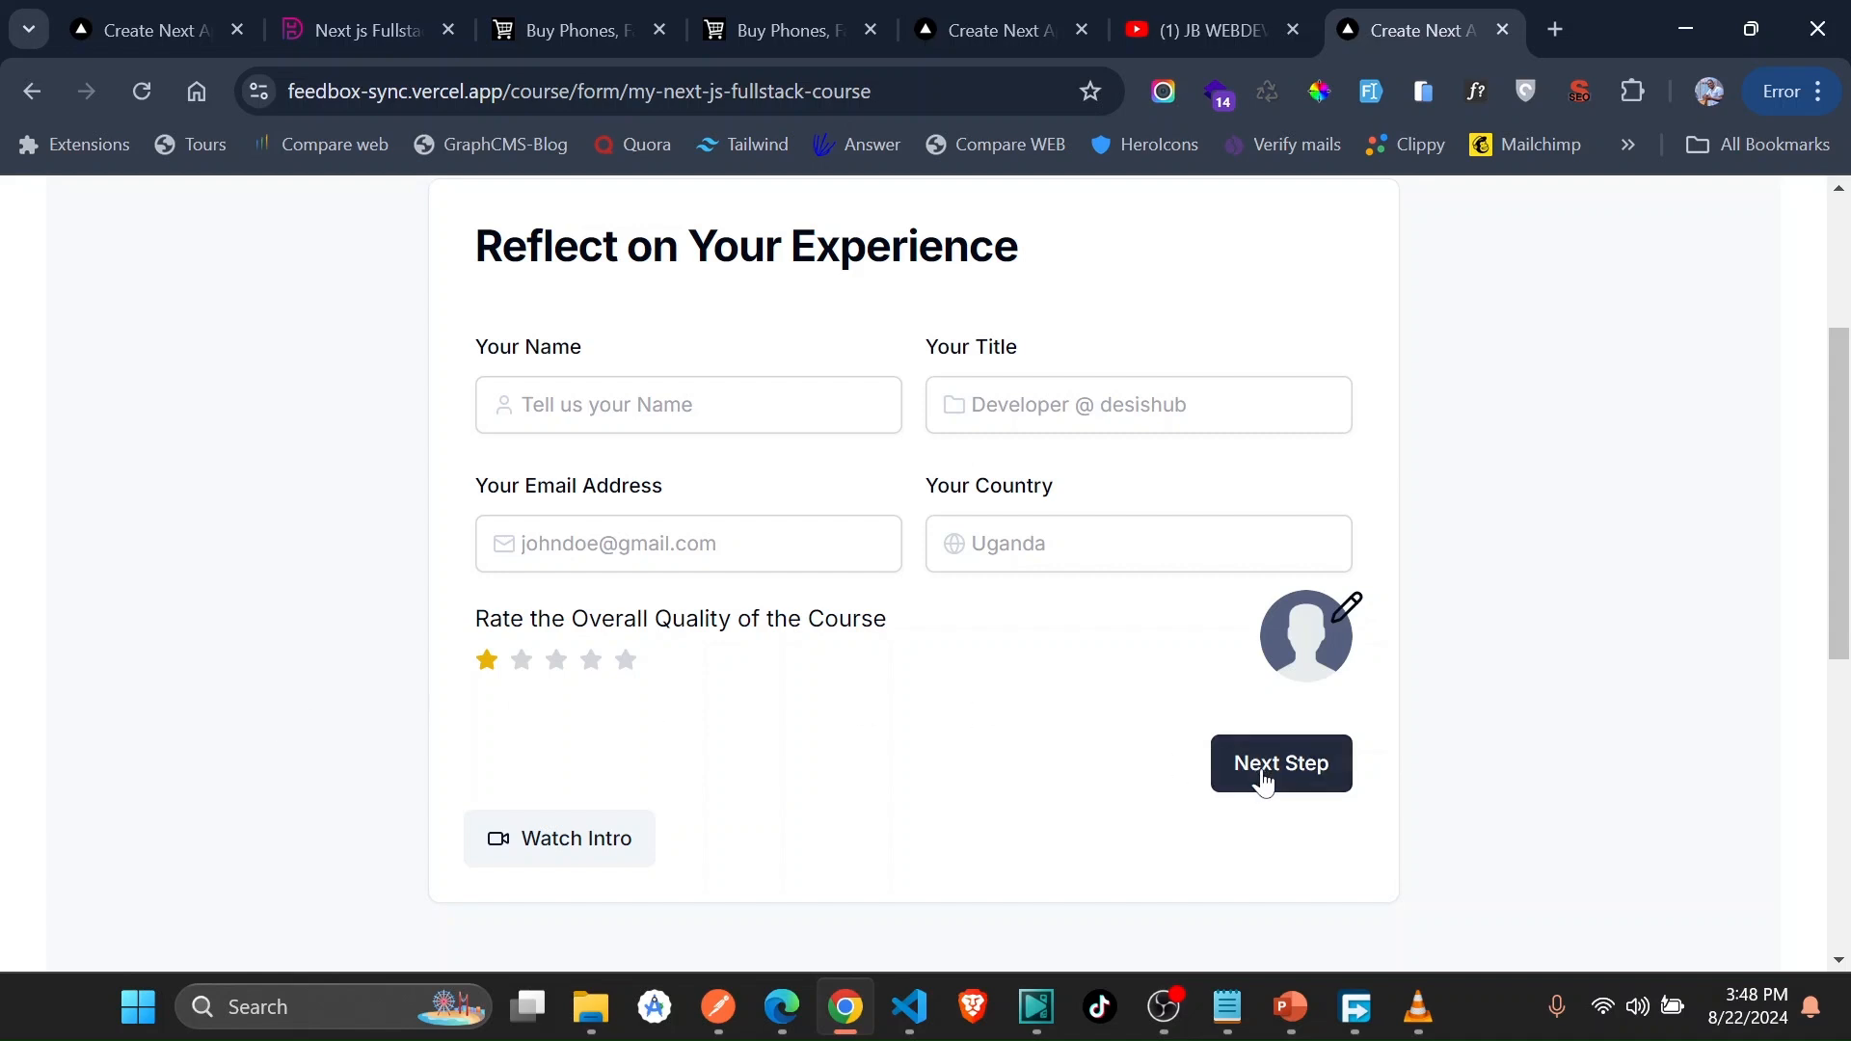
pyautogui.click(1281, 764)
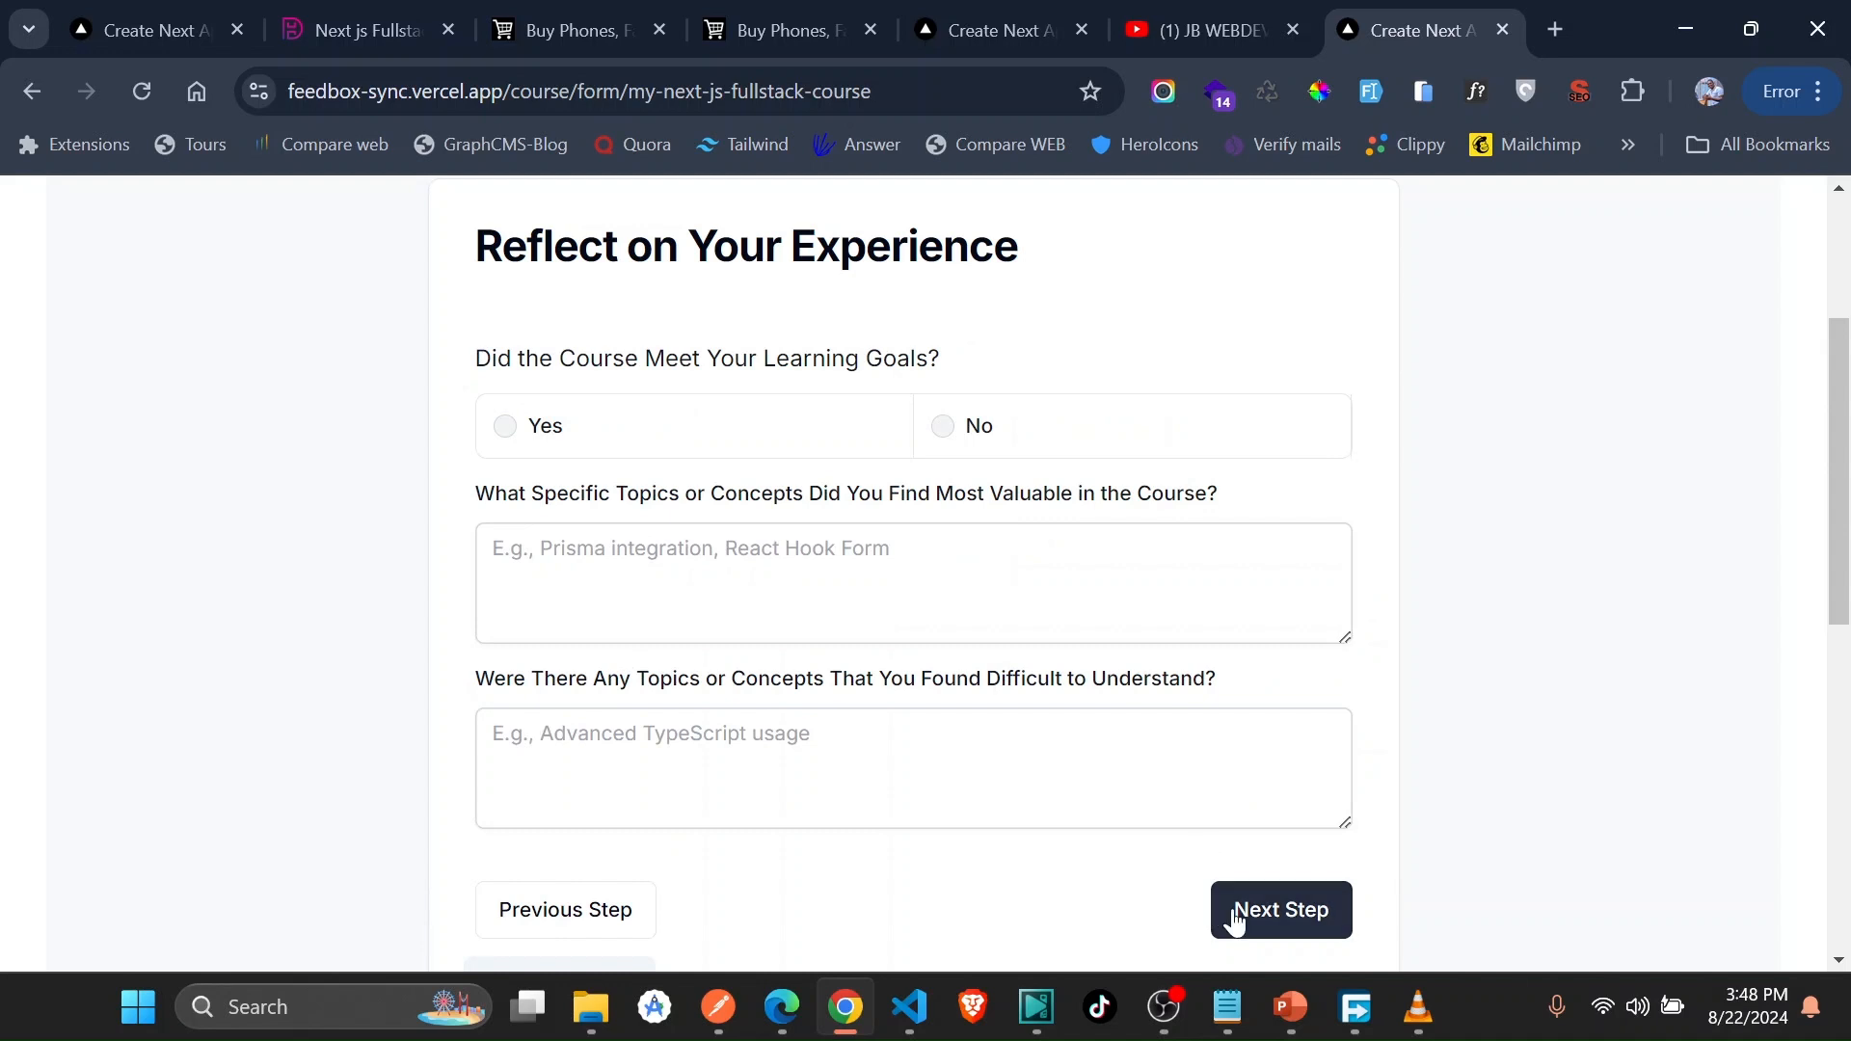
pyautogui.click(1278, 909)
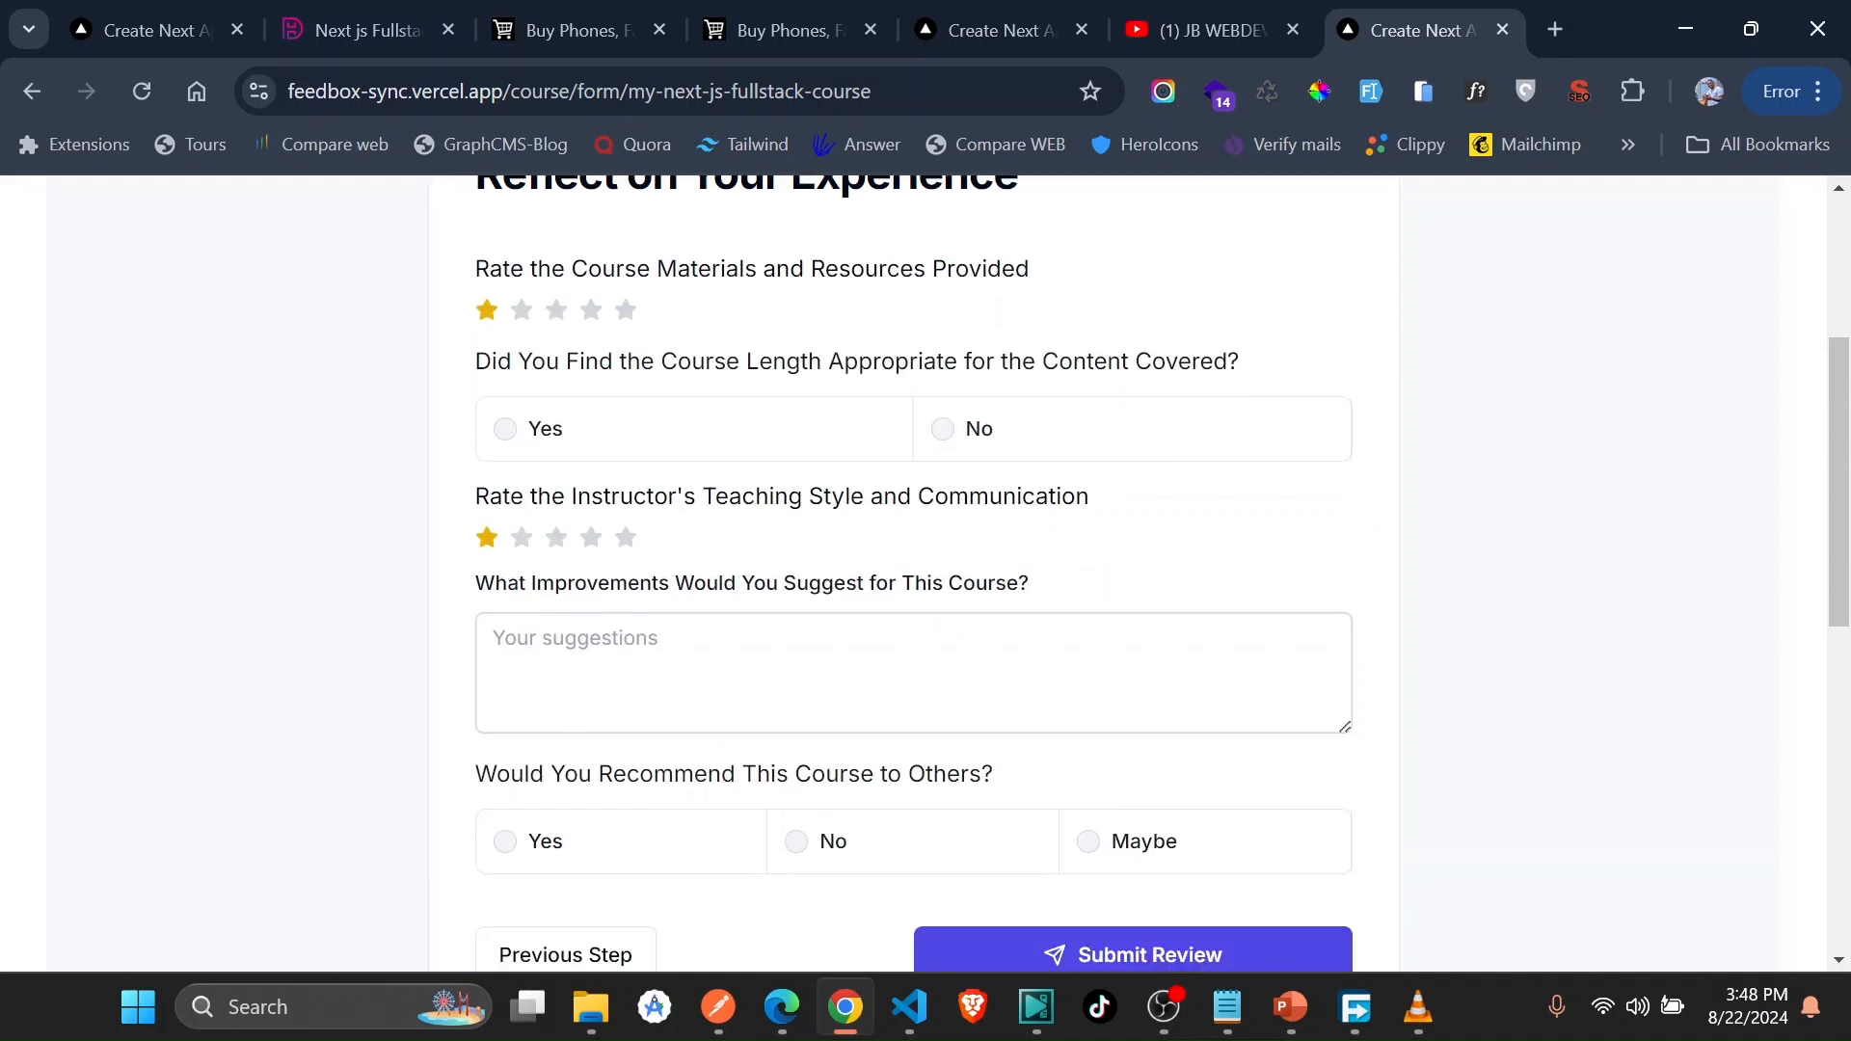
pyautogui.scroll(3)
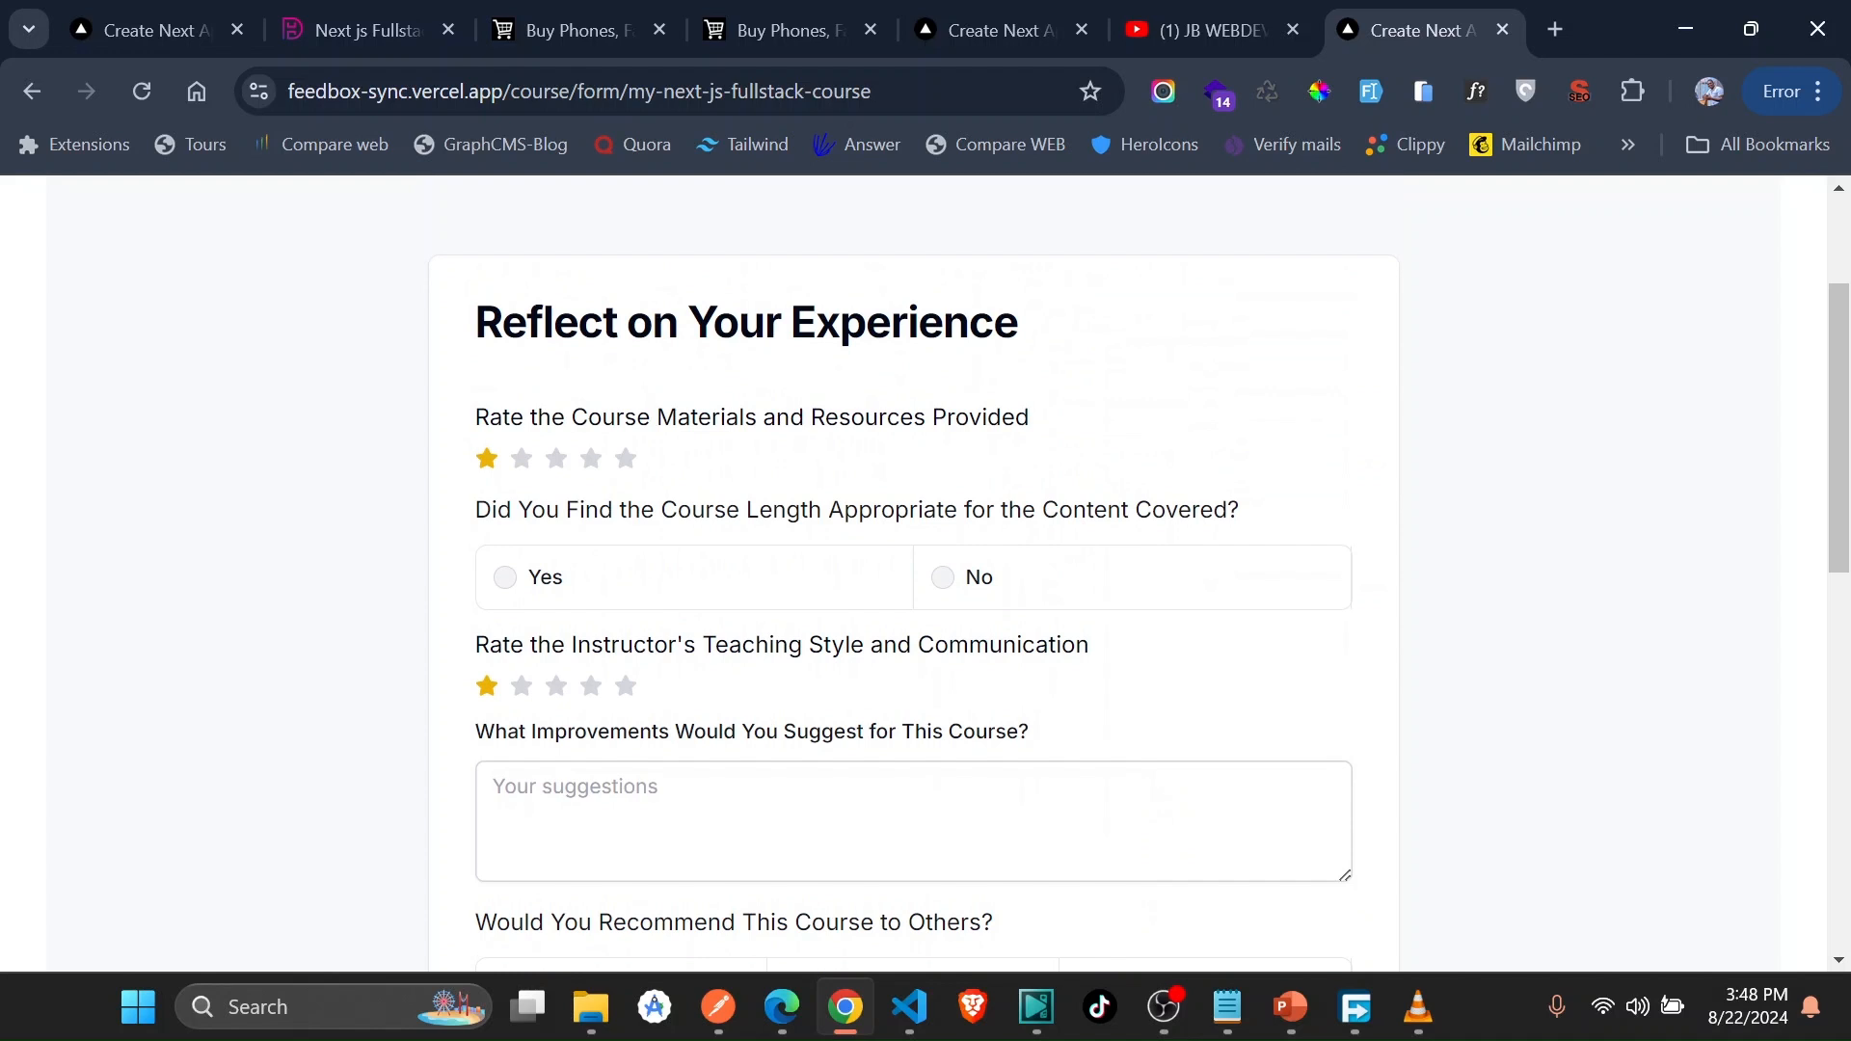
pyautogui.scroll(-3)
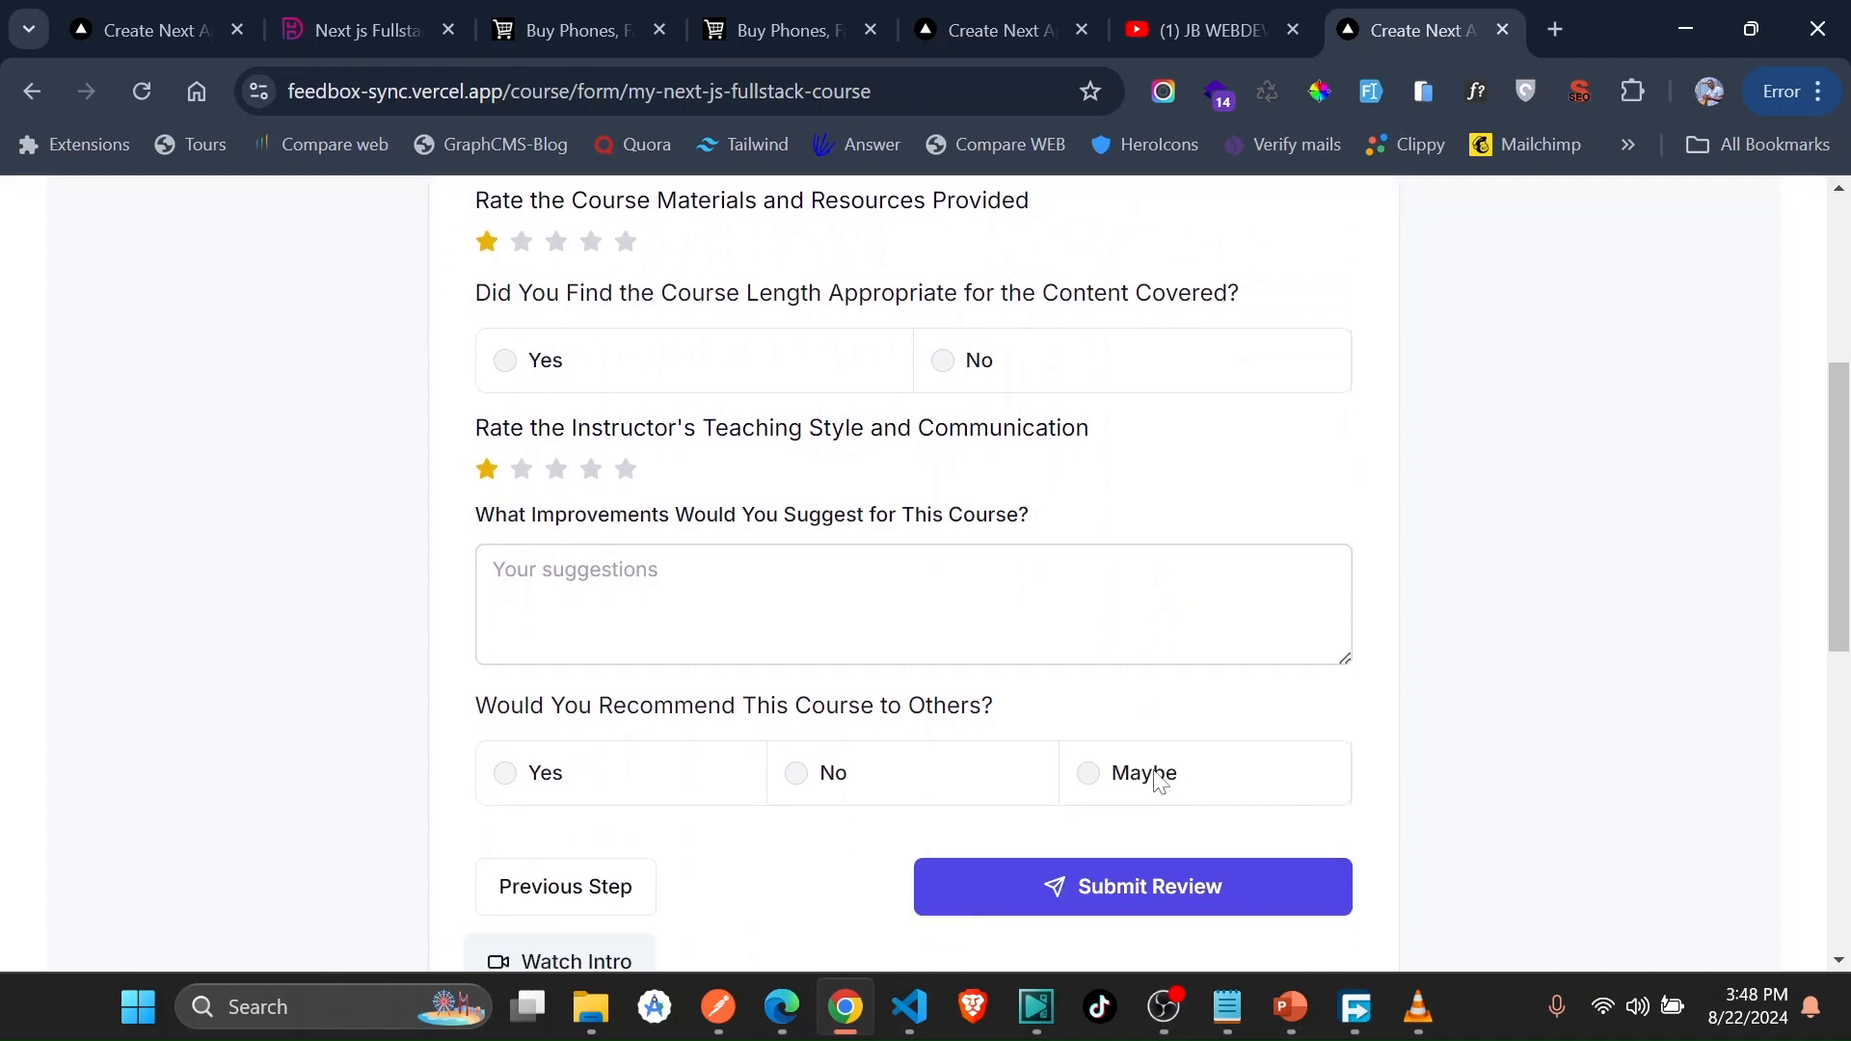
pyautogui.scroll(3)
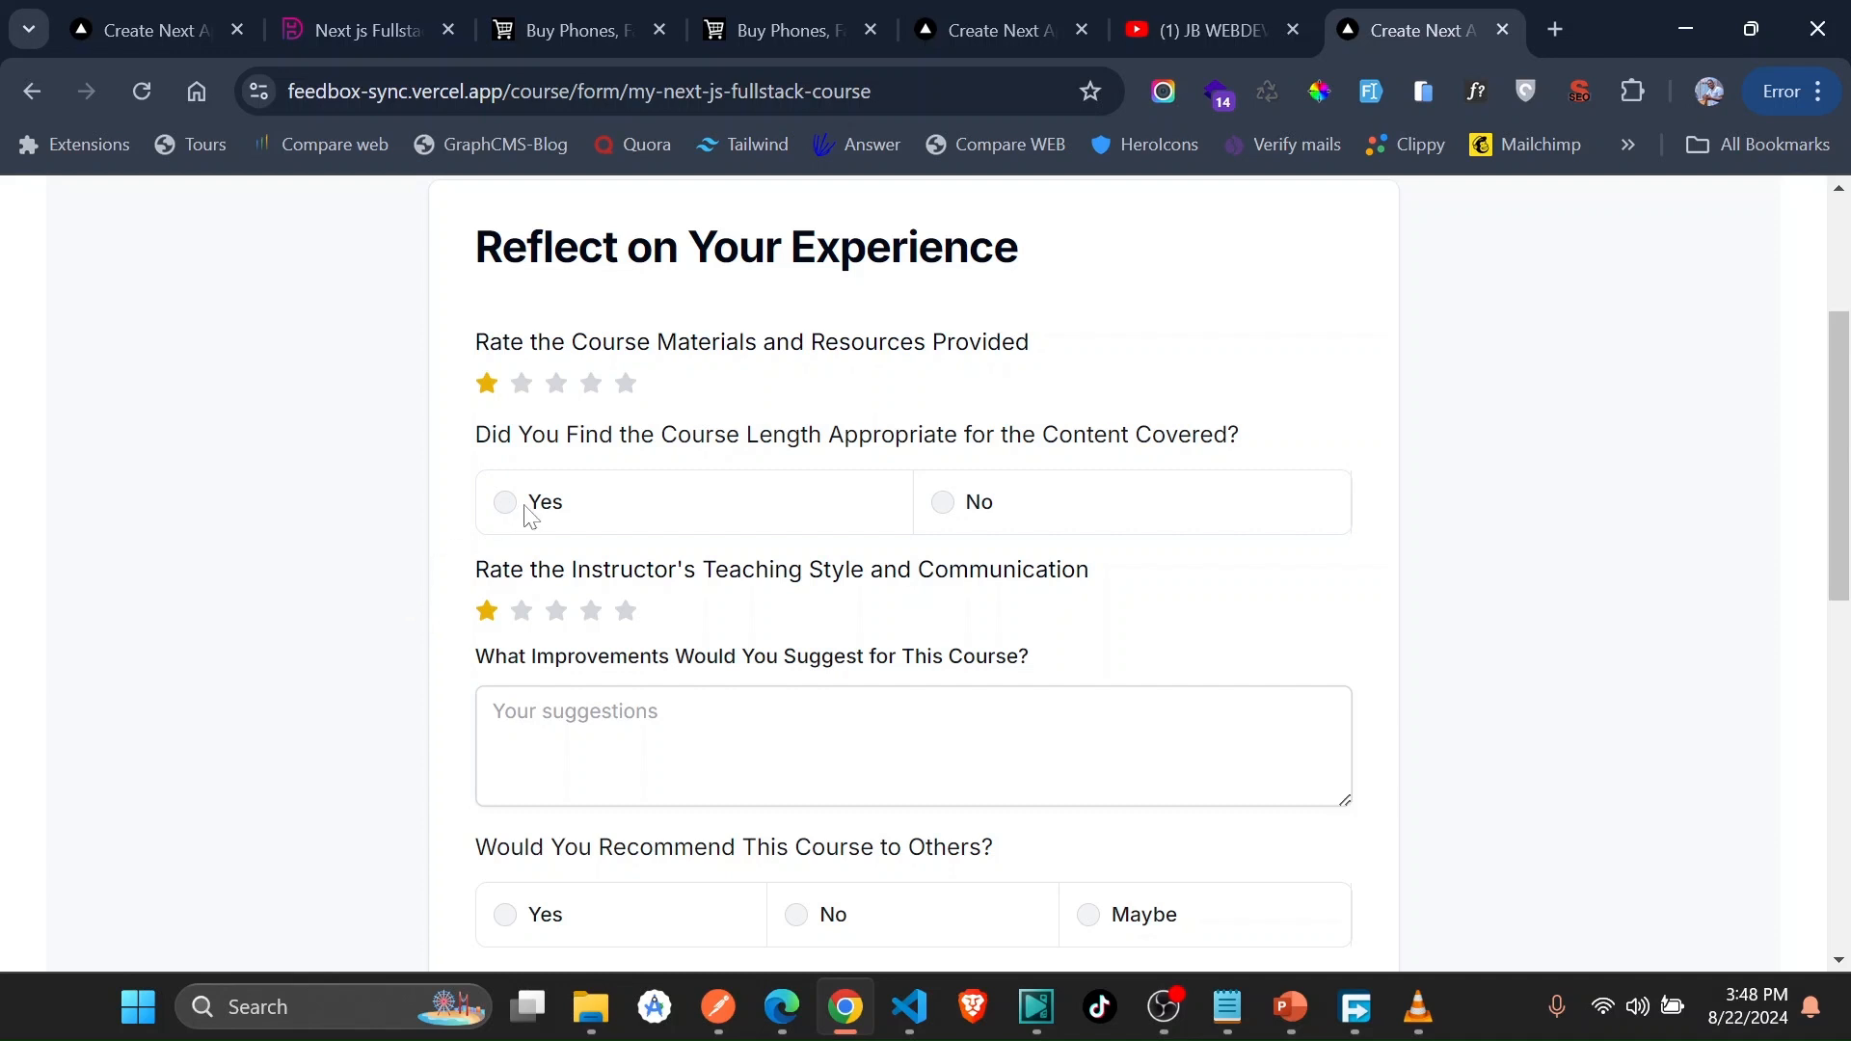
pyautogui.scroll(3)
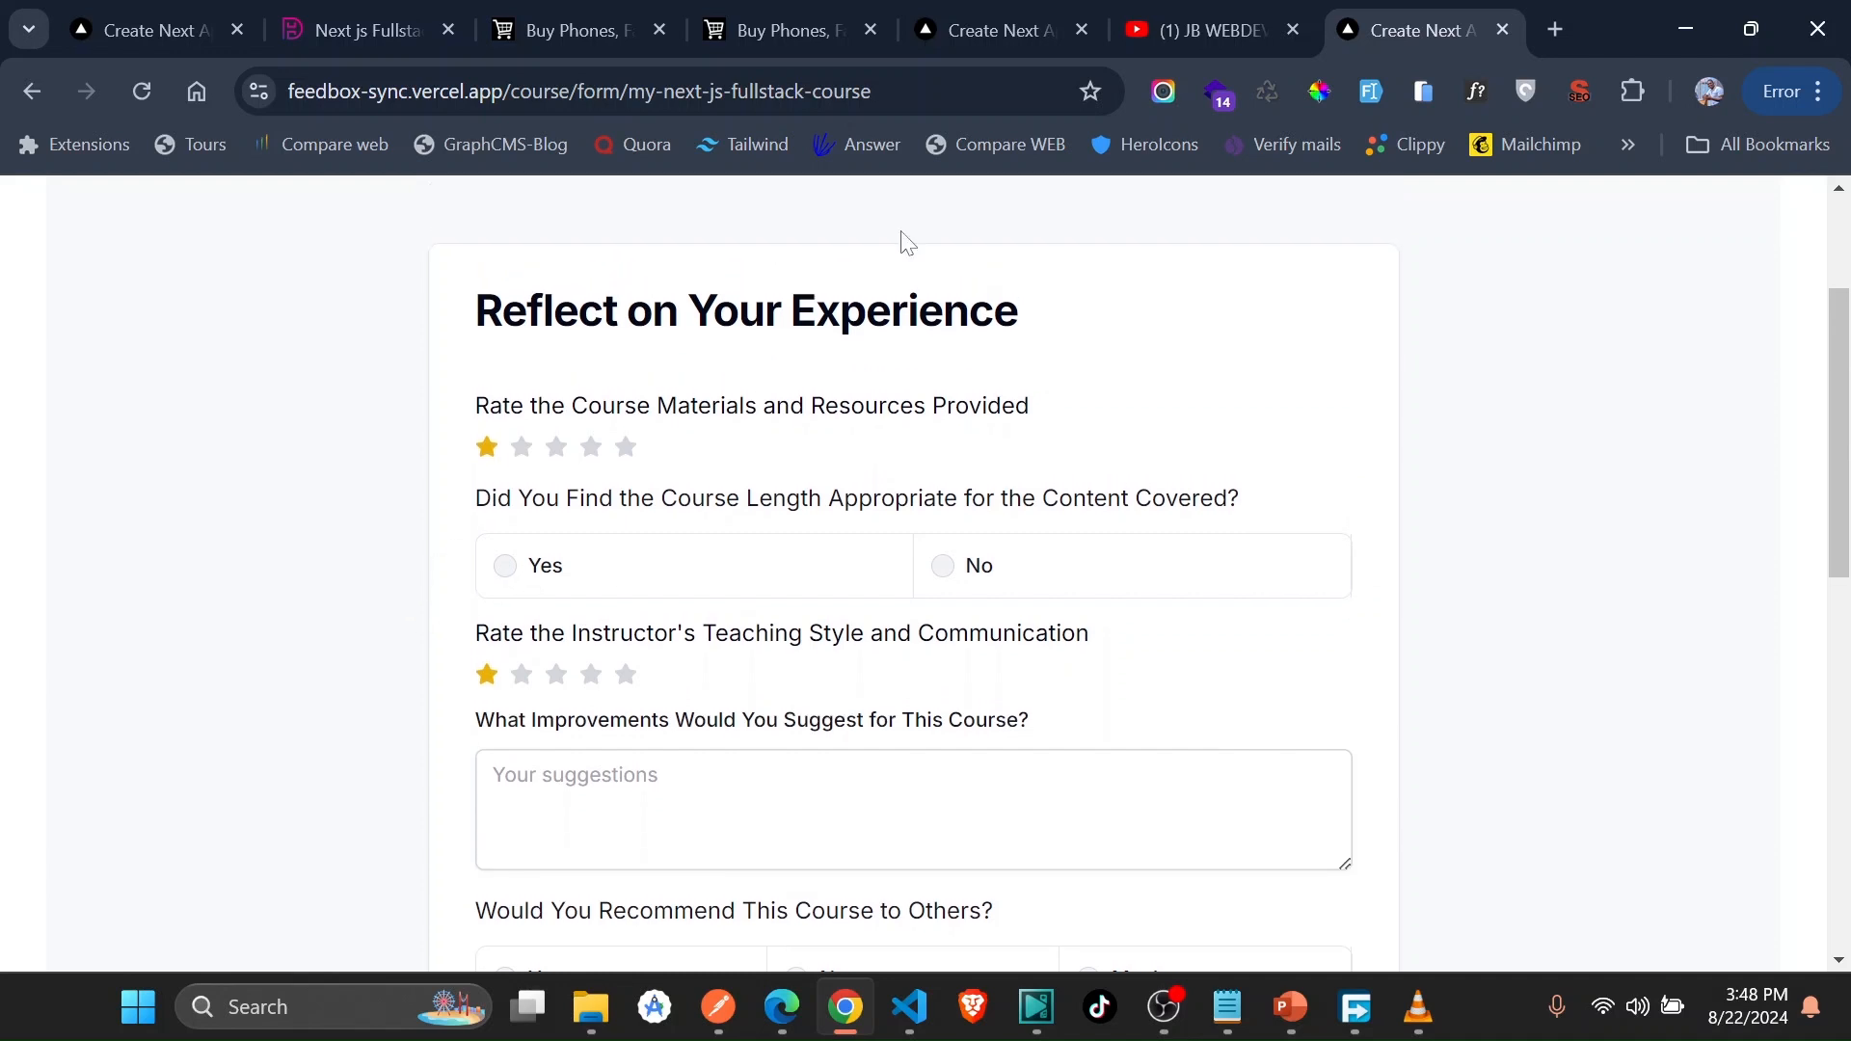
pyautogui.scroll(-3)
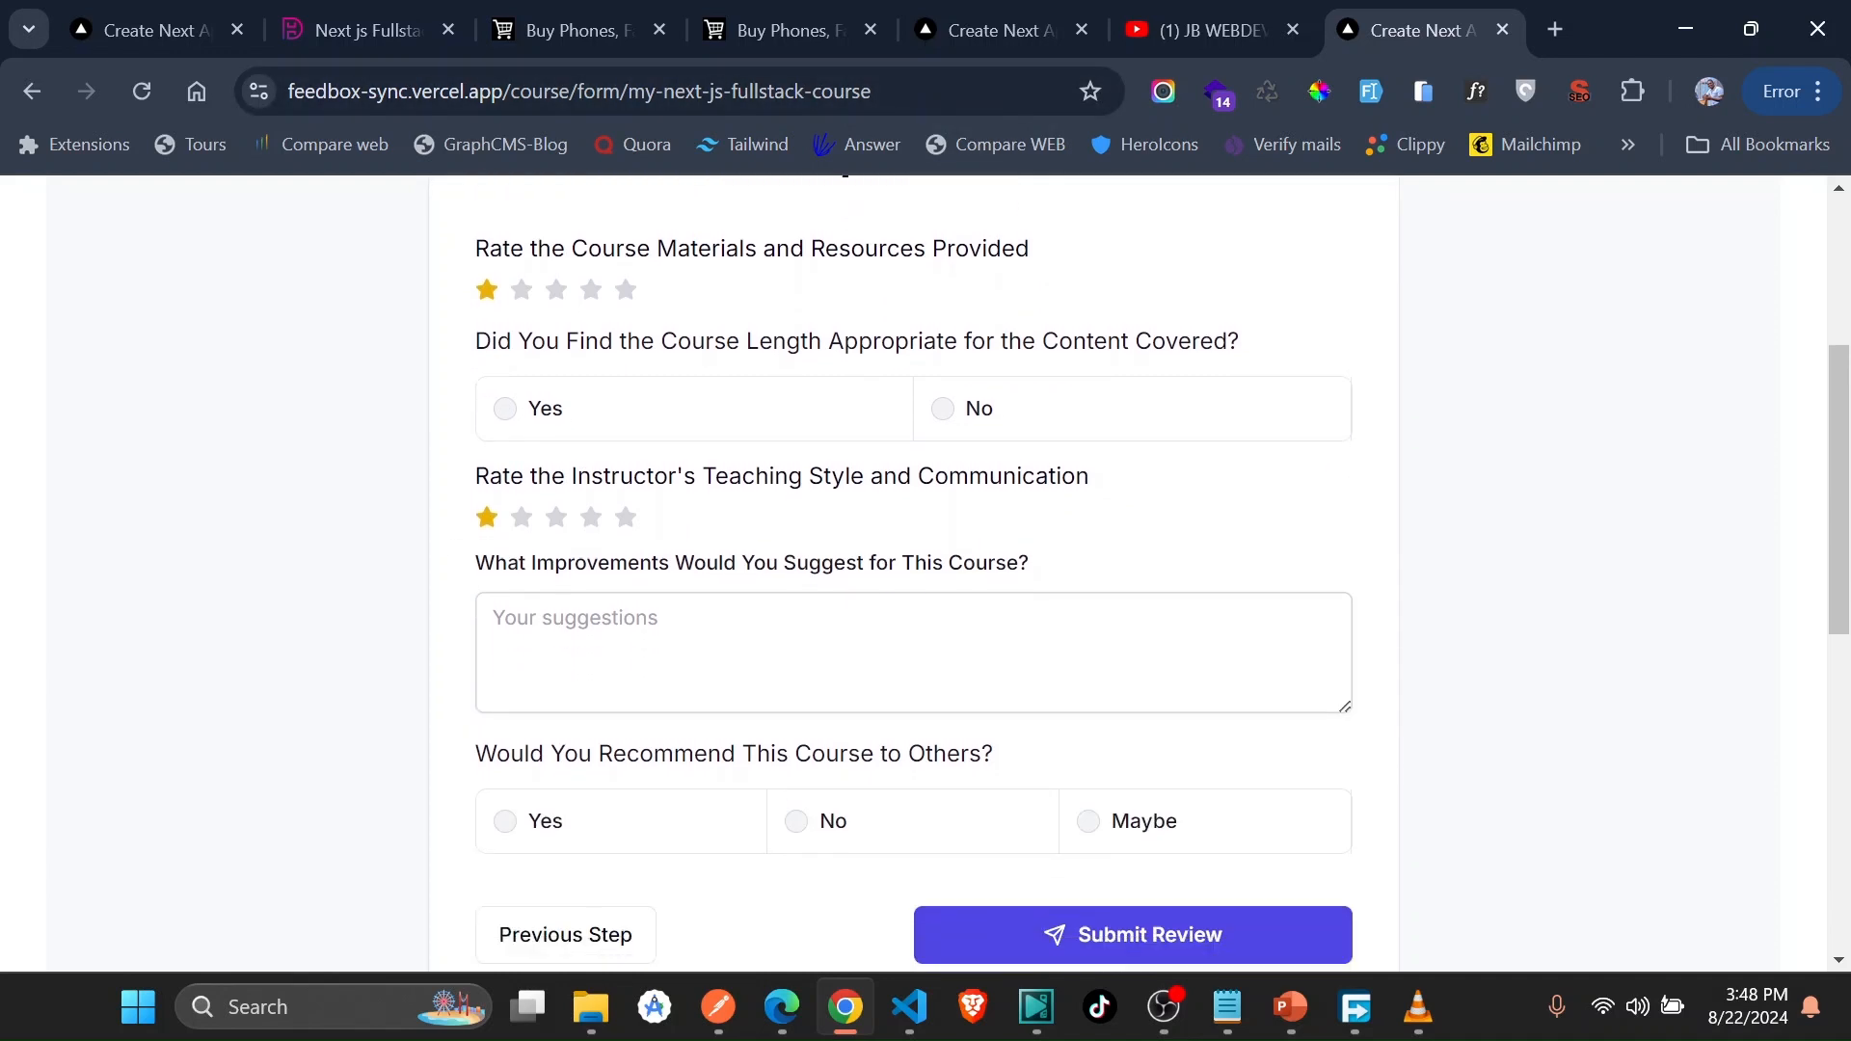
pyautogui.click(997, 29)
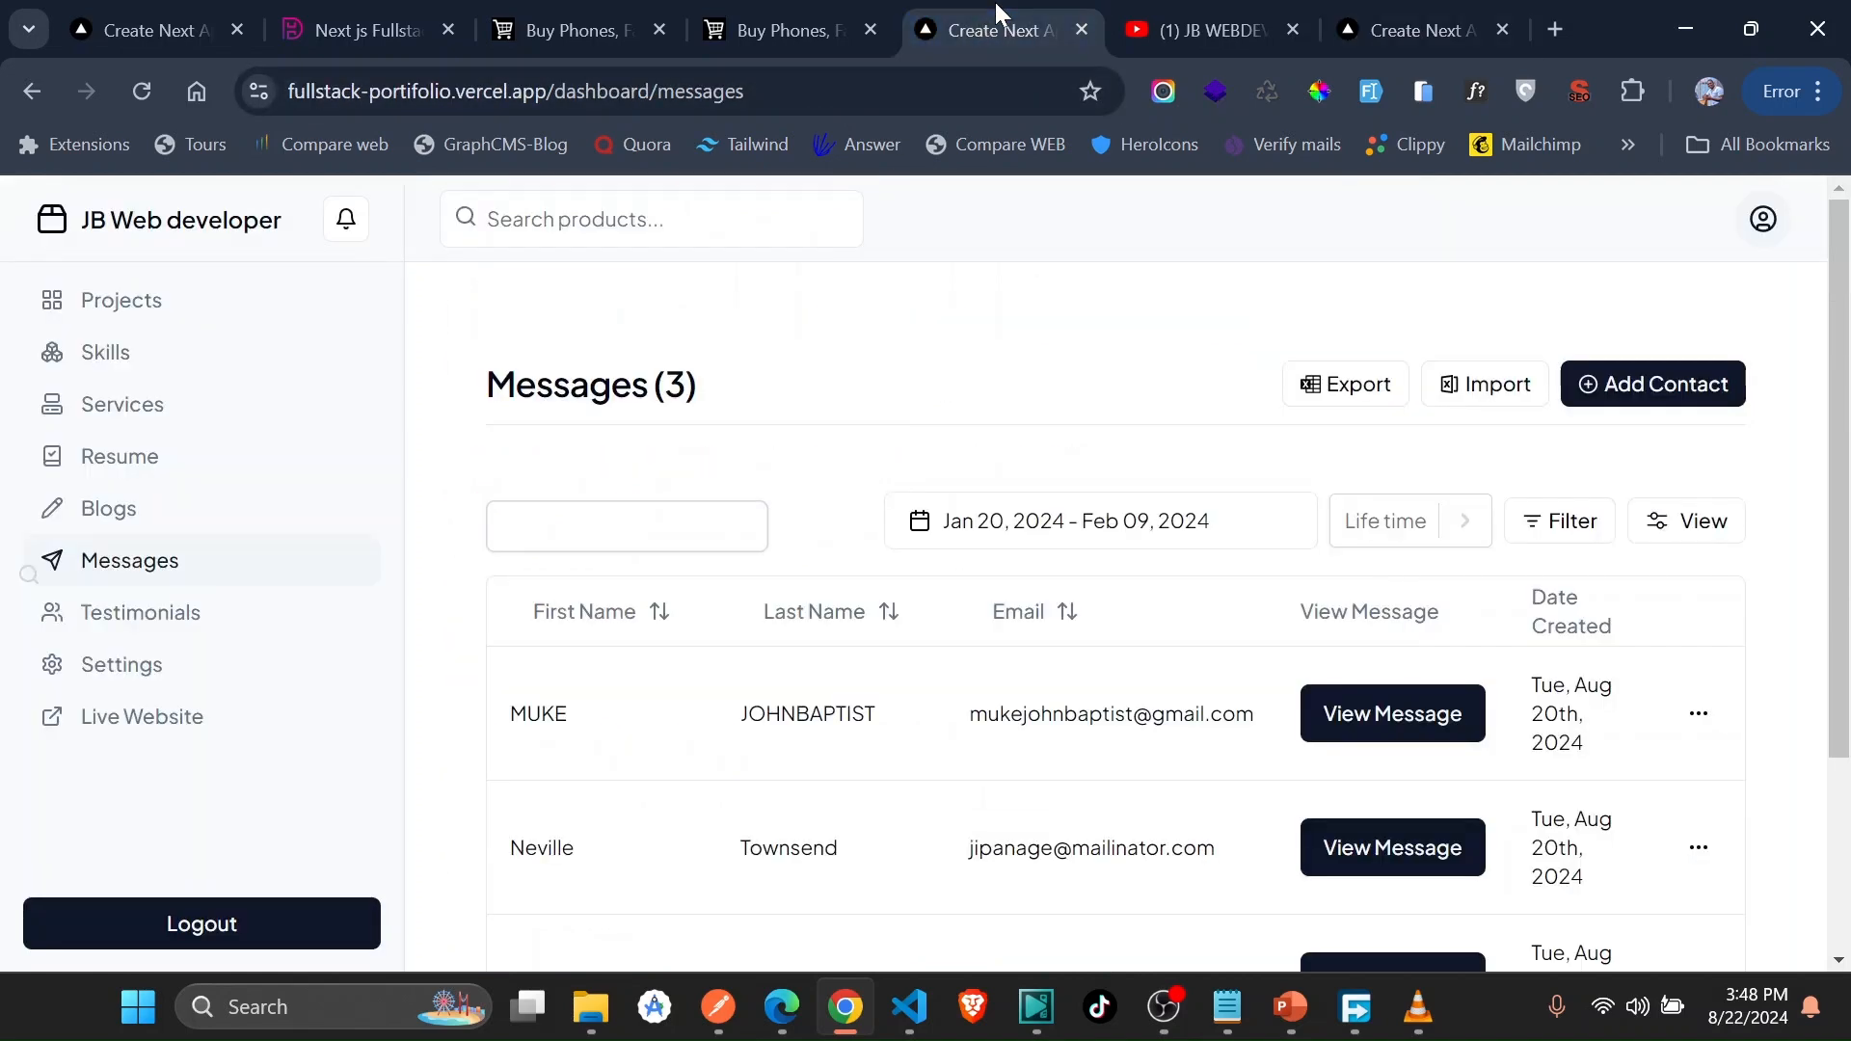
pyautogui.moveTo(355, 29)
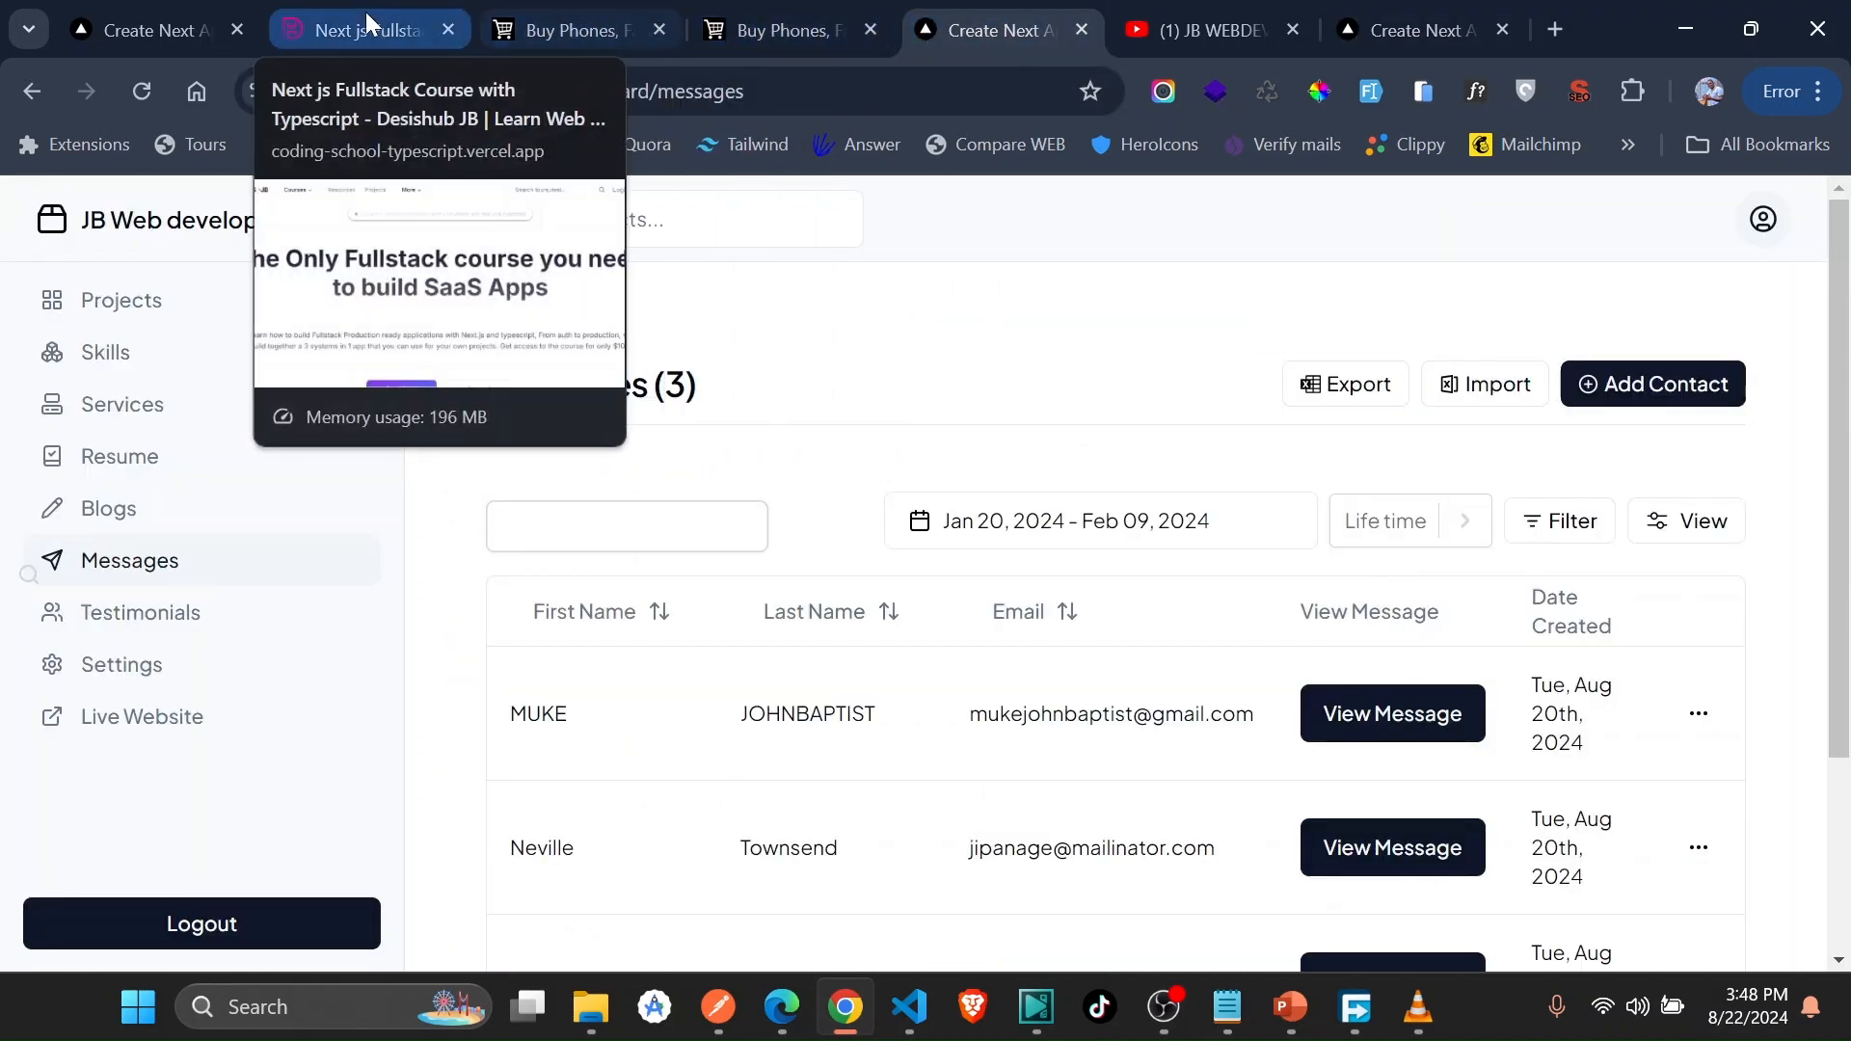
pyautogui.click(366, 29)
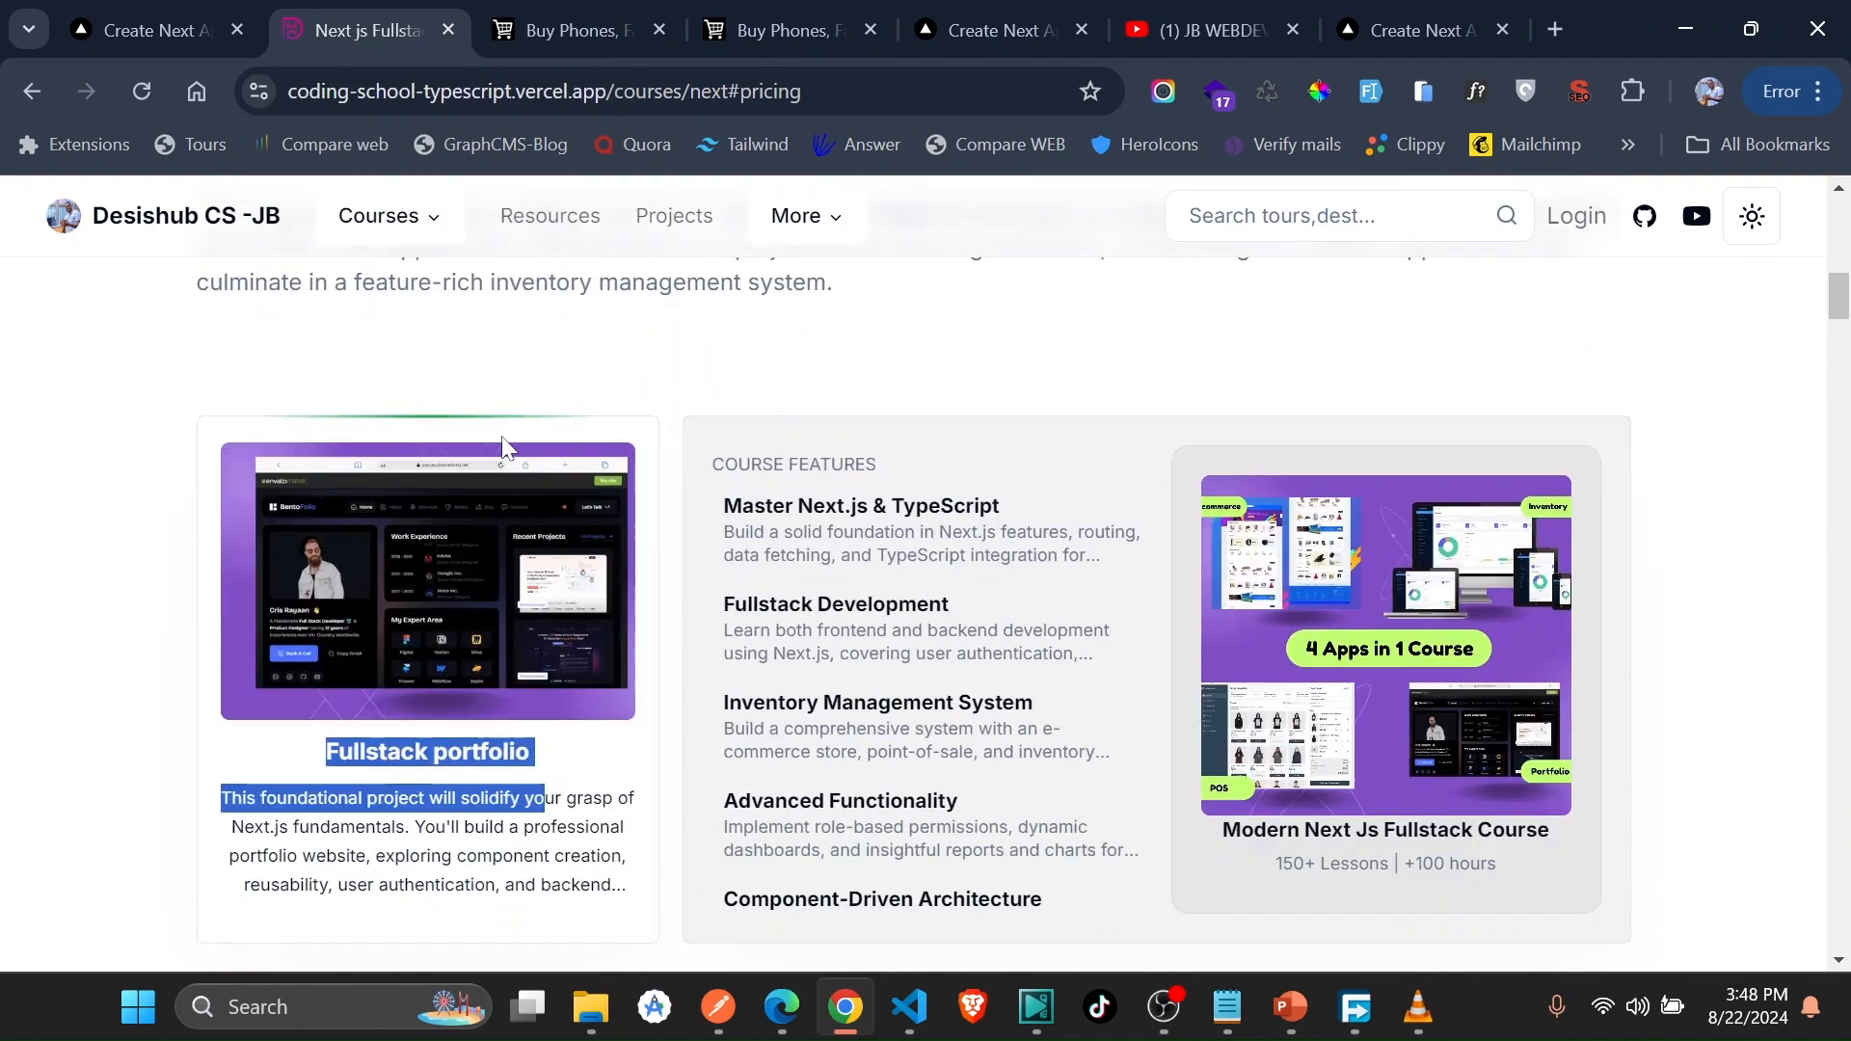
pyautogui.scroll(-3)
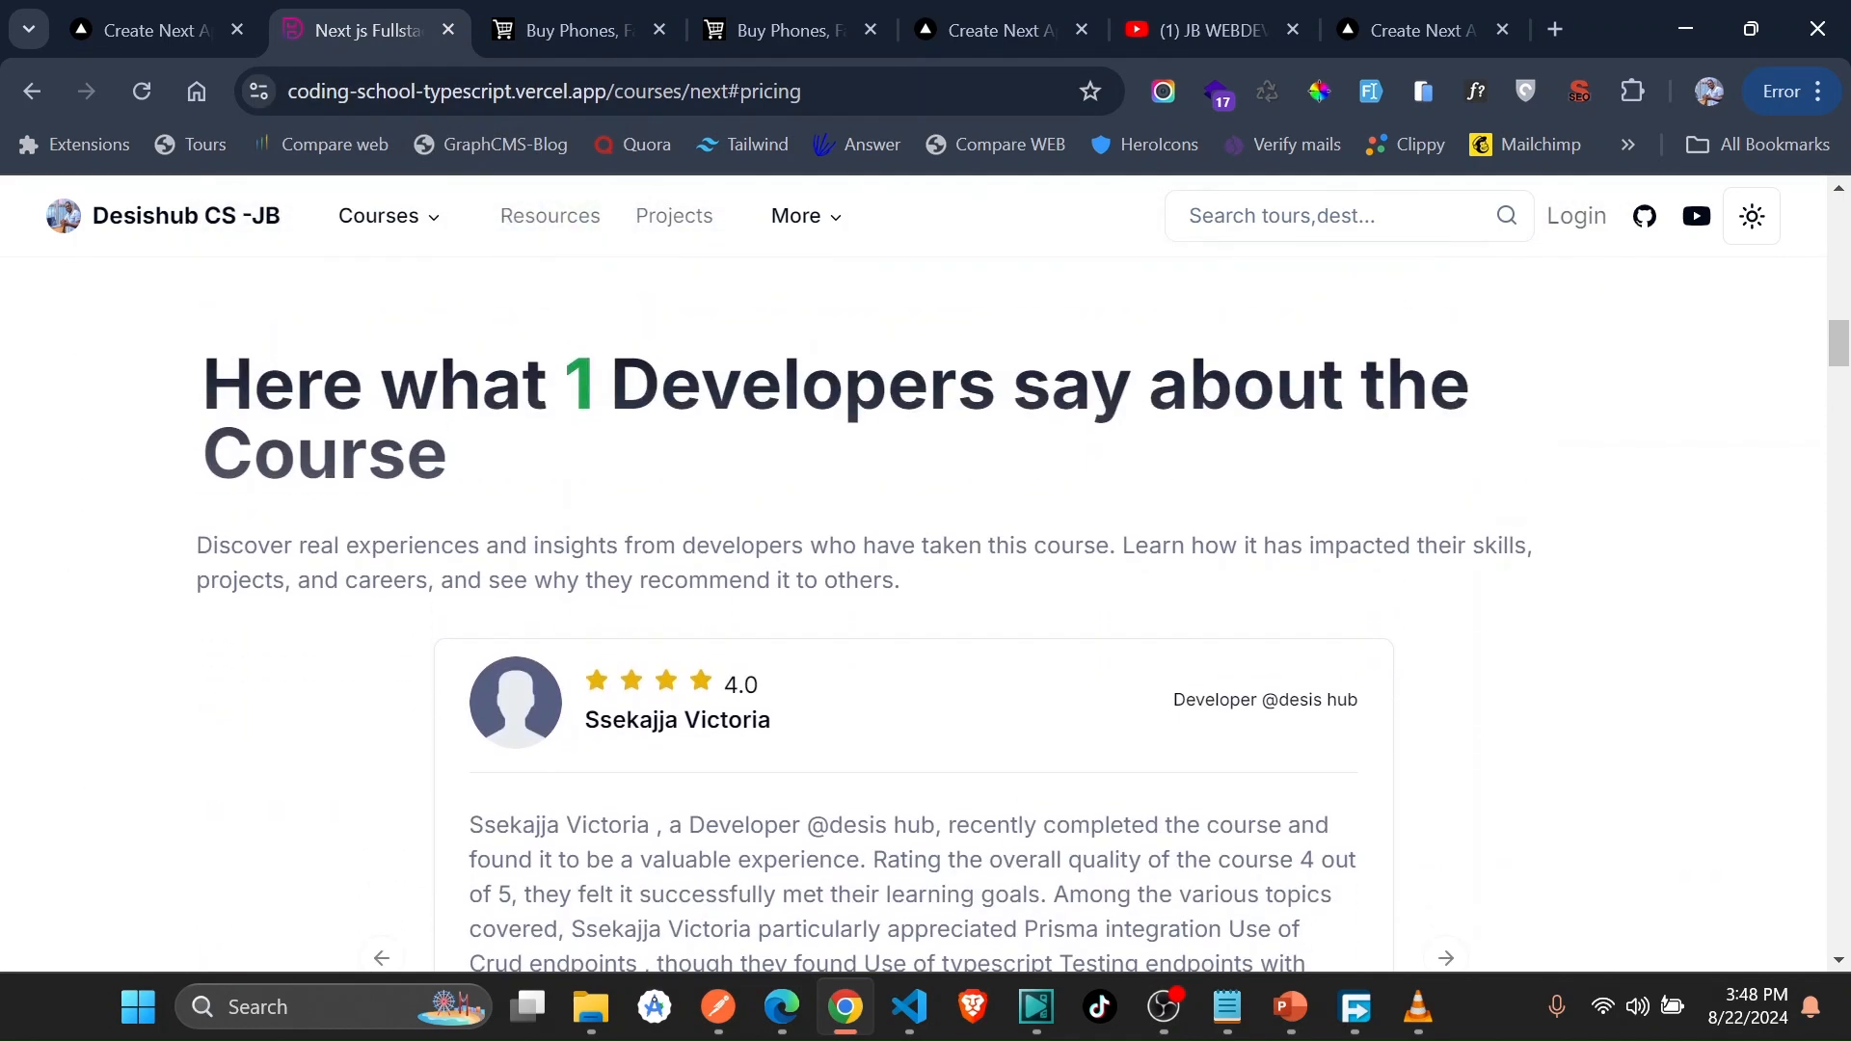
pyautogui.moveTo(594, 463)
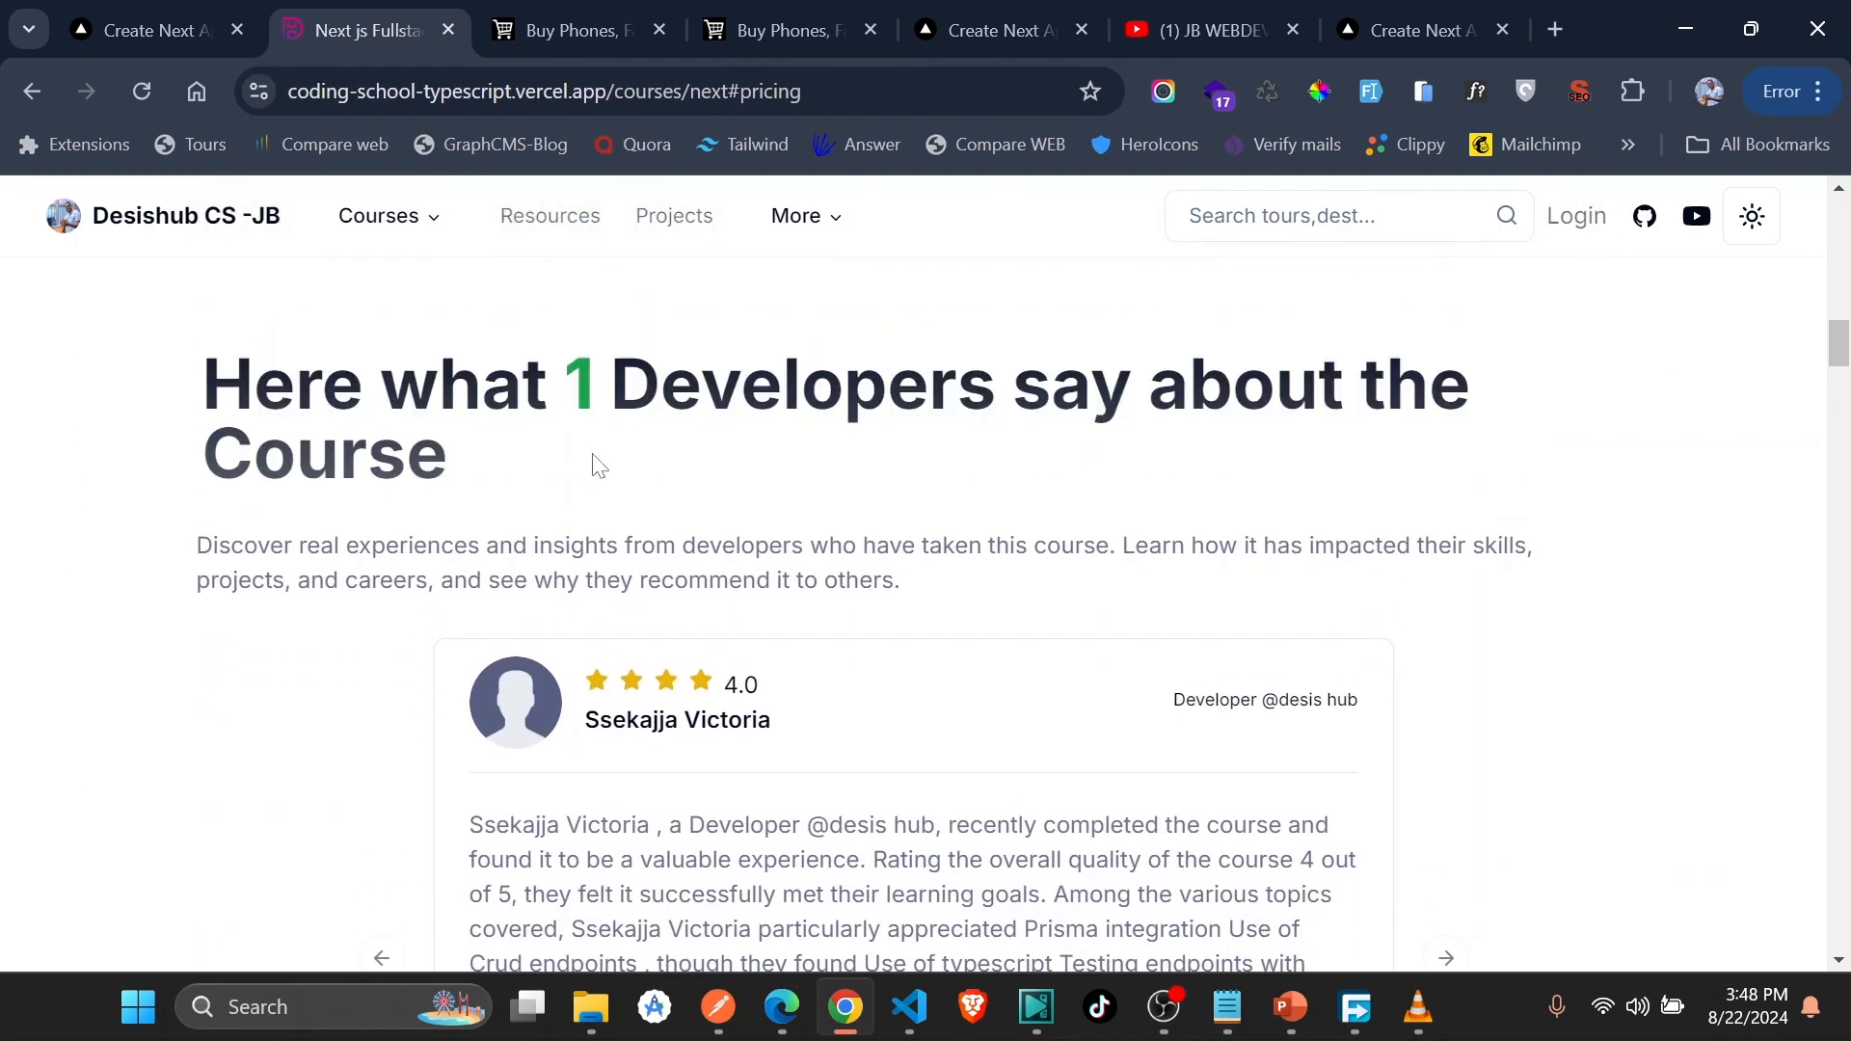
pyautogui.moveTo(830, 438)
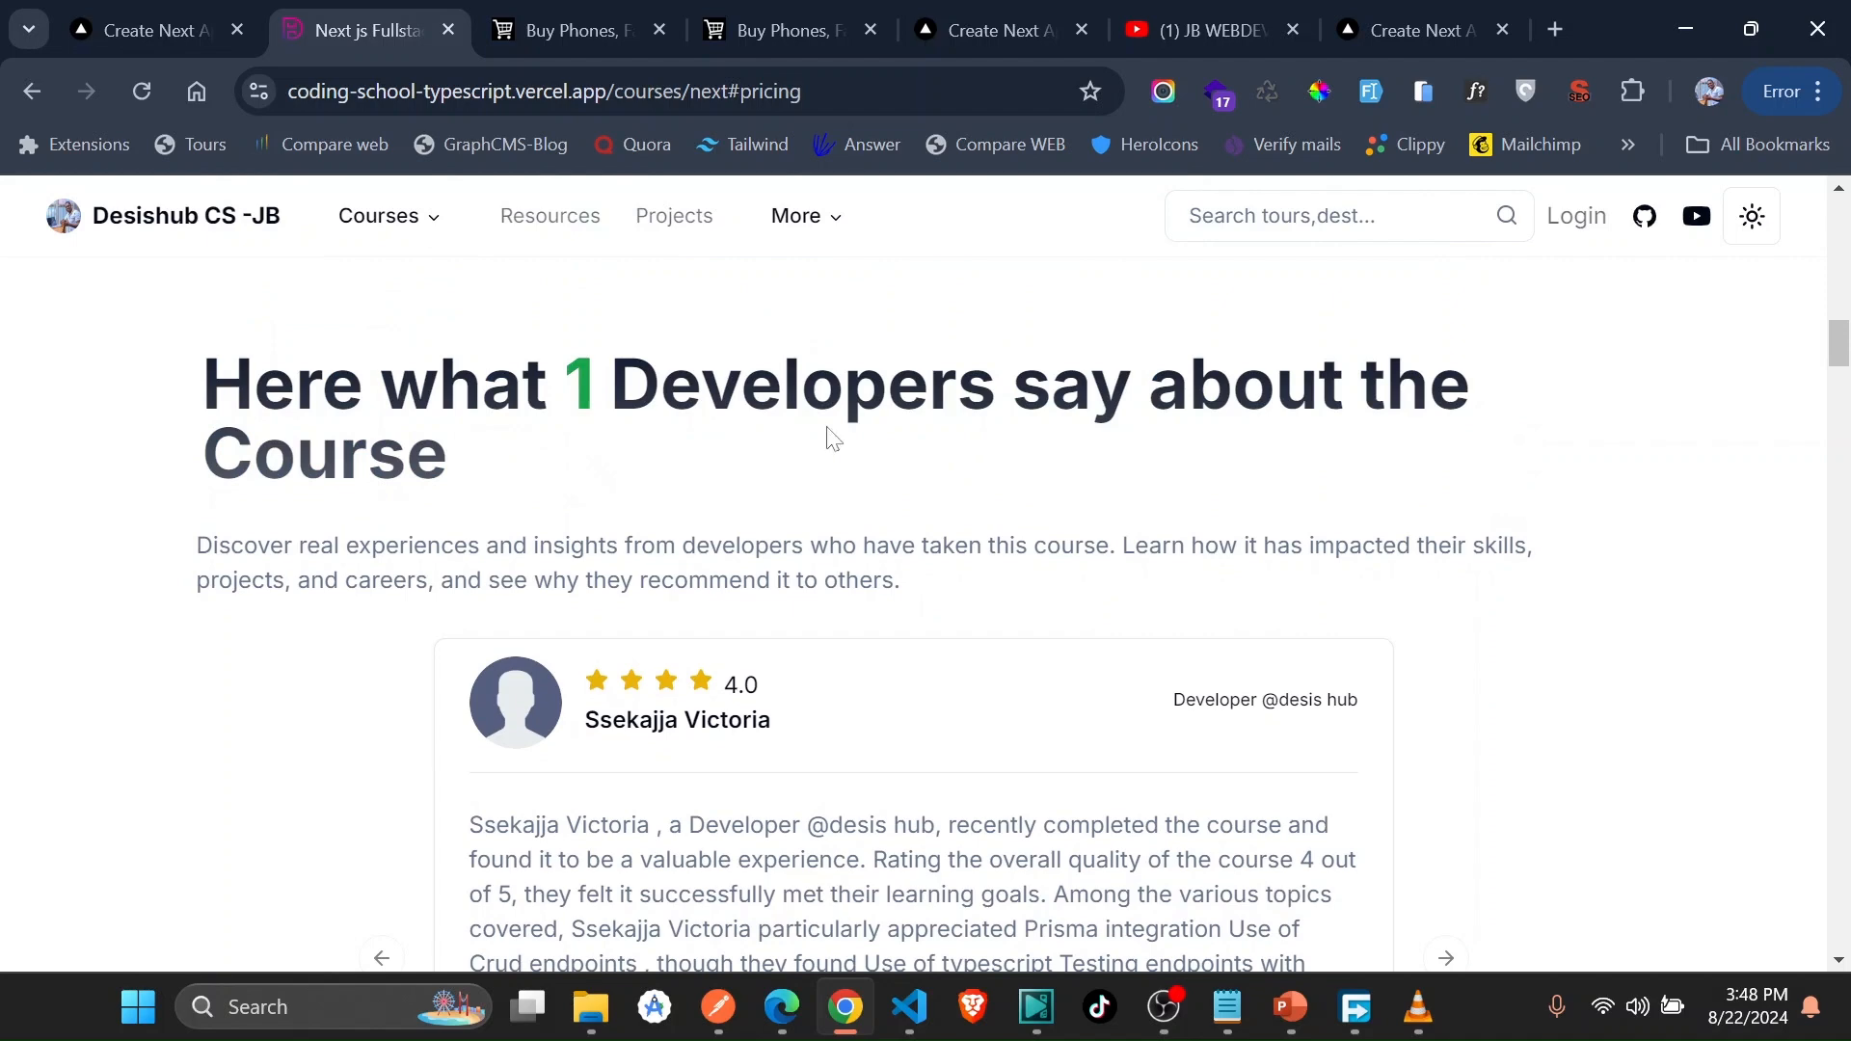
pyautogui.scroll(-3)
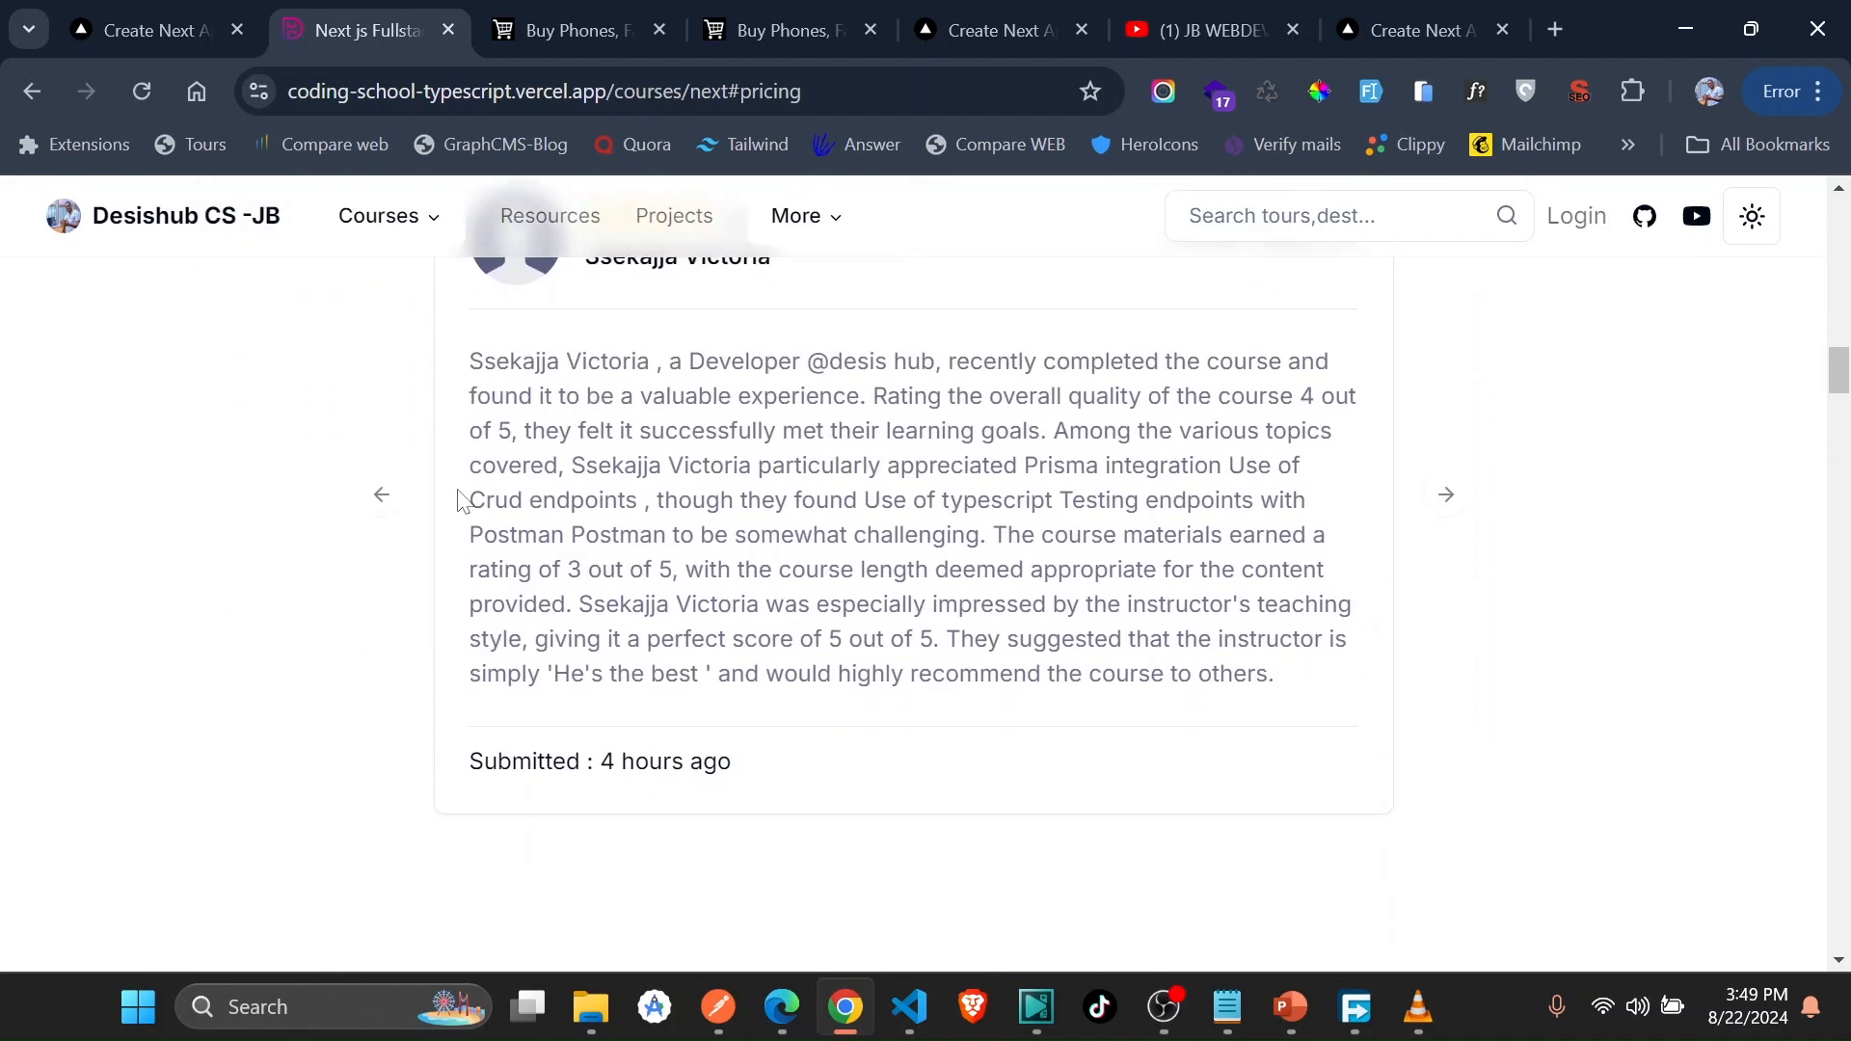
pyautogui.scroll(3)
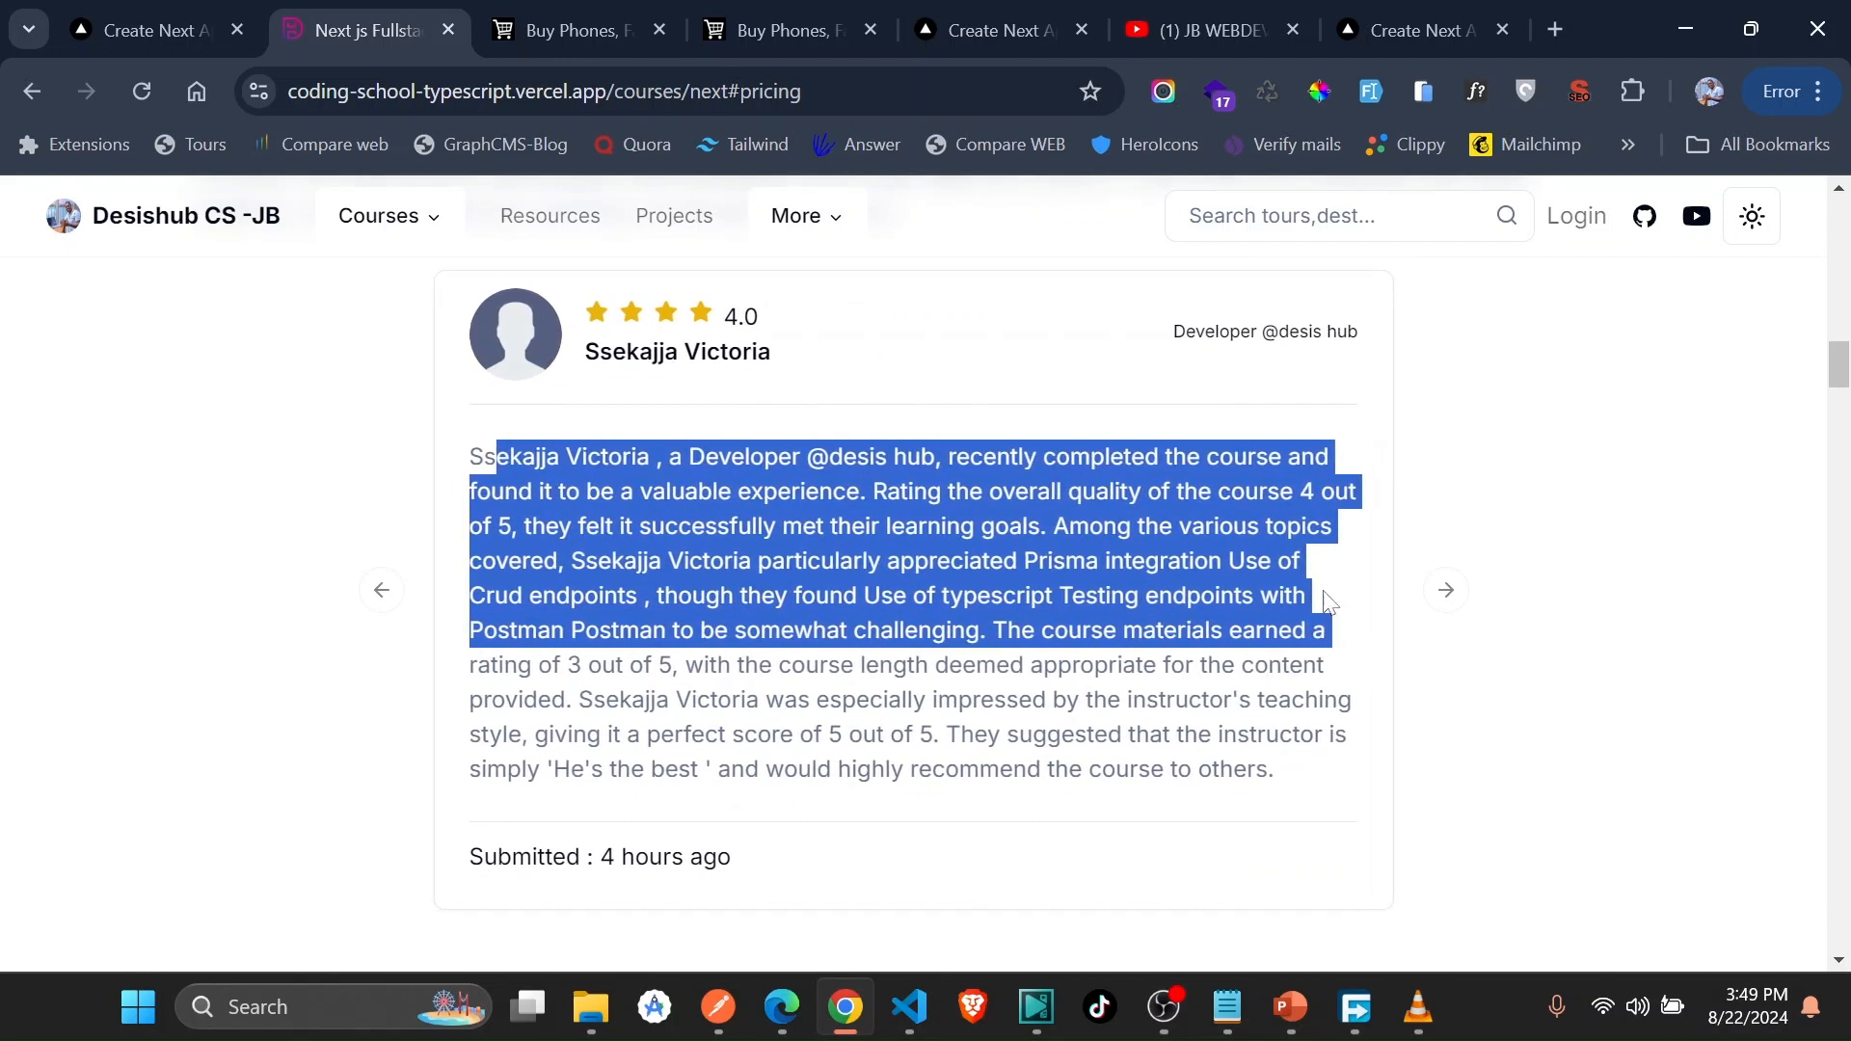
pyautogui.click(744, 587)
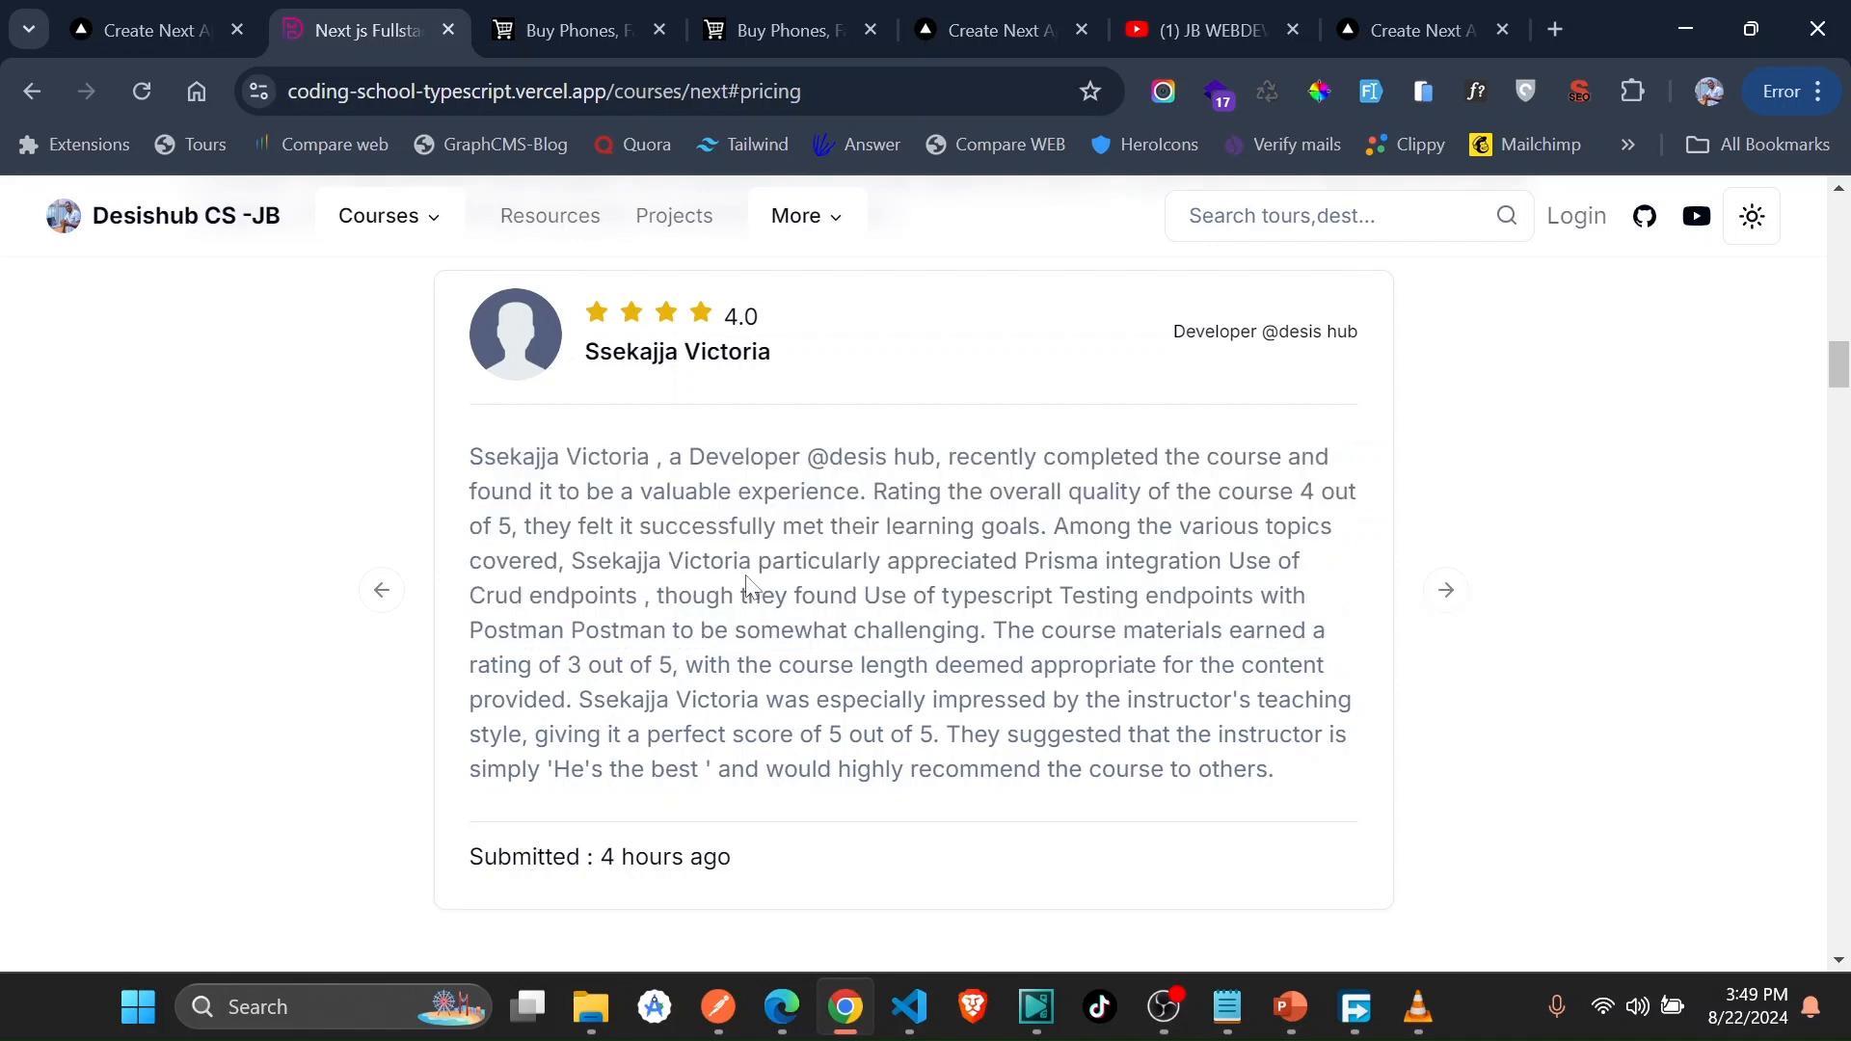
# - Scroll back up the course page to the course features section
pyautogui.scroll(3)
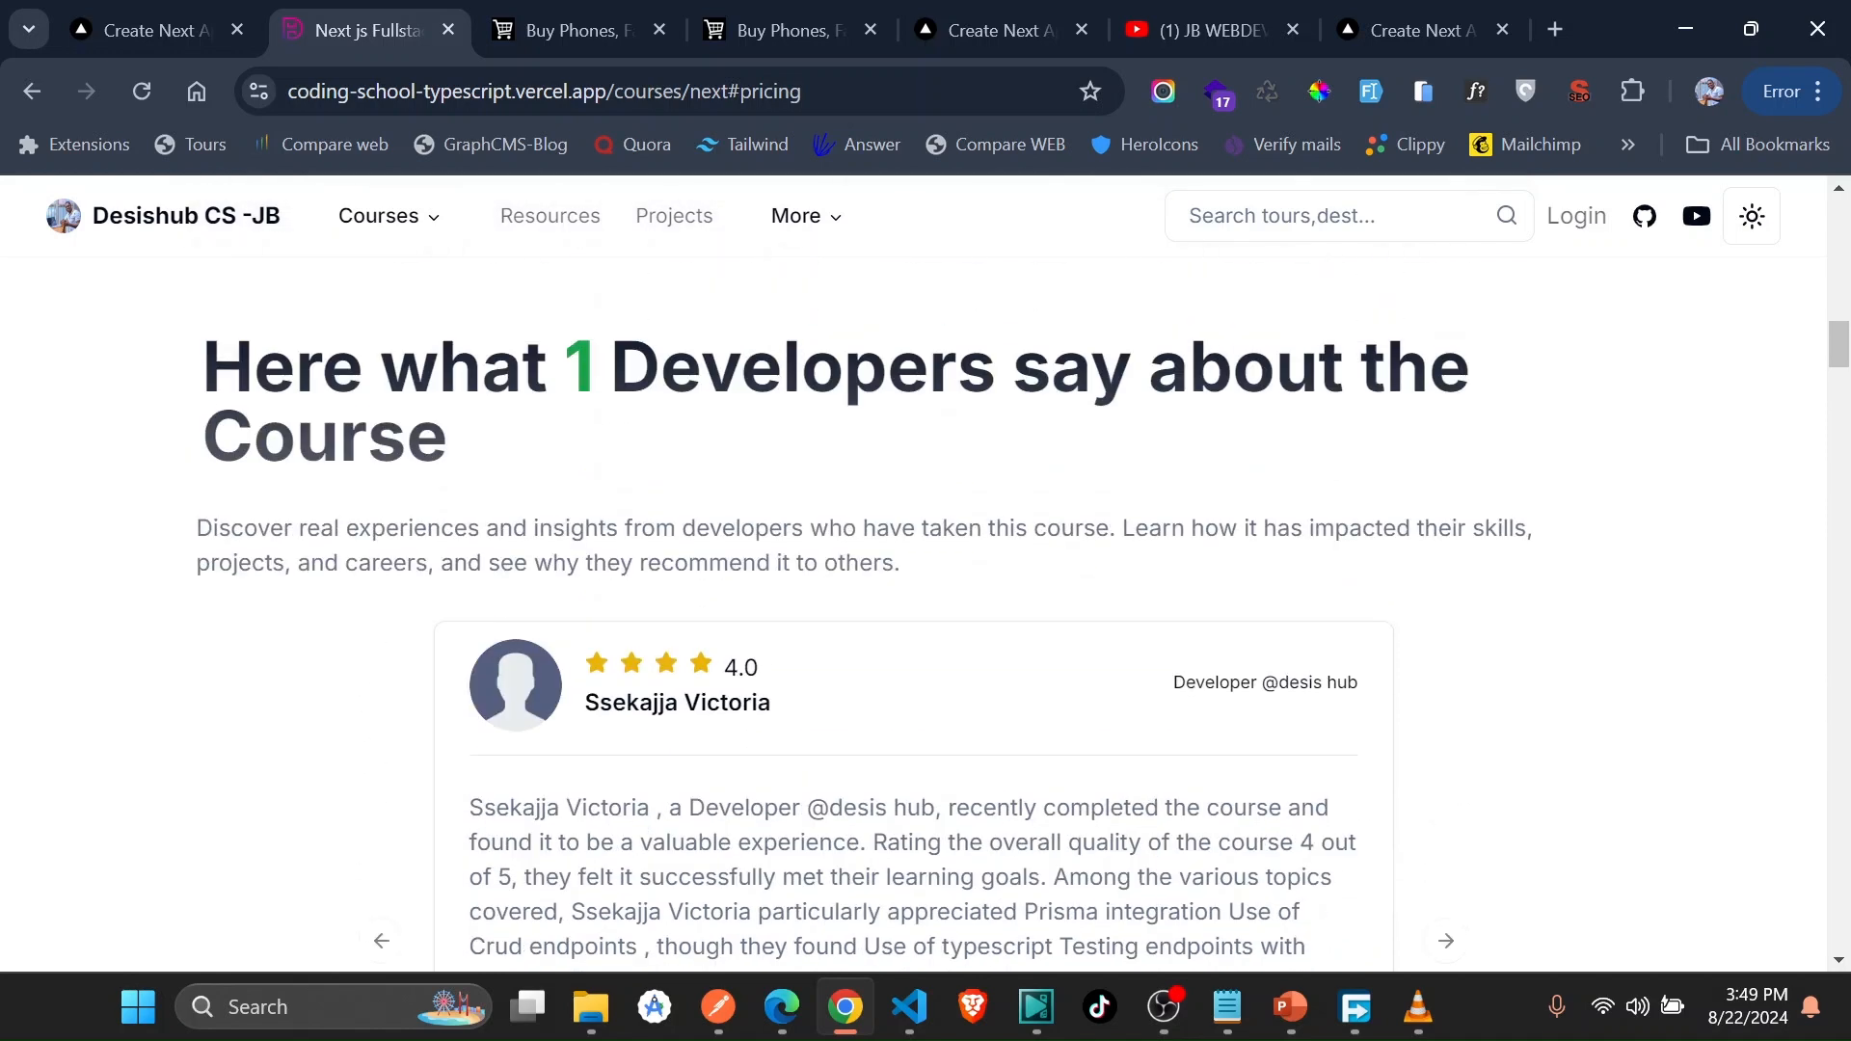
pyautogui.scroll(-3)
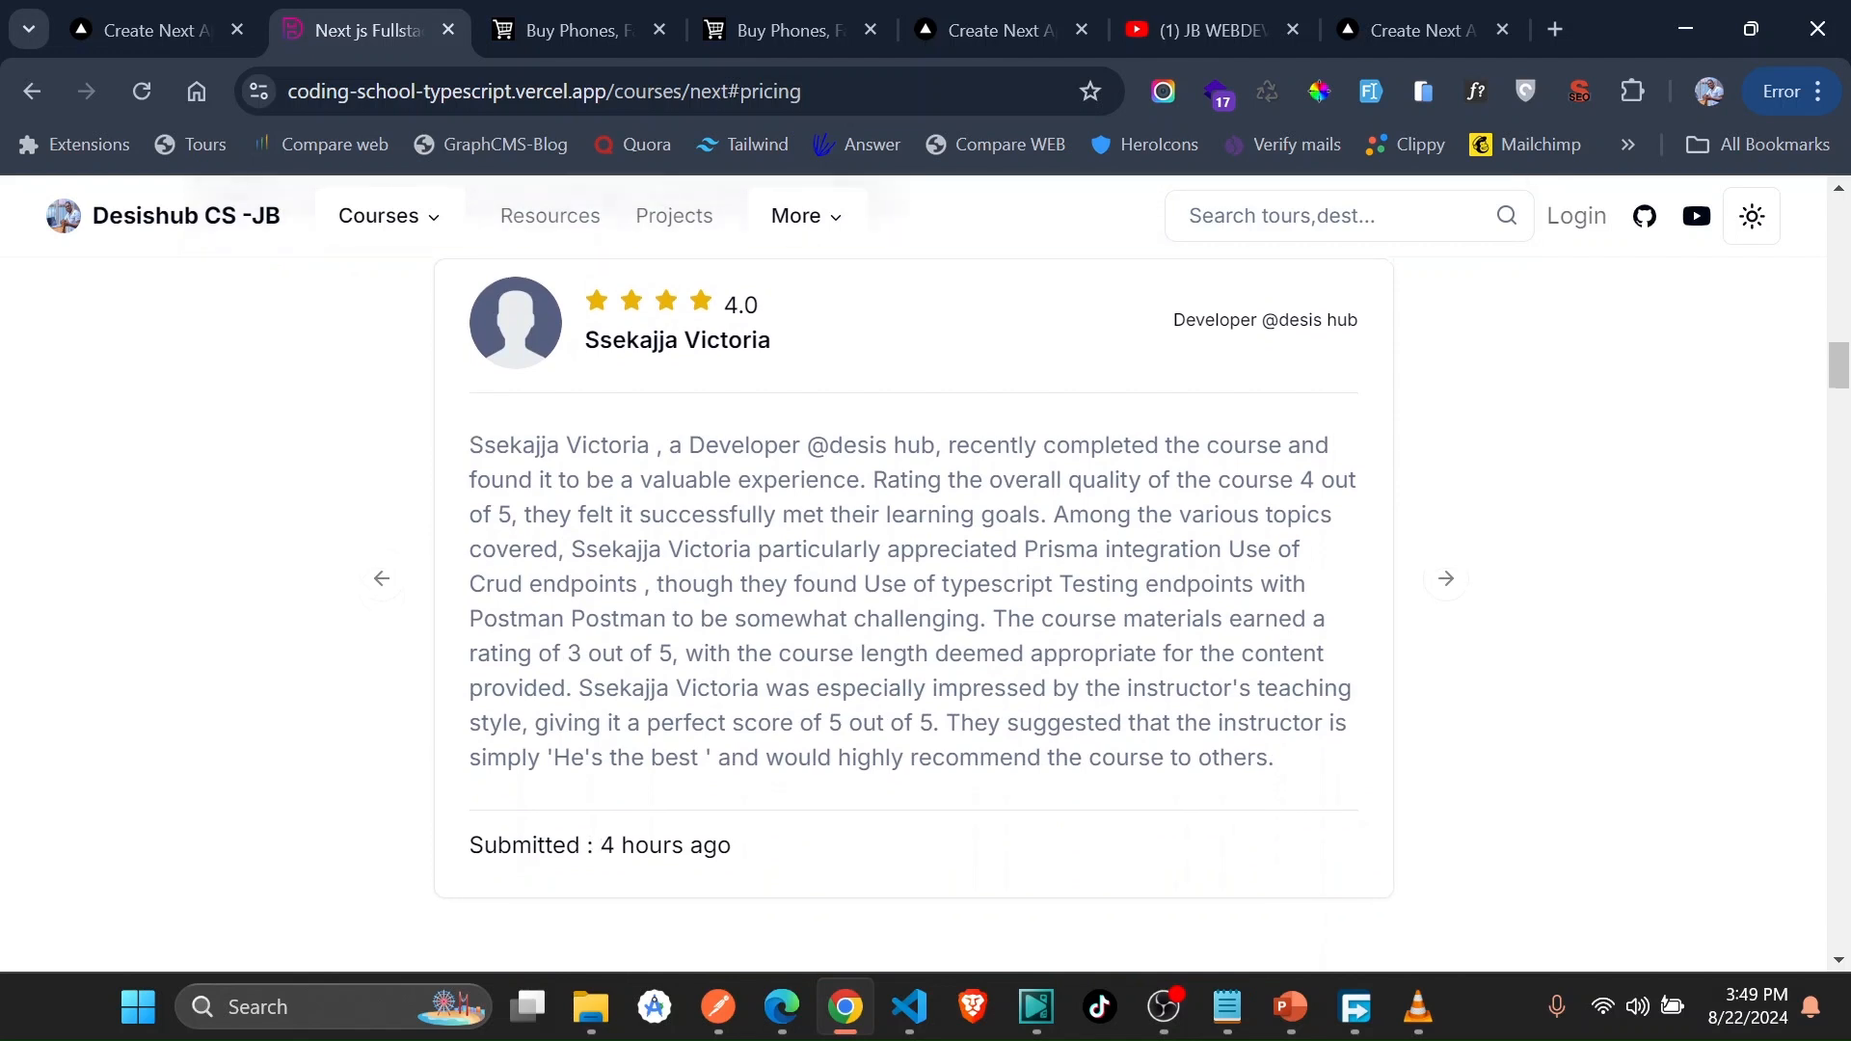
pyautogui.scroll(3)
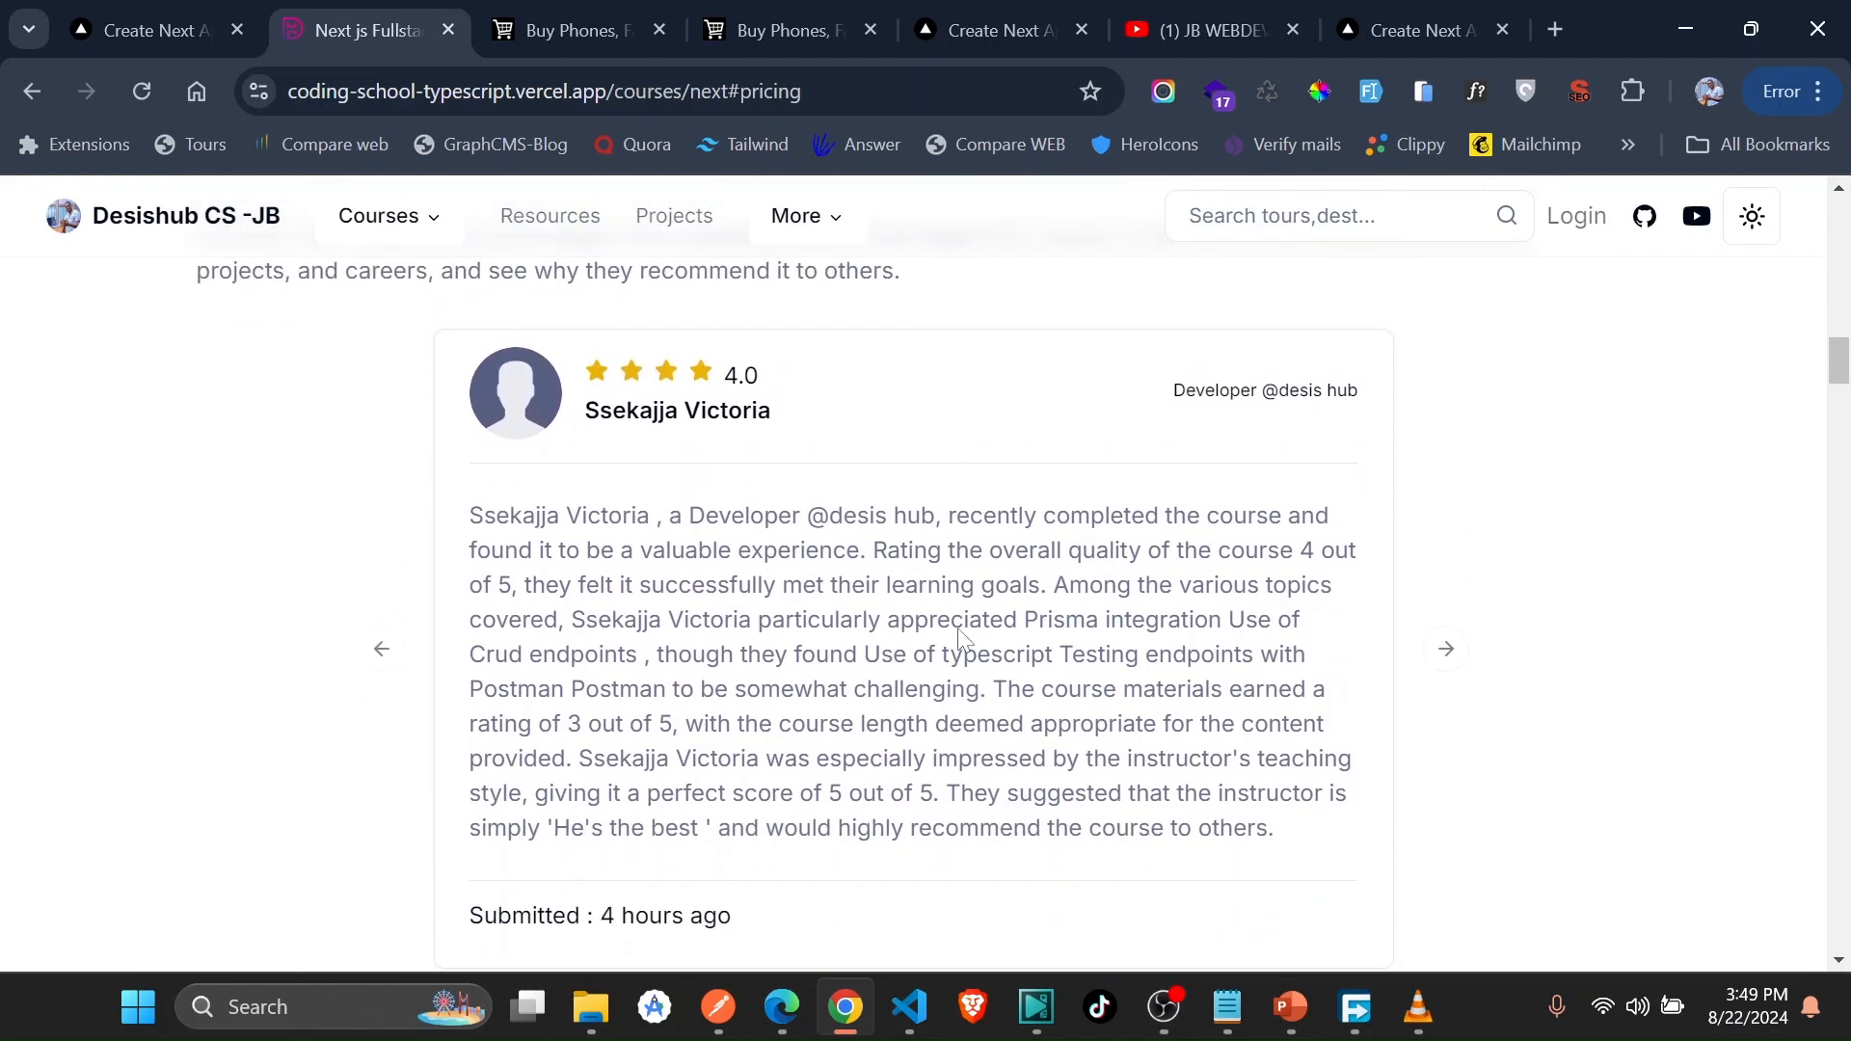
pyautogui.scroll(-3)
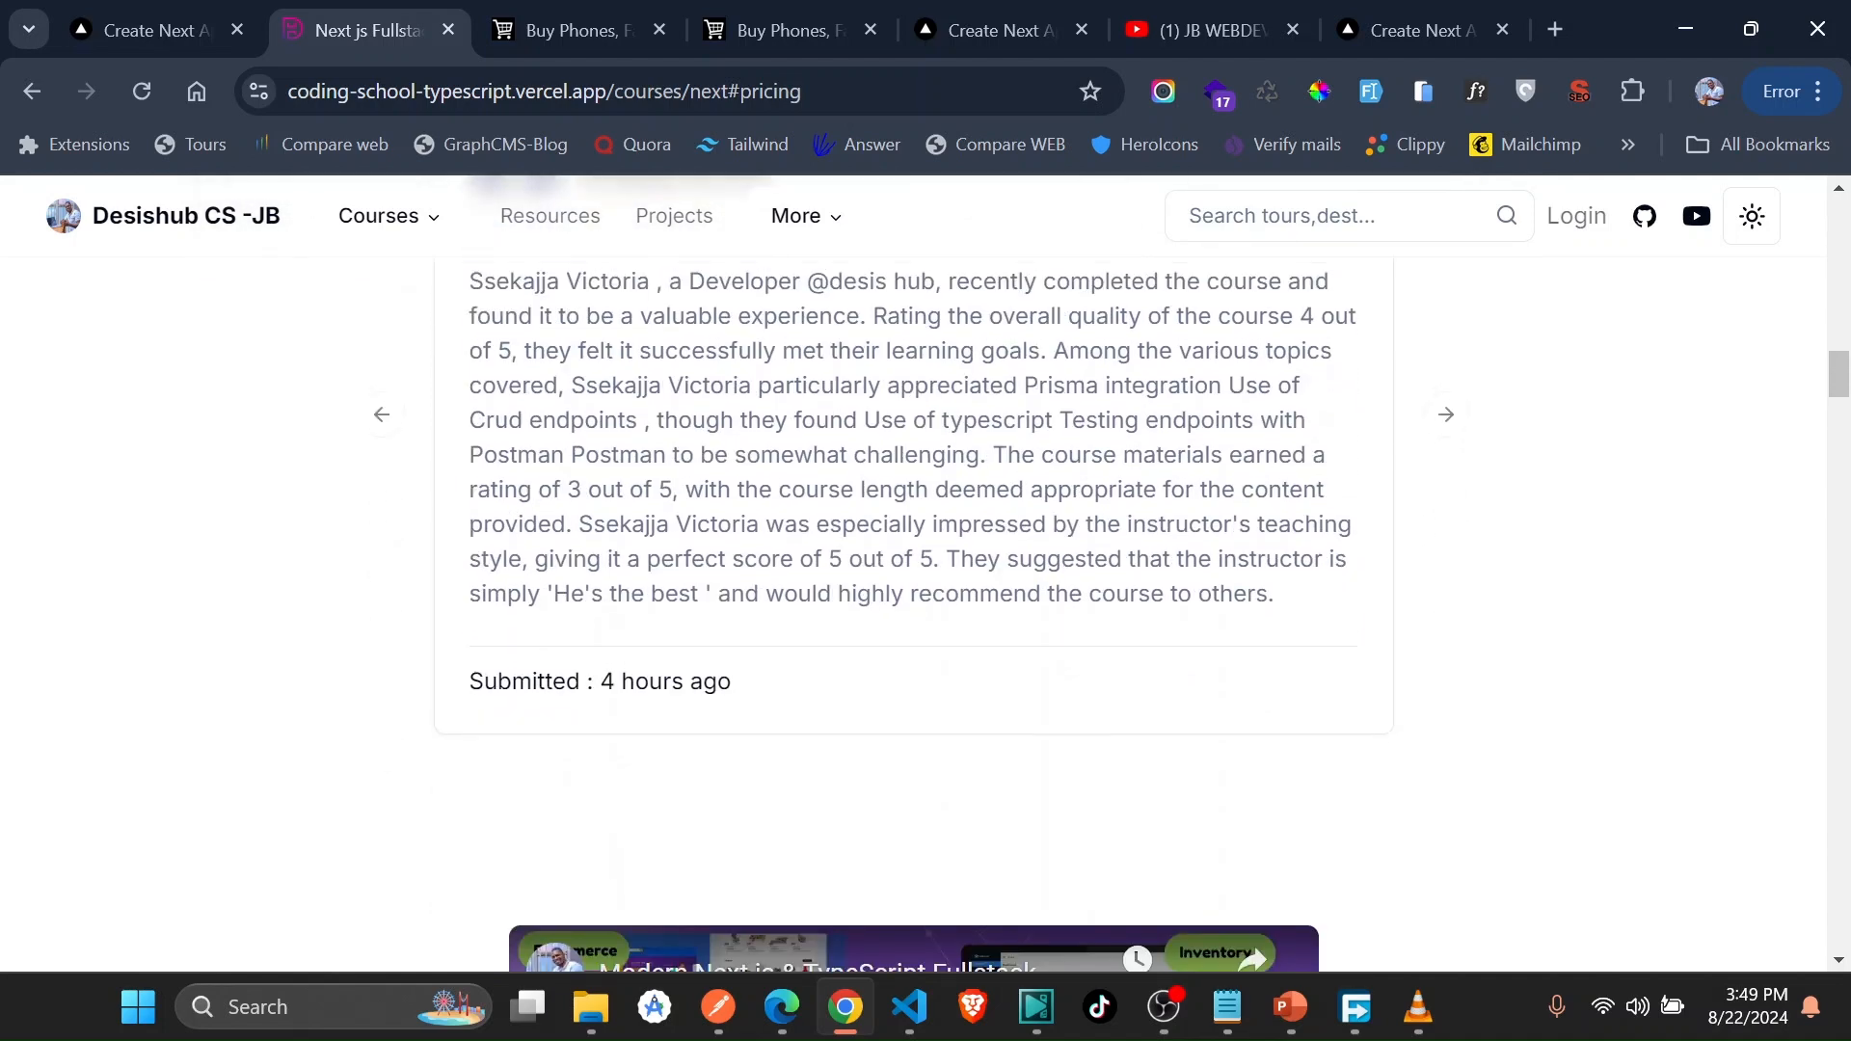
pyautogui.scroll(3)
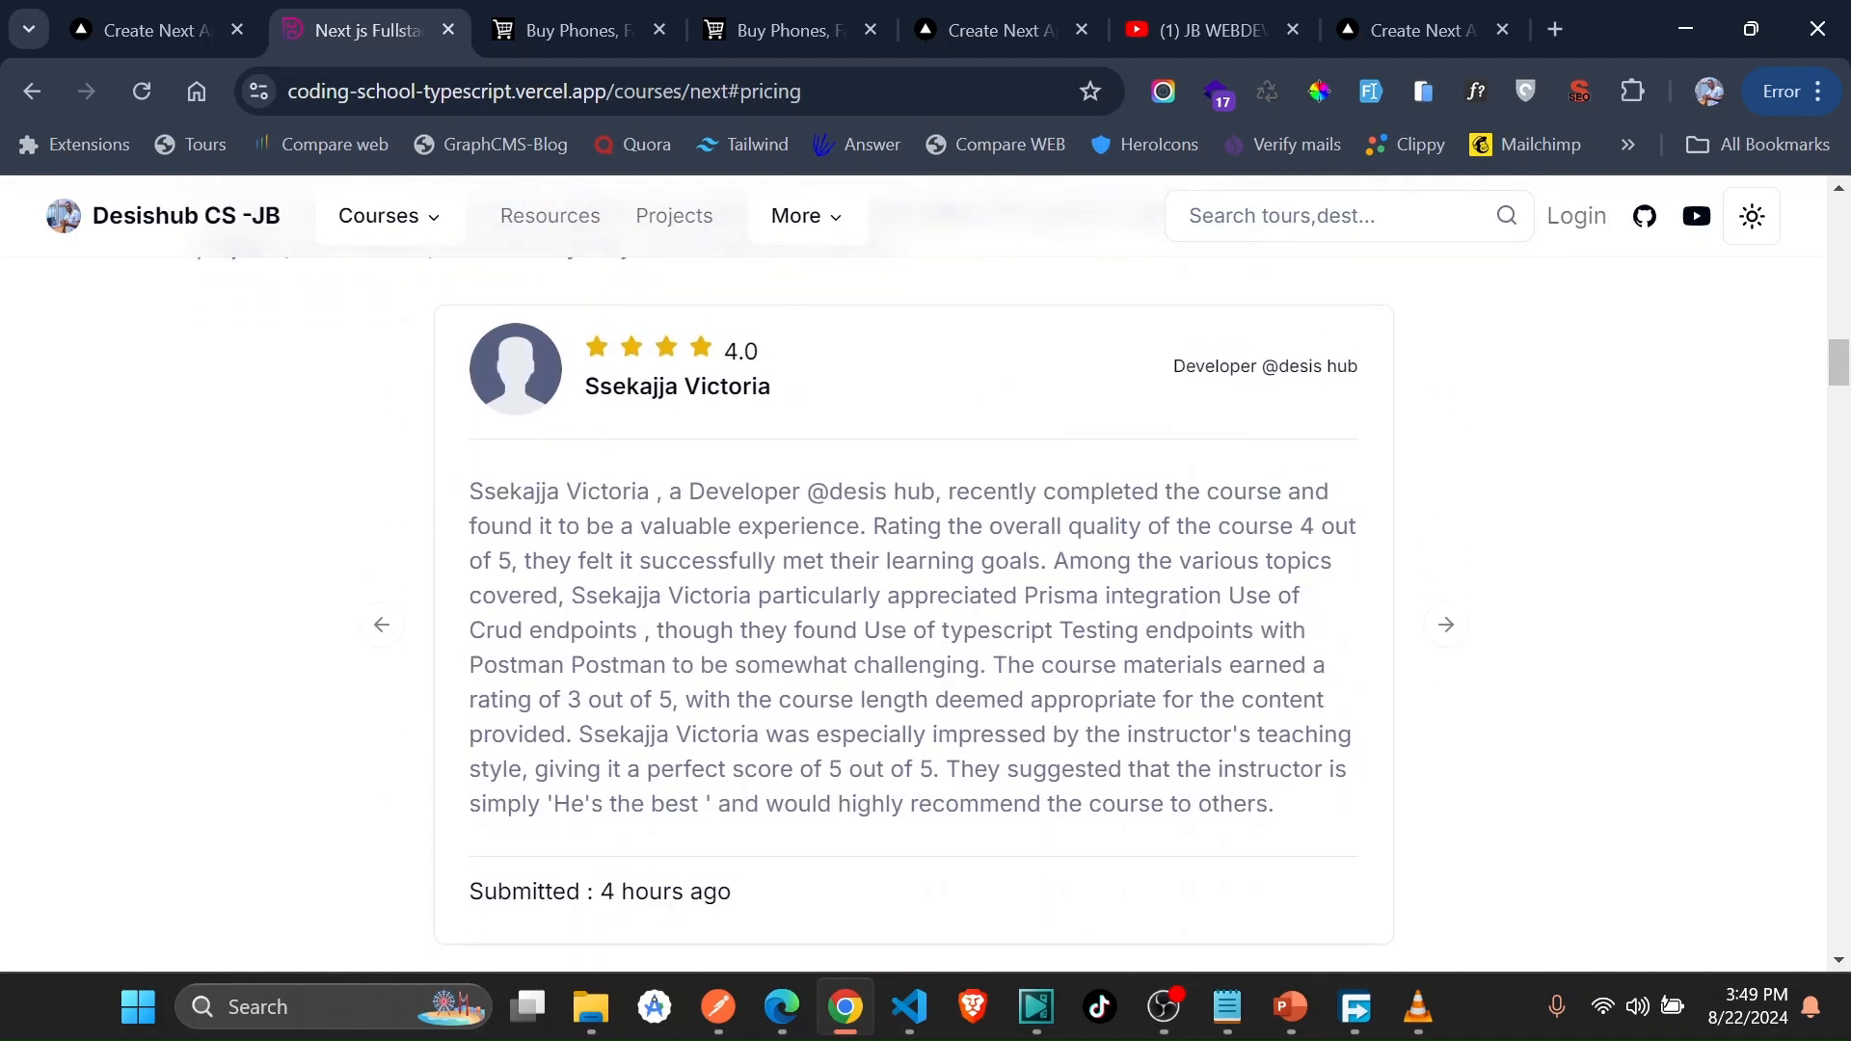
pyautogui.scroll(3)
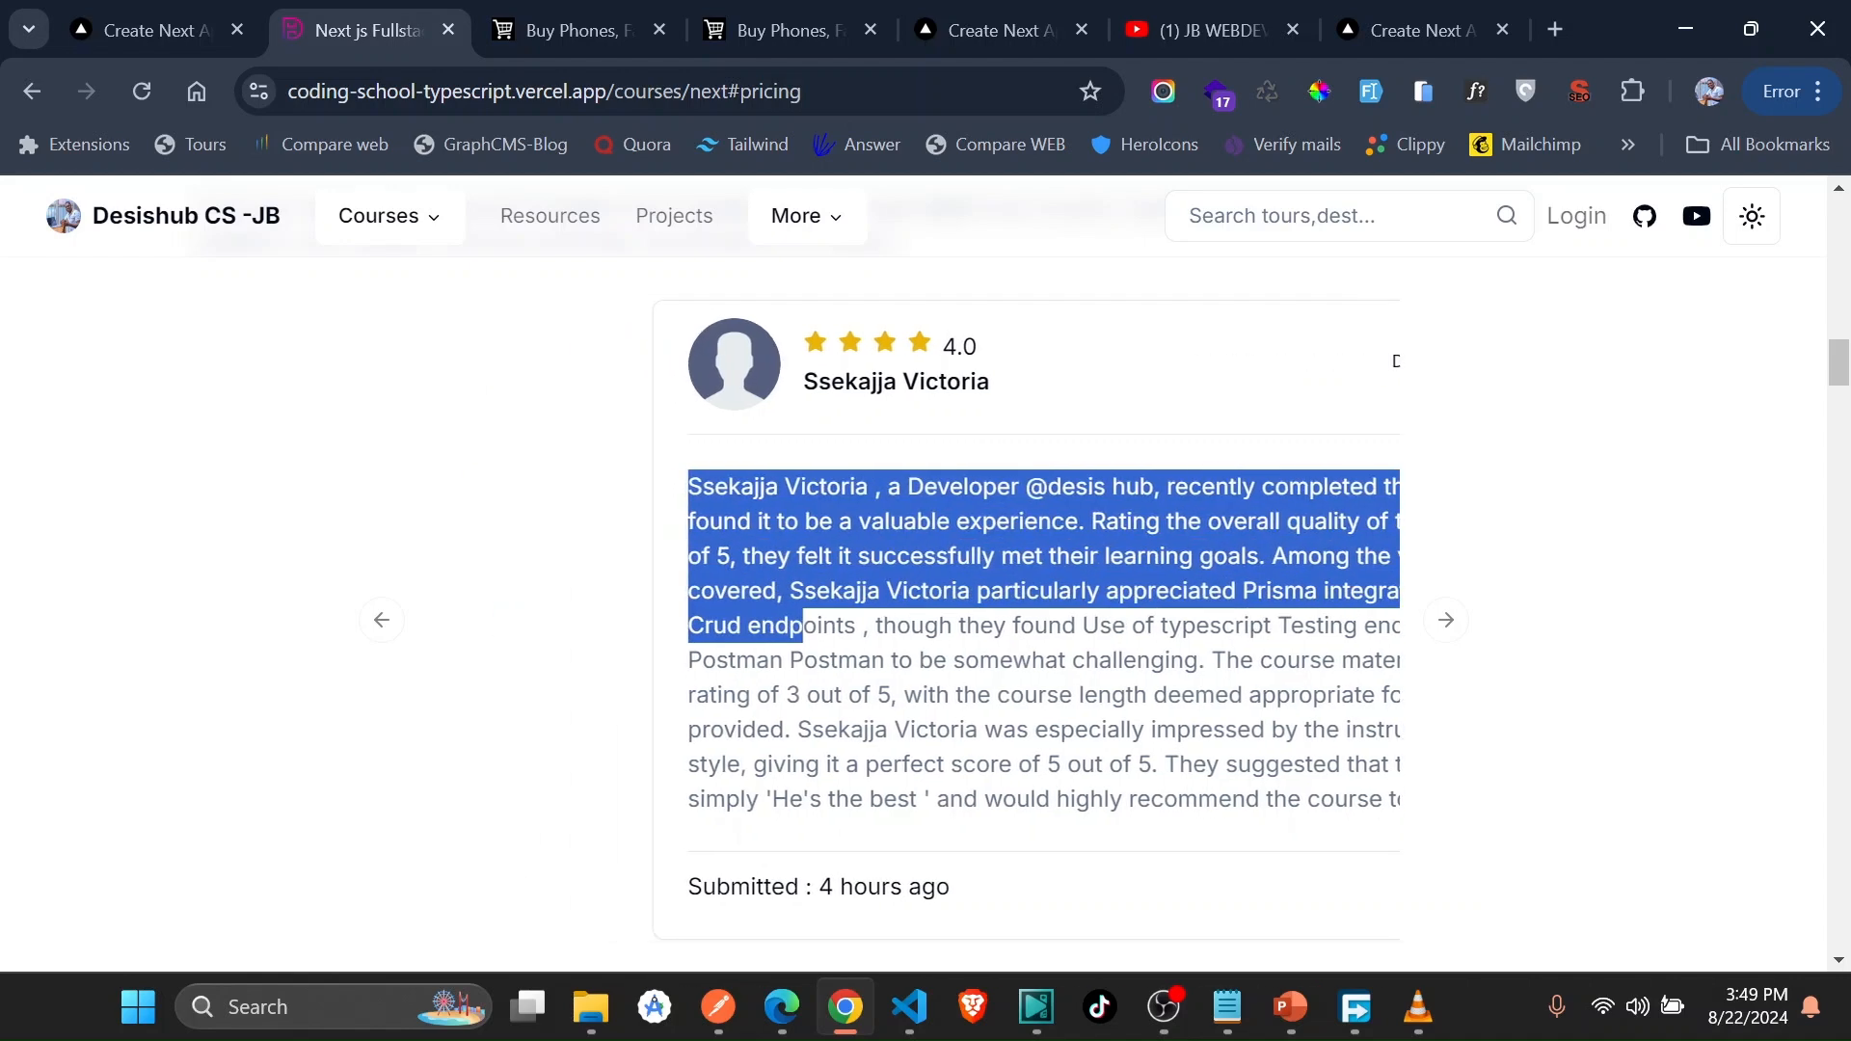
pyautogui.scroll(3)
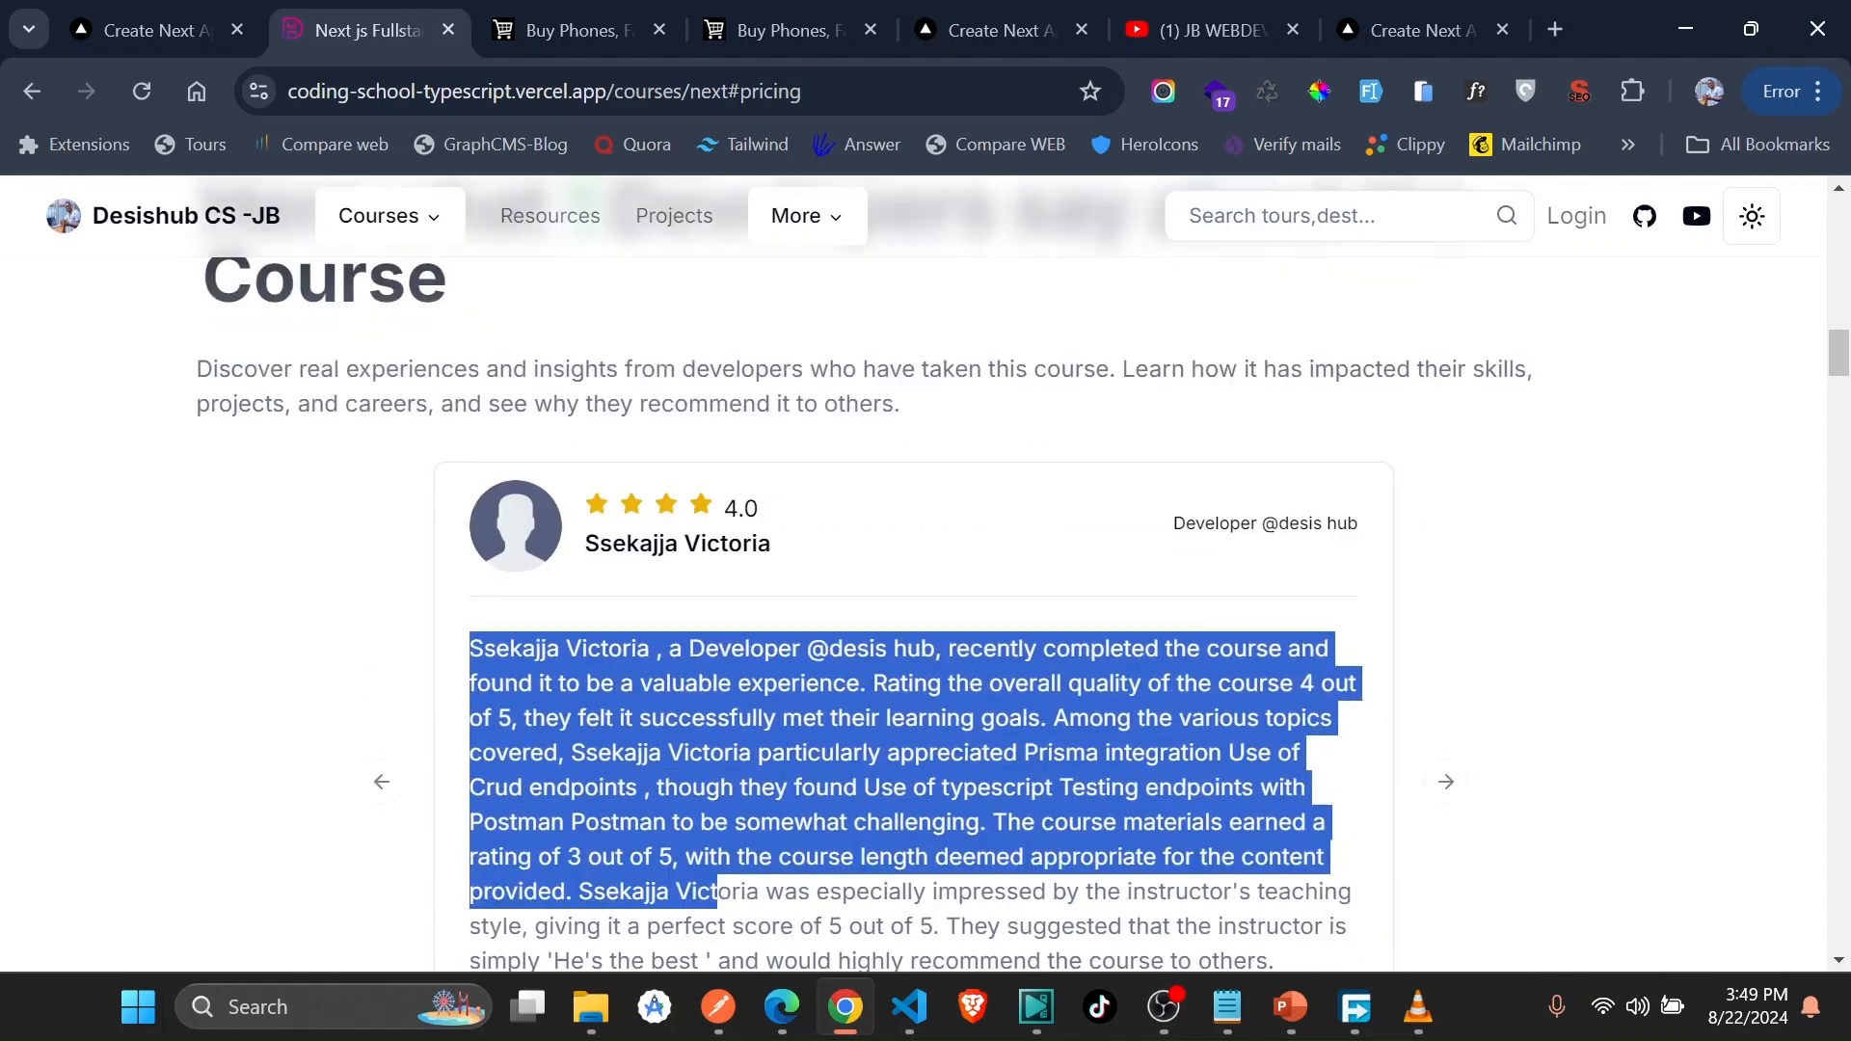
pyautogui.scroll(3)
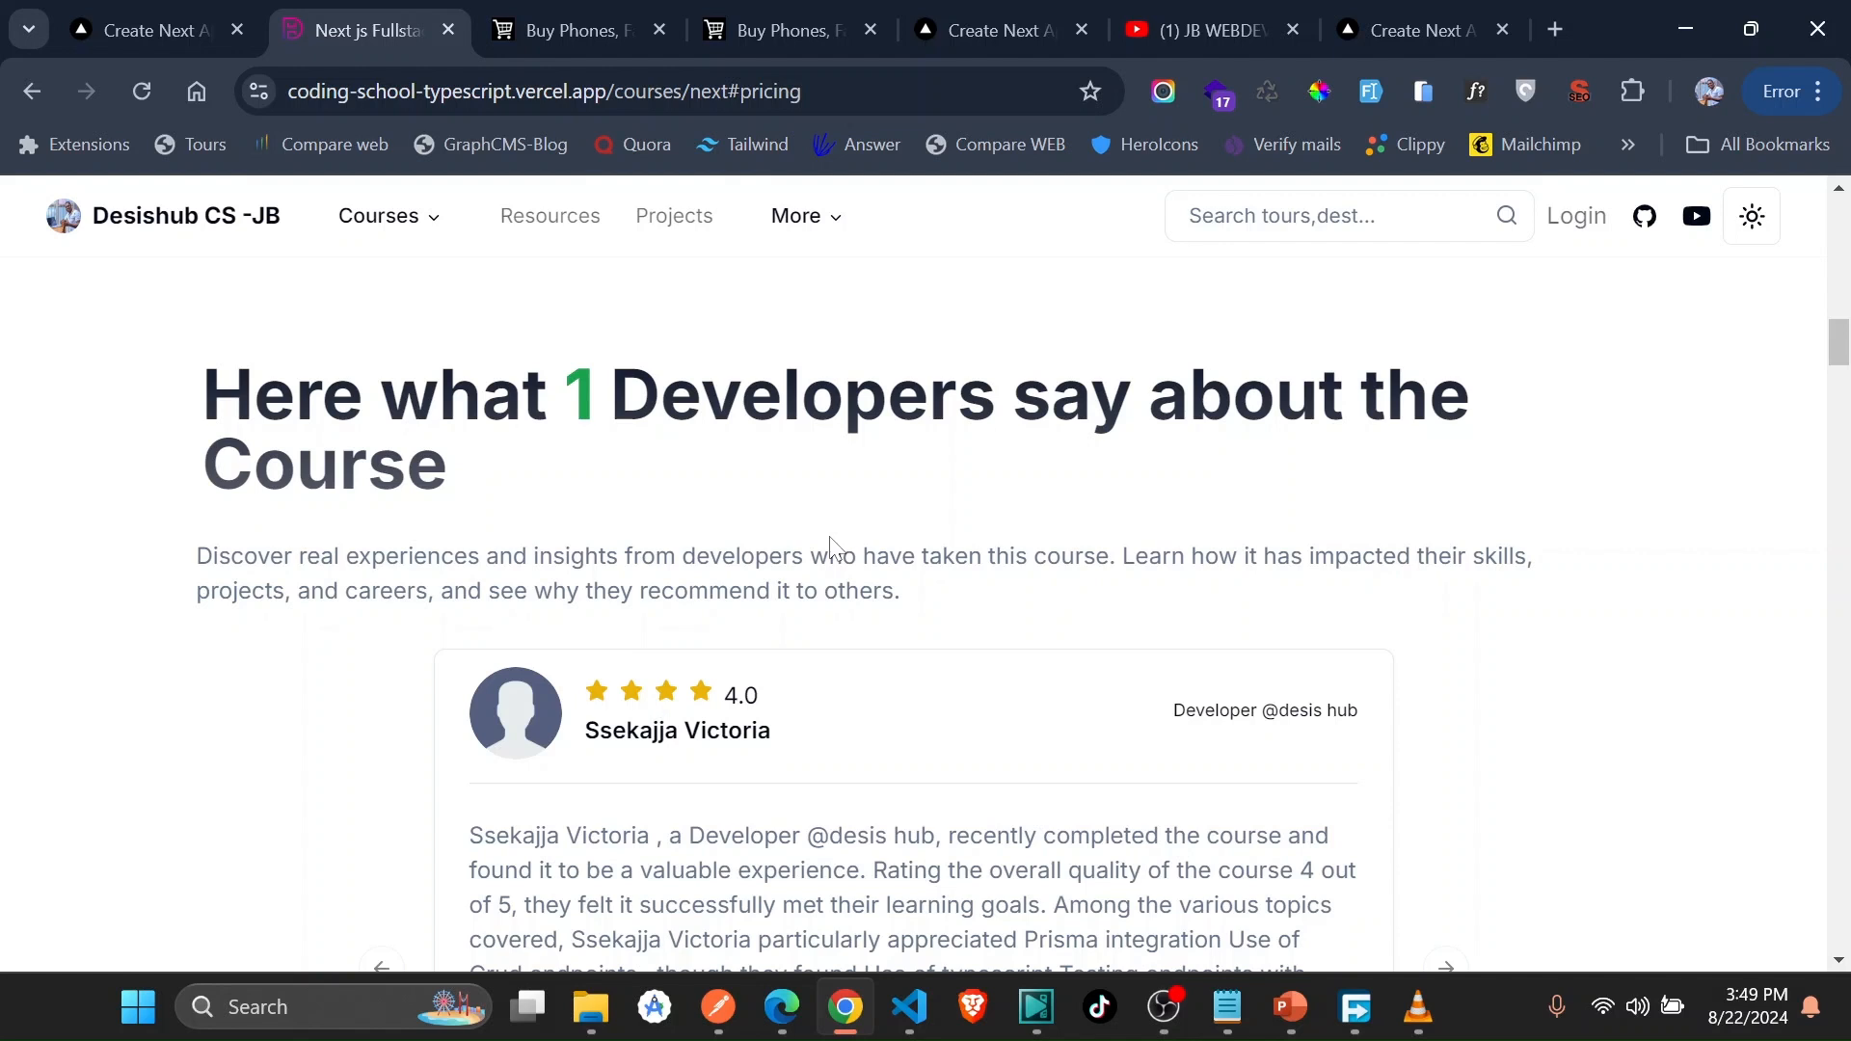
pyautogui.moveTo(683, 457)
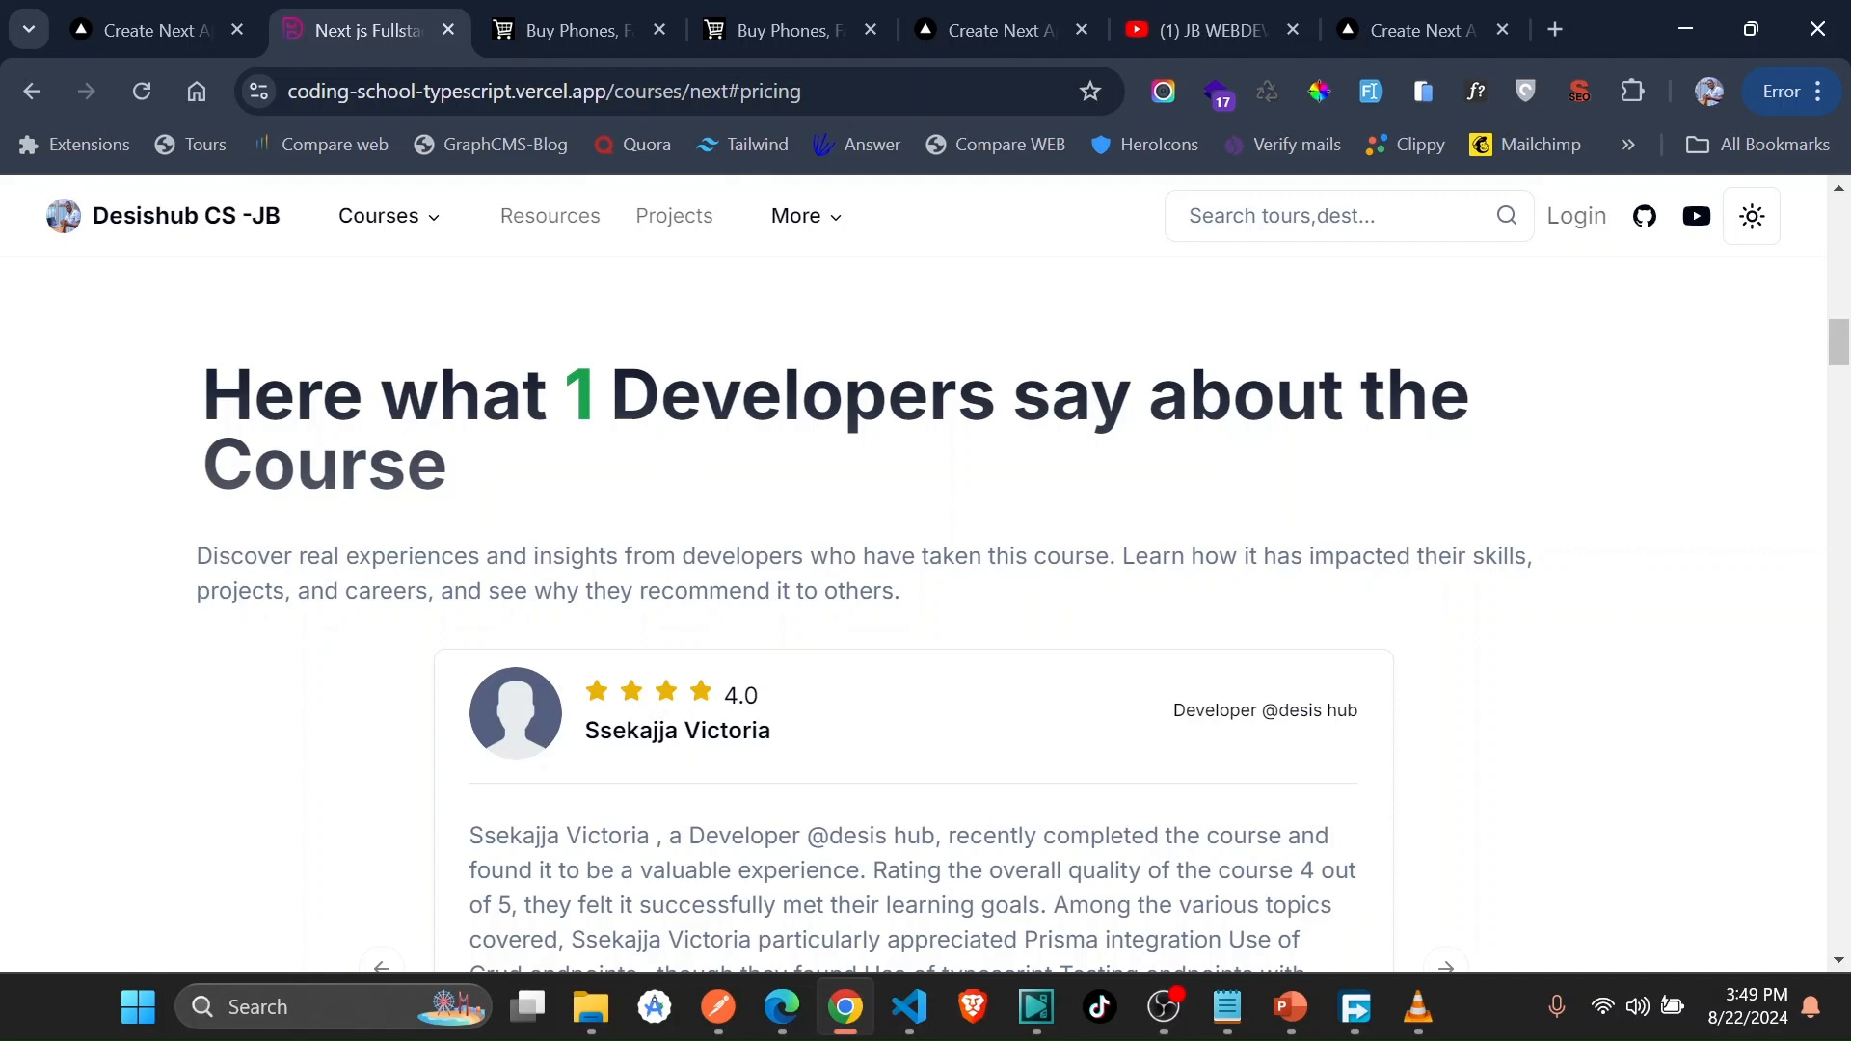
pyautogui.moveTo(733, 356)
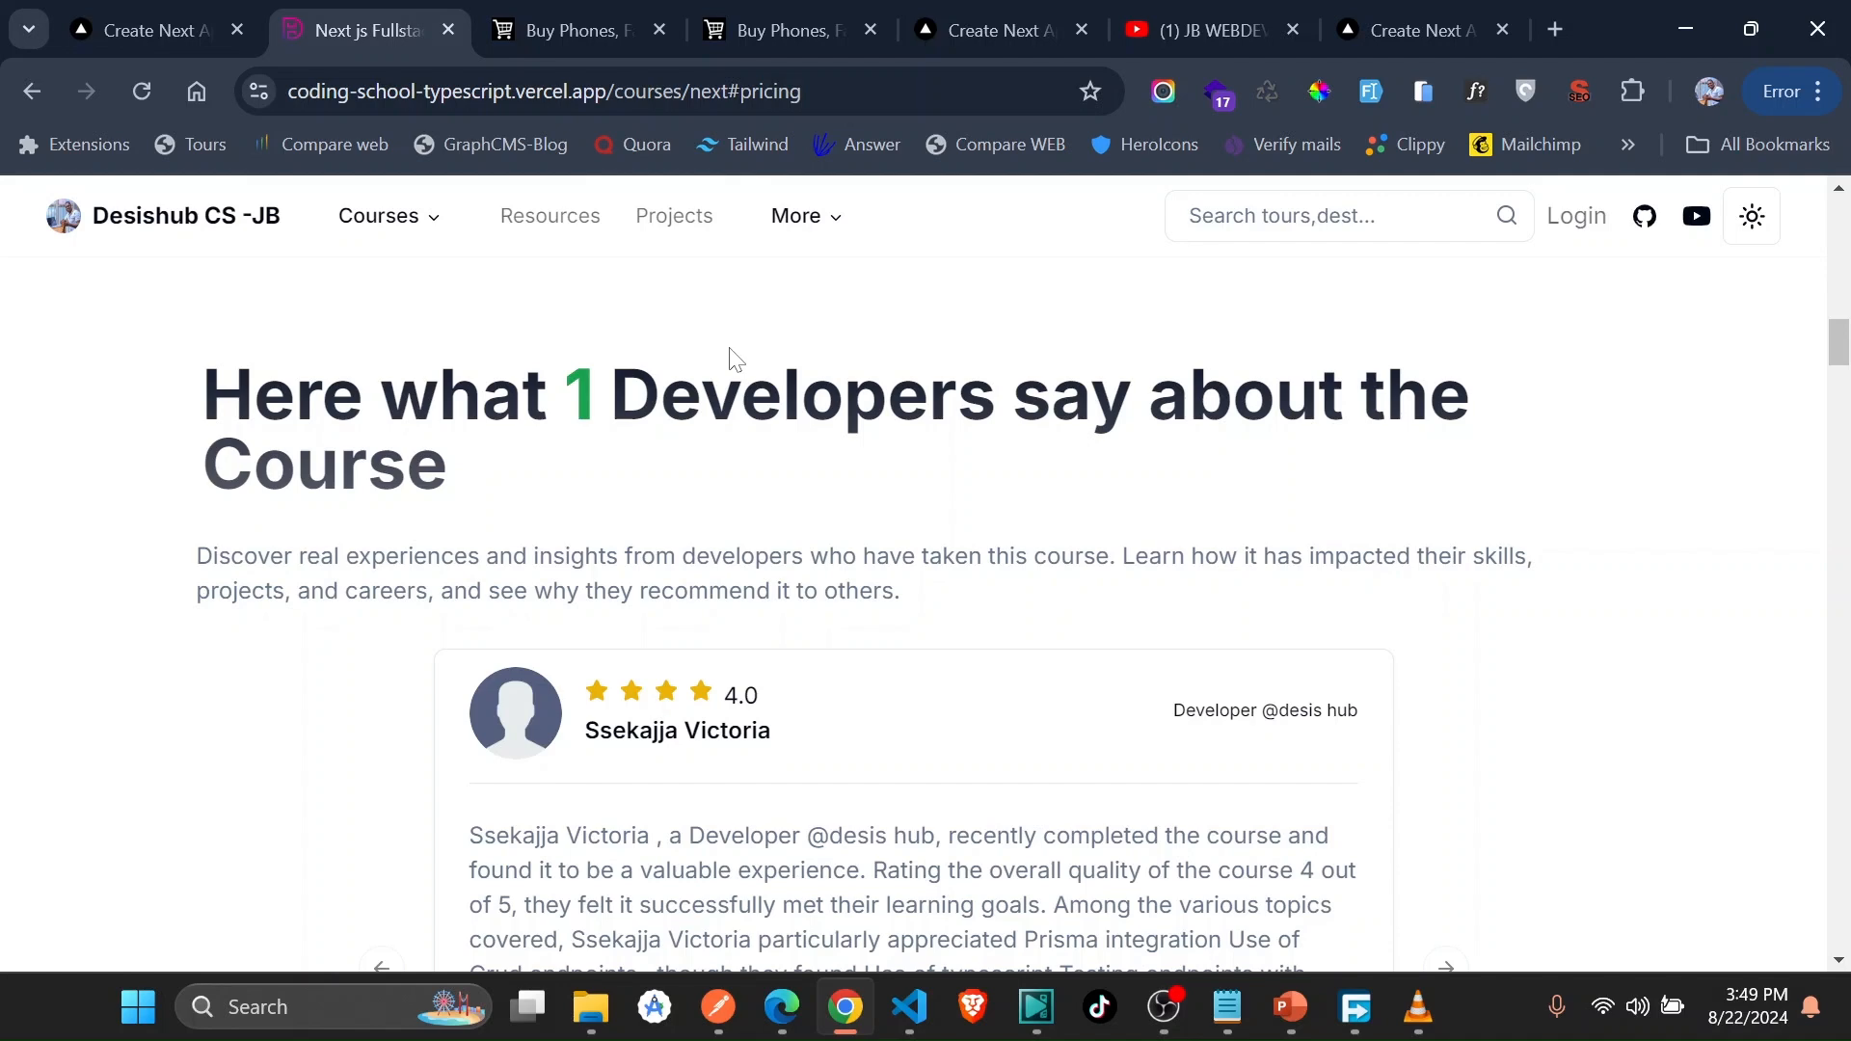
pyautogui.moveTo(702, 318)
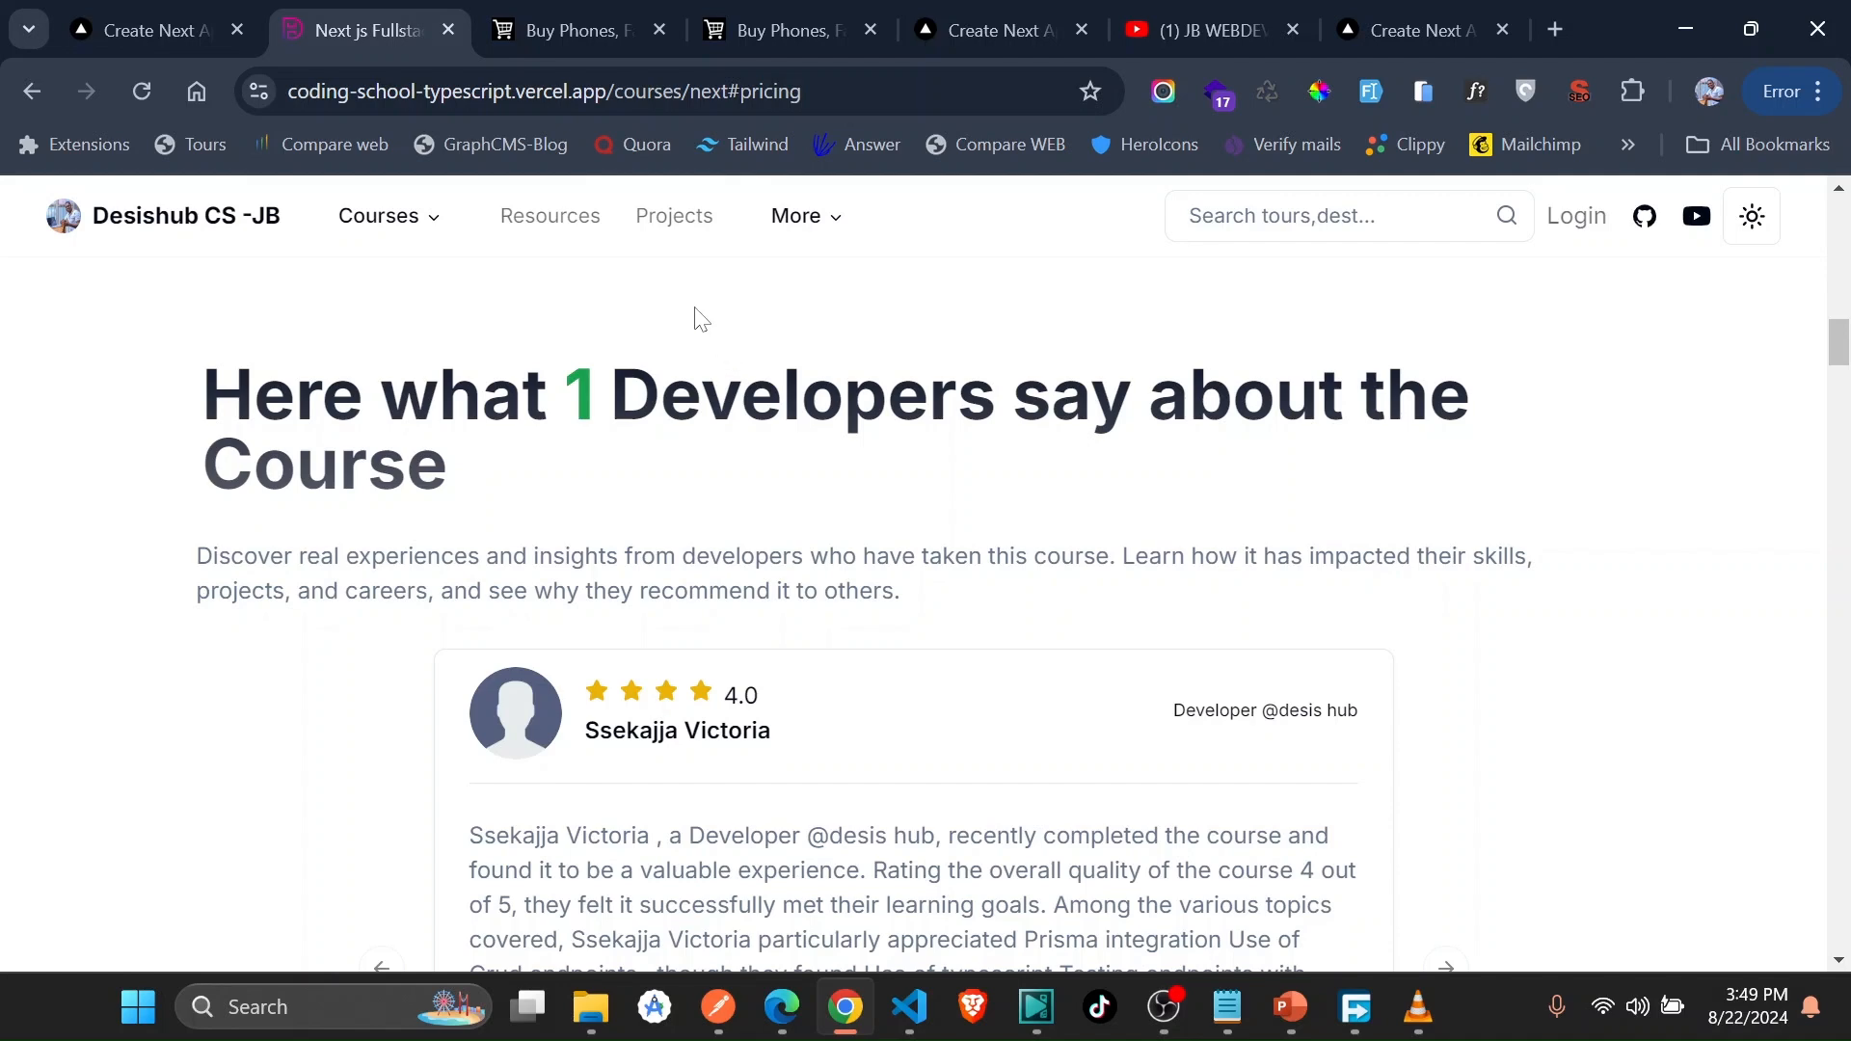
pyautogui.scroll(3)
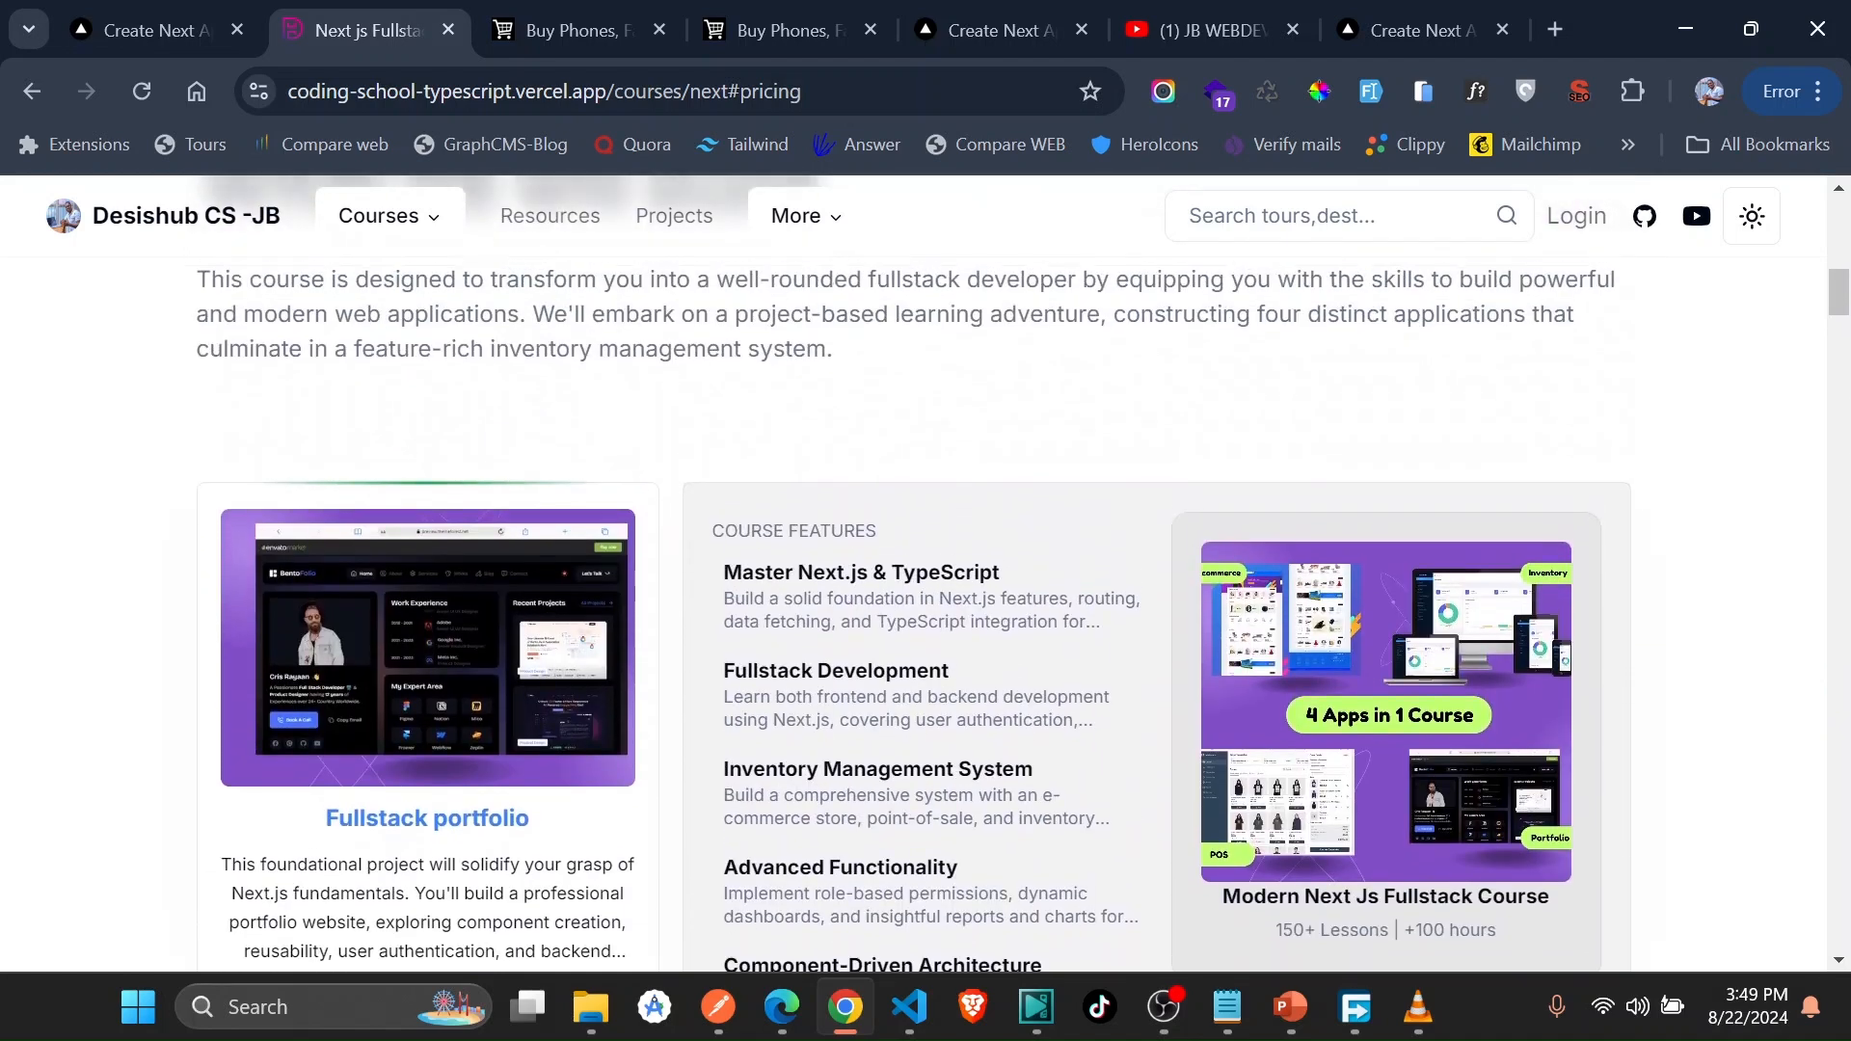
pyautogui.scroll(-3)
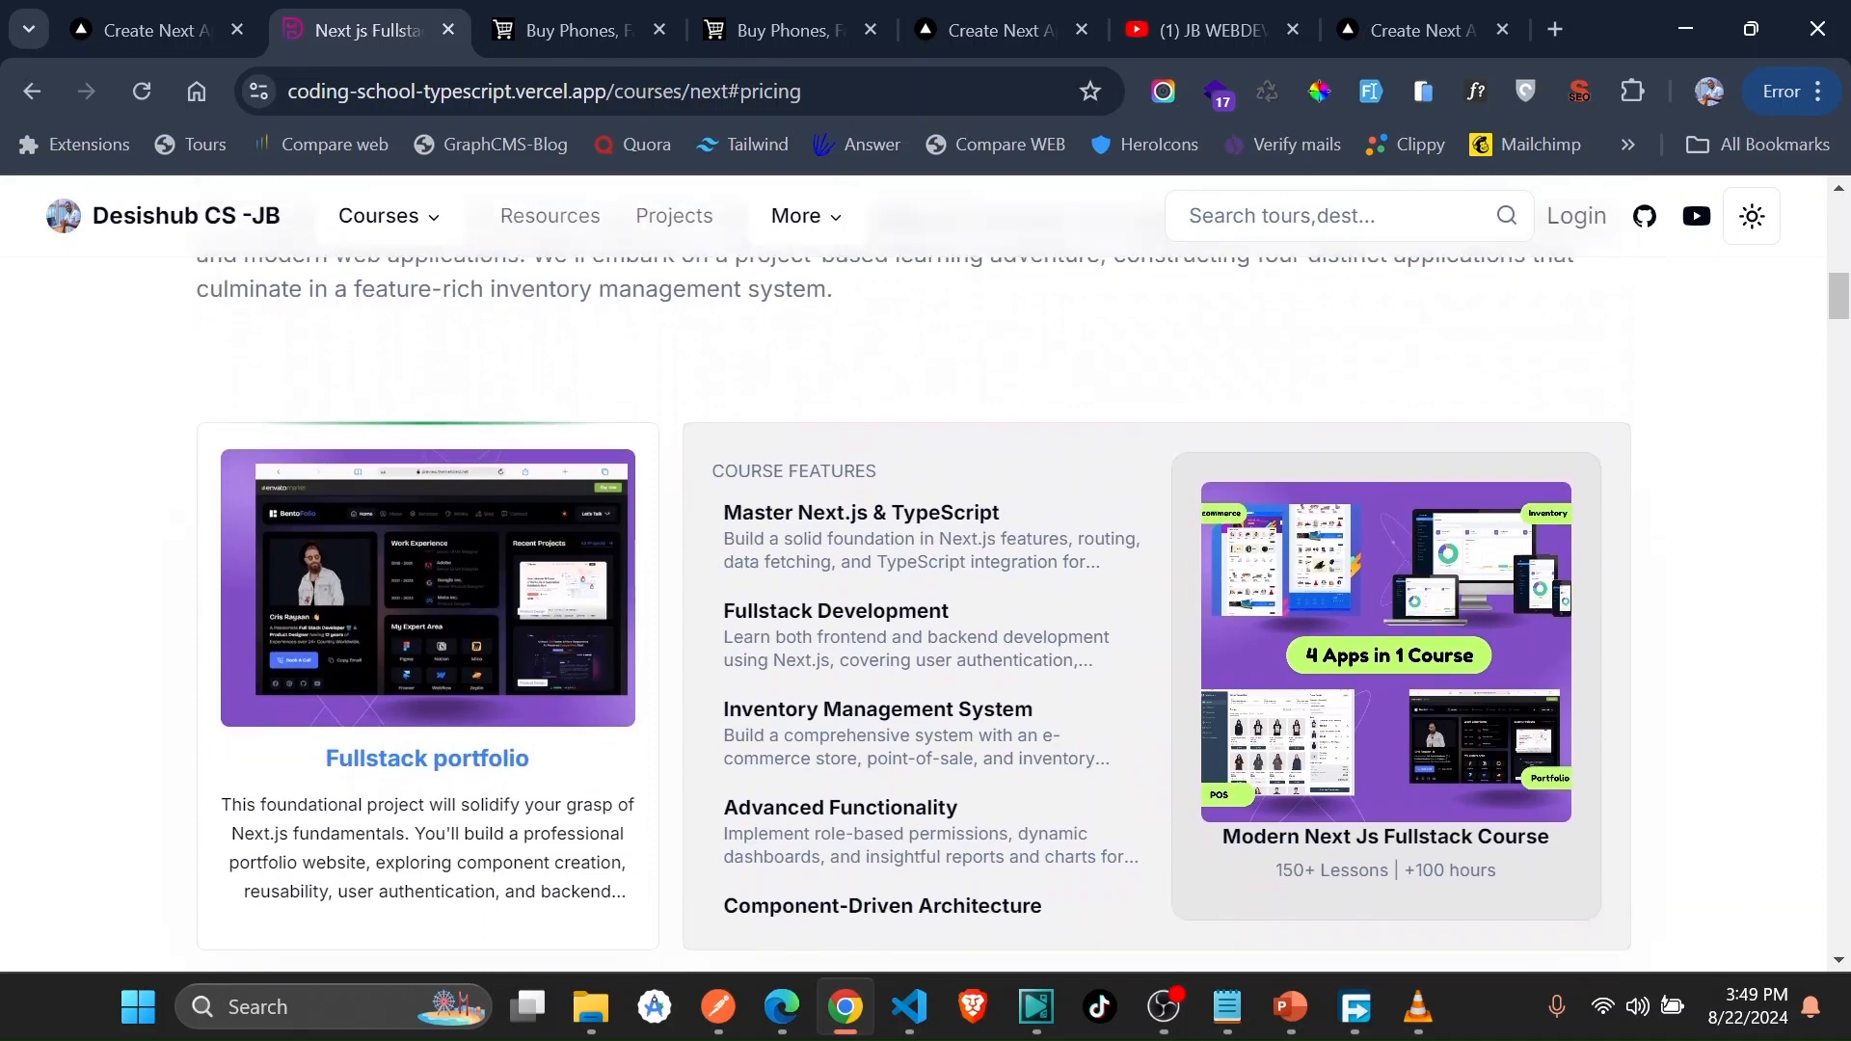